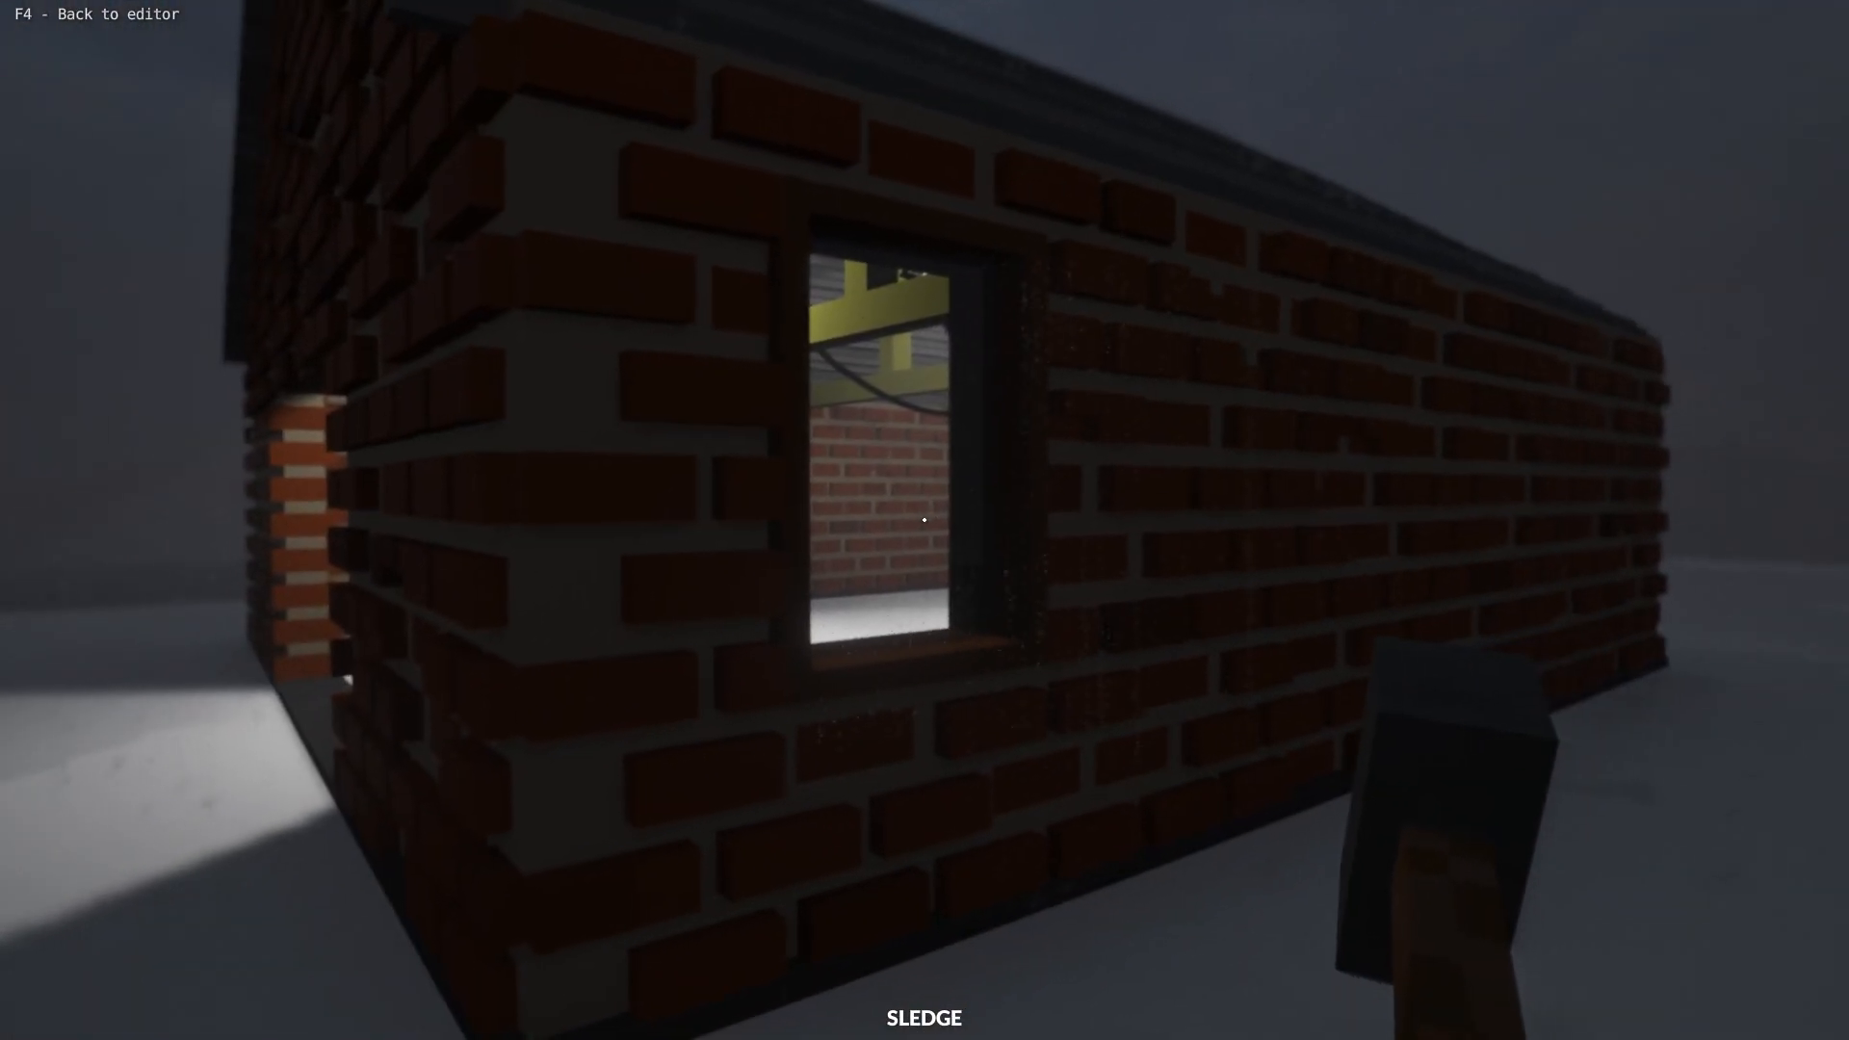
# Exit the play test back to the brick house scene in the editor
pyautogui.press('F4')
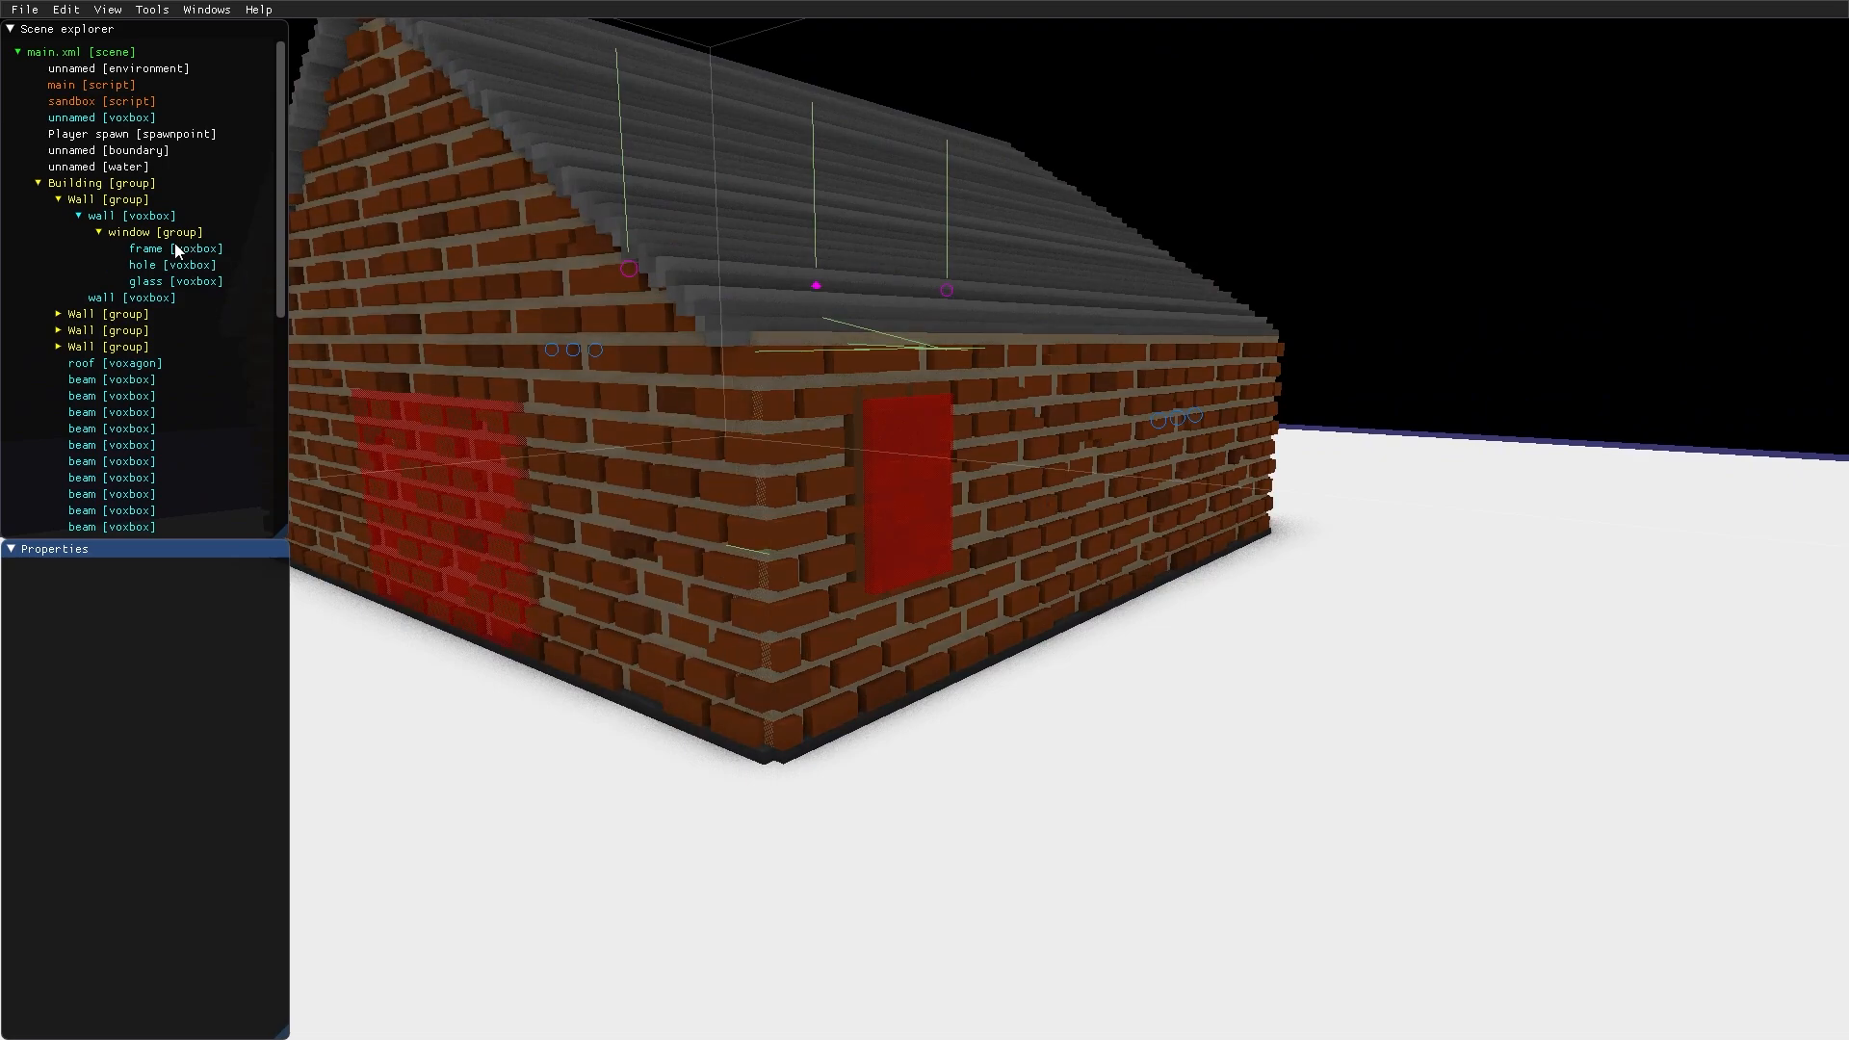
# Save the window group as a new prefab named window in the MOD folder
pyautogui.click(129, 231)
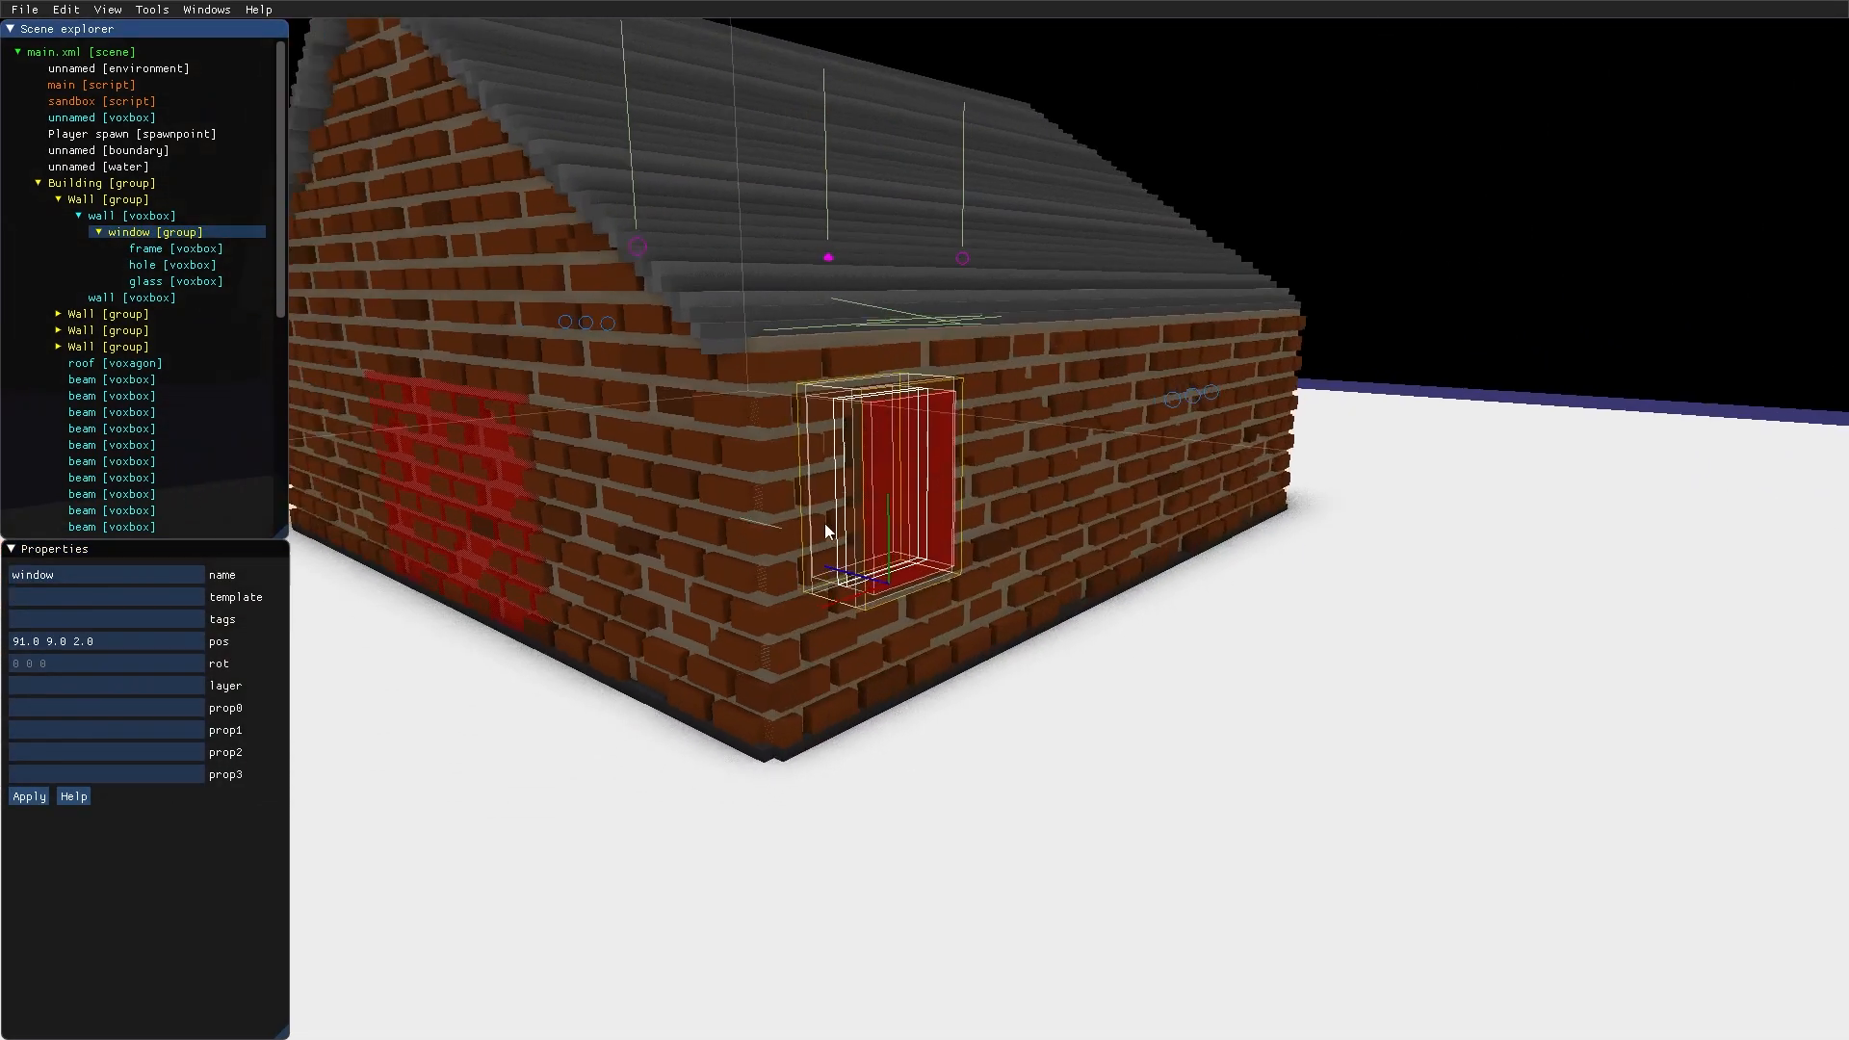
pyautogui.rightClick(144, 231)
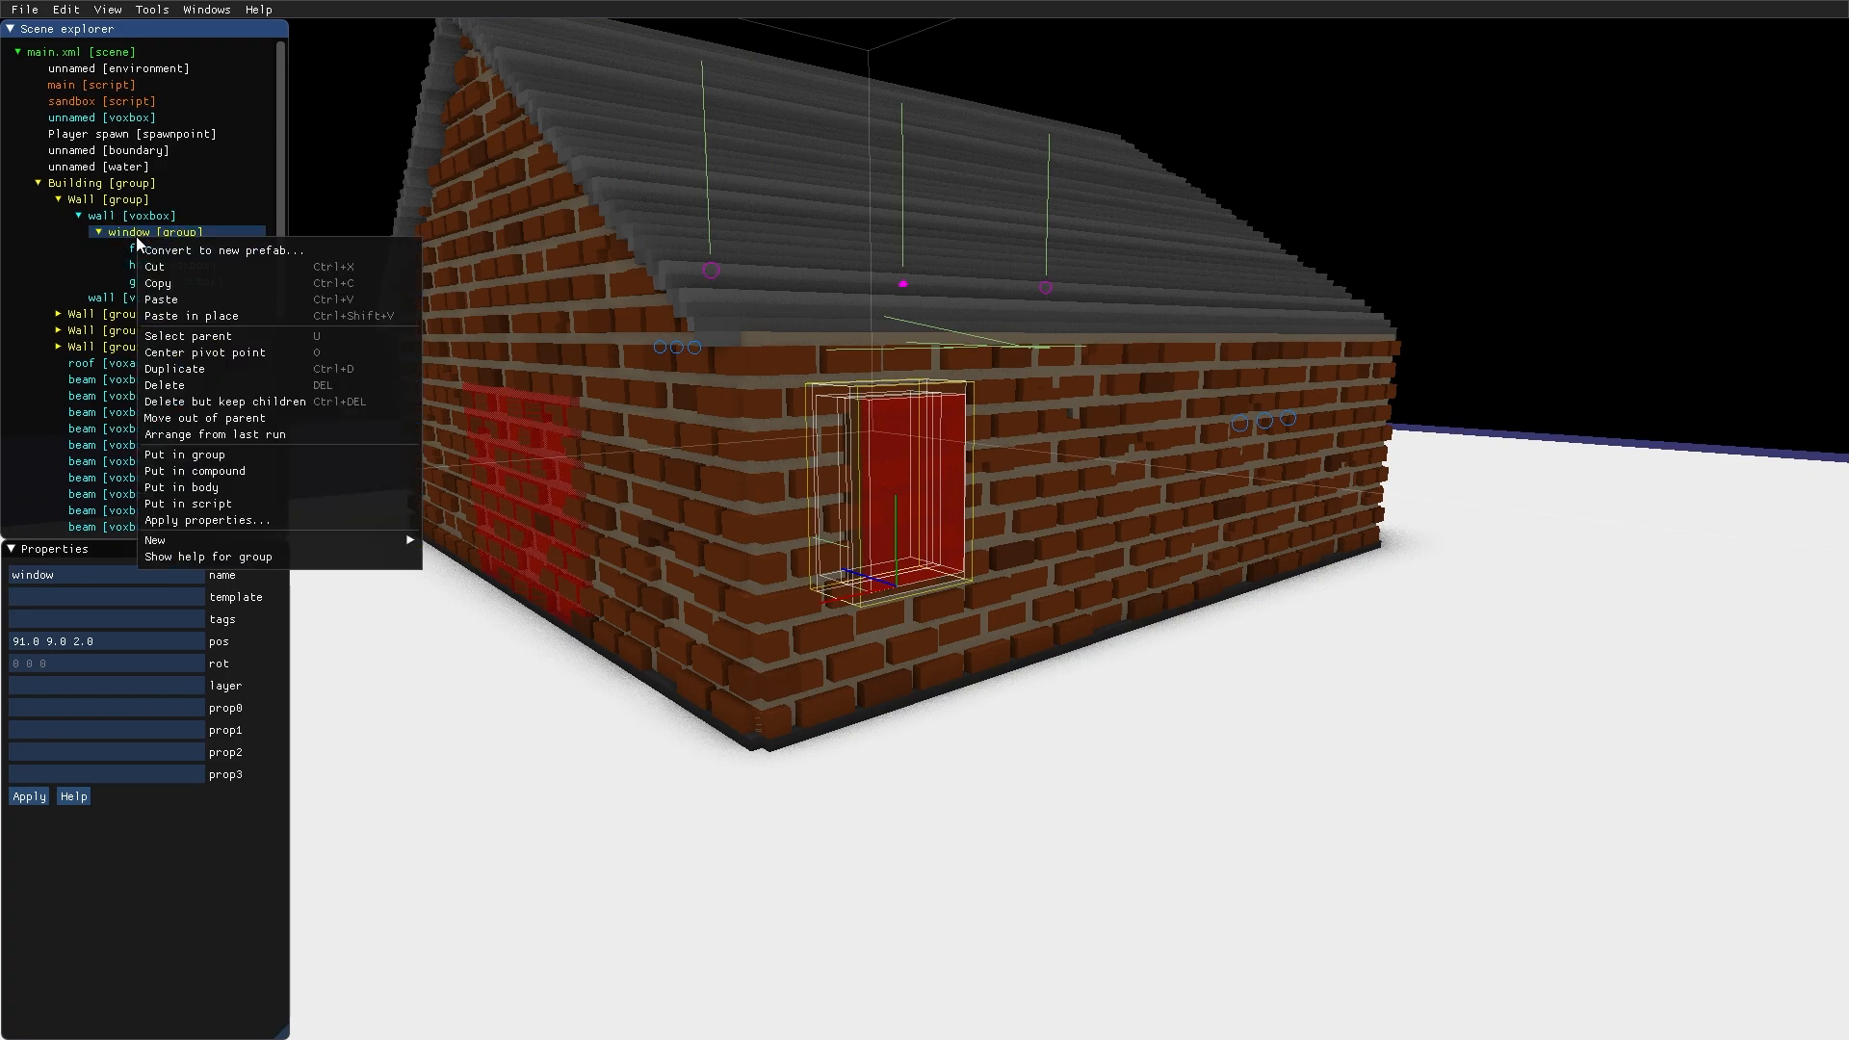
pyautogui.moveTo(221, 249)
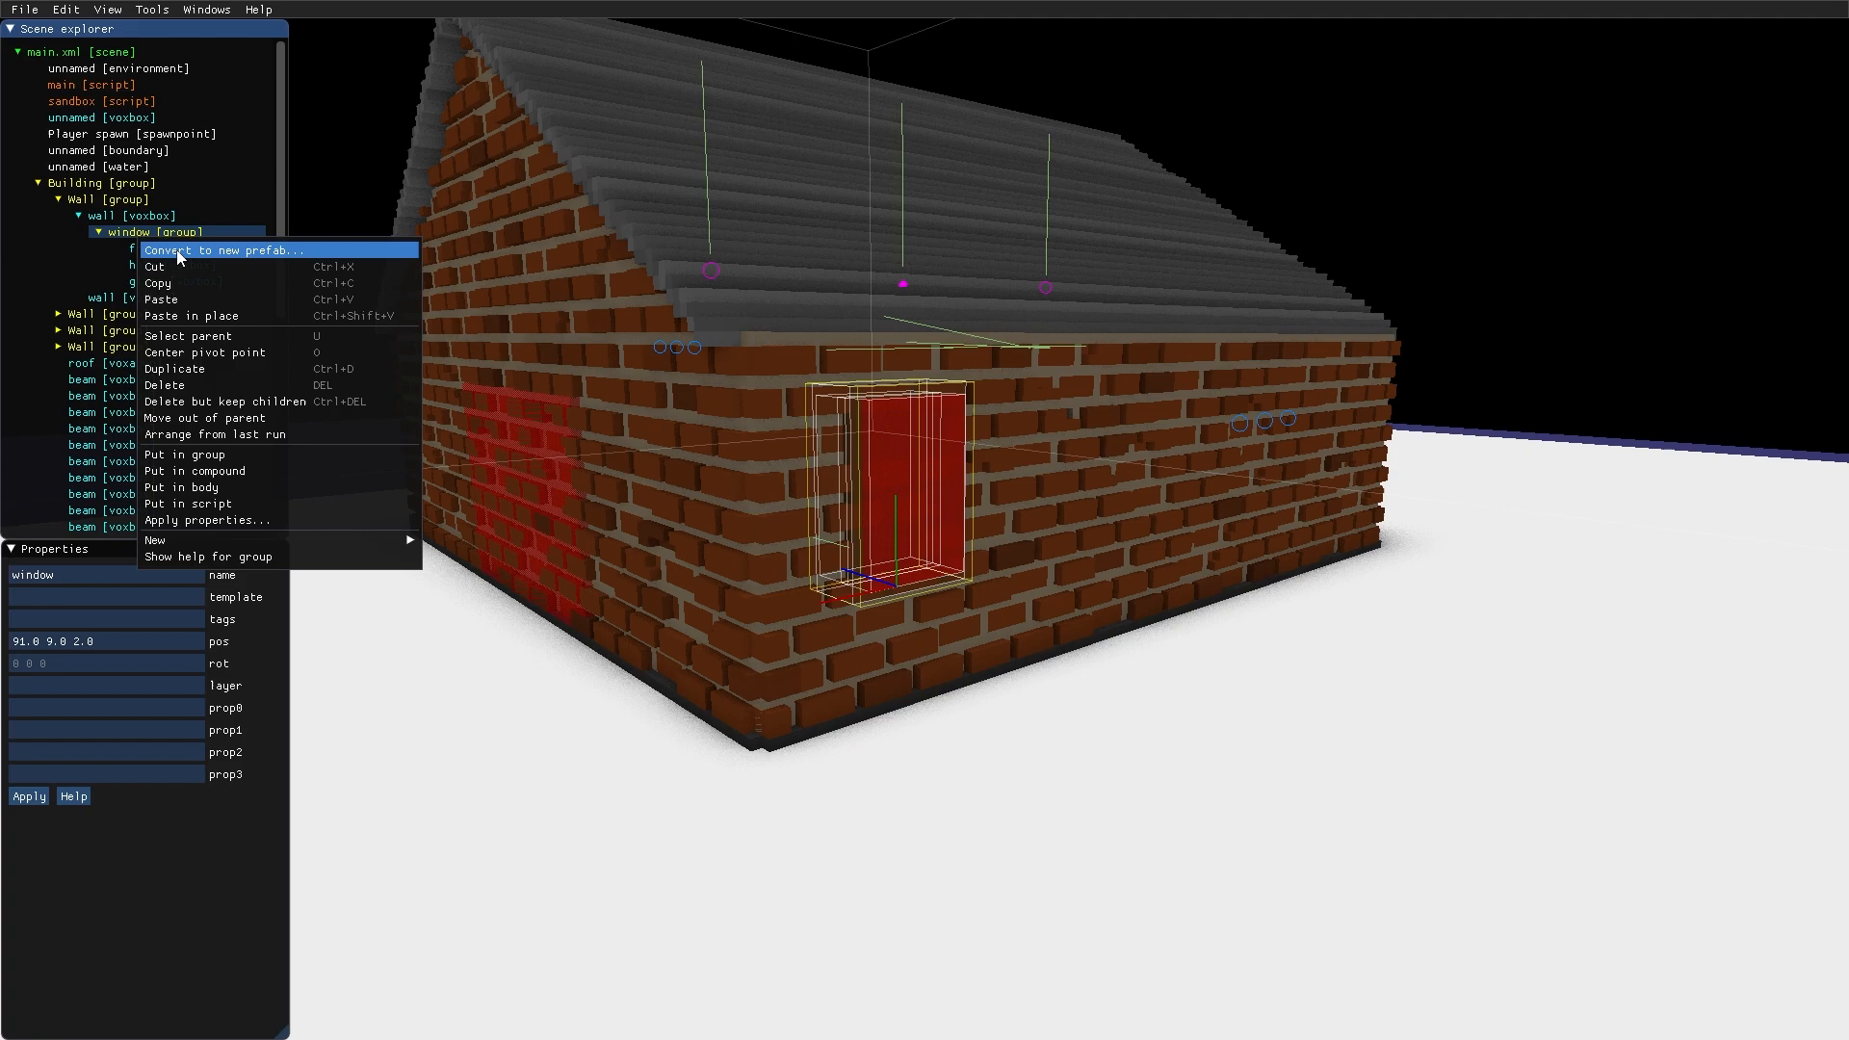
pyautogui.click(208, 249)
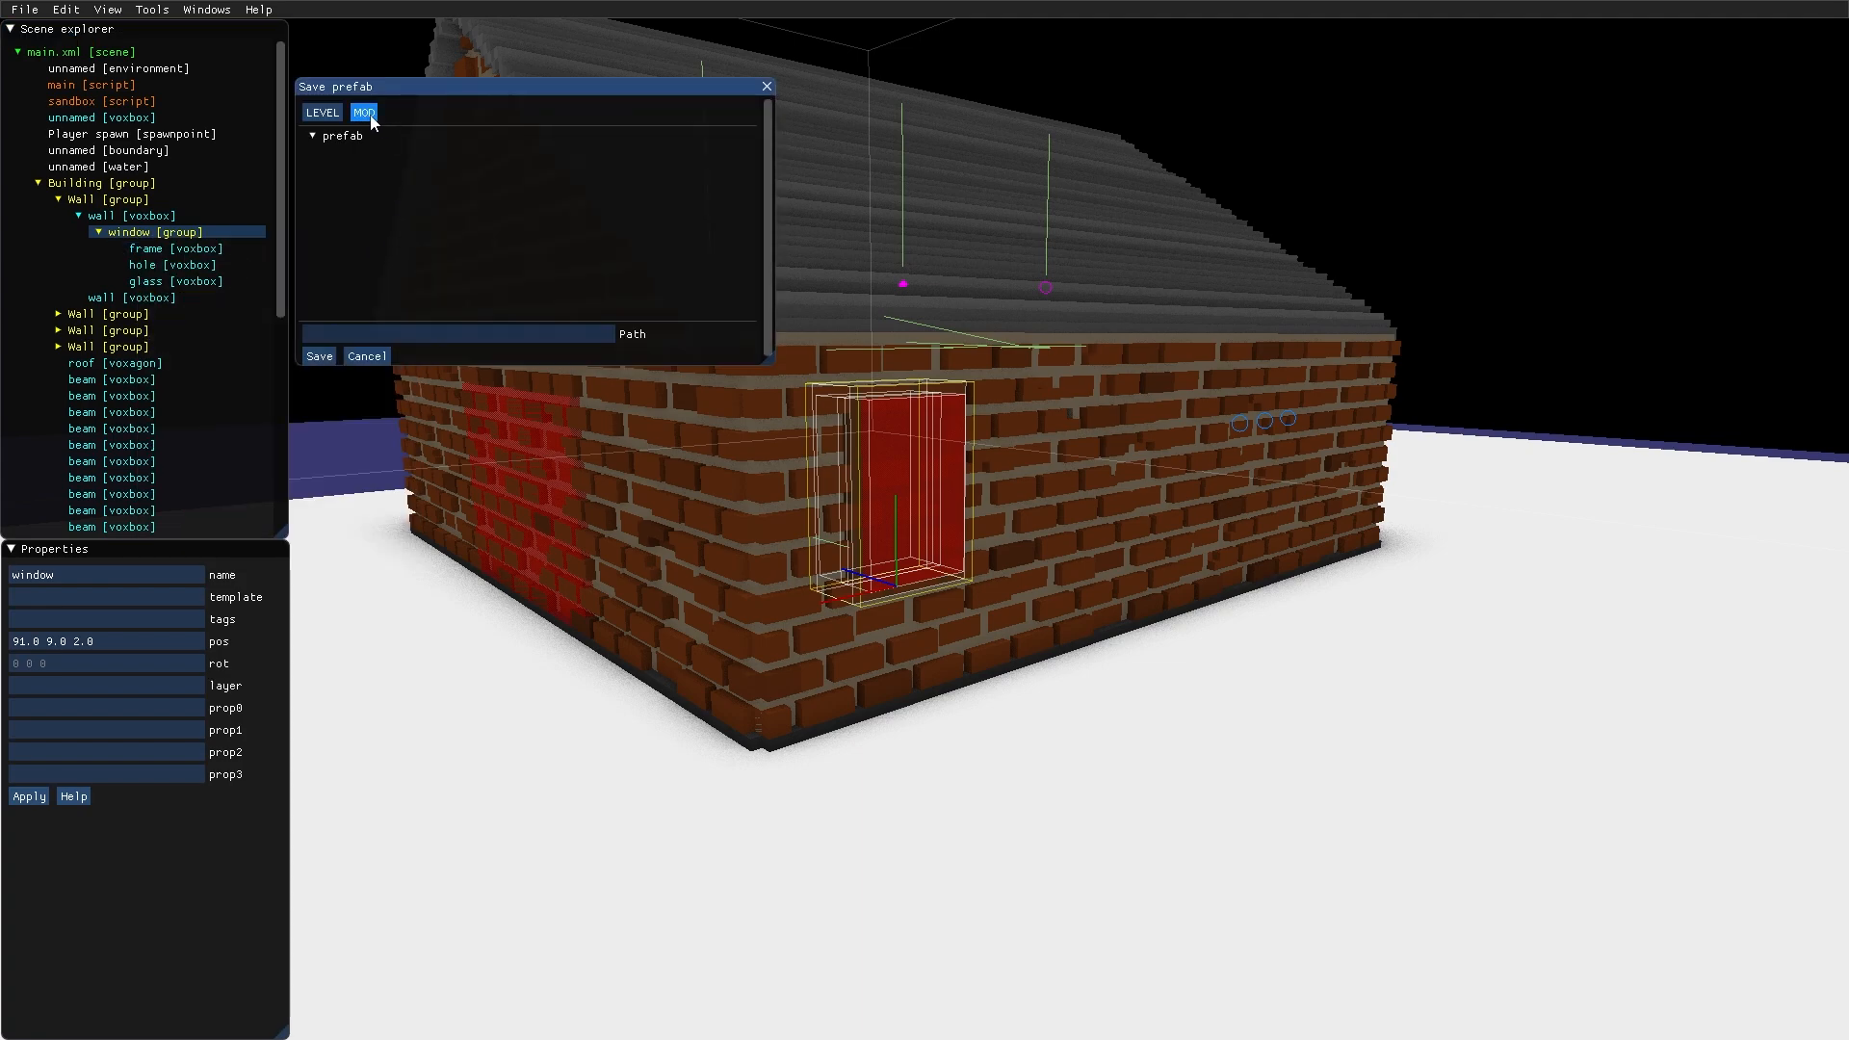
pyautogui.click(363, 112)
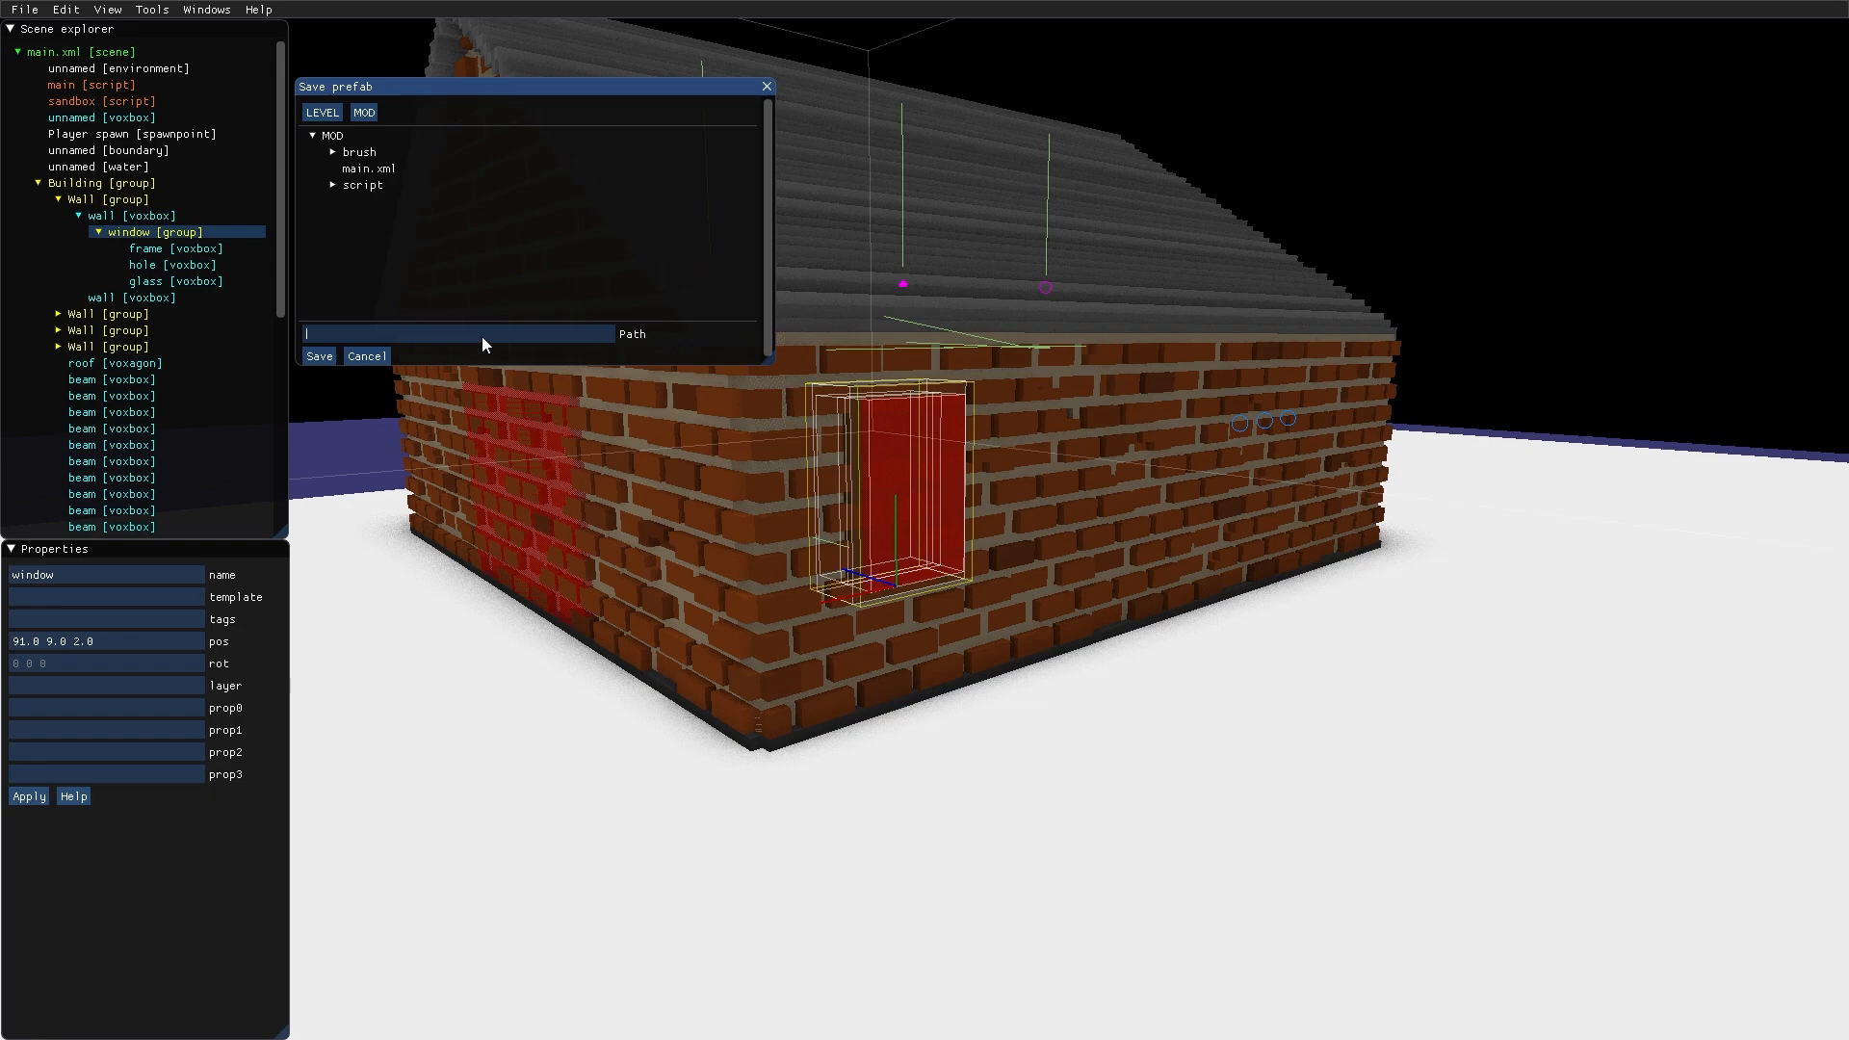
pyautogui.write('windo')
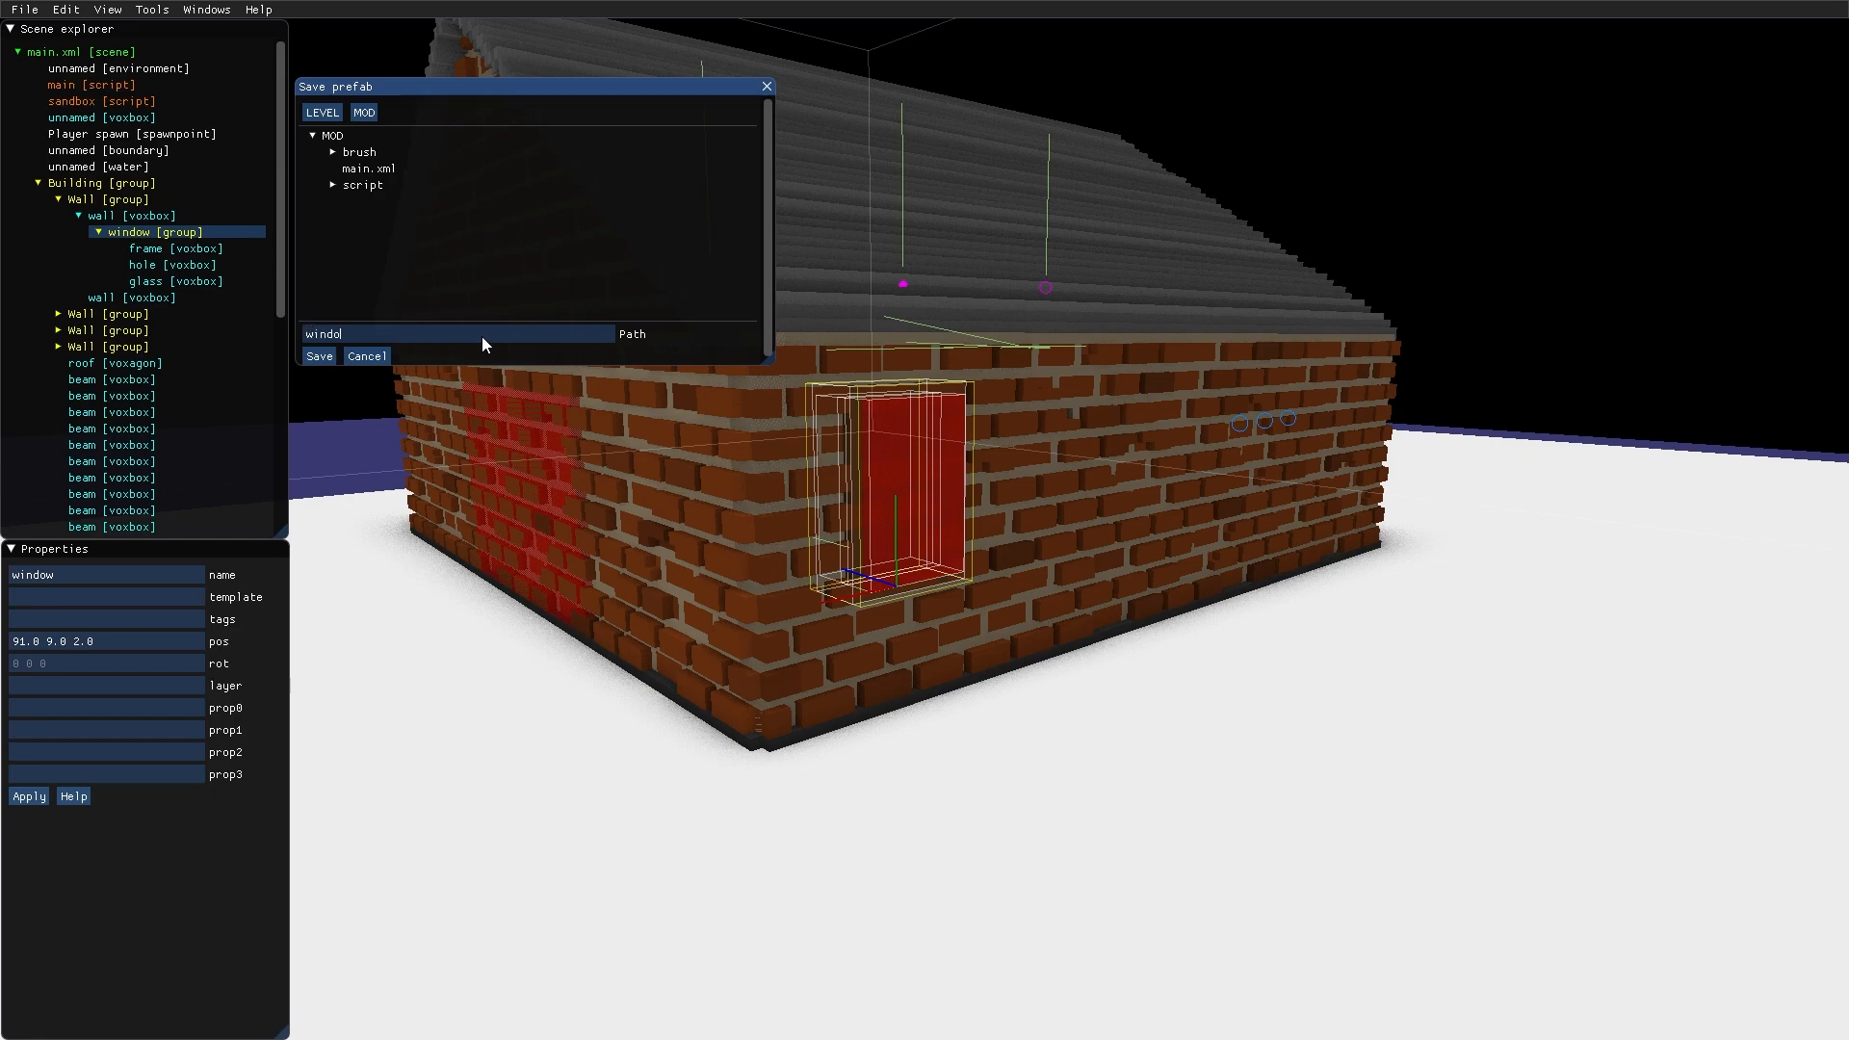
pyautogui.click(318, 355)
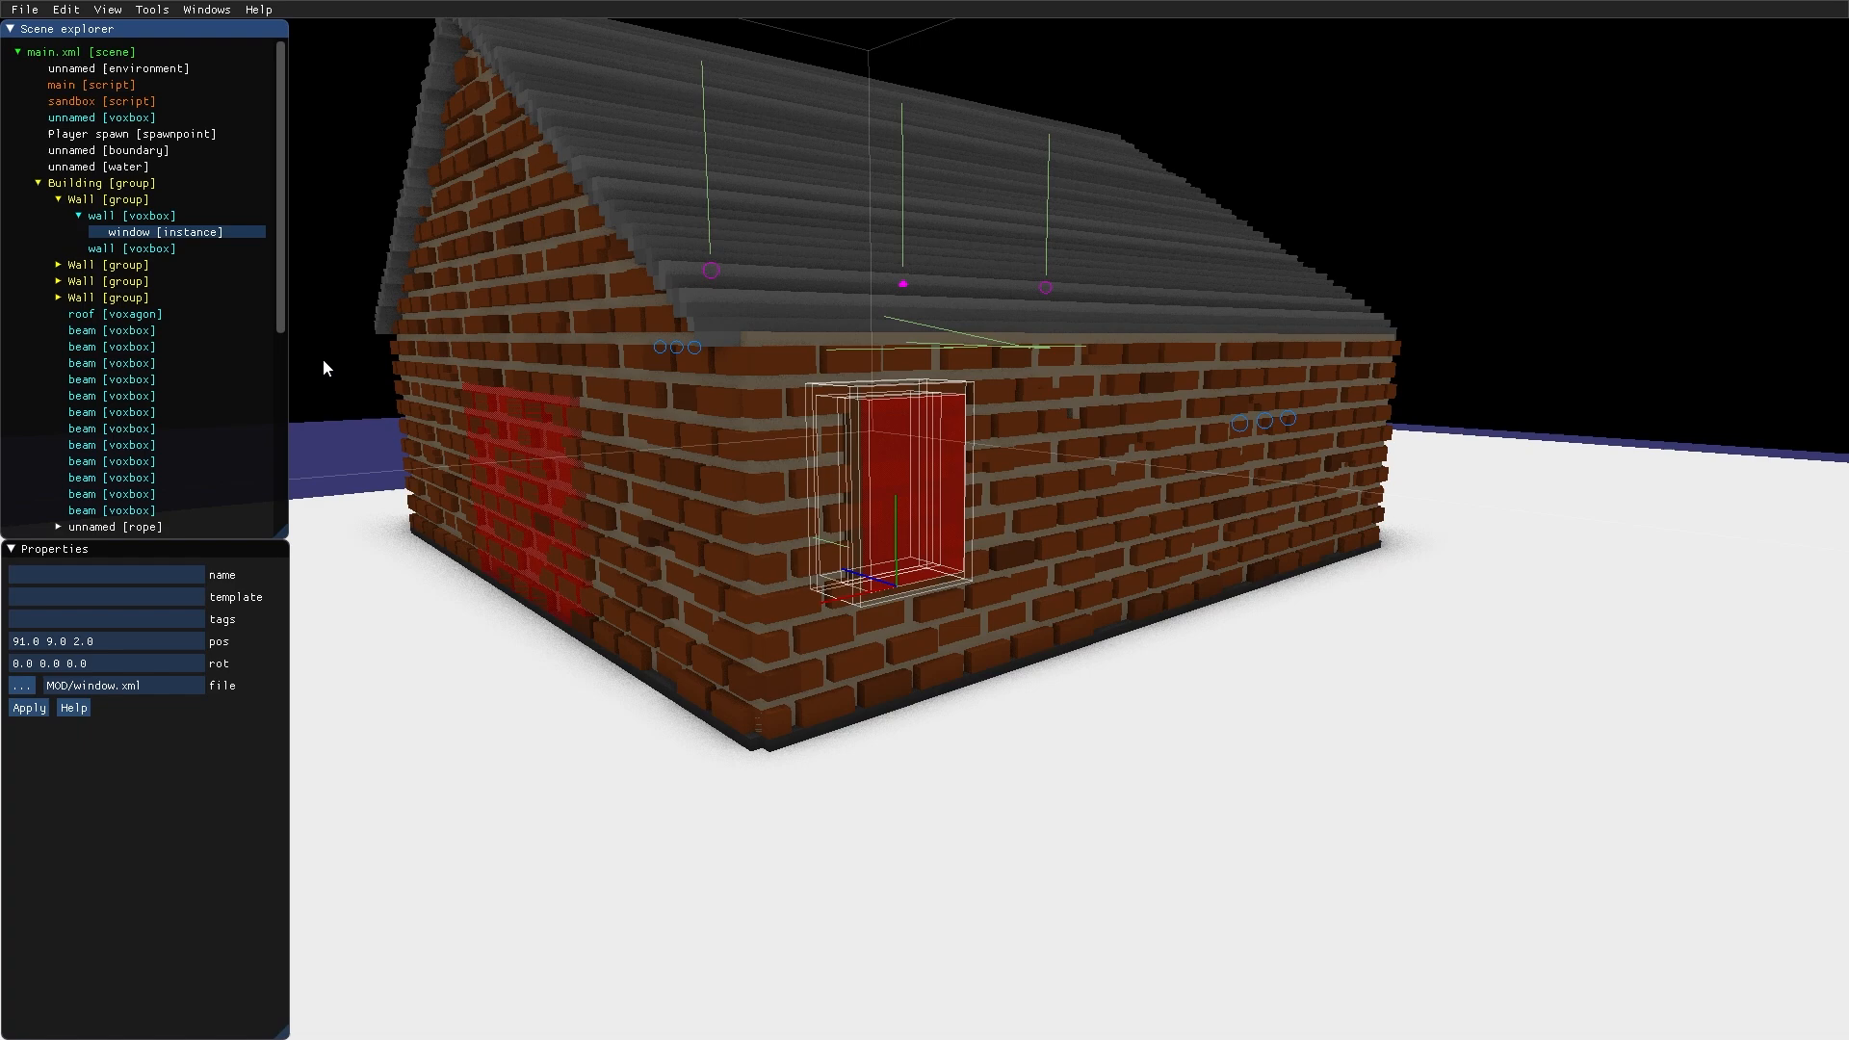
# Place two more window prefab copies along the wall and play-test the three windows
pyautogui.click(159, 231)
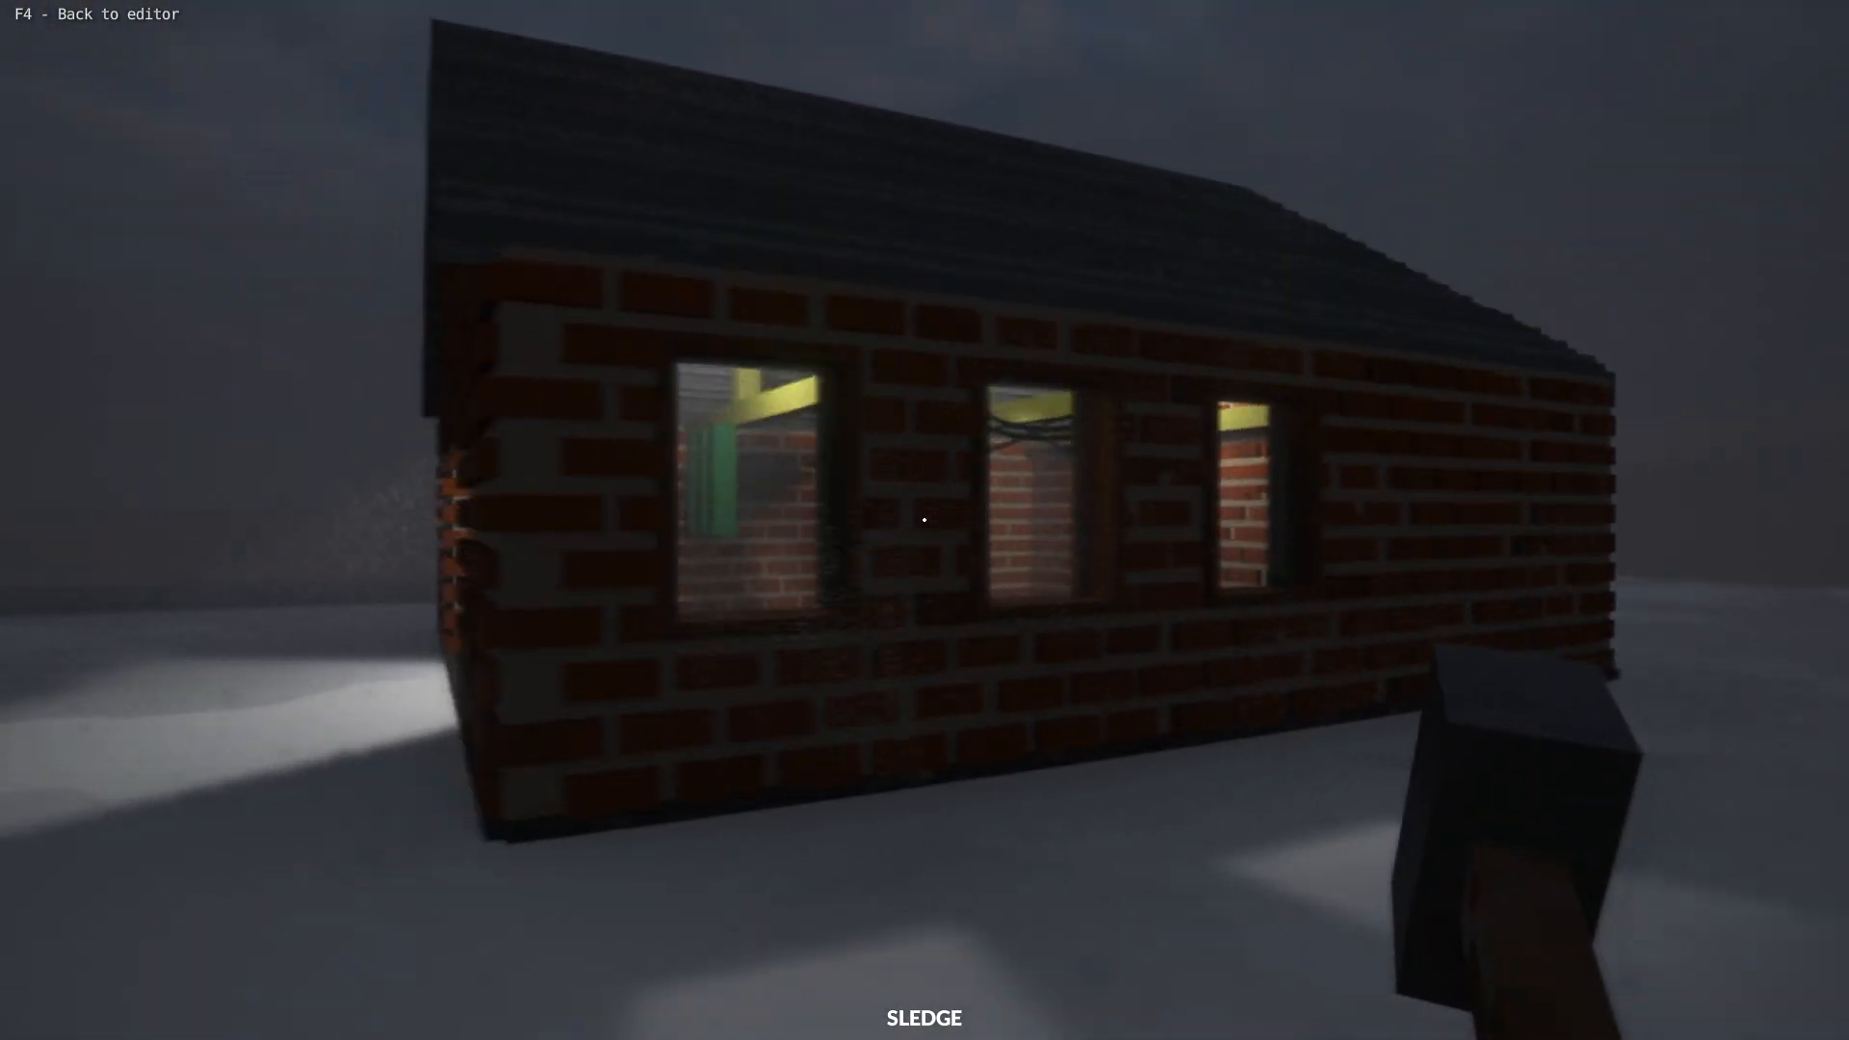
pyautogui.press('F4')
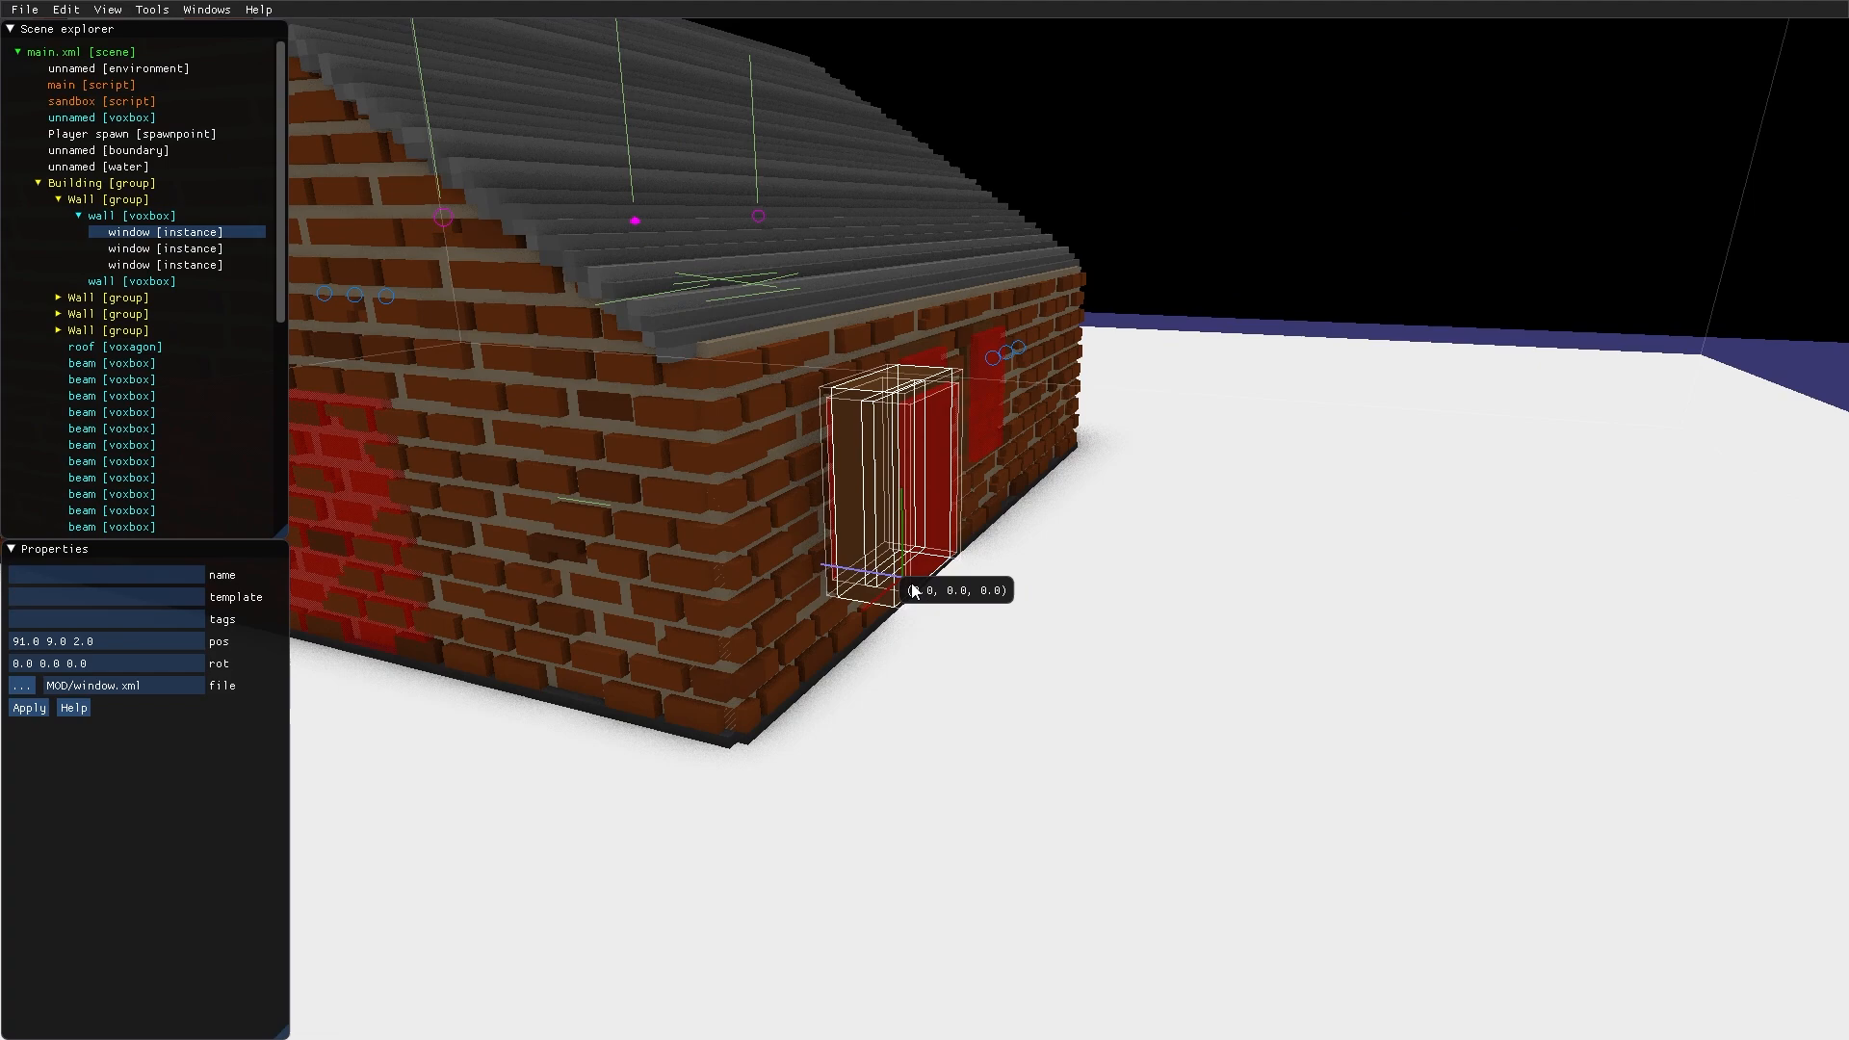
# Pull the first window out in front of the wall and convert it back to a group
pyautogui.moveTo(902, 577); pyautogui.dragTo(1126, 619)
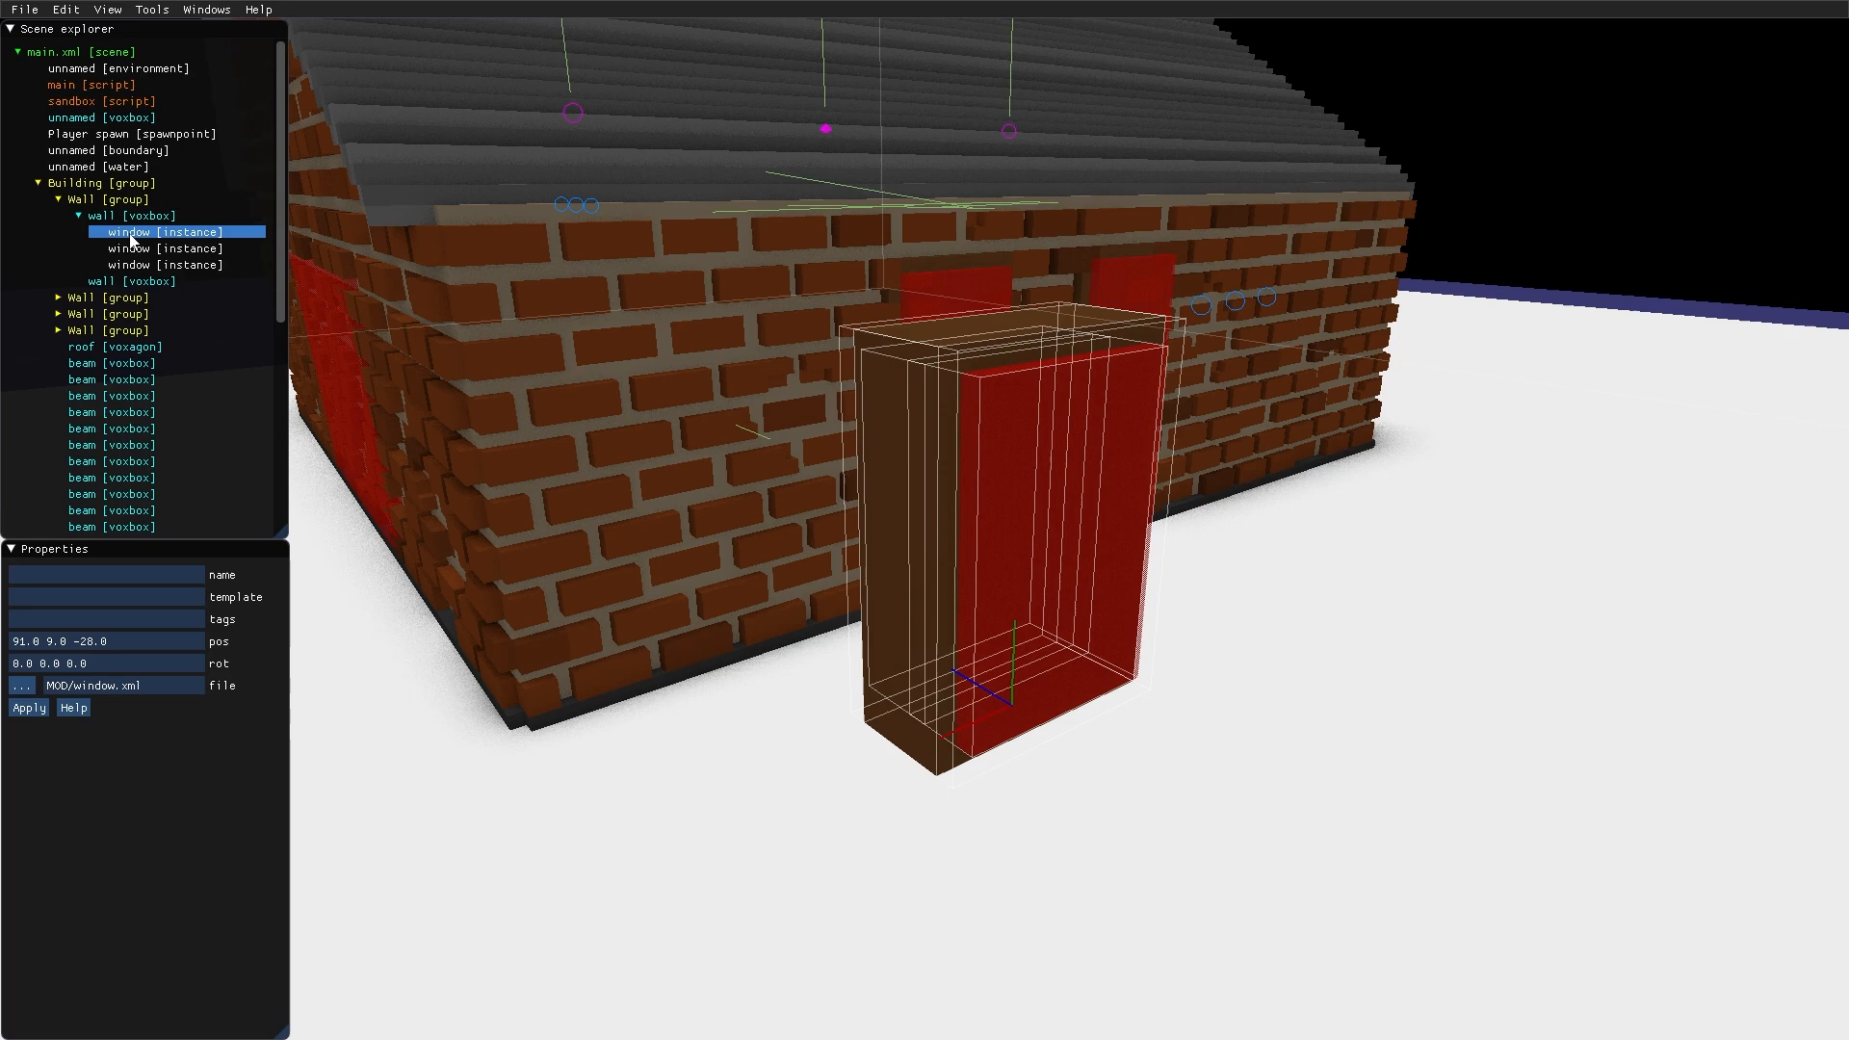
pyautogui.rightClick(164, 231)
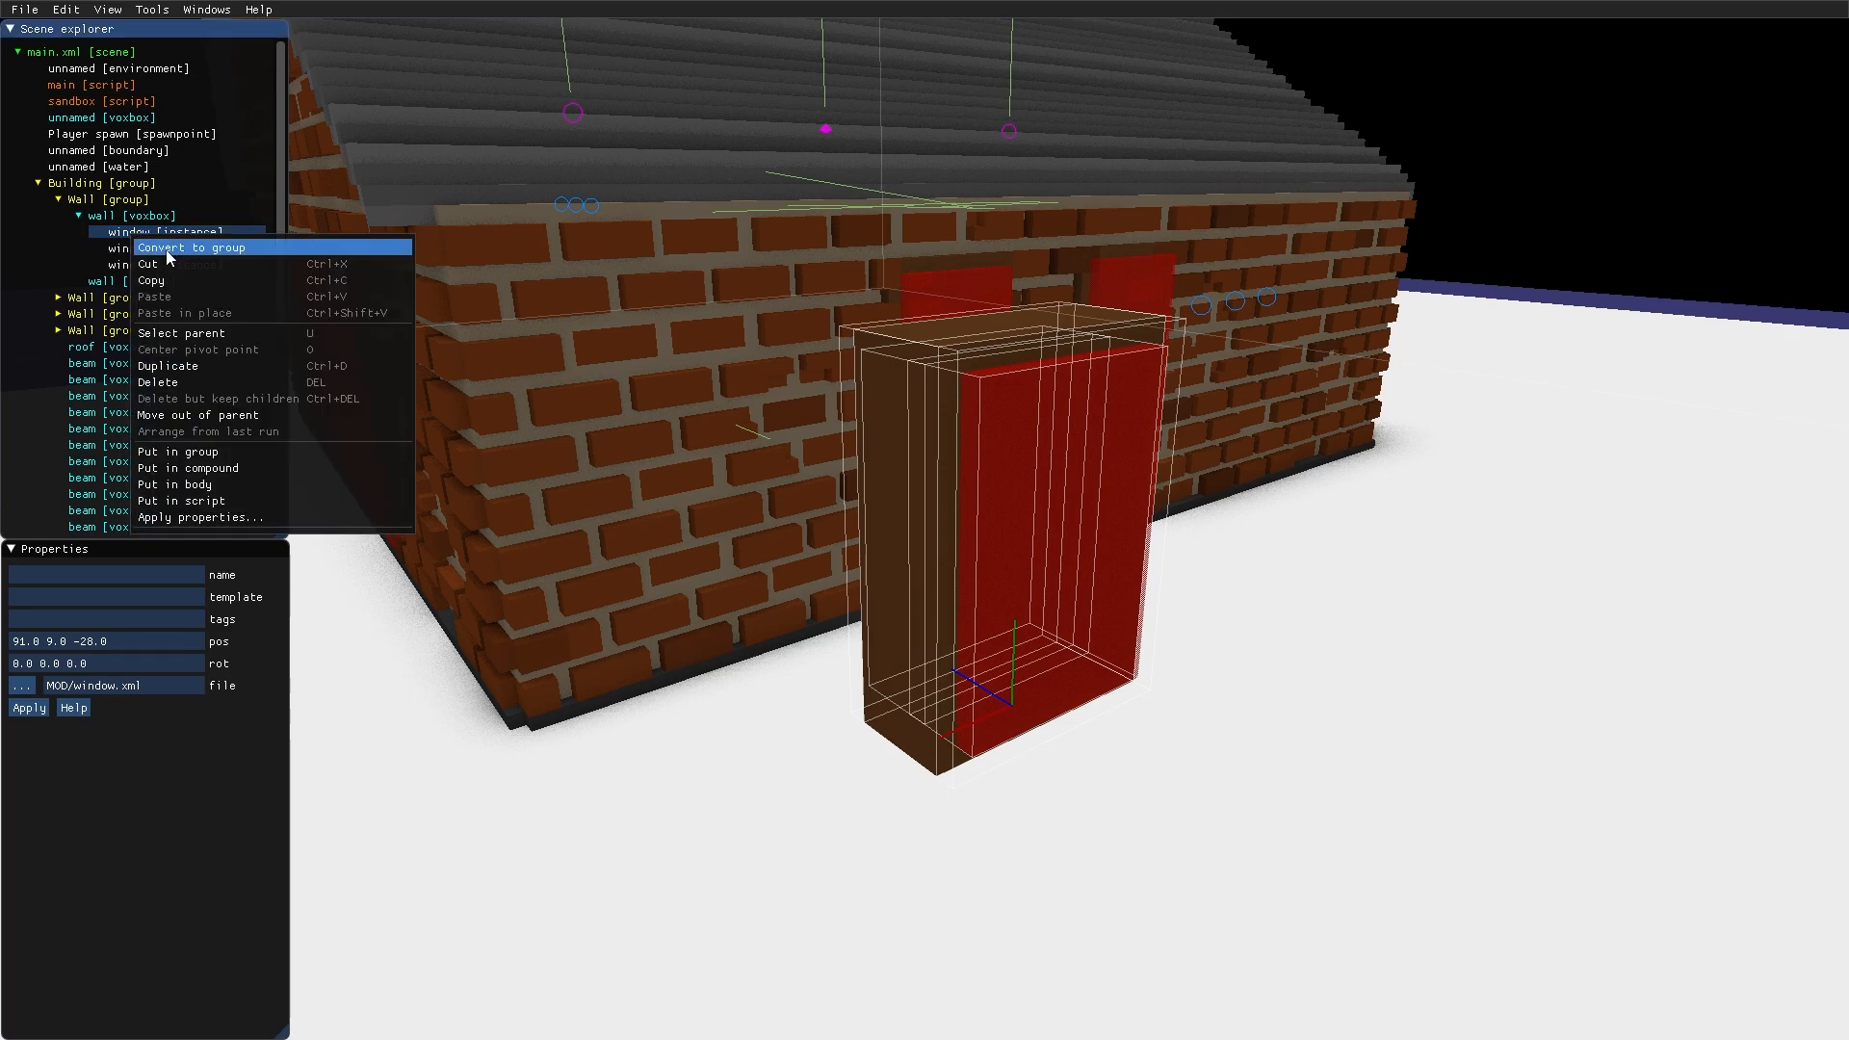
pyautogui.click(193, 248)
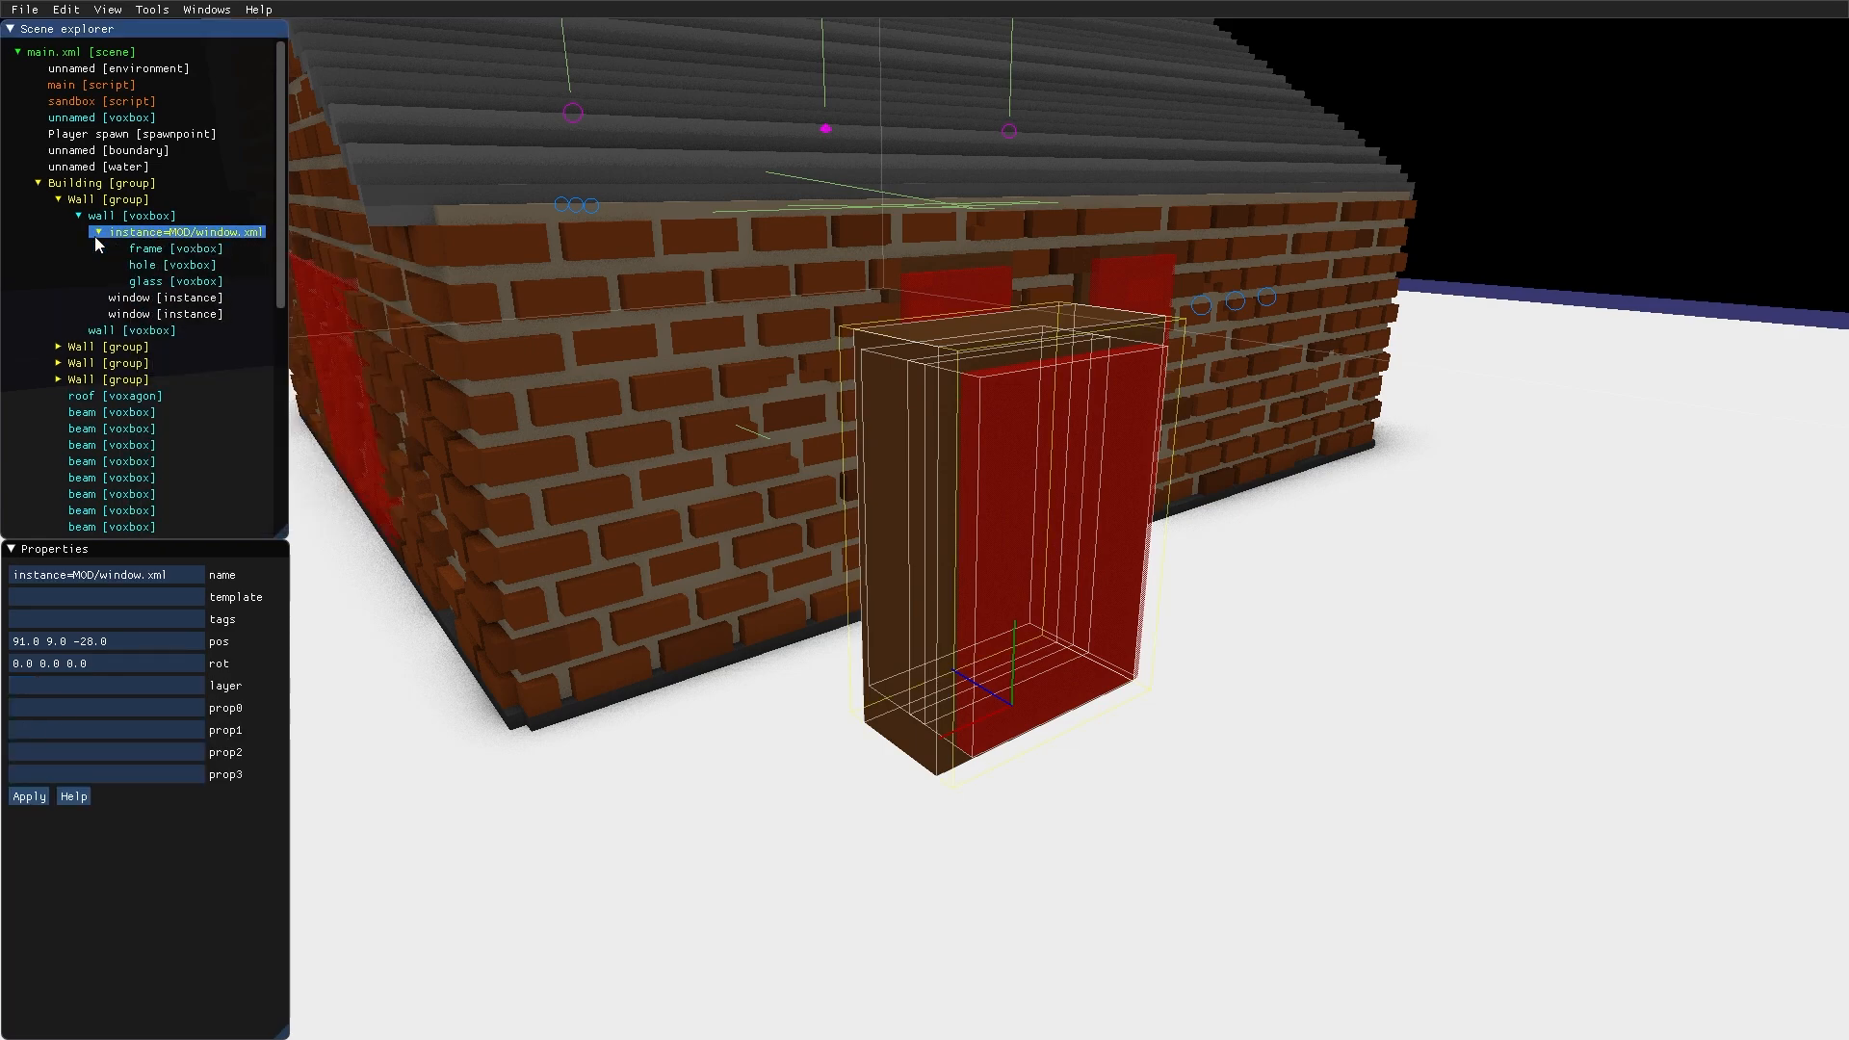
# Add two wooden detail bars to the window, play-test, and reorder the hole ahead of them
pyautogui.click(149, 249)
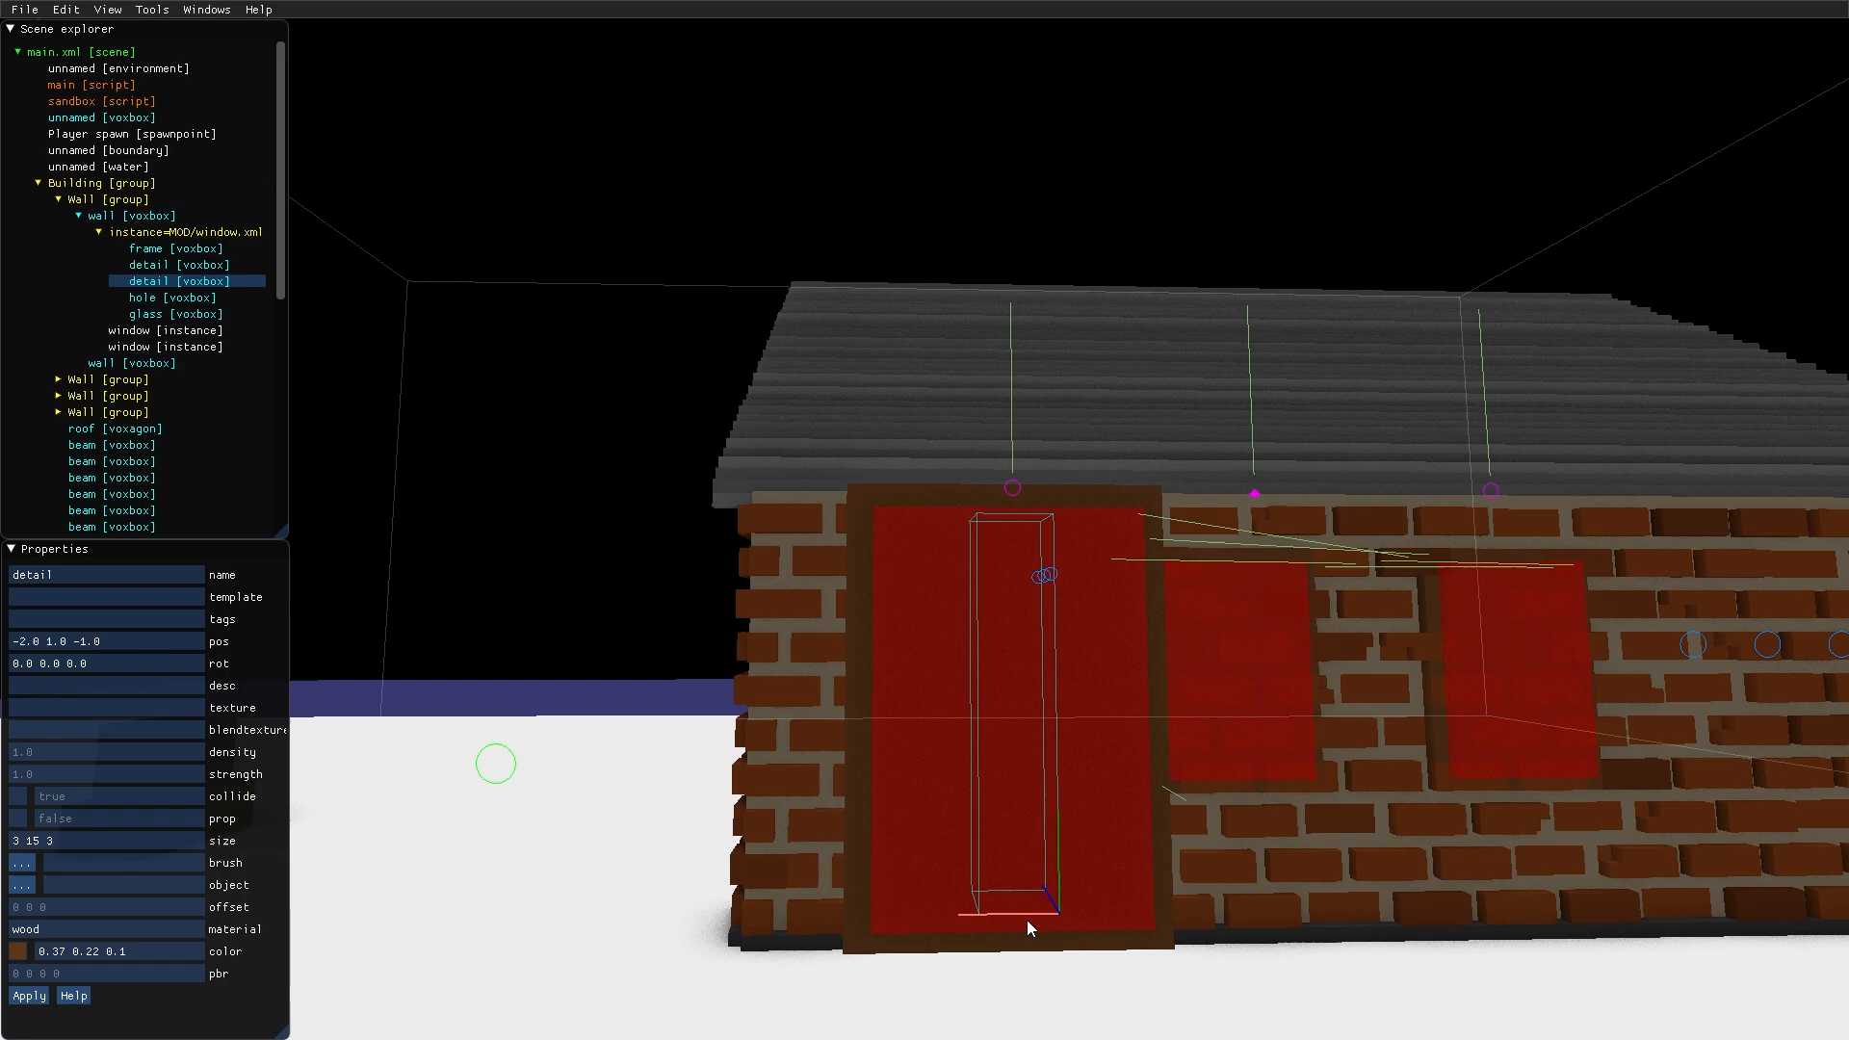
pyautogui.press('F5')
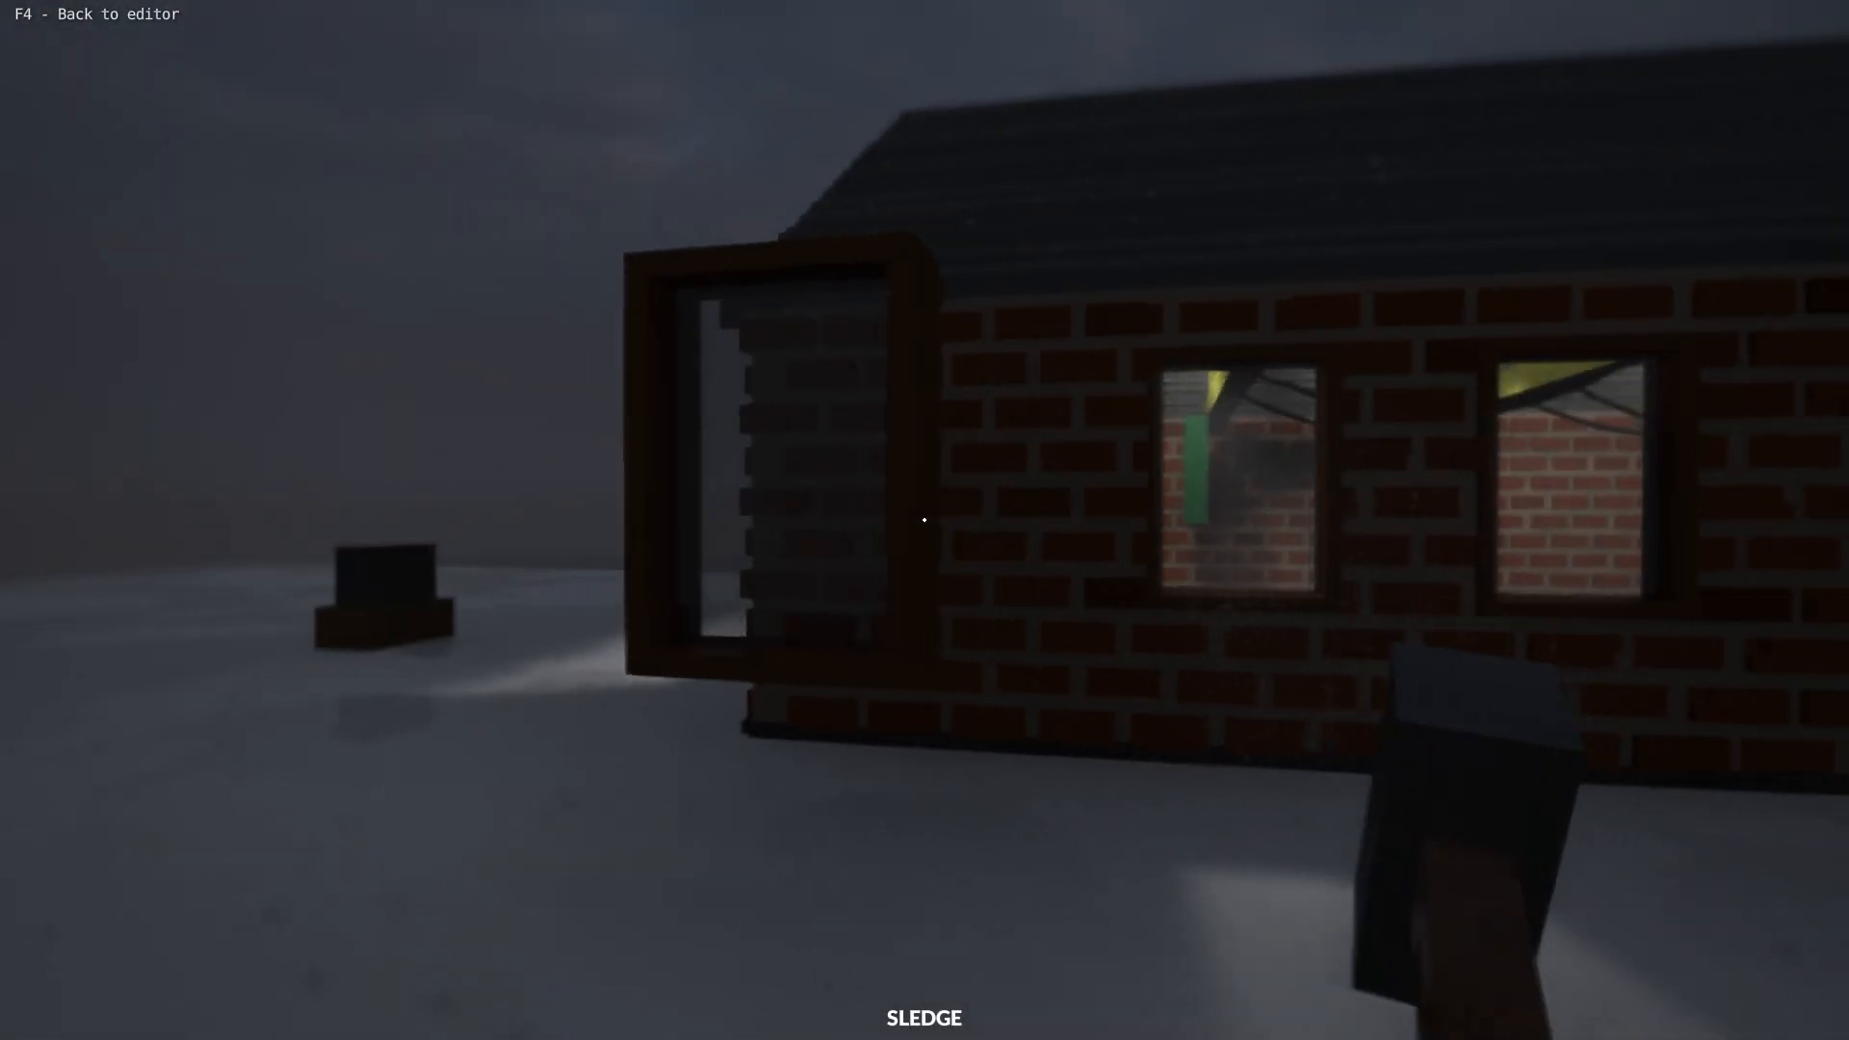
pyautogui.press('F4')
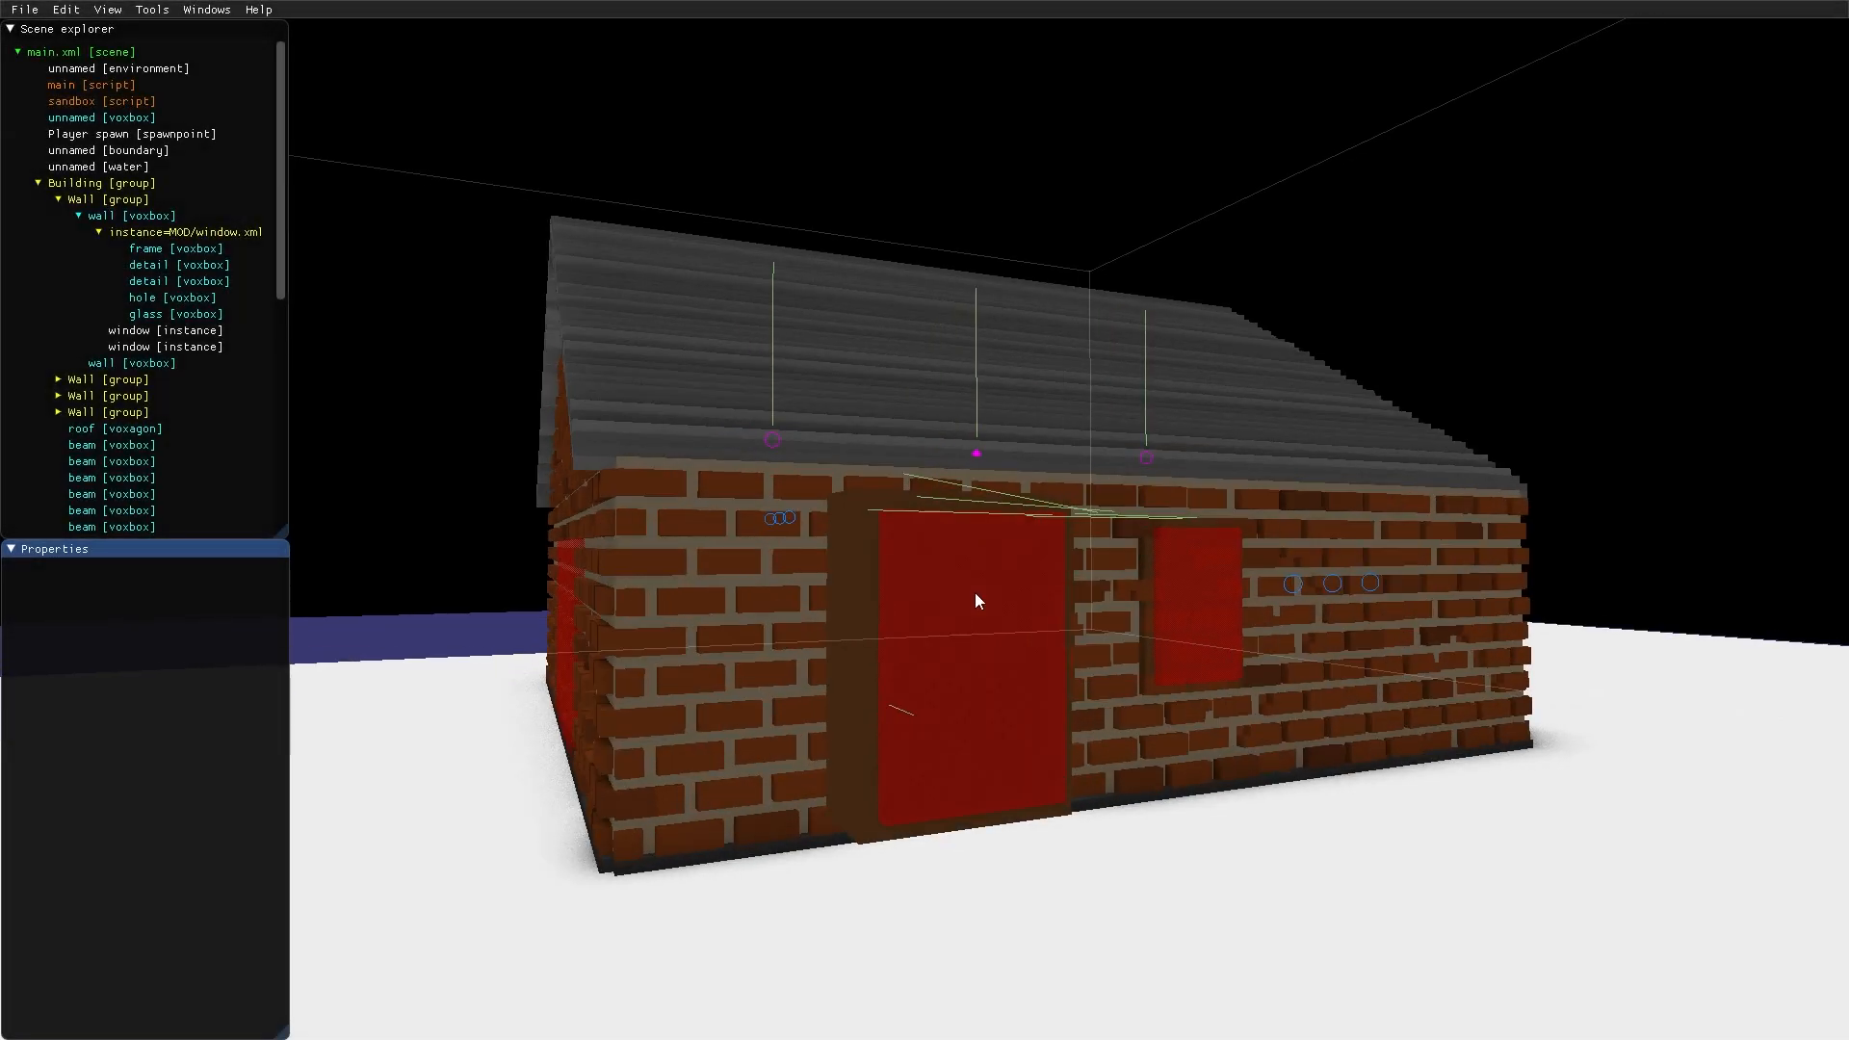
pyautogui.moveTo(173, 300)
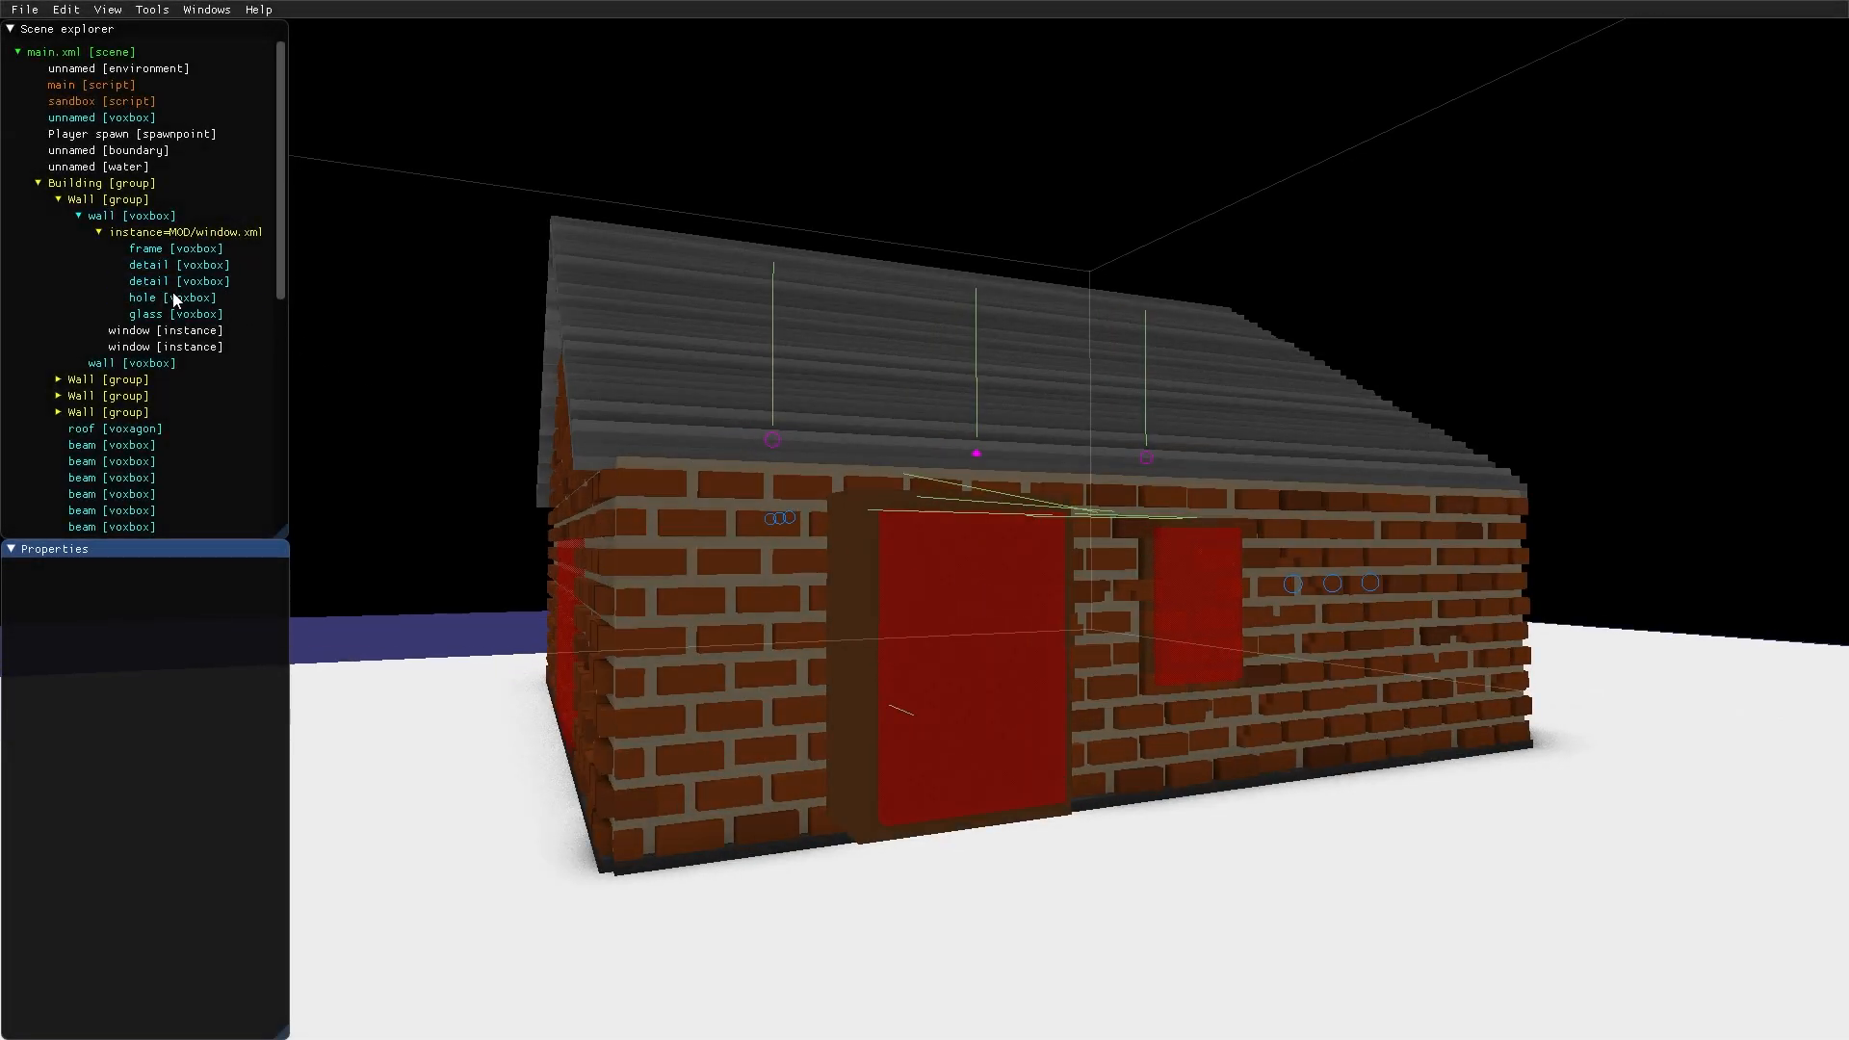
pyautogui.click(150, 297)
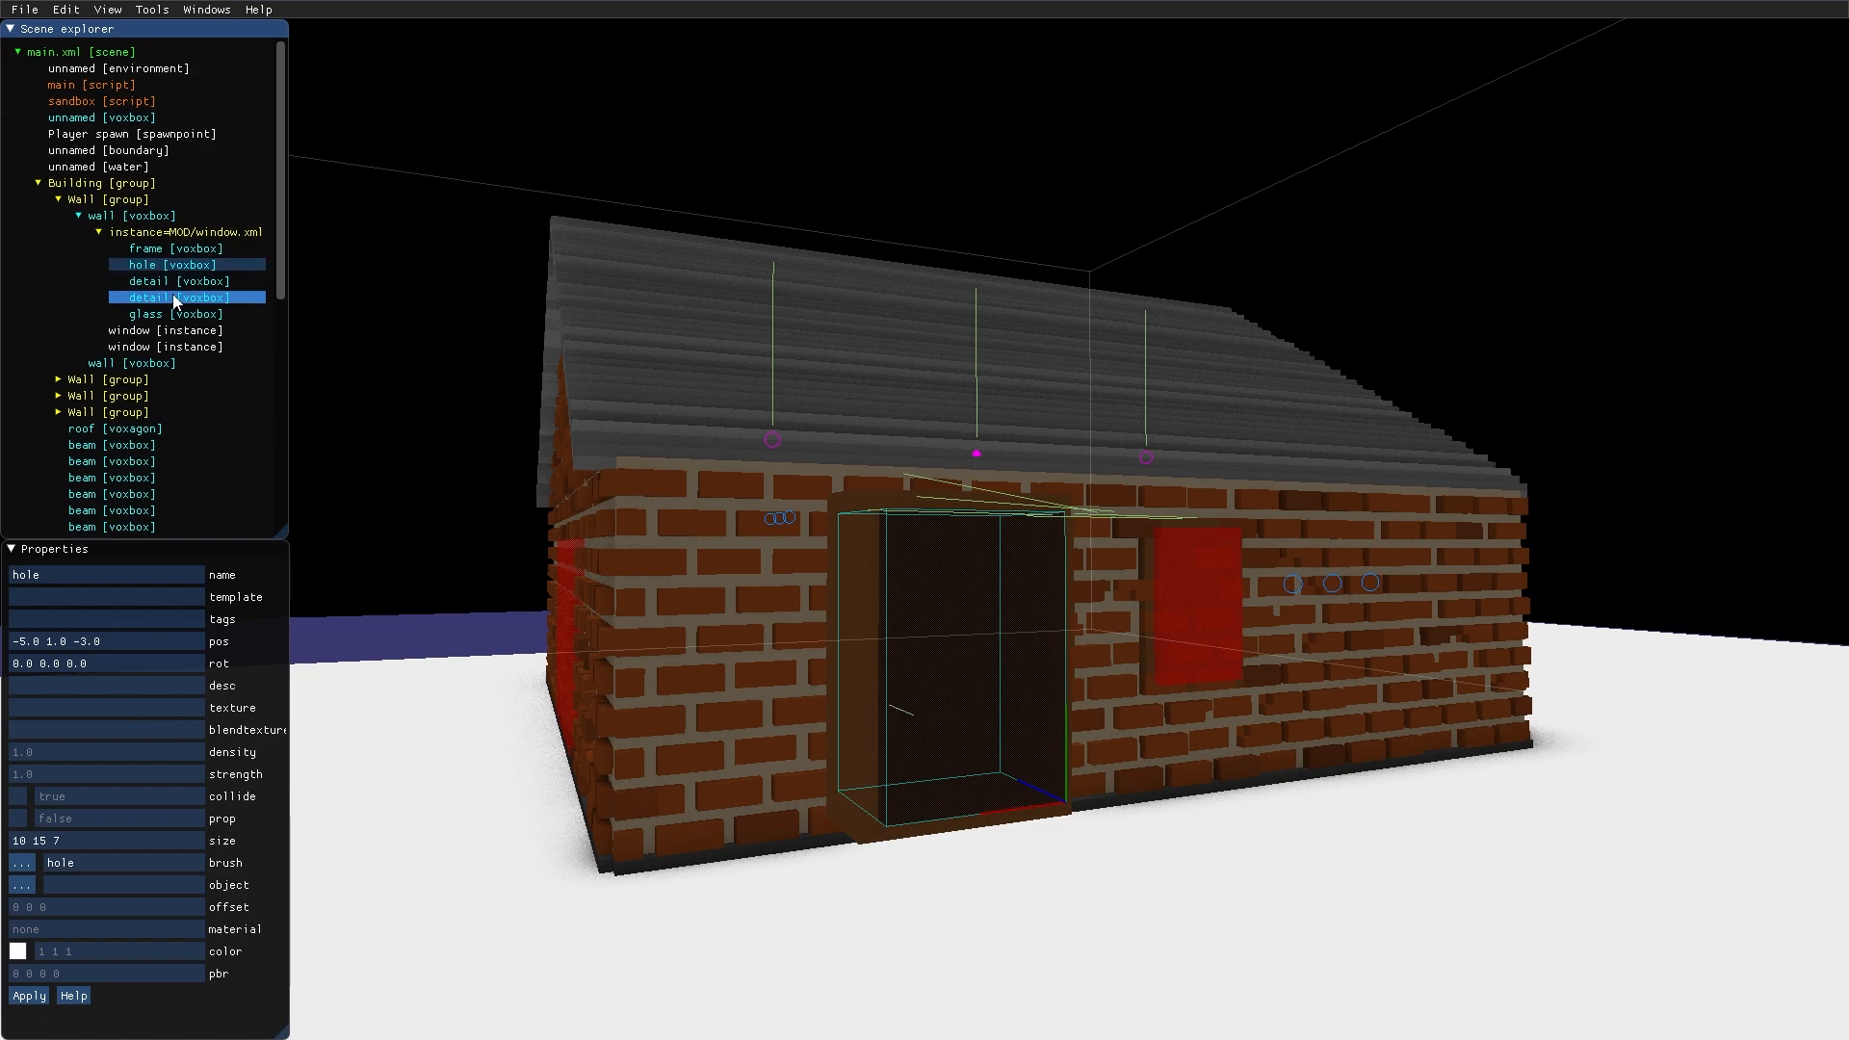
pyautogui.click(142, 265)
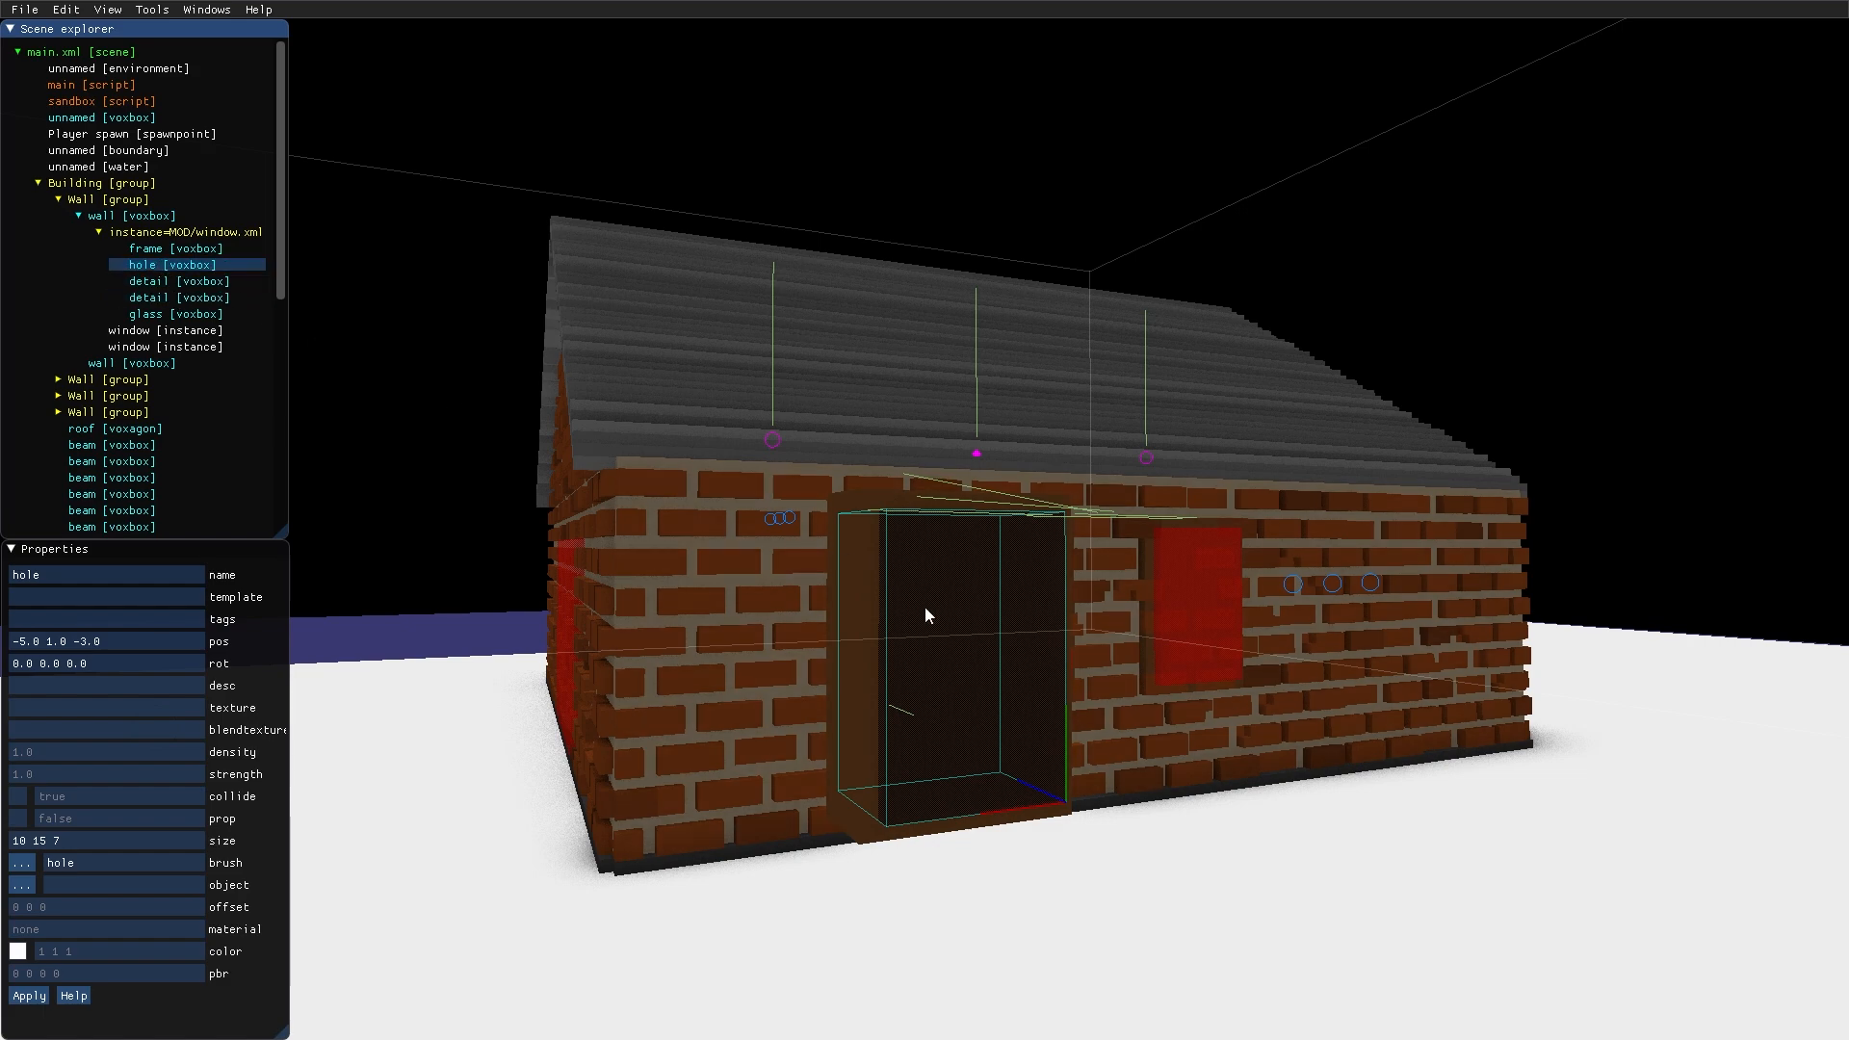
pyautogui.moveTo(989, 688)
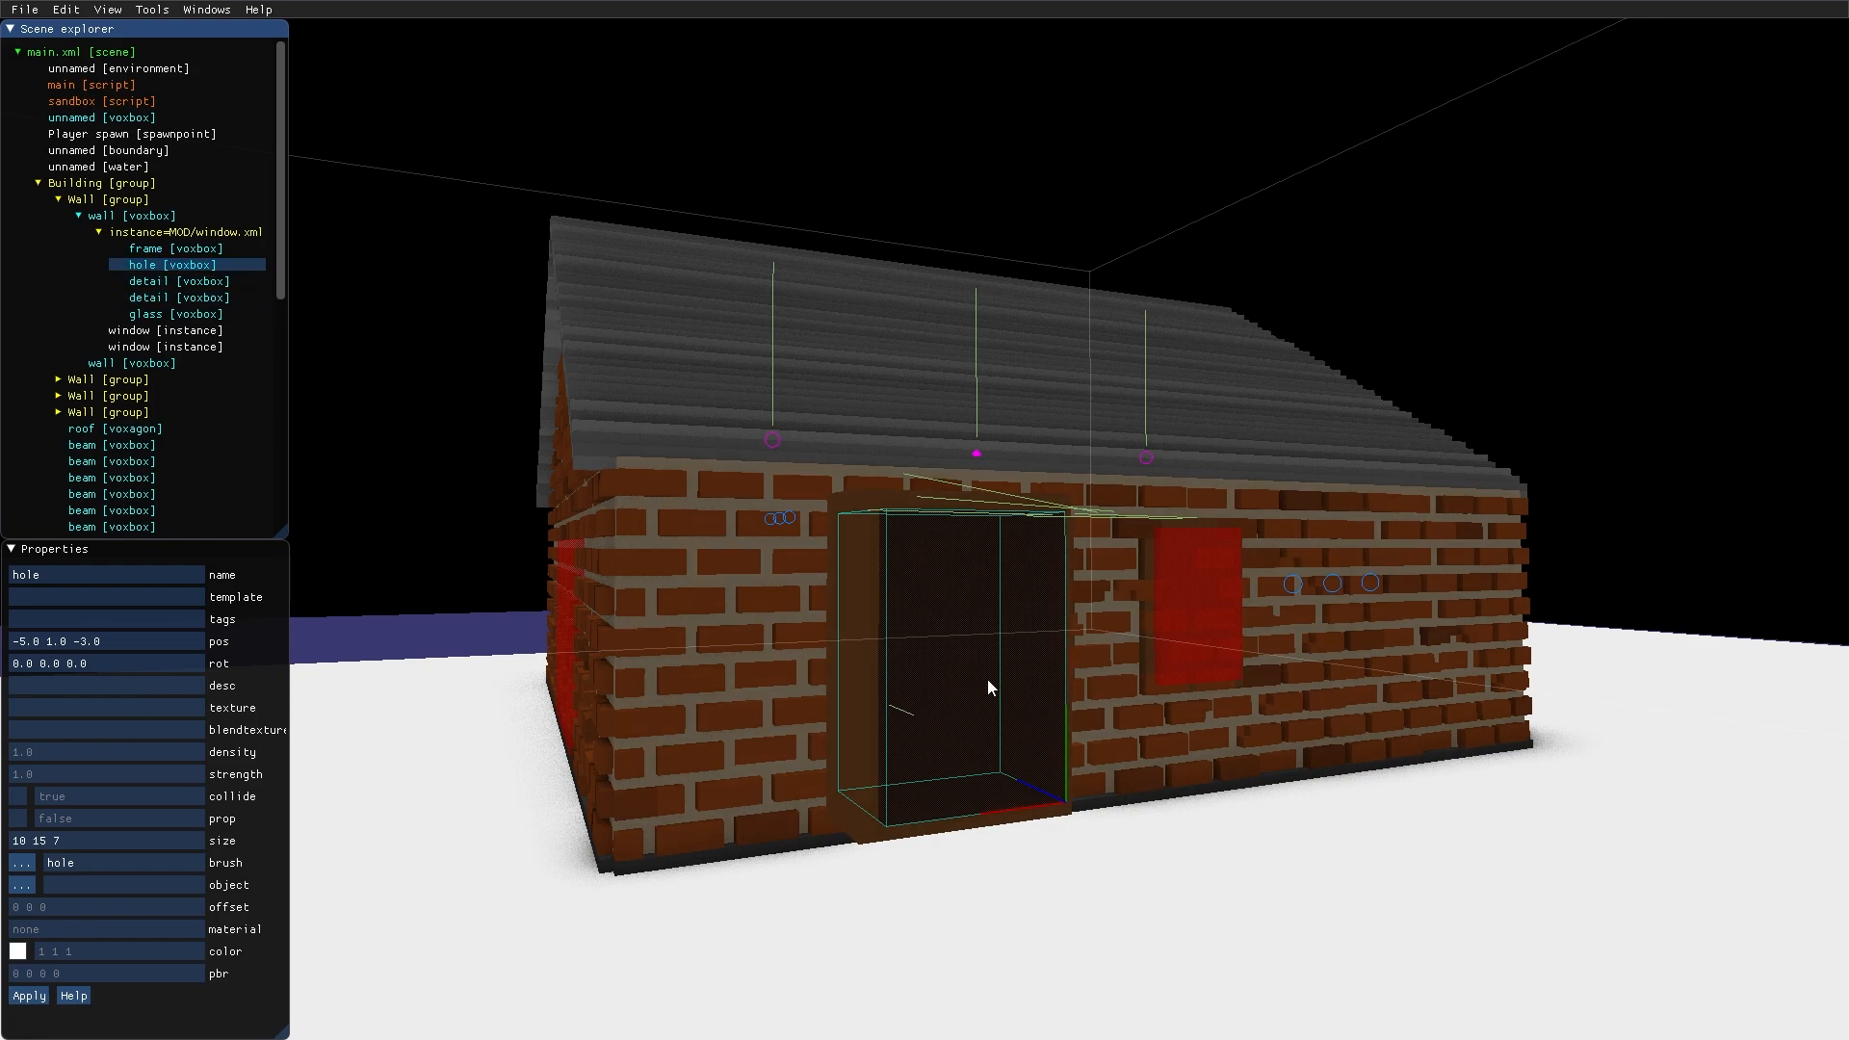
pyautogui.moveTo(946, 715)
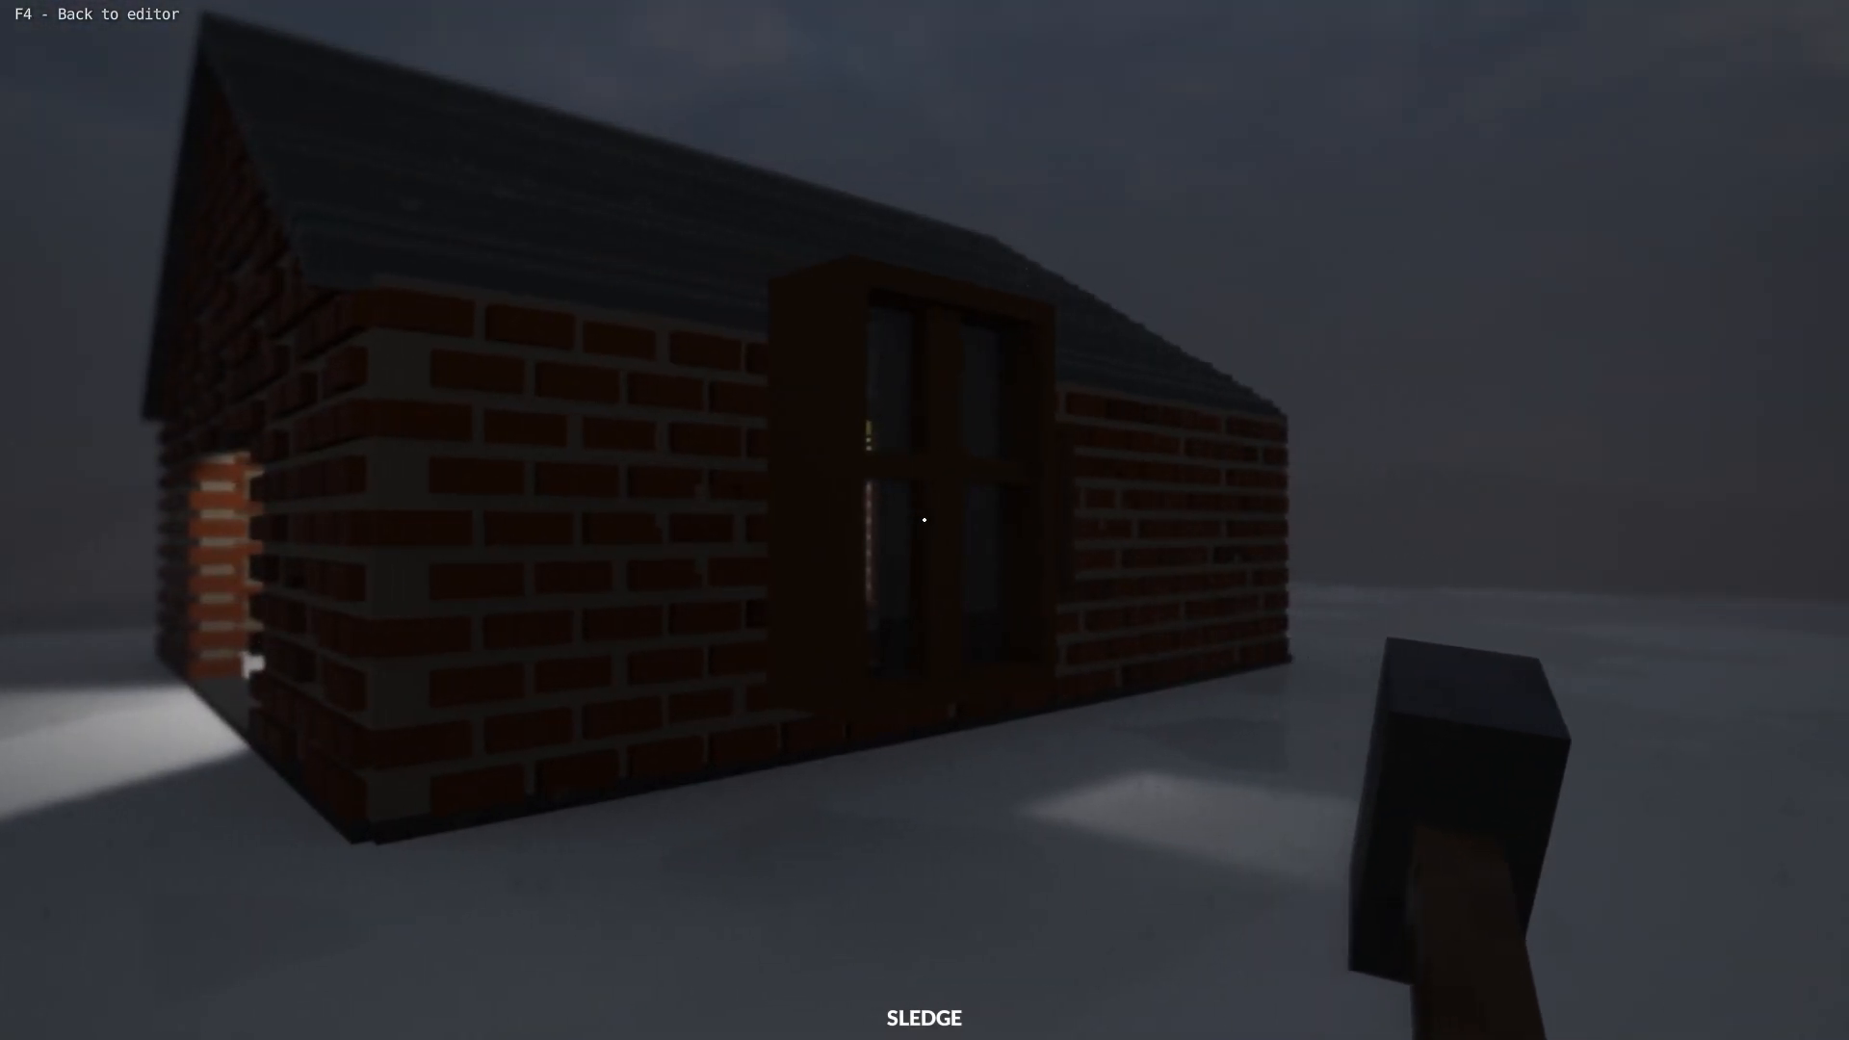
# Save the edited window group with its bars over the MOD/window.xml prefab
pyautogui.press('F4')
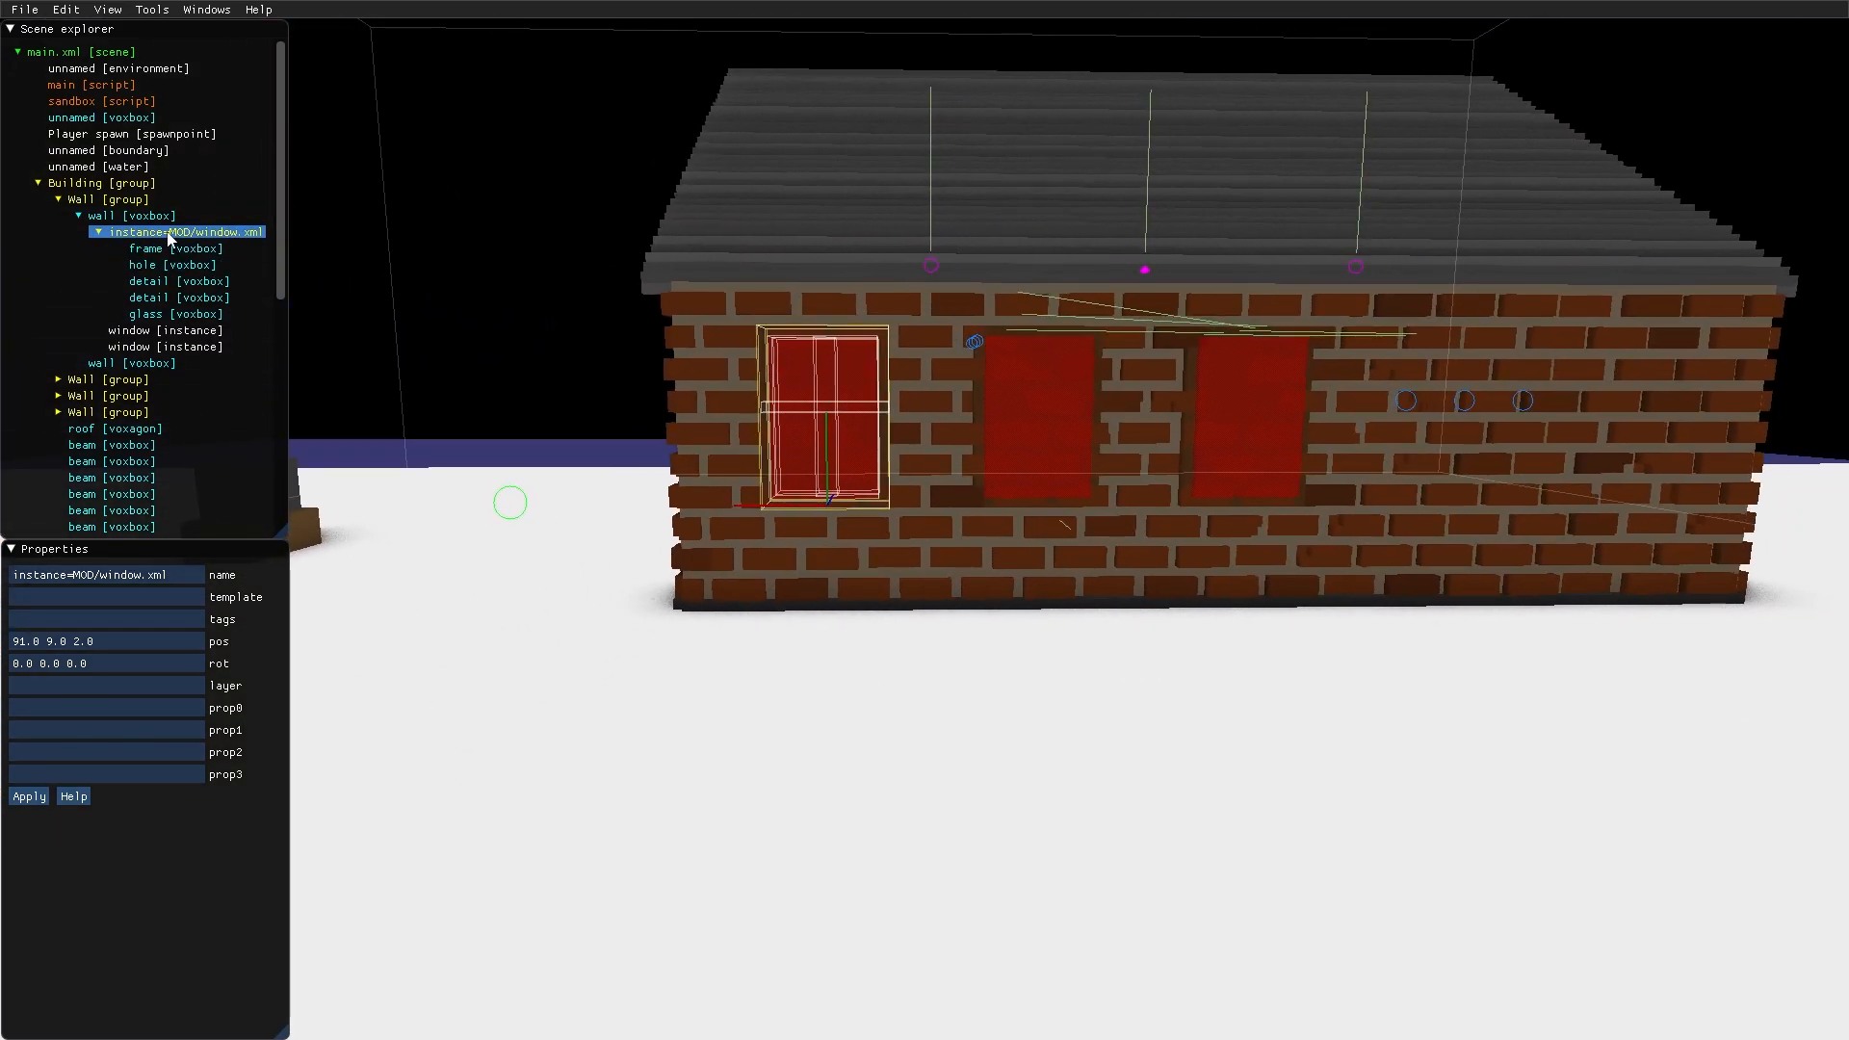
pyautogui.rightClick(171, 231)
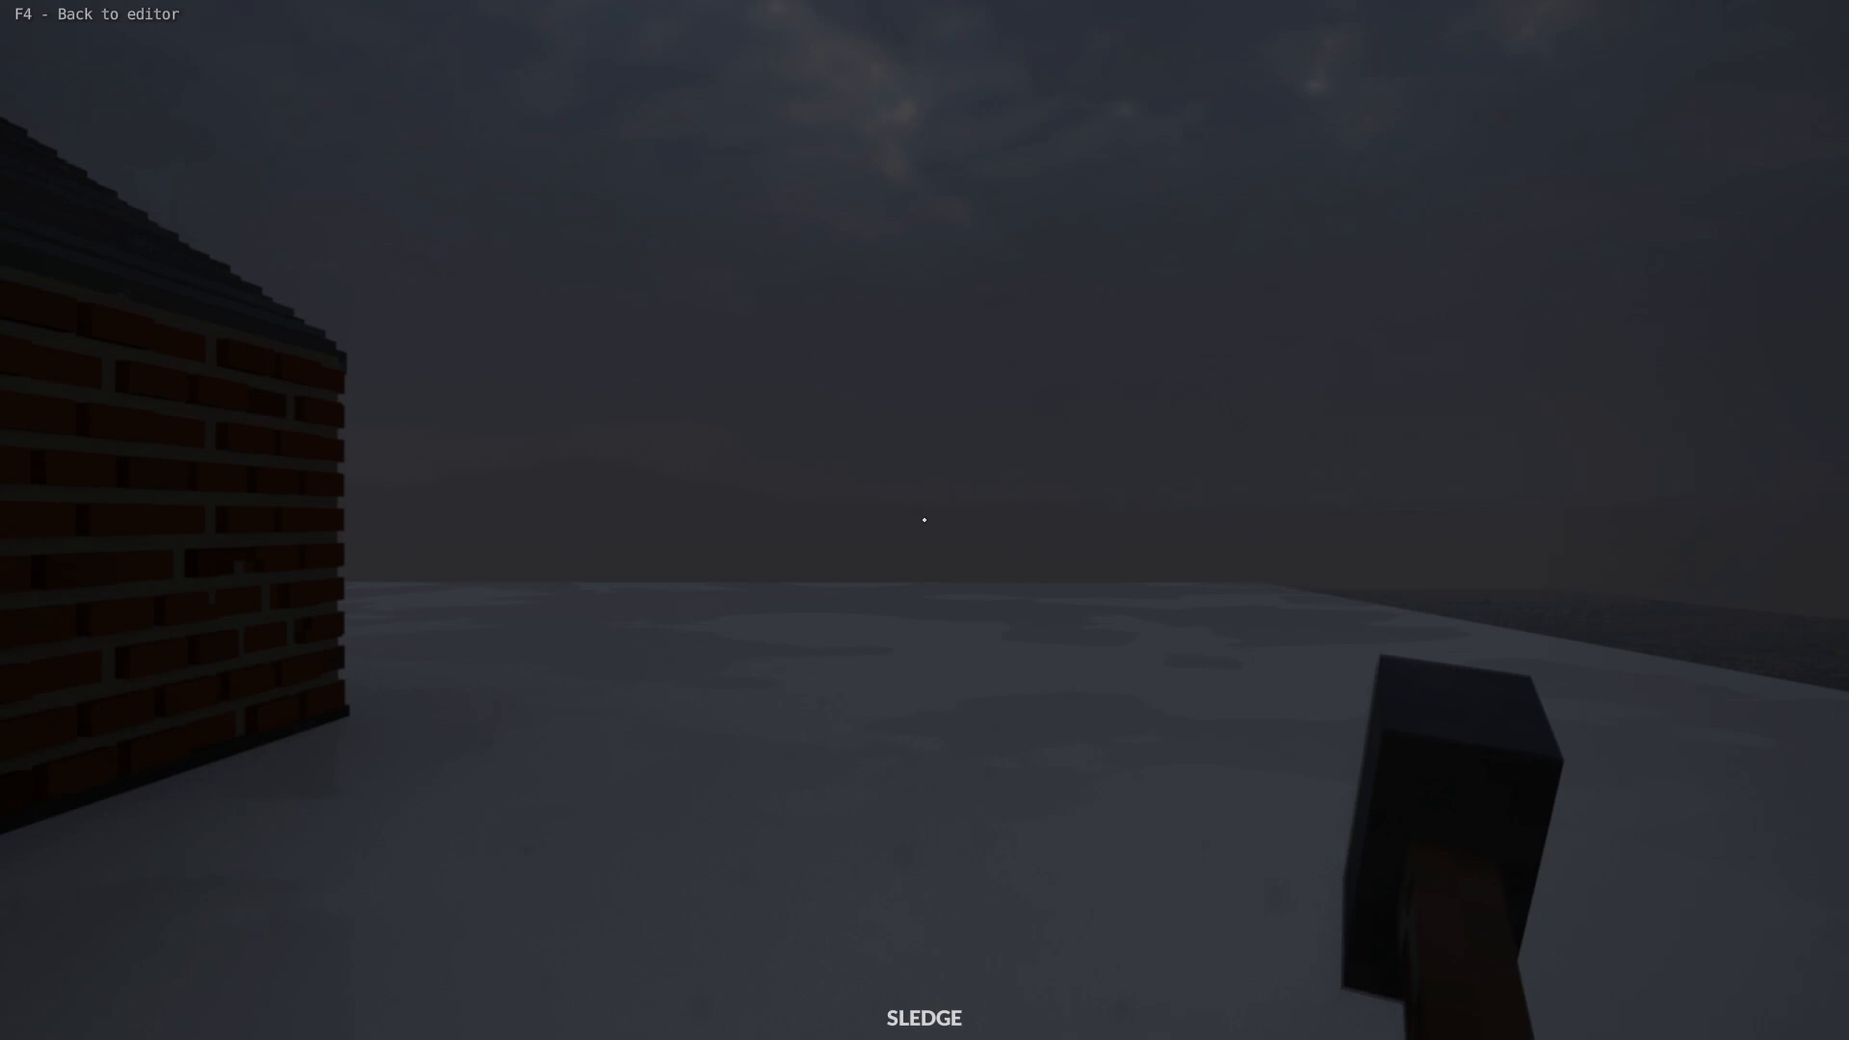
pyautogui.moveTo(925, 520)
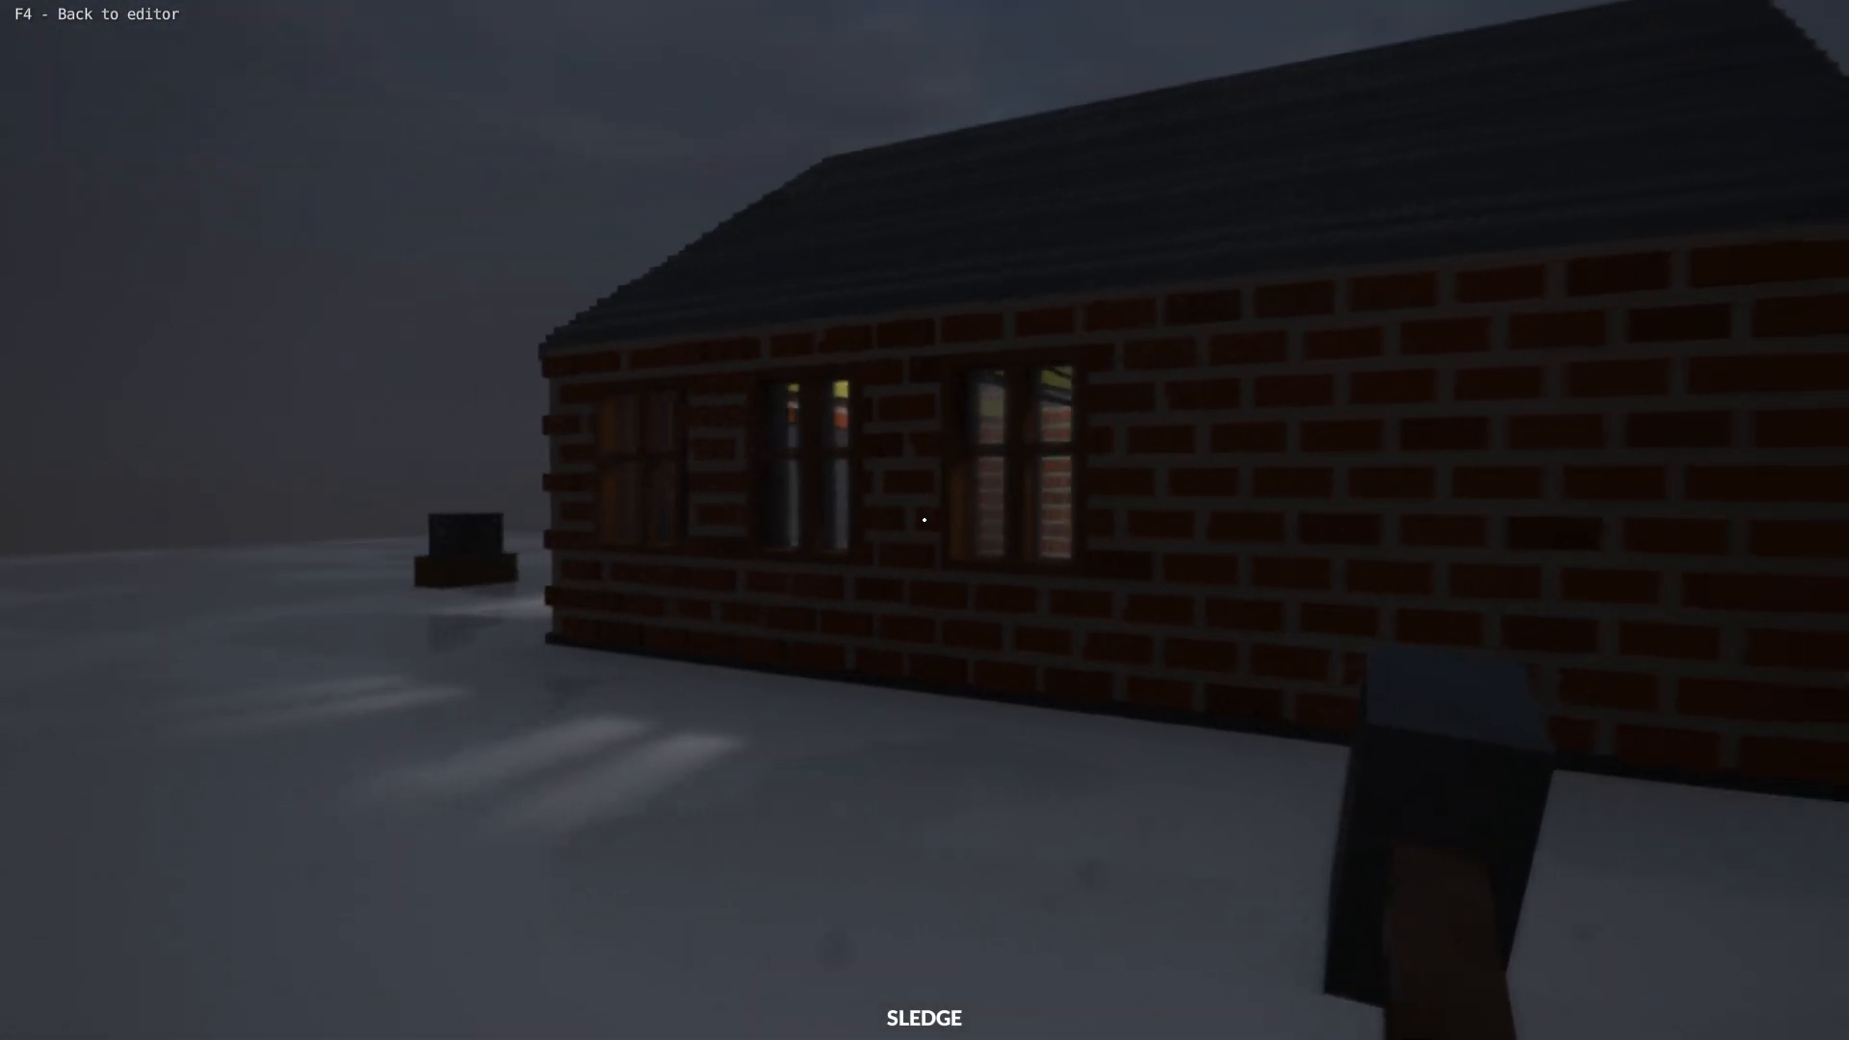
pyautogui.moveTo(924, 522)
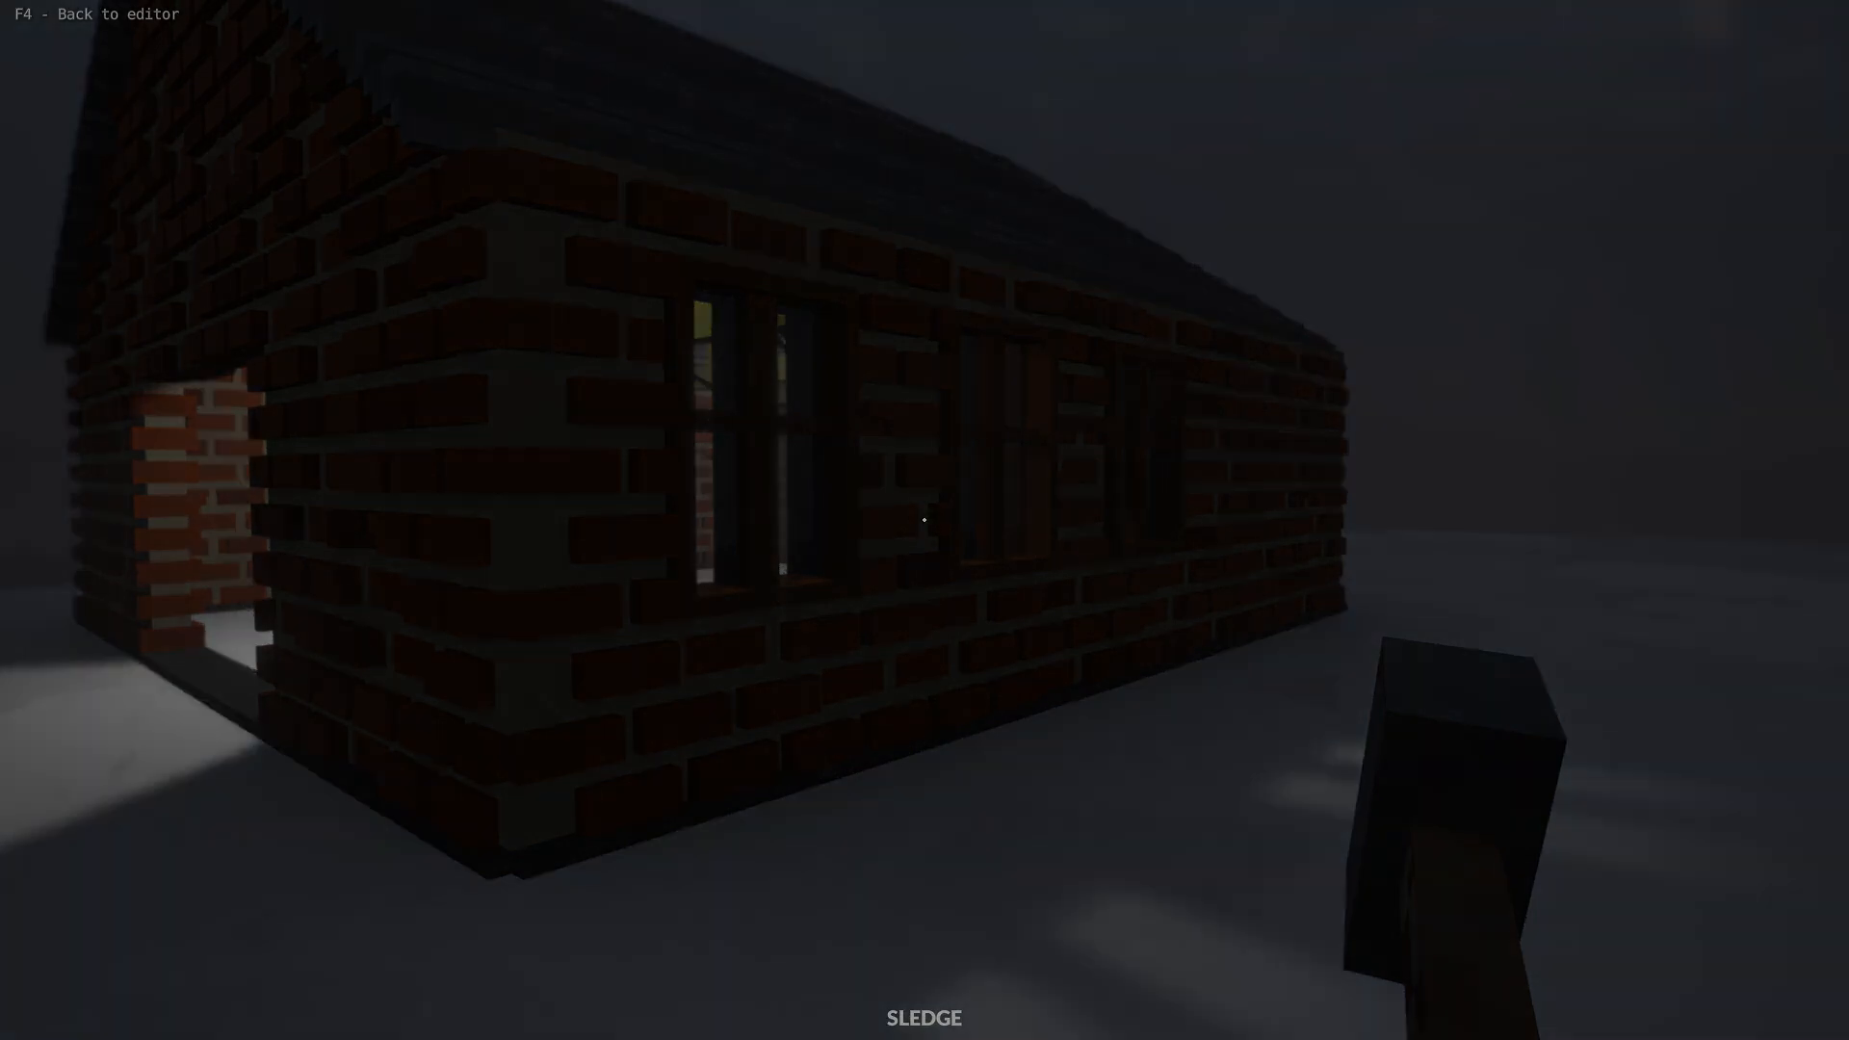
# Add a screen entity to the TV box on the table and play-test it
pyautogui.press('F4')
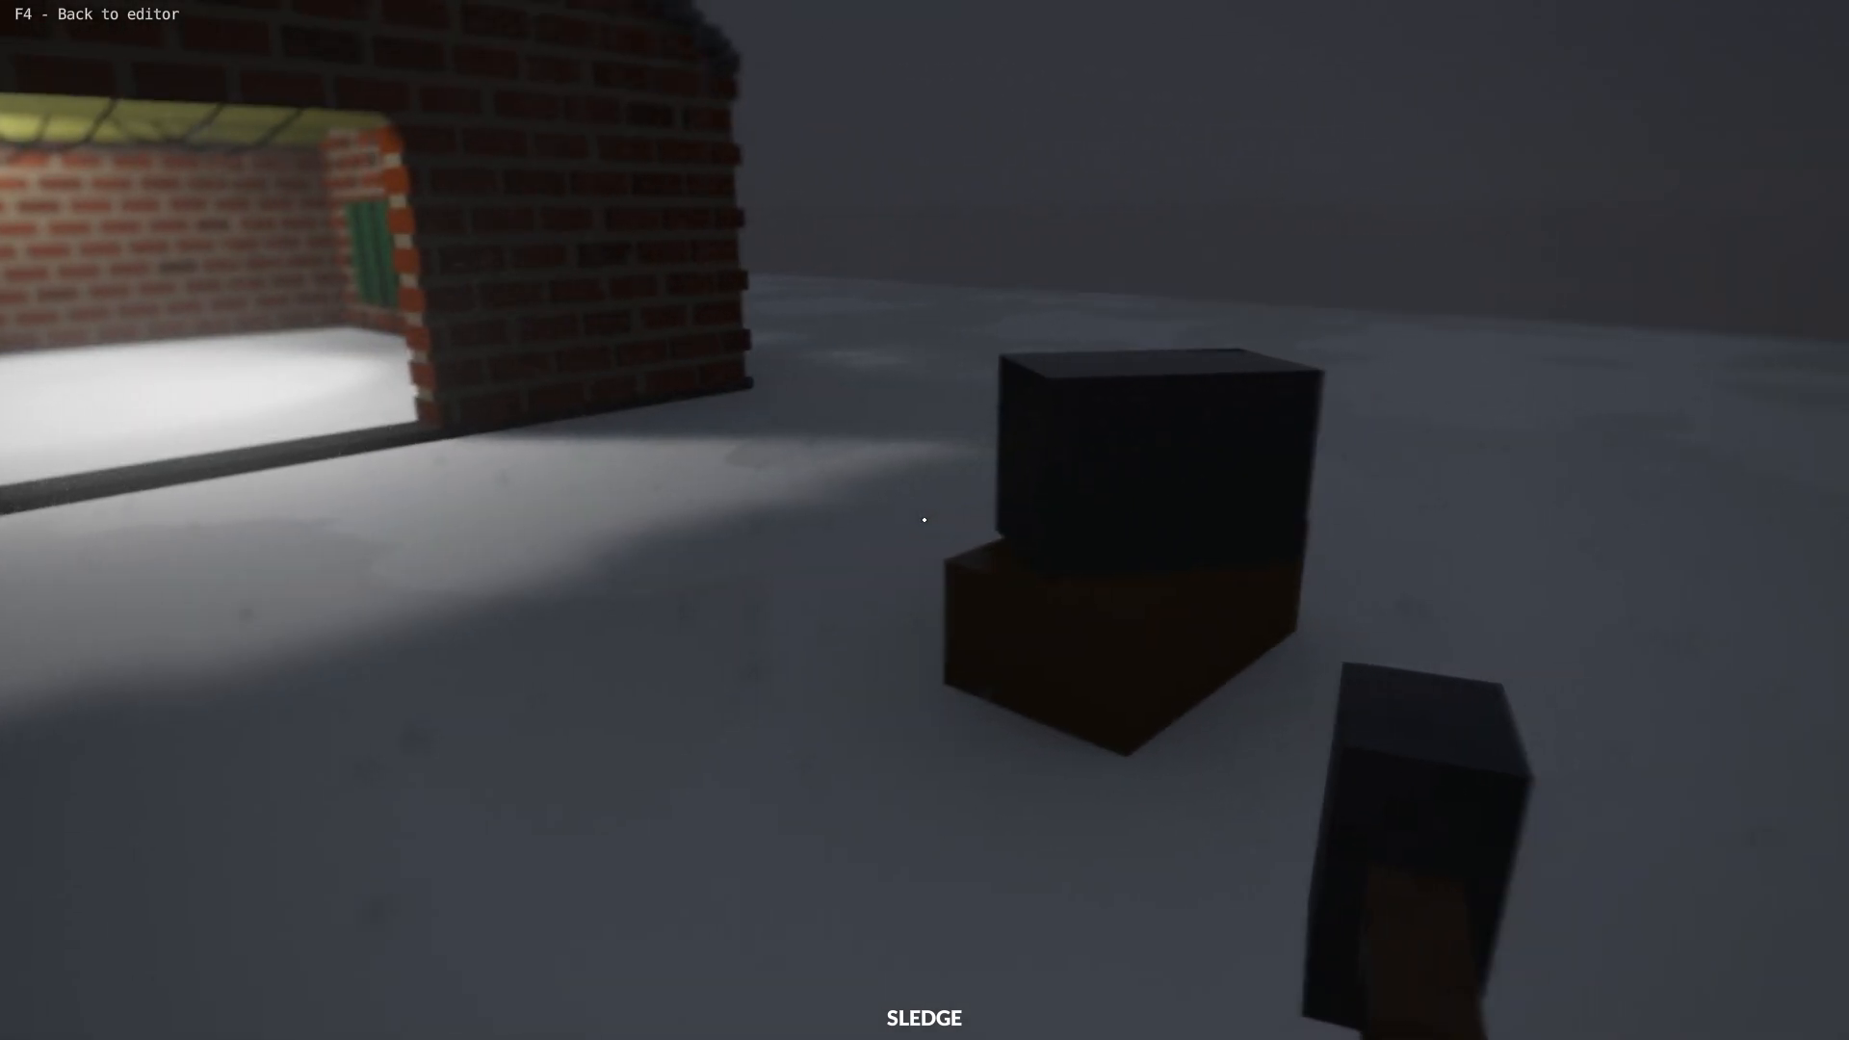
pyautogui.press('F4')
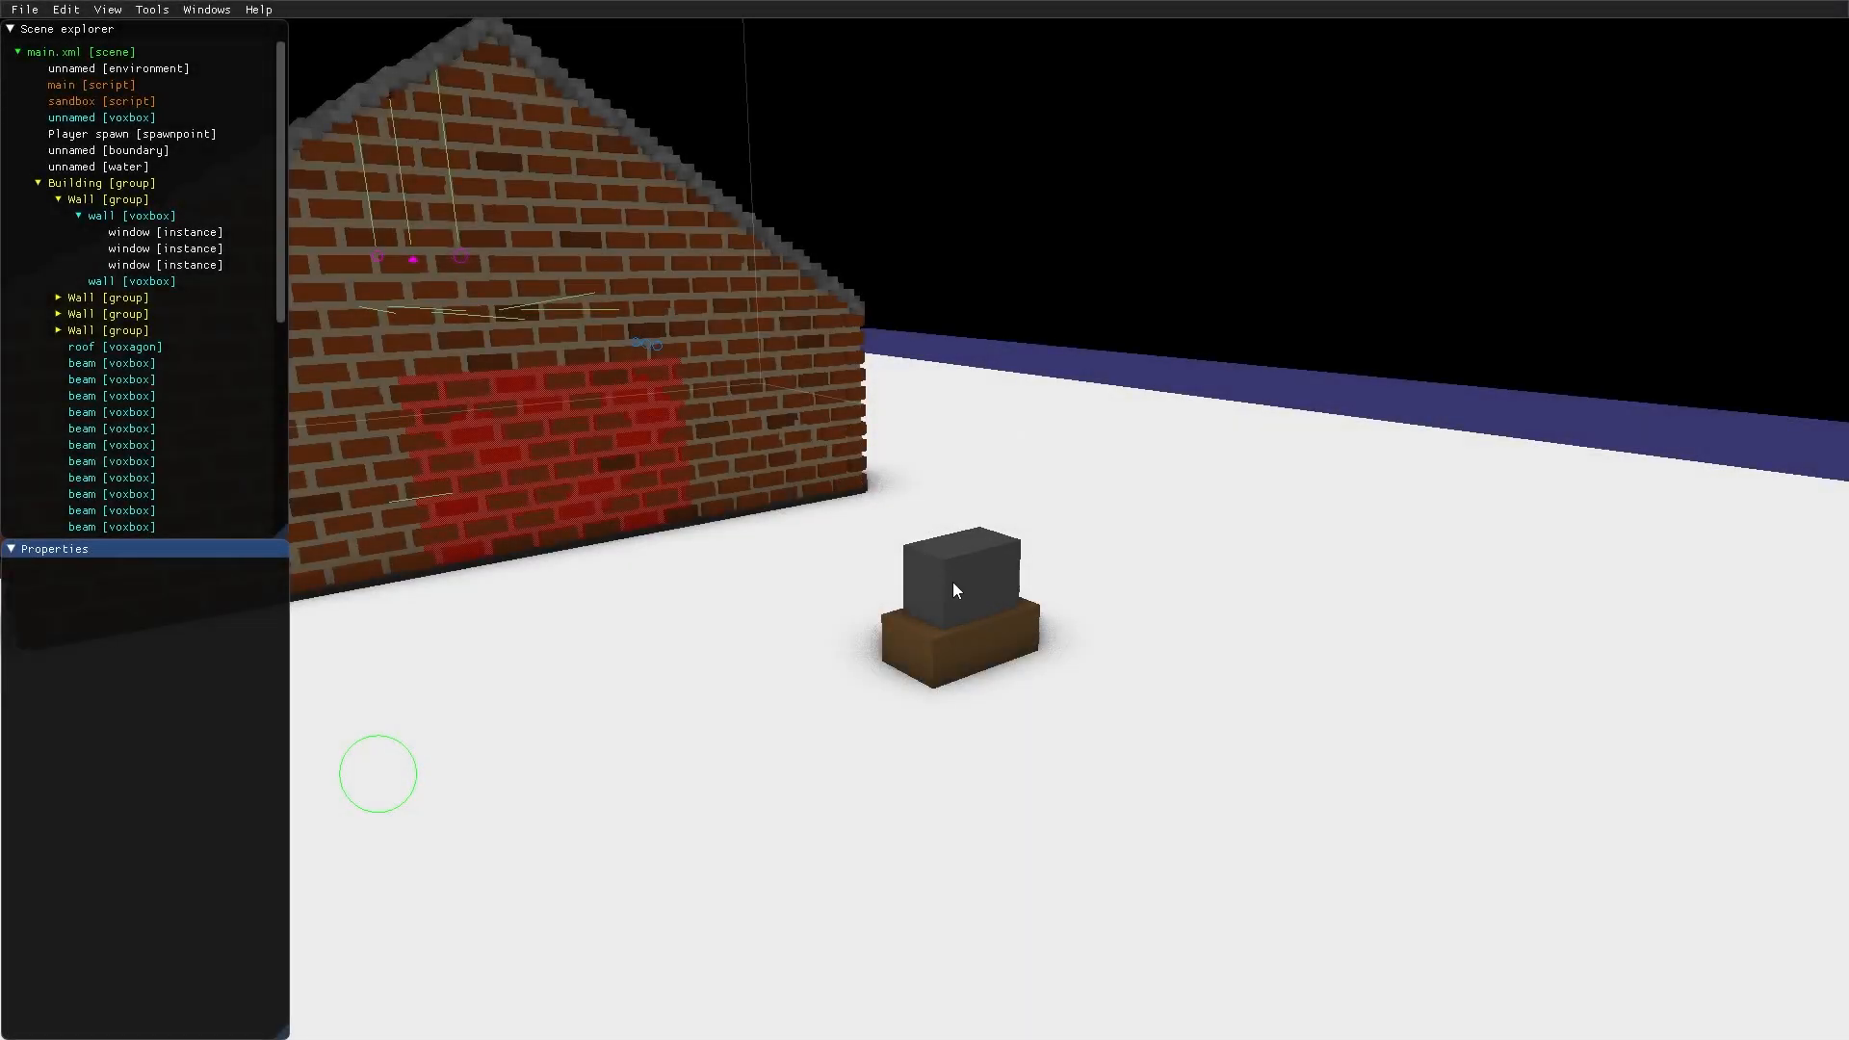
pyautogui.click(59, 509)
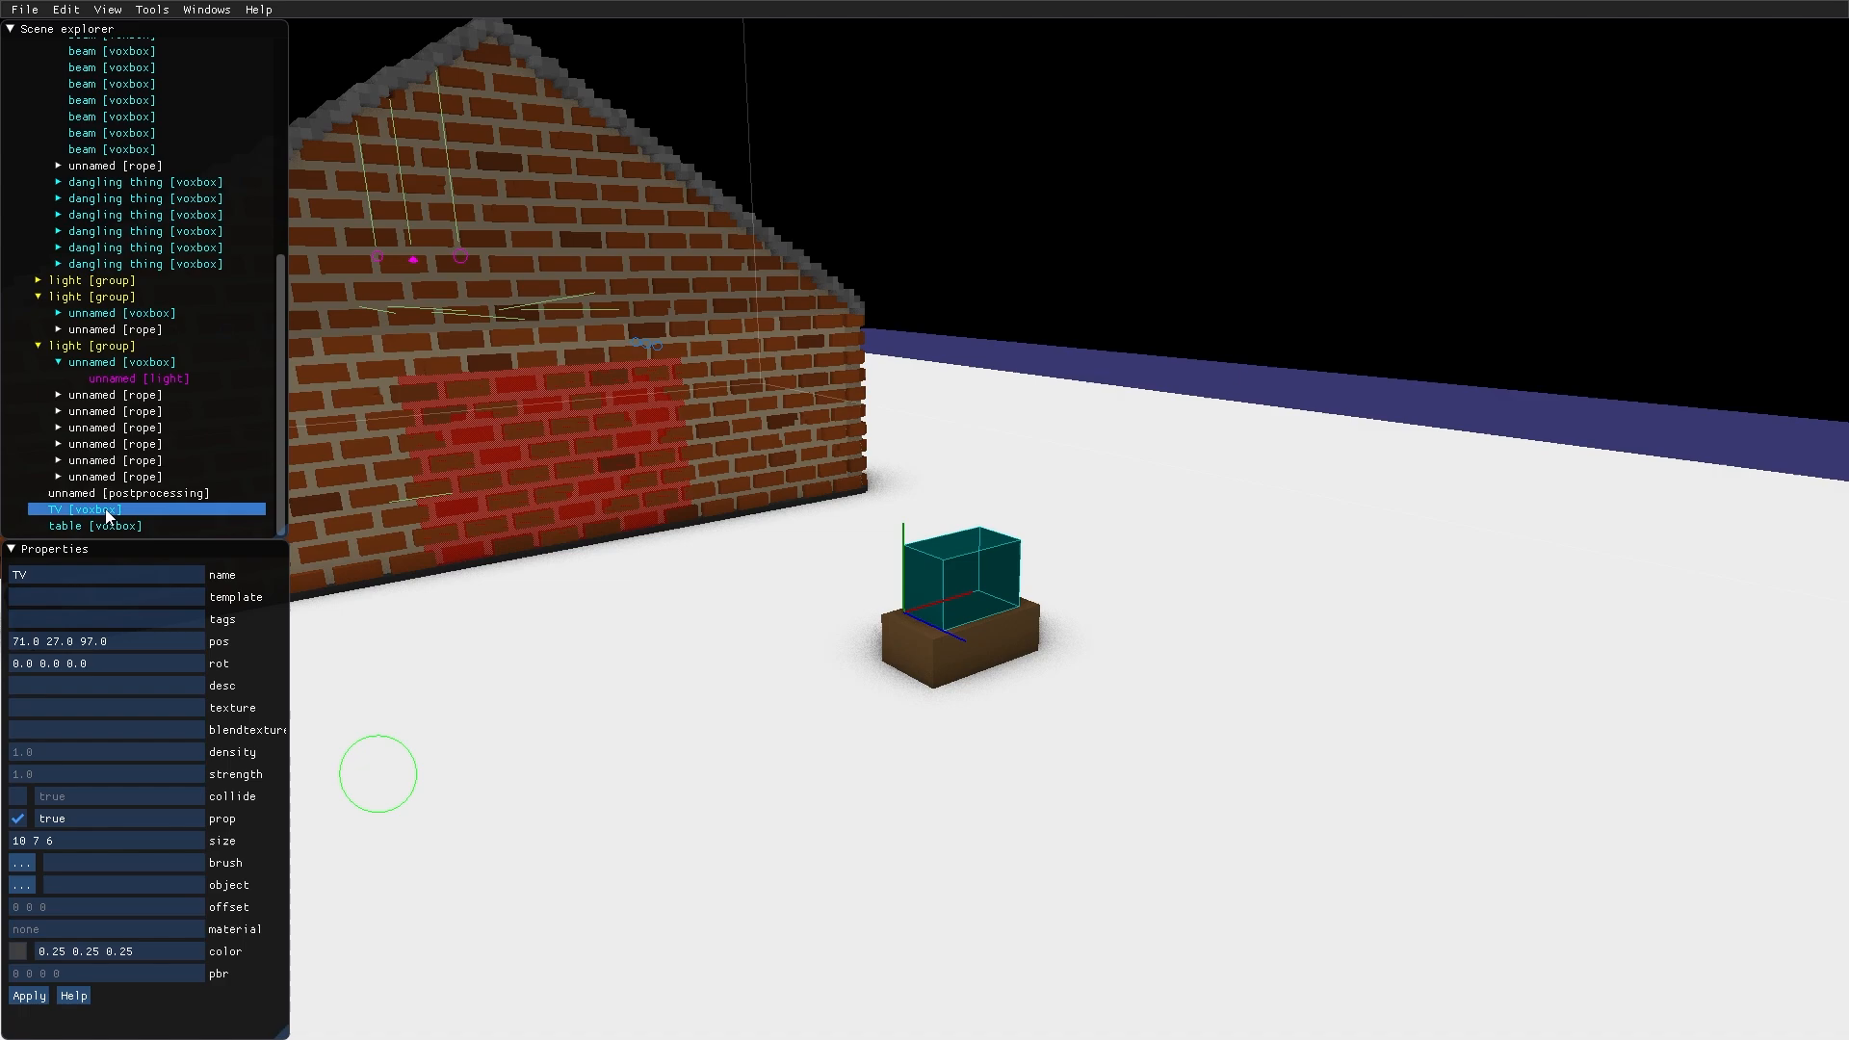
pyautogui.rightClick(68, 508)
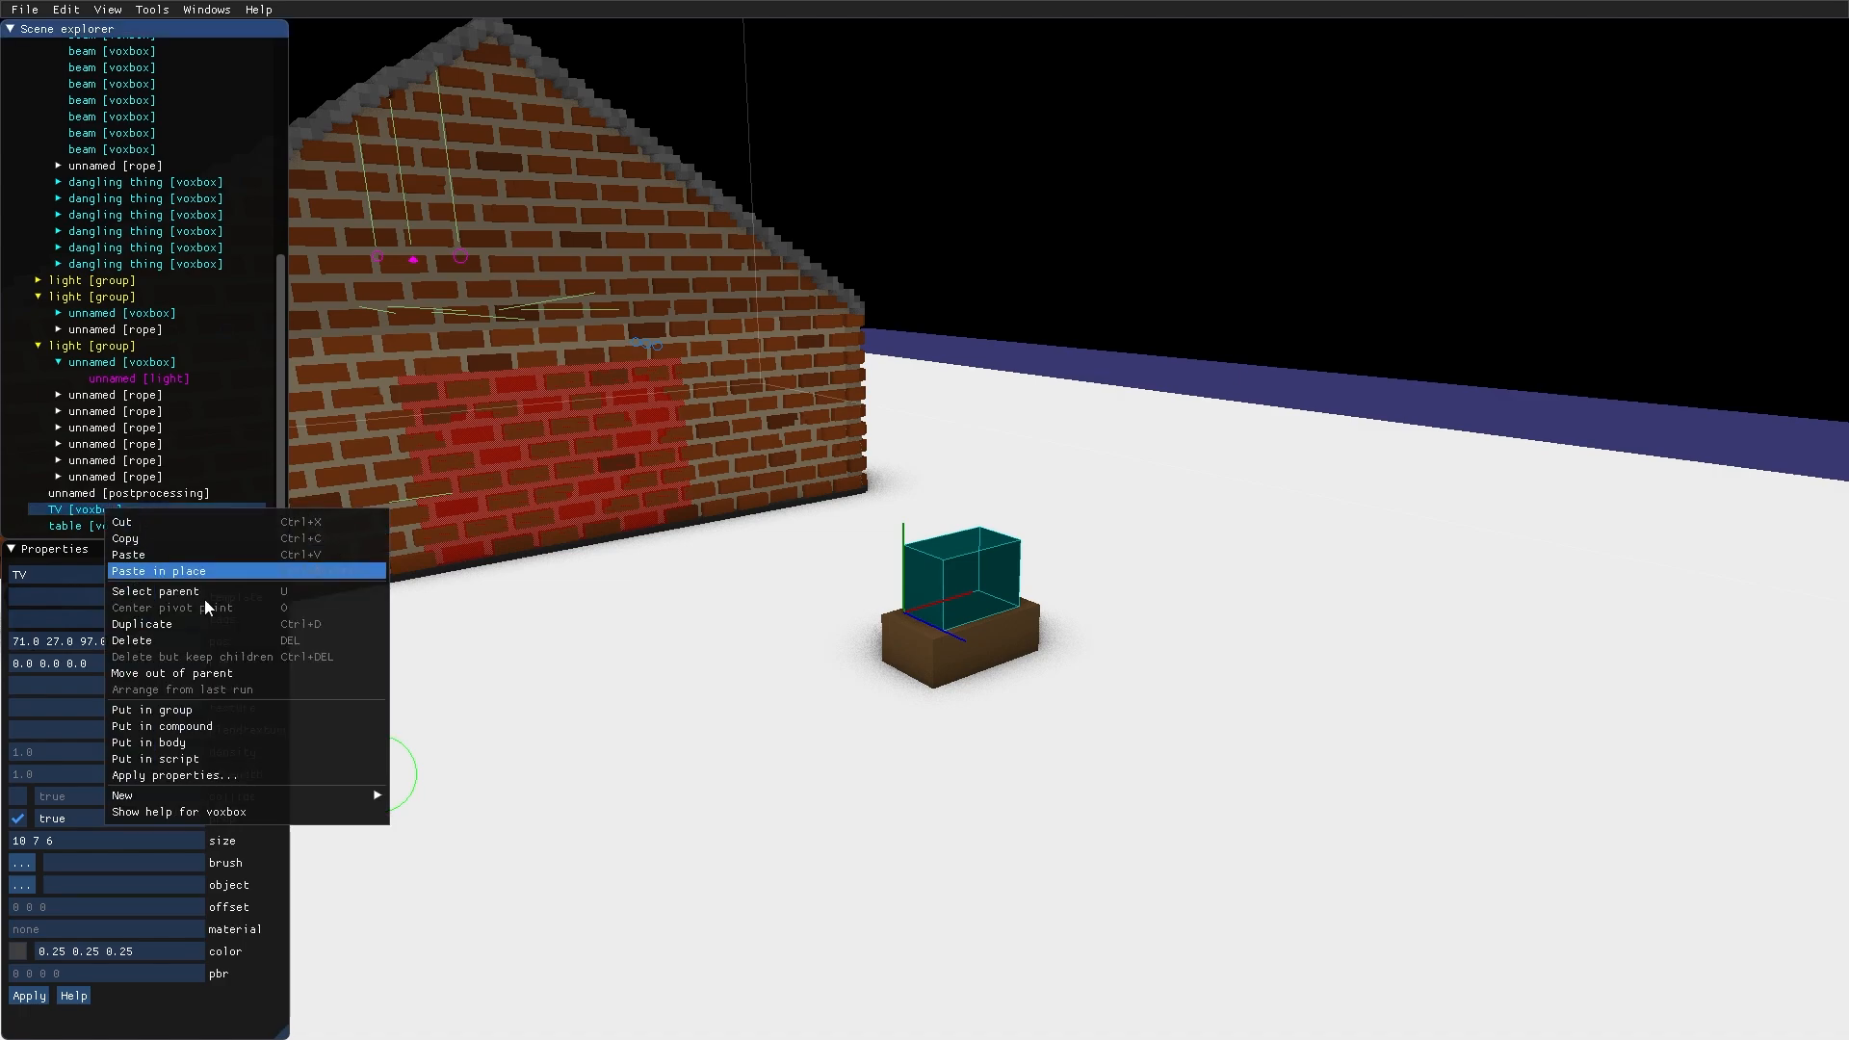
pyautogui.moveTo(122, 795)
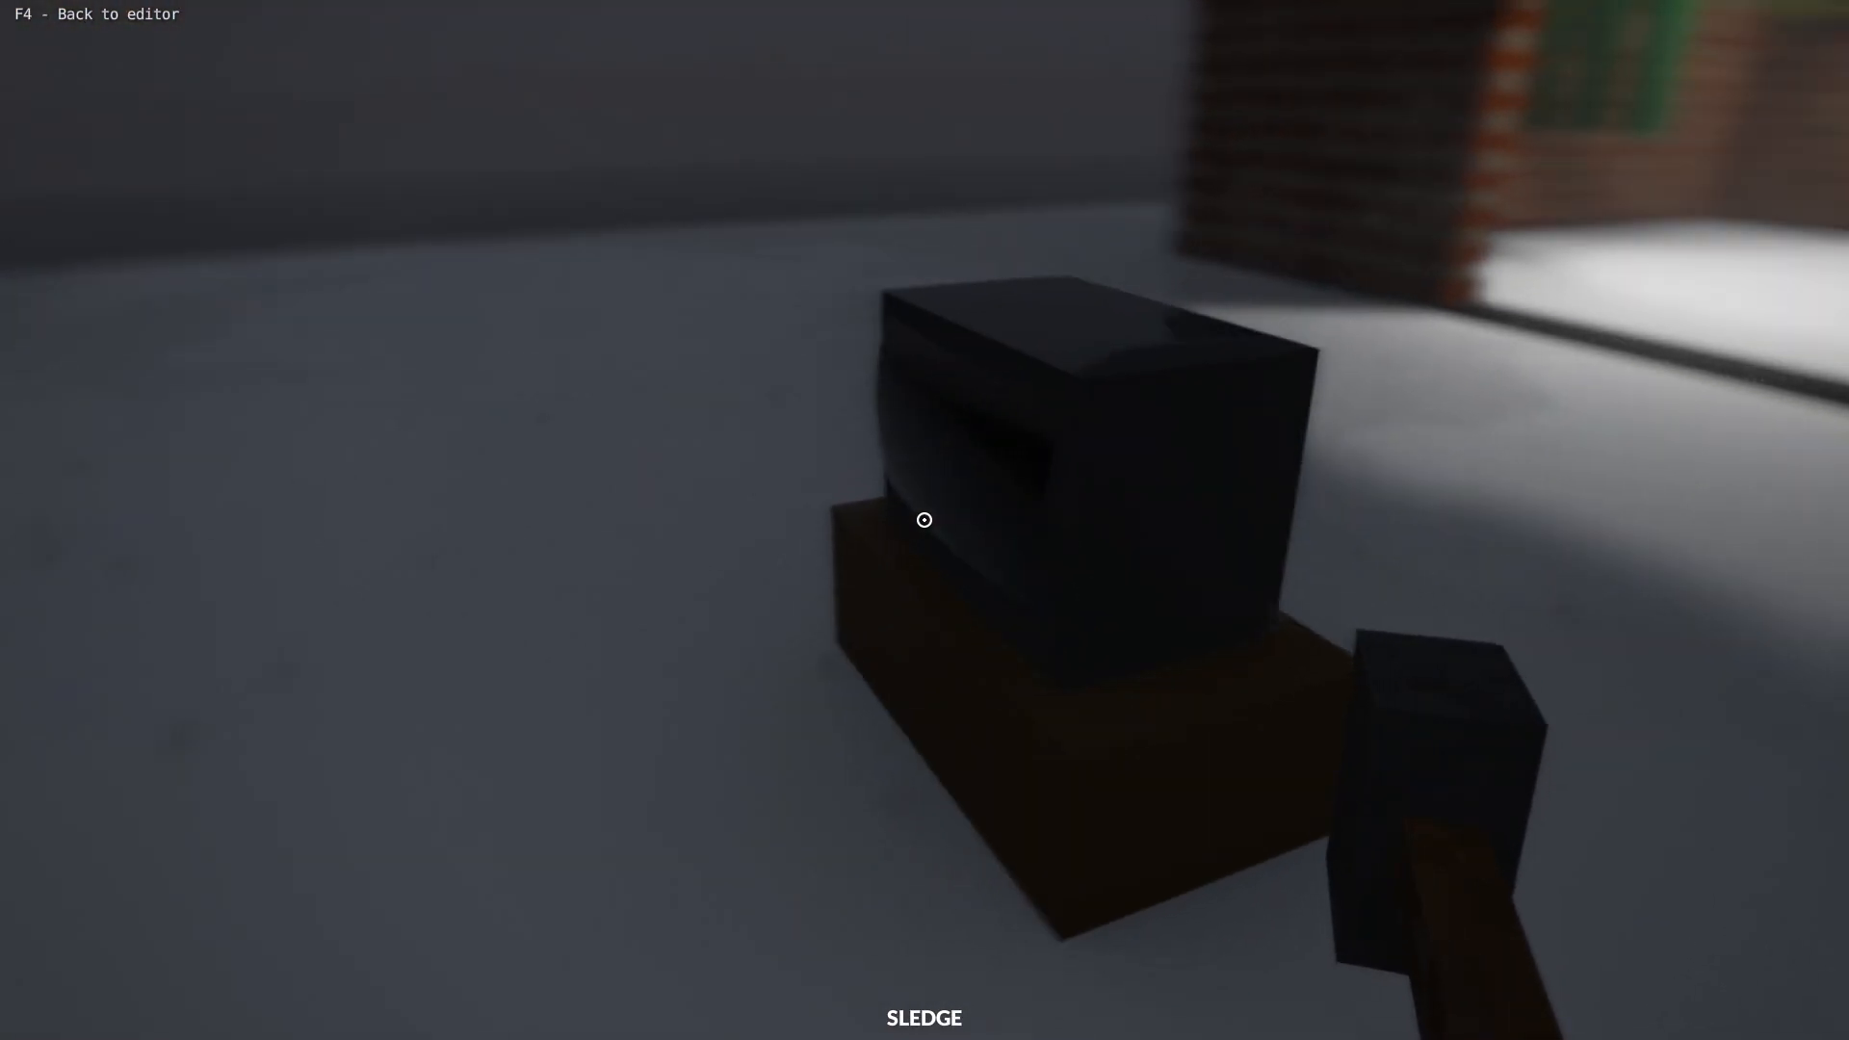
pyautogui.press('F4')
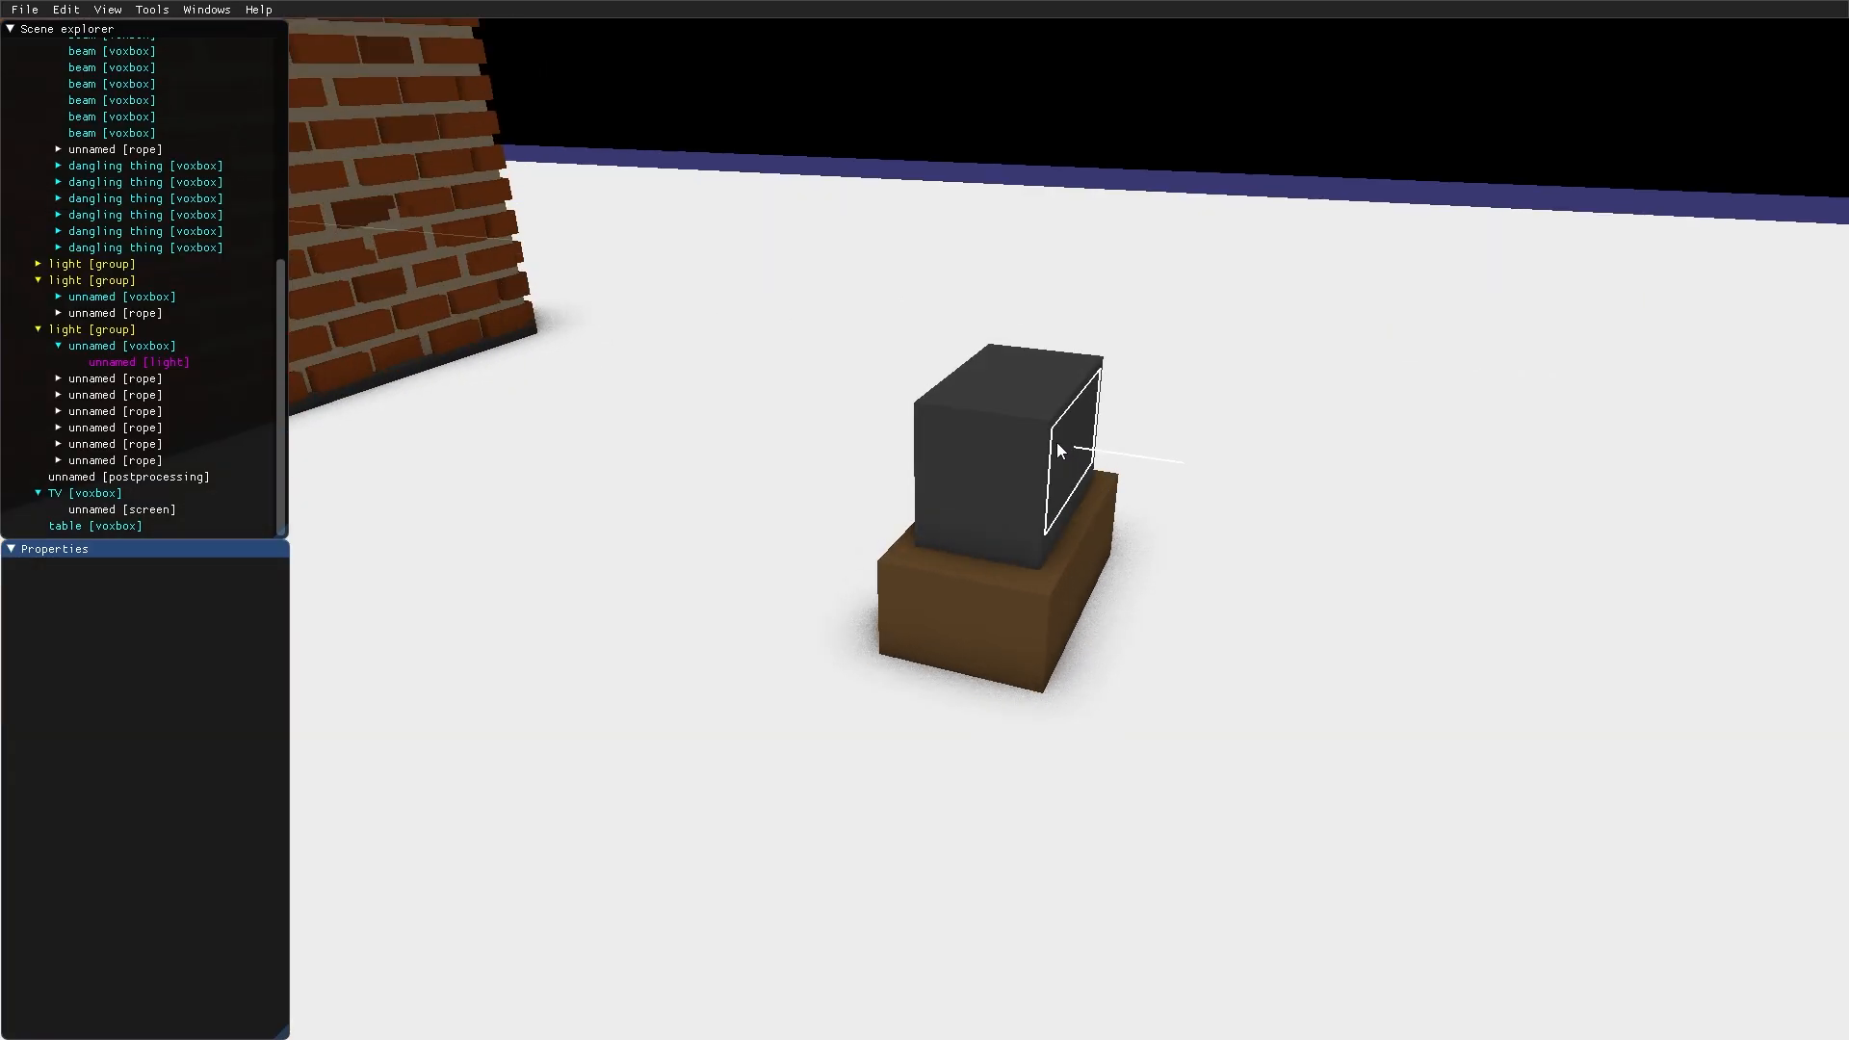
# Give the TV screen the MOD/script/tv.lua script, enabled from start, with bulge 0.02
pyautogui.click(115, 508)
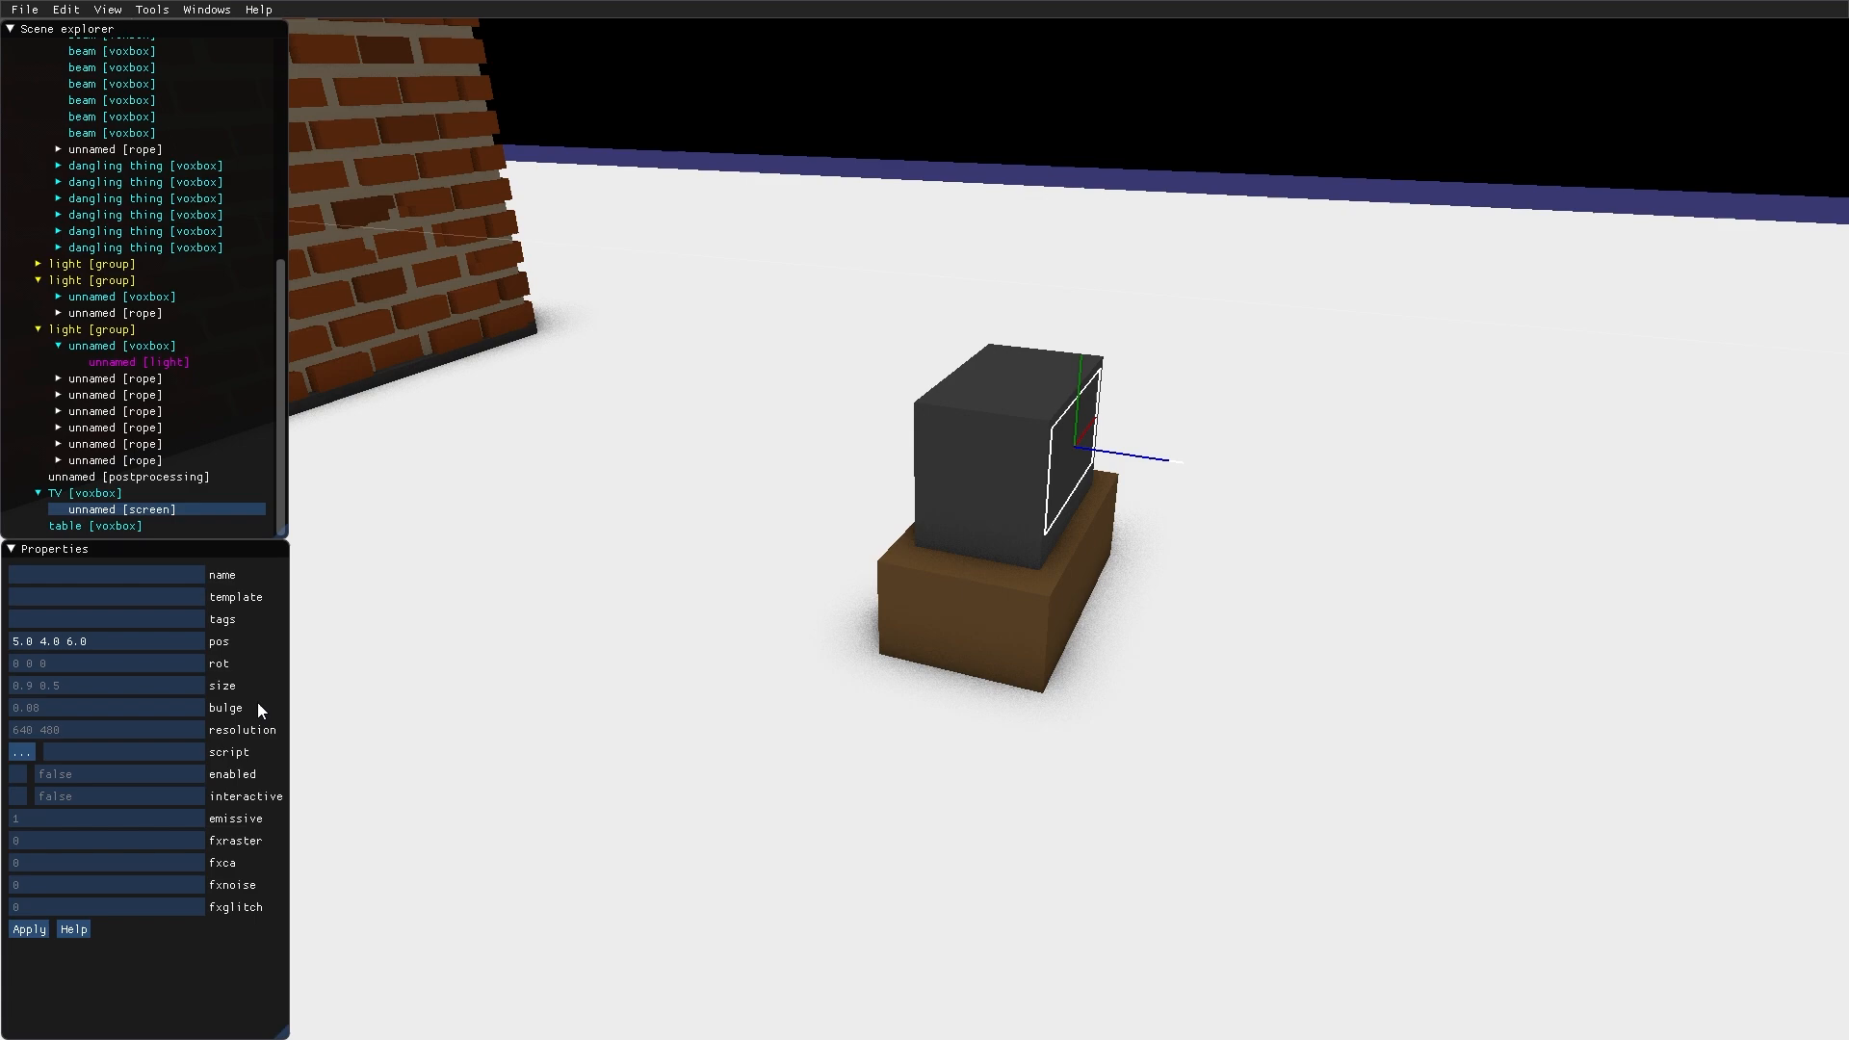
pyautogui.click(21, 751)
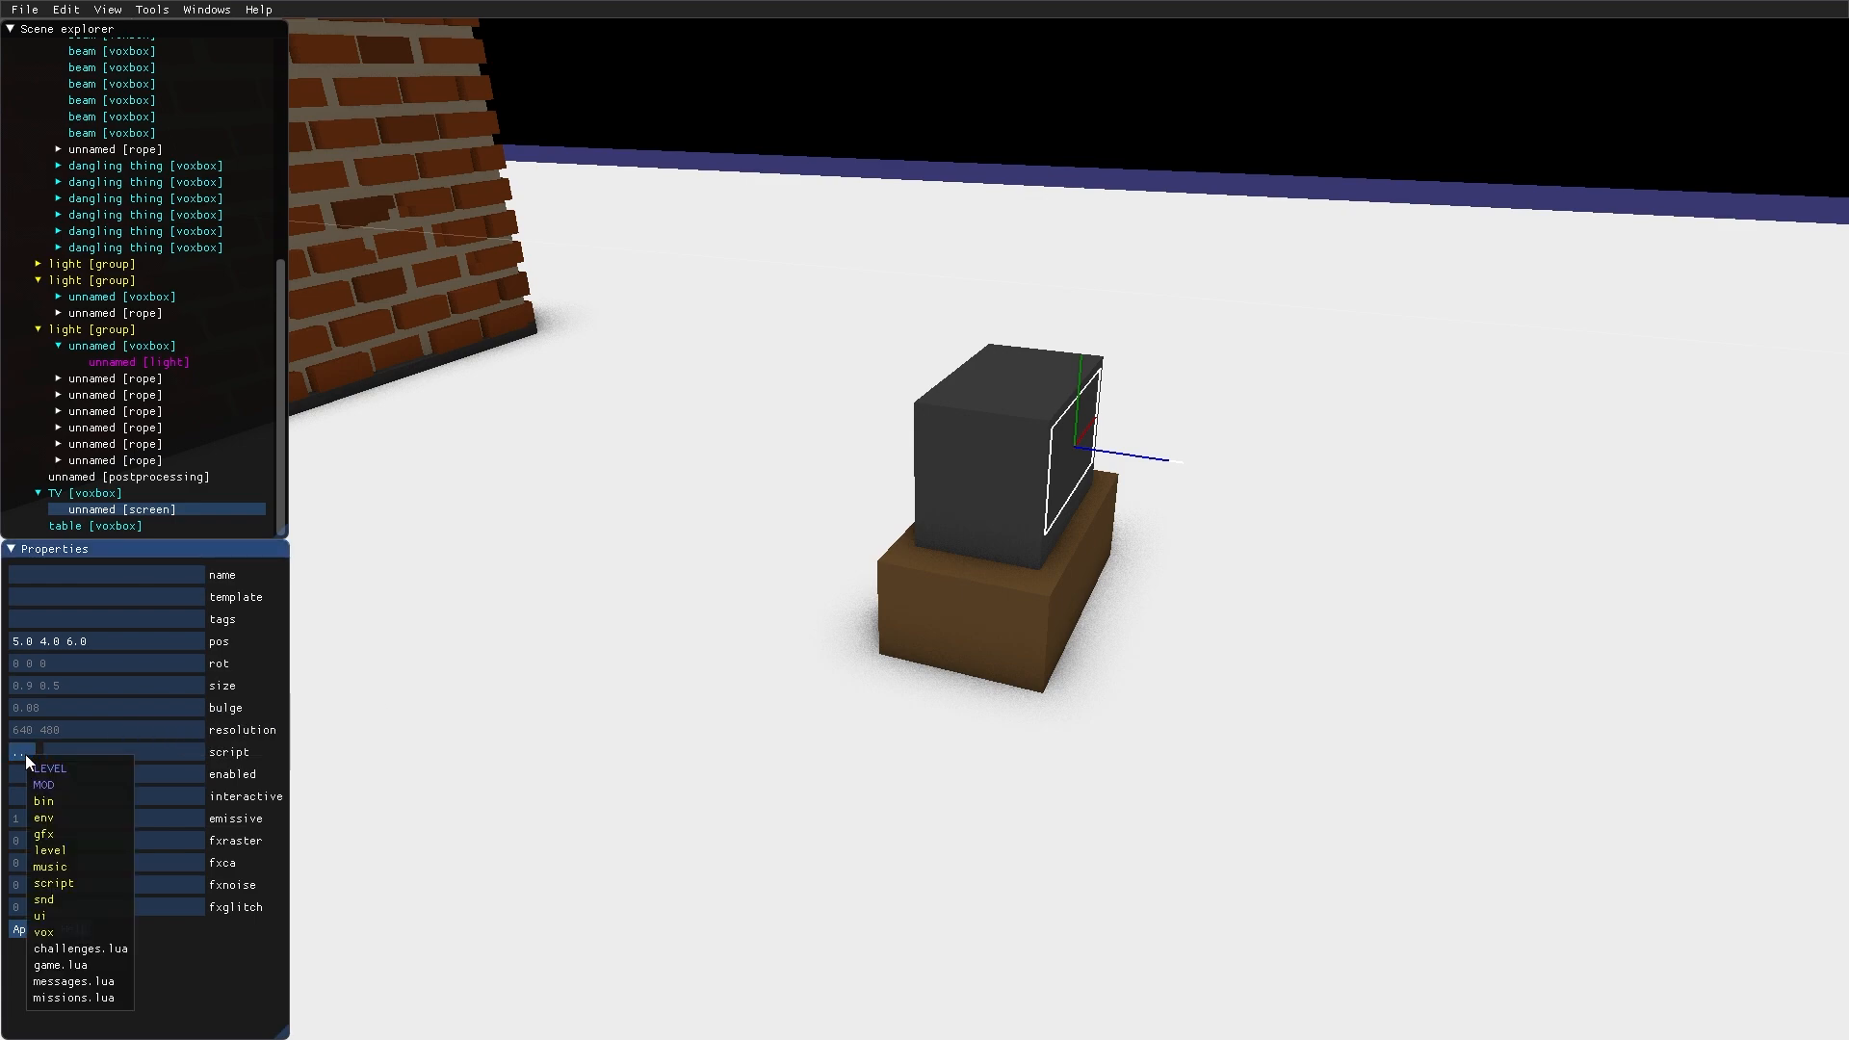
pyautogui.click(53, 783)
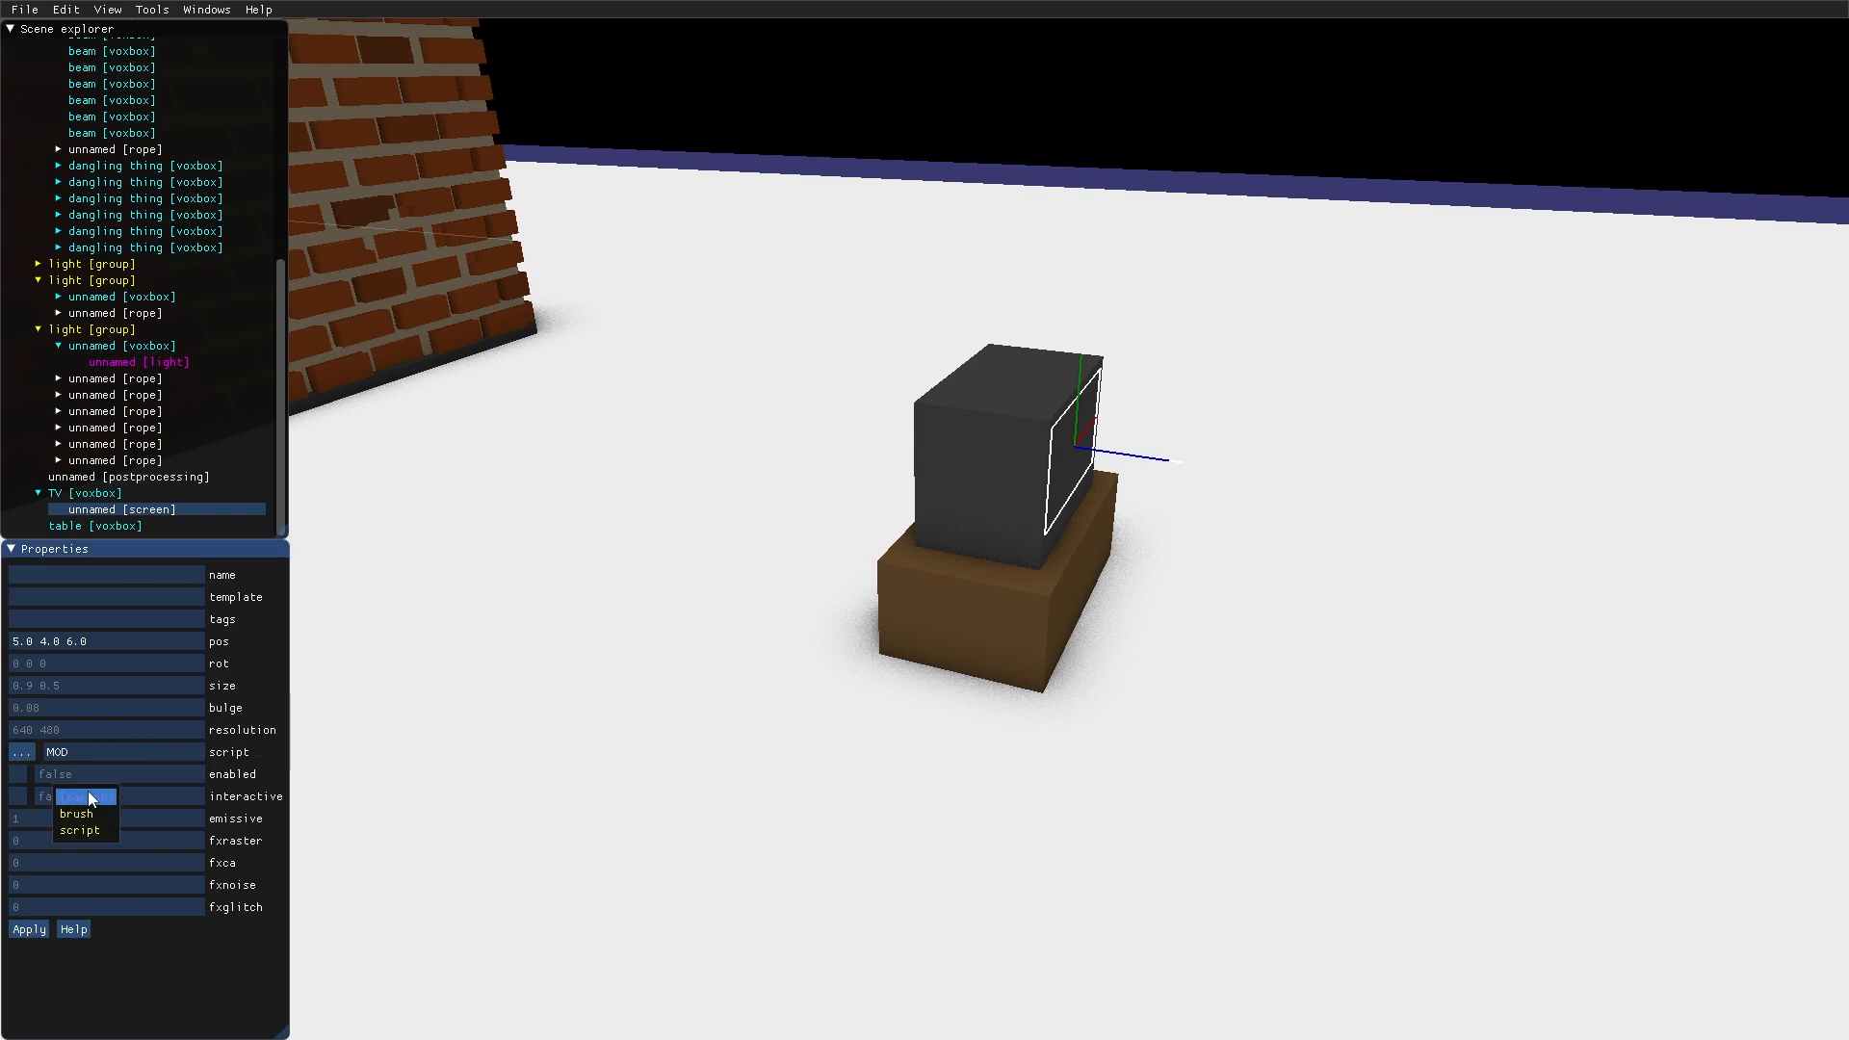
pyautogui.click(73, 829)
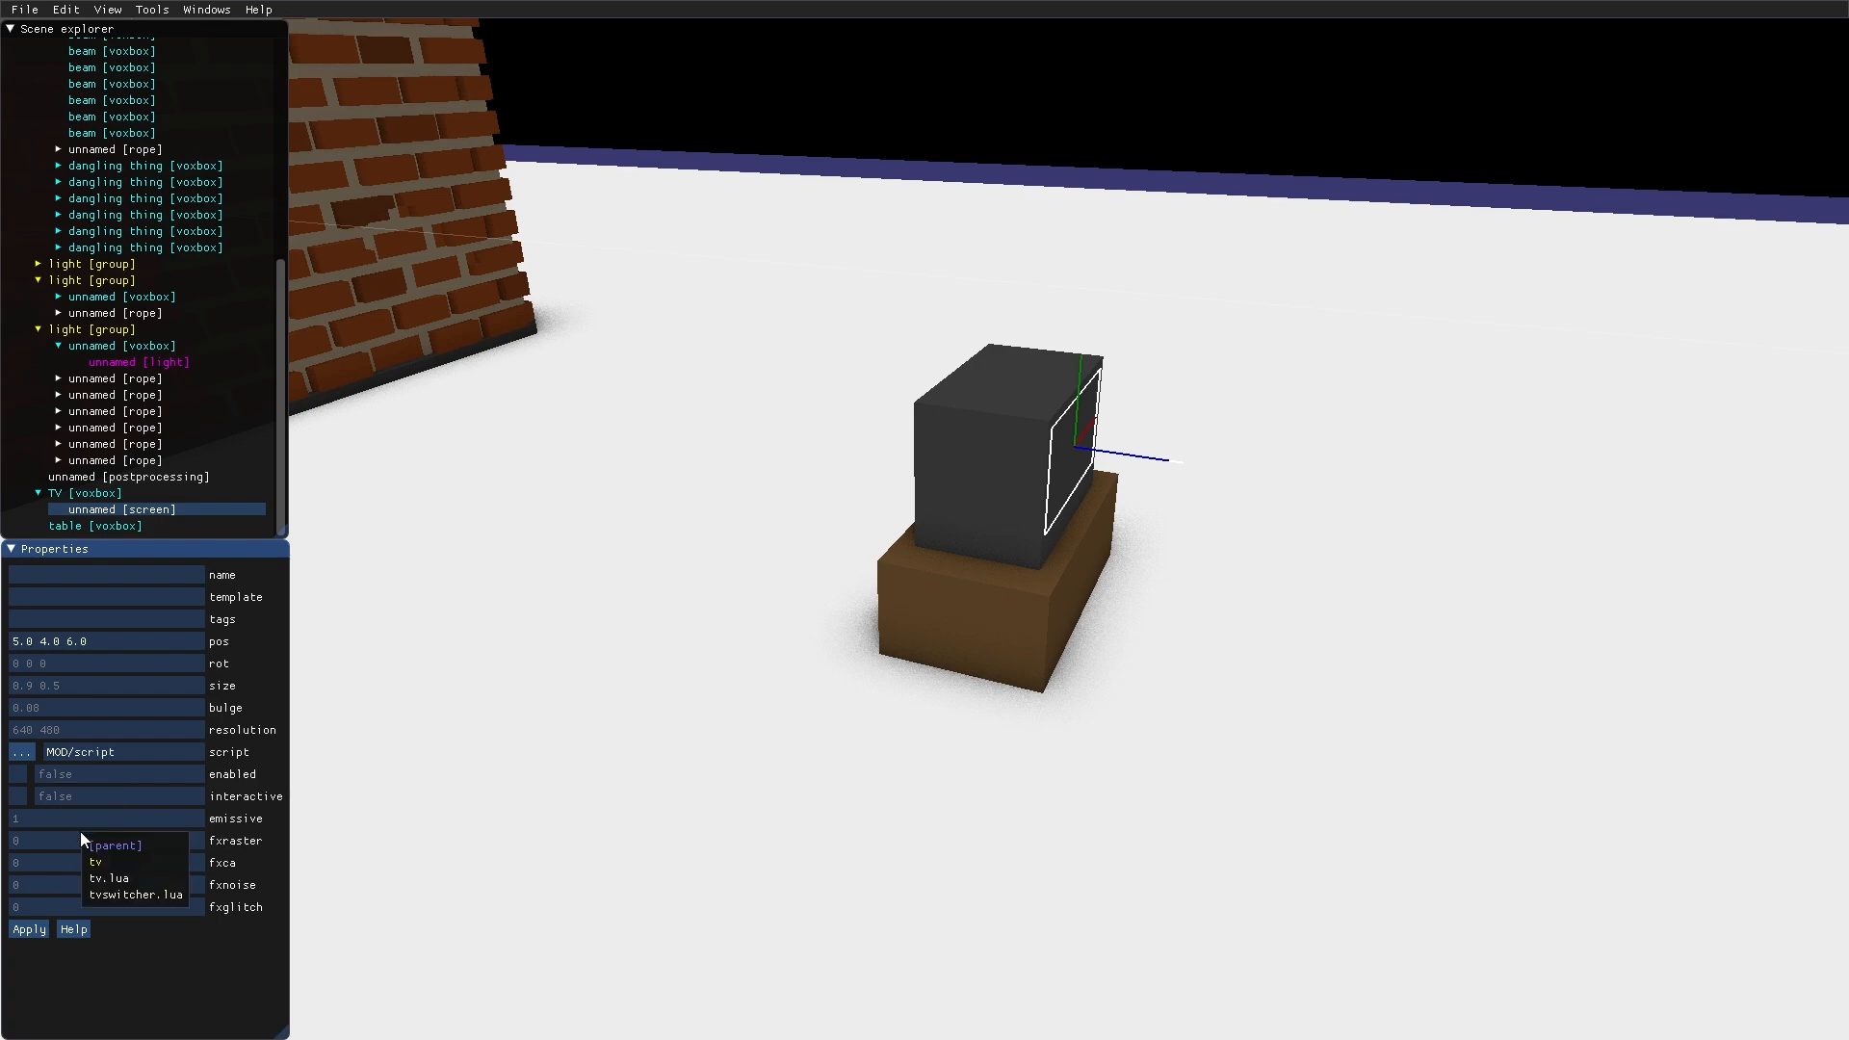
pyautogui.moveTo(109, 879)
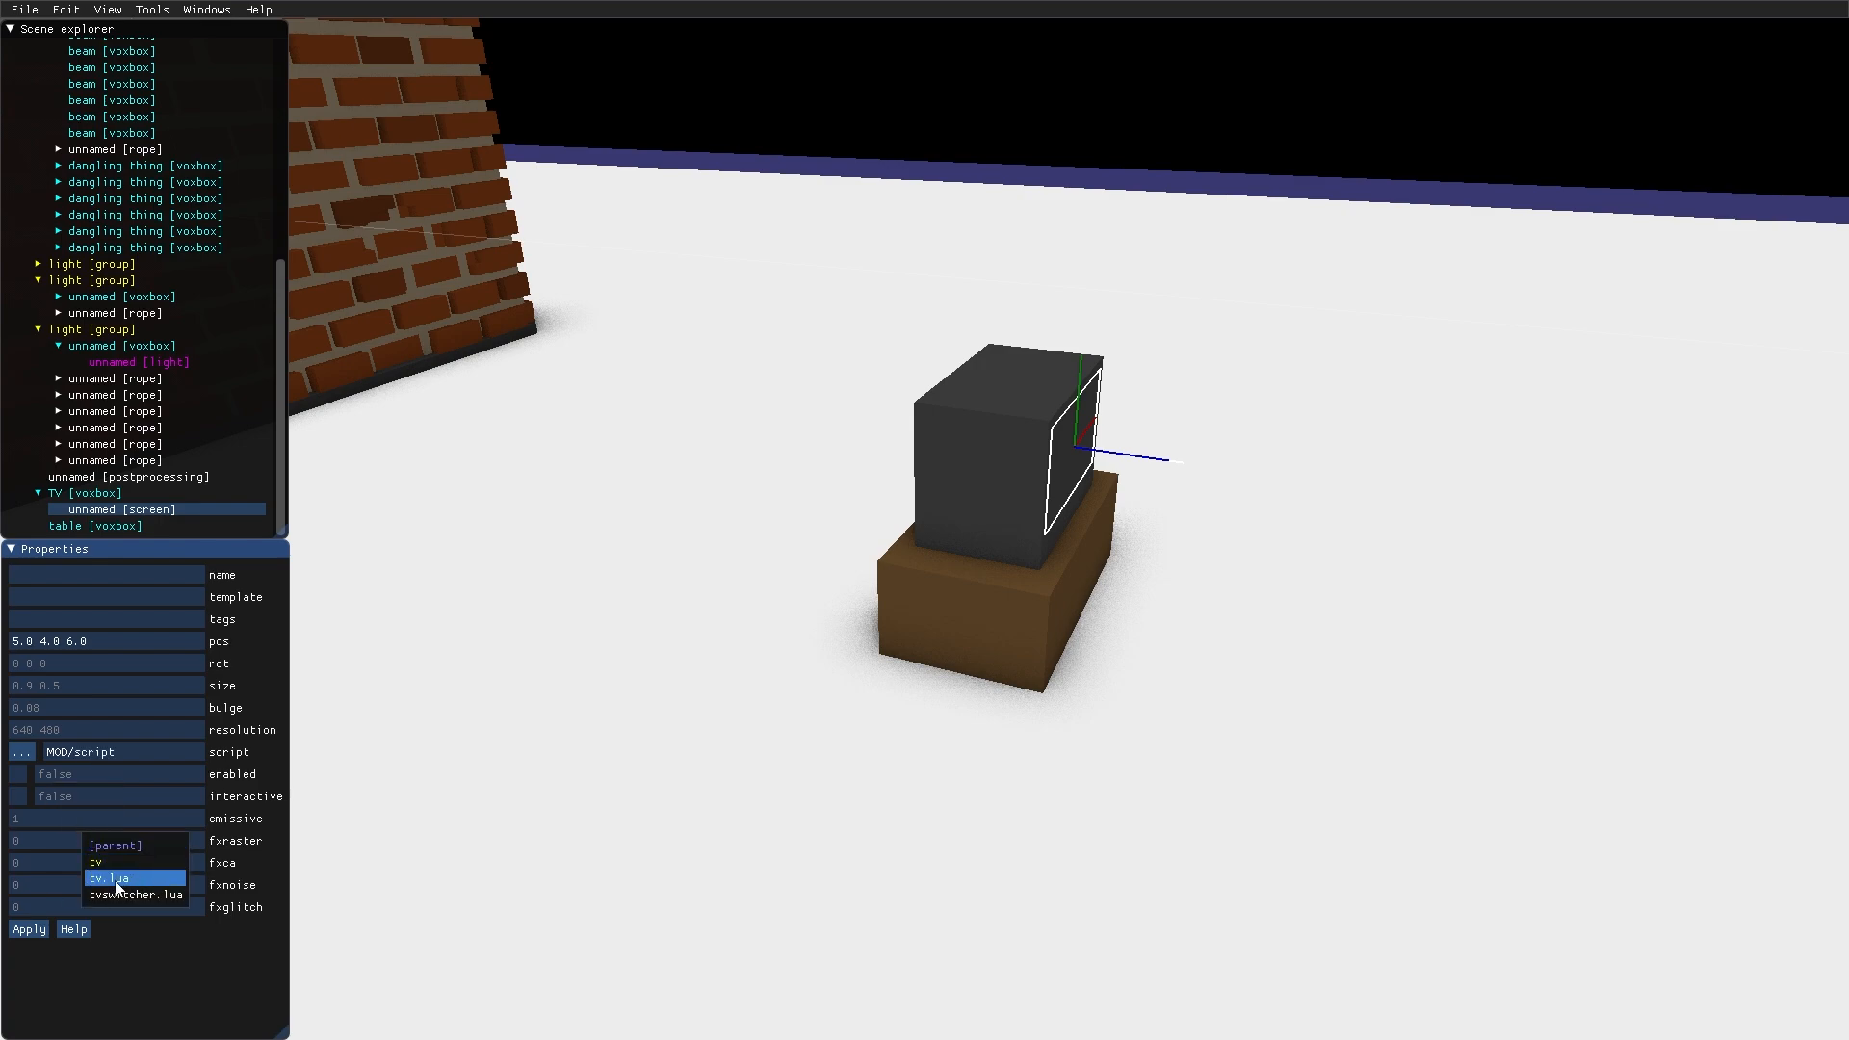
pyautogui.click(116, 884)
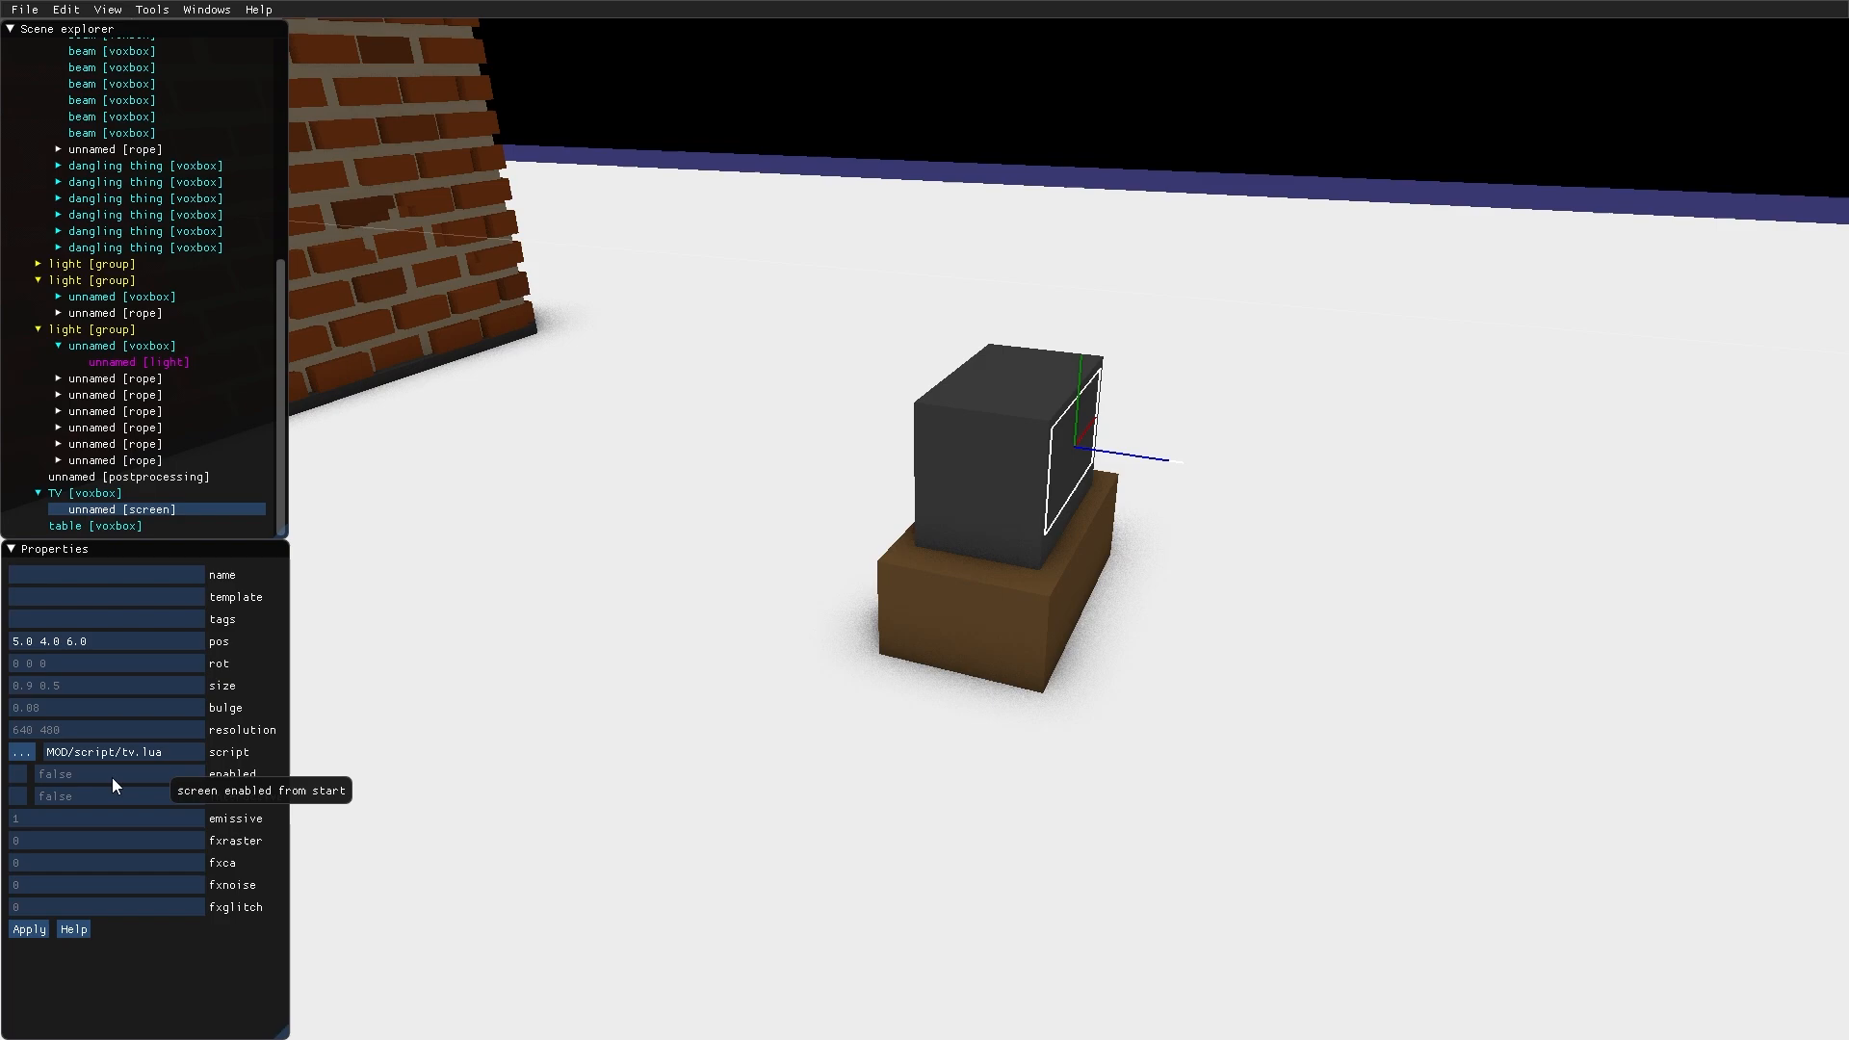
pyautogui.click(22, 774)
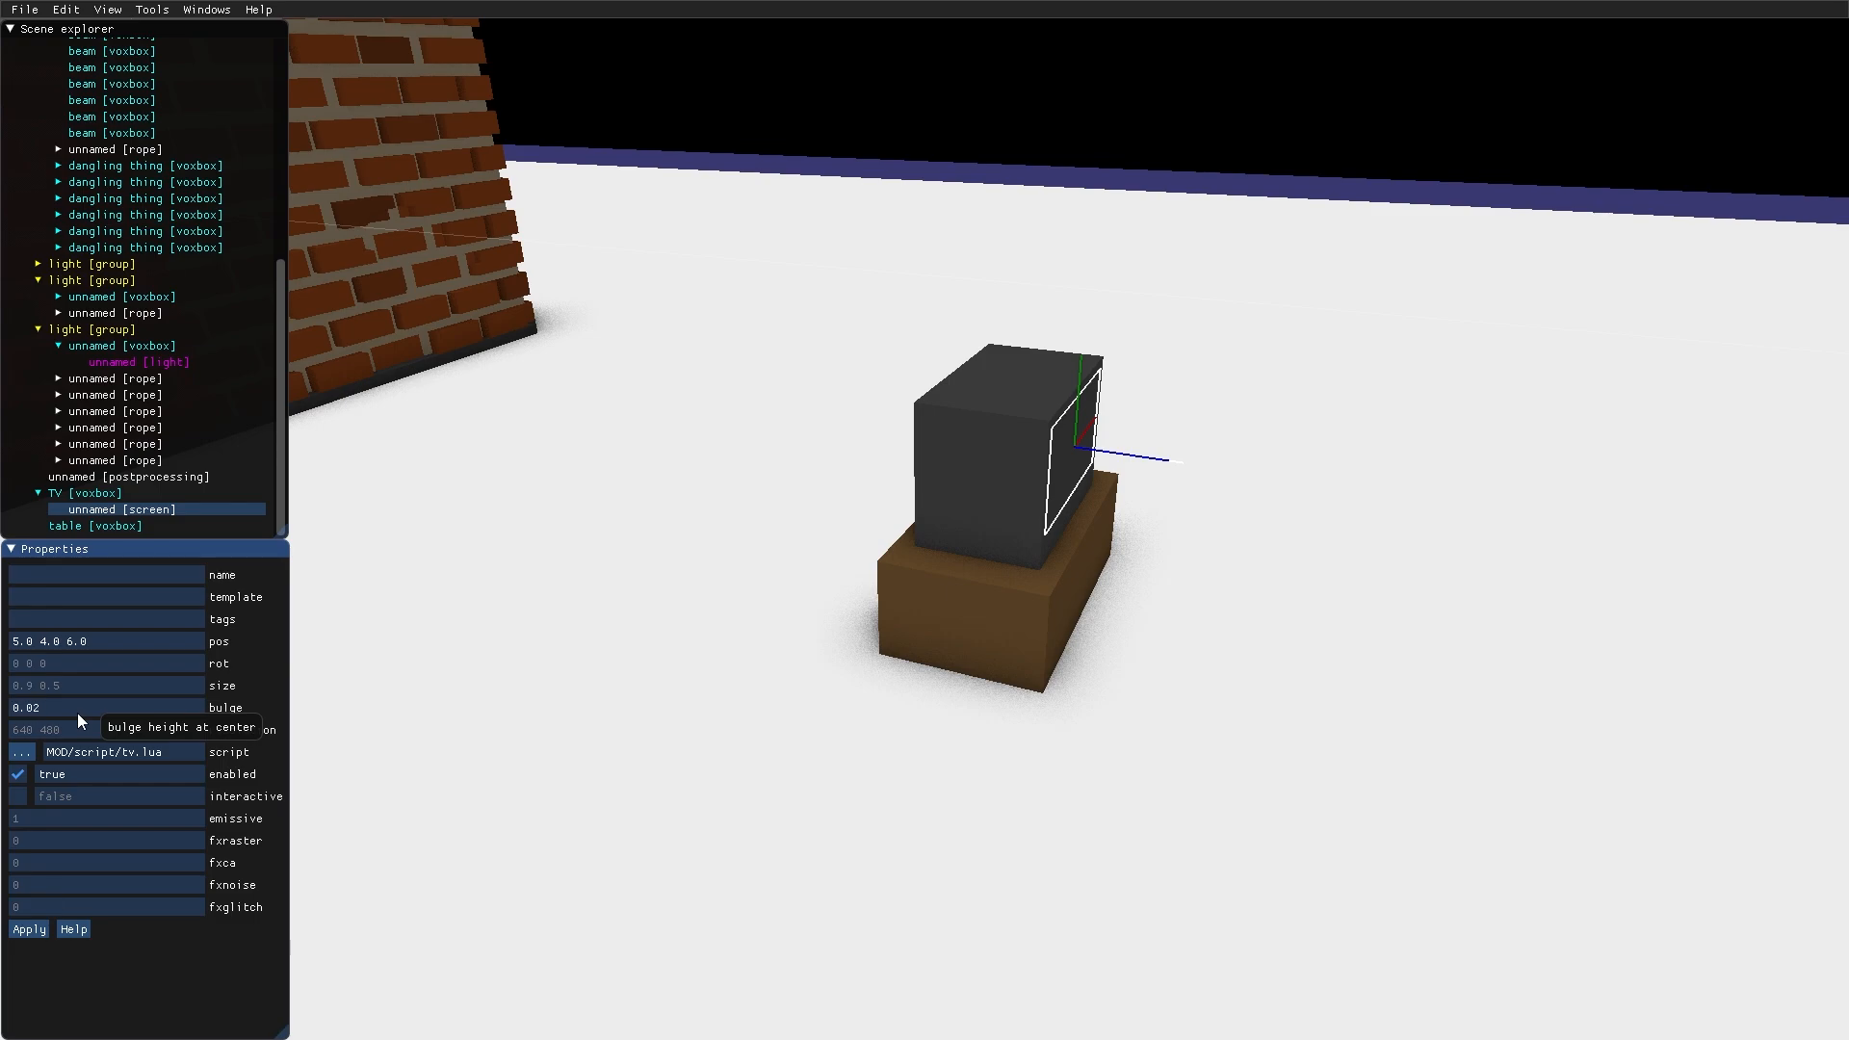
pyautogui.moveTo(1479, 755)
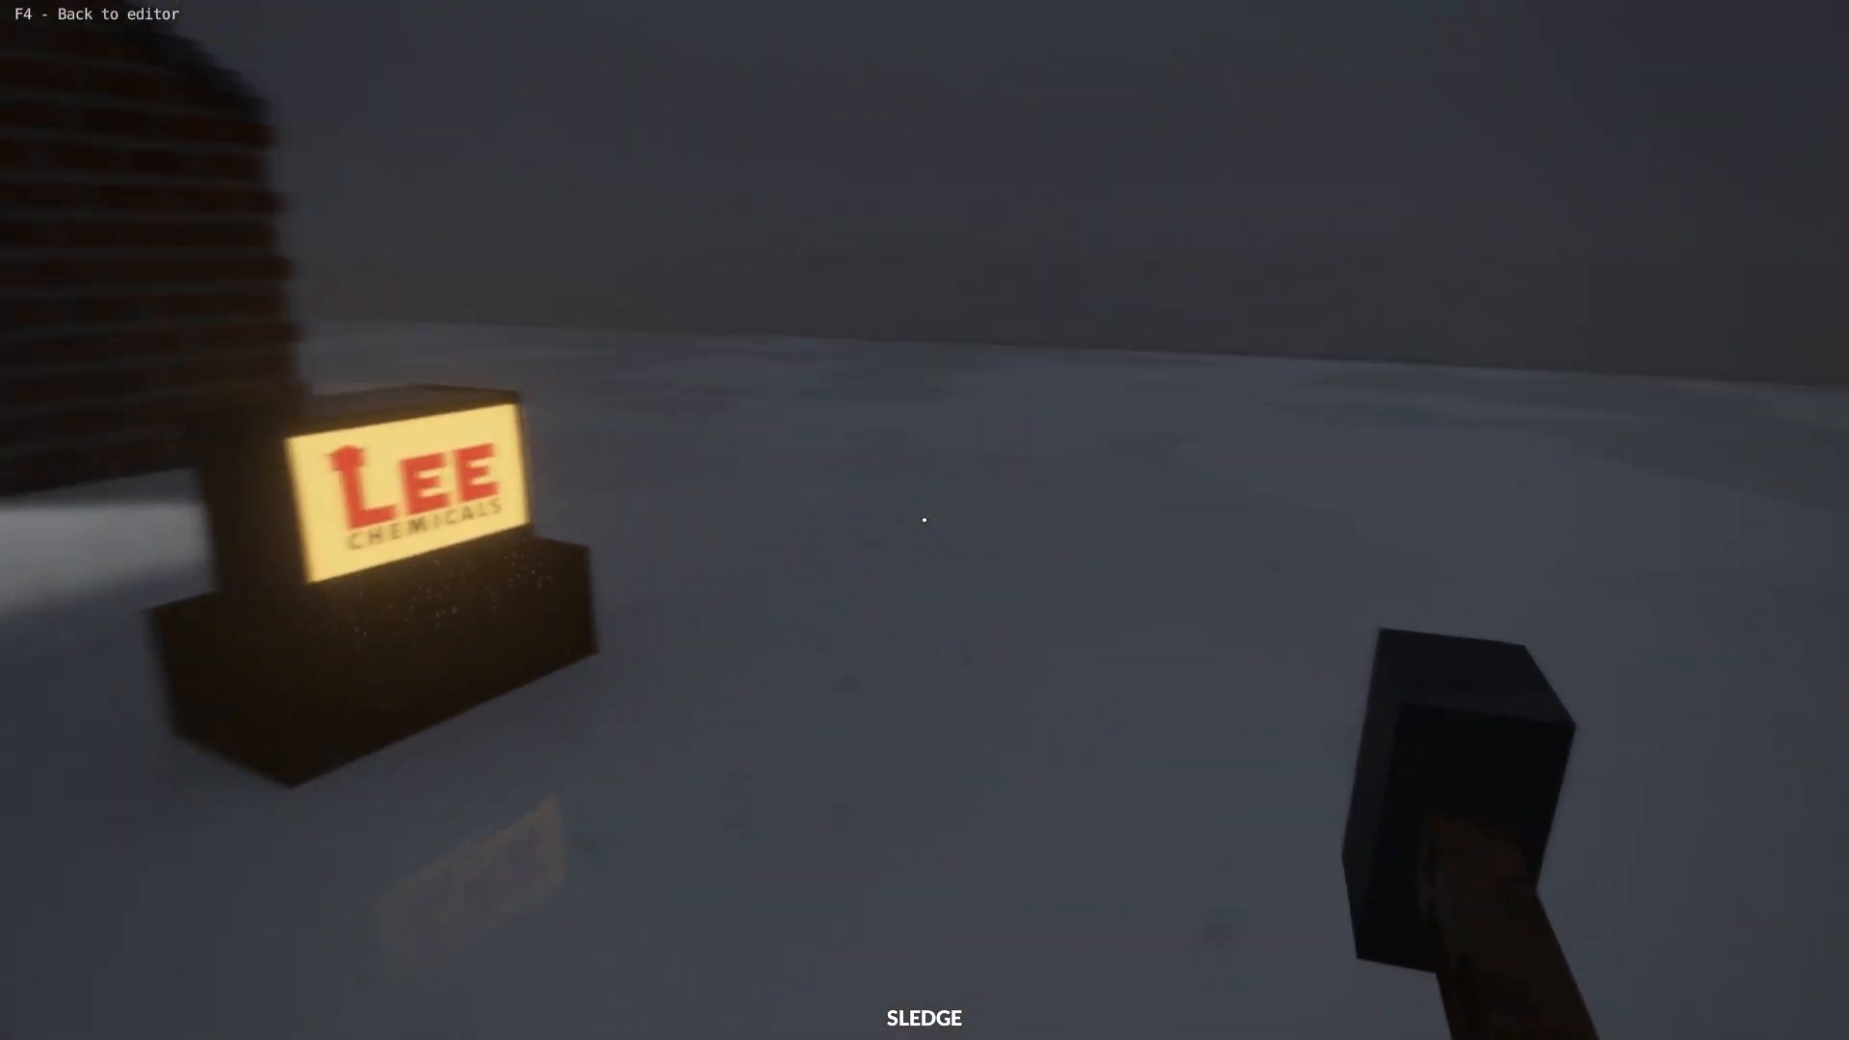
pyautogui.moveTo(924, 521)
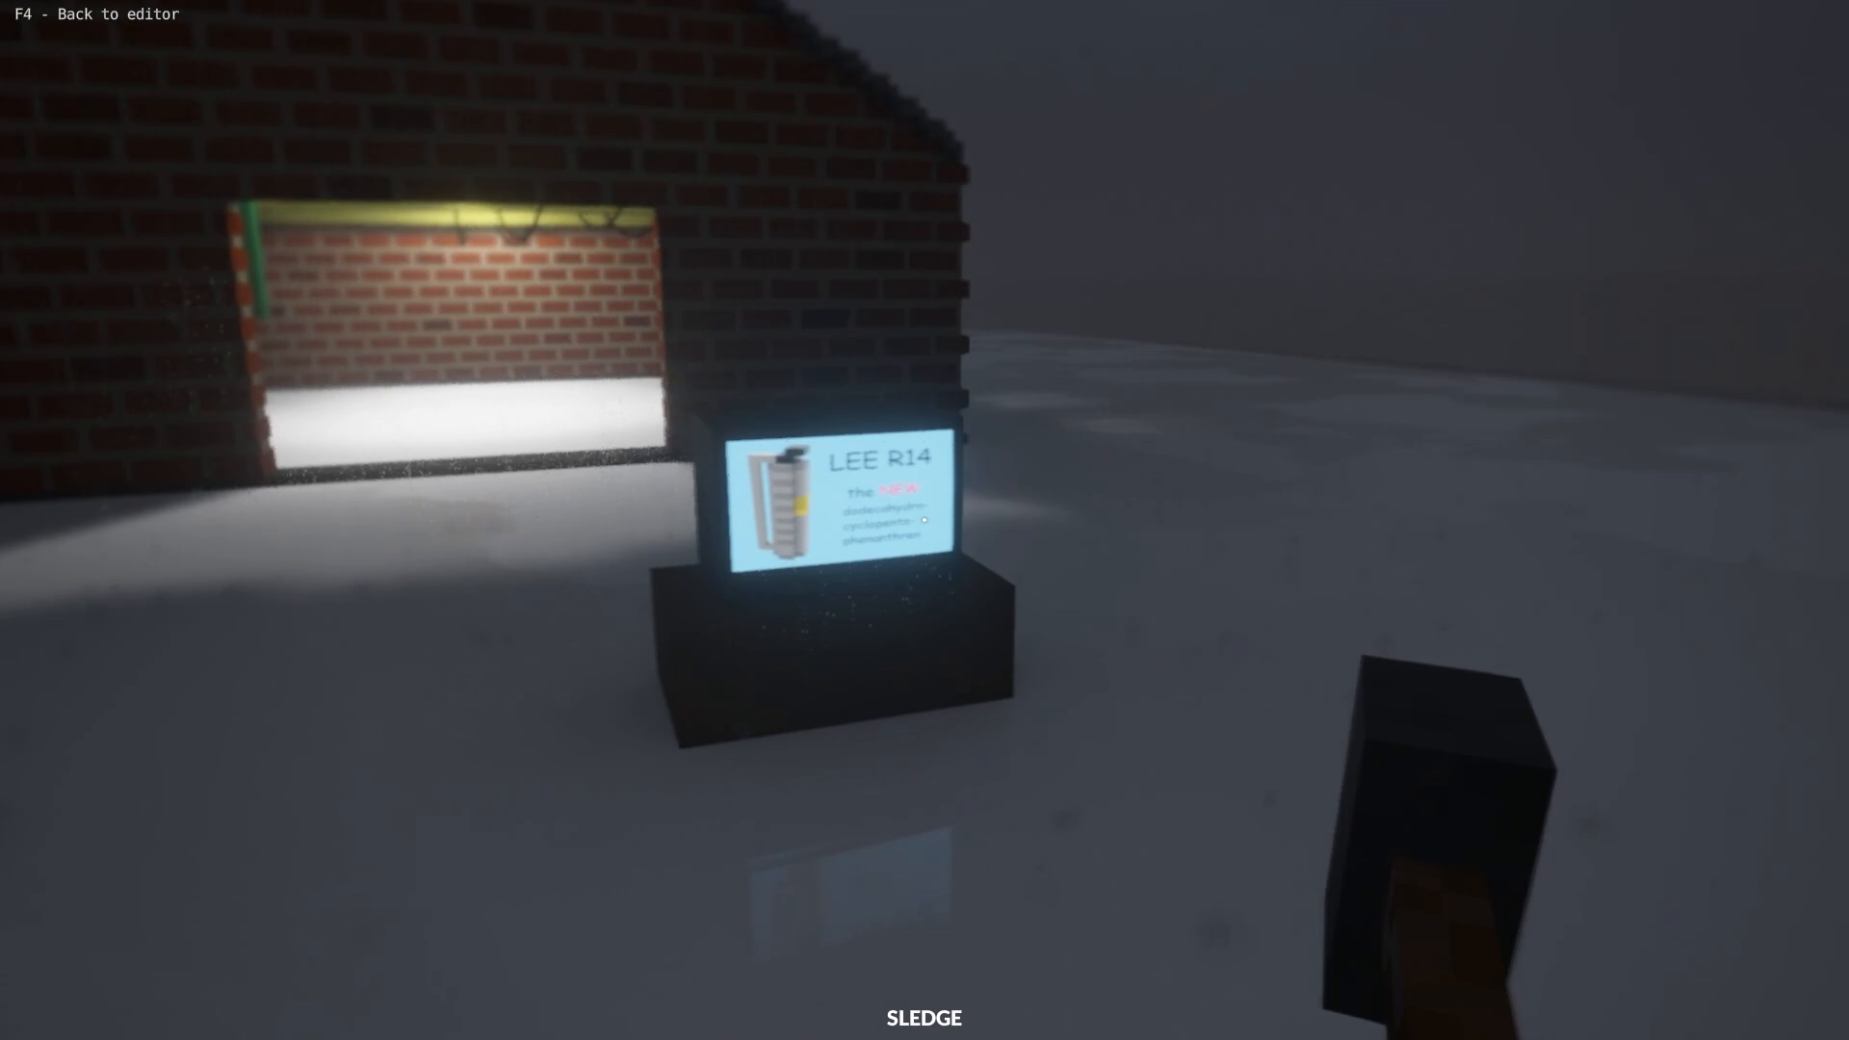
# Add a light of size 0.9 under the TV screen and play-test the lit picture
pyautogui.press('F4')
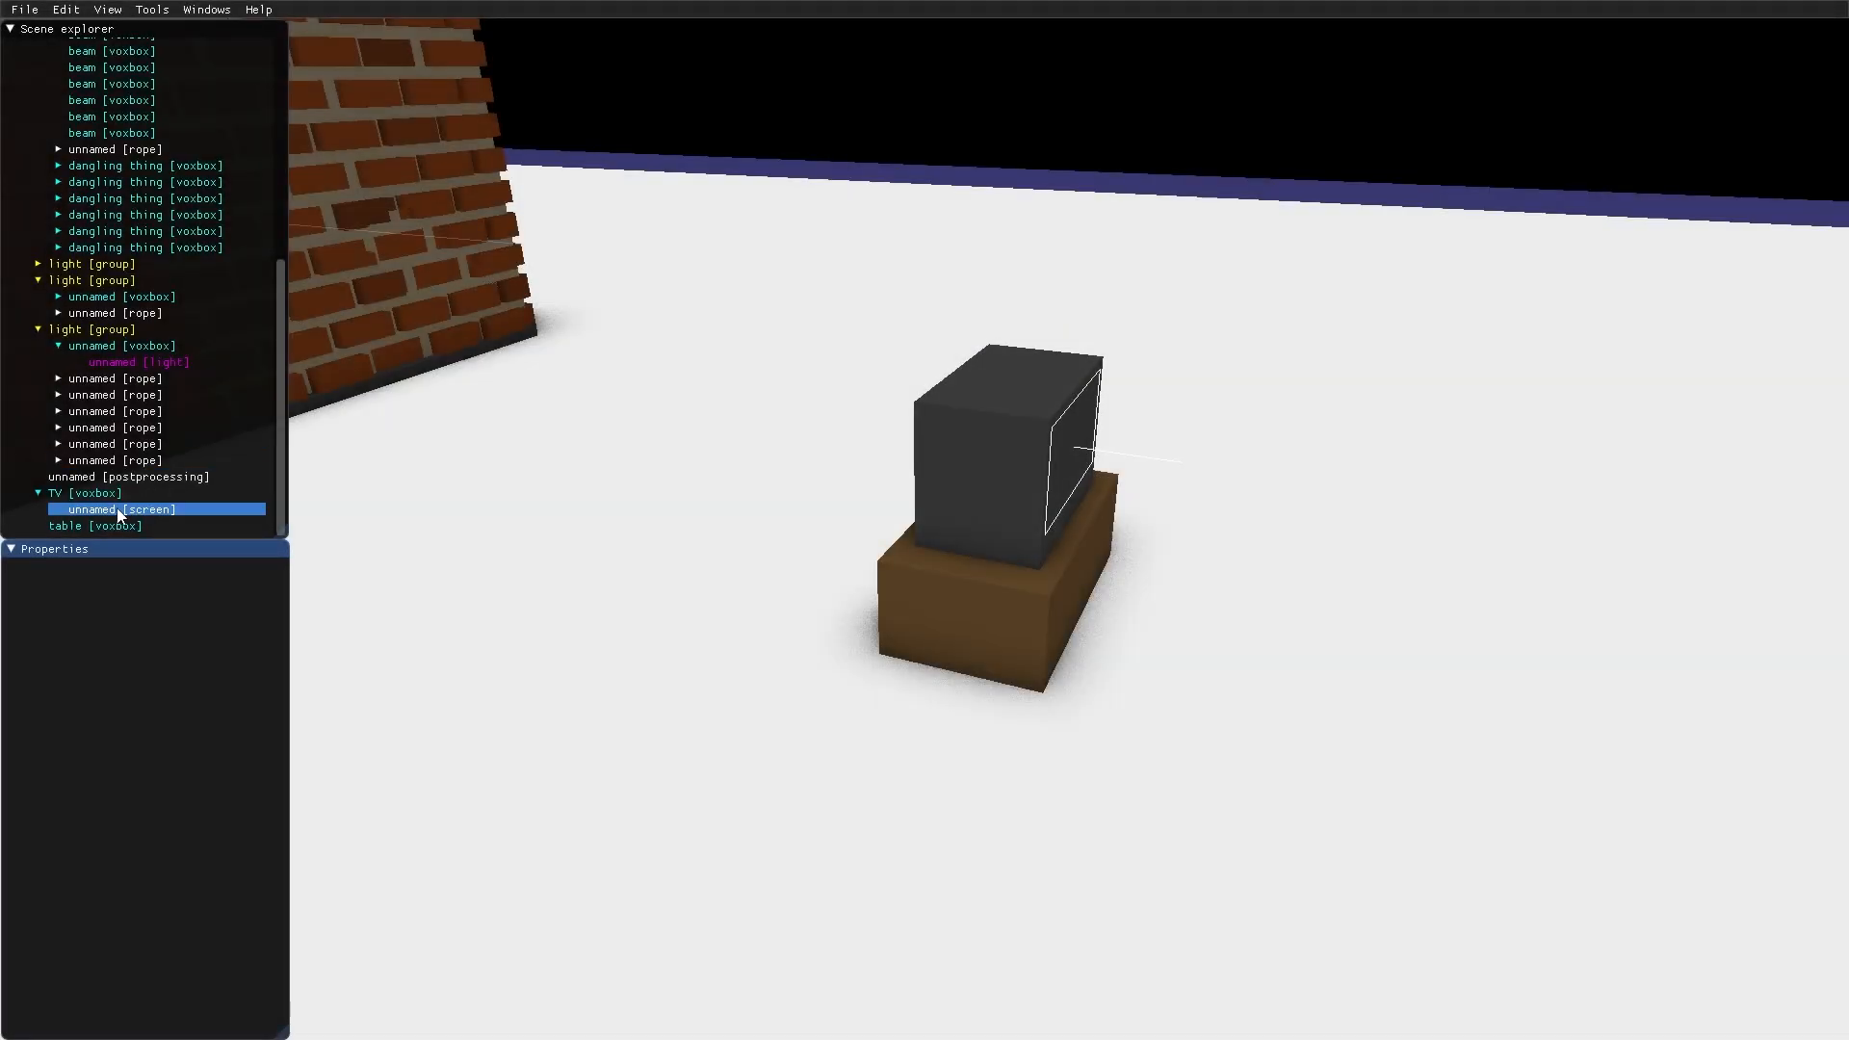
pyautogui.click(116, 509)
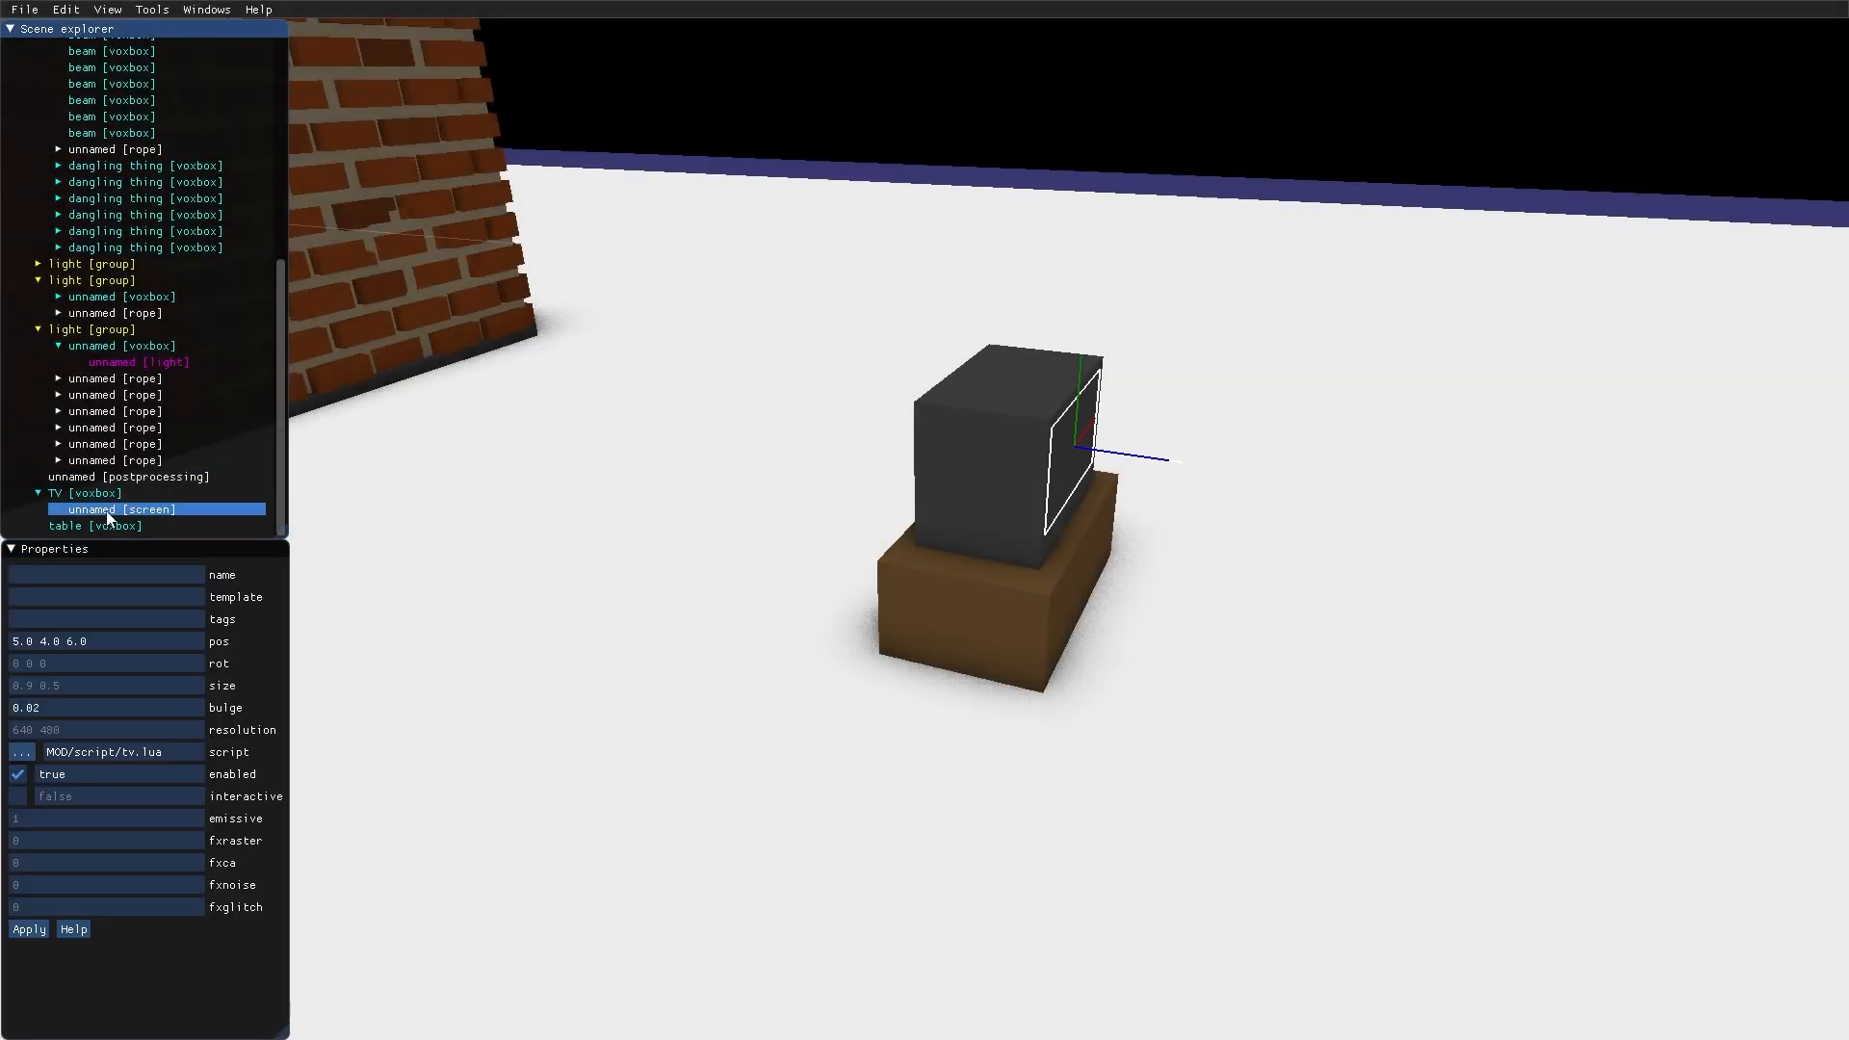
pyautogui.rightClick(110, 508)
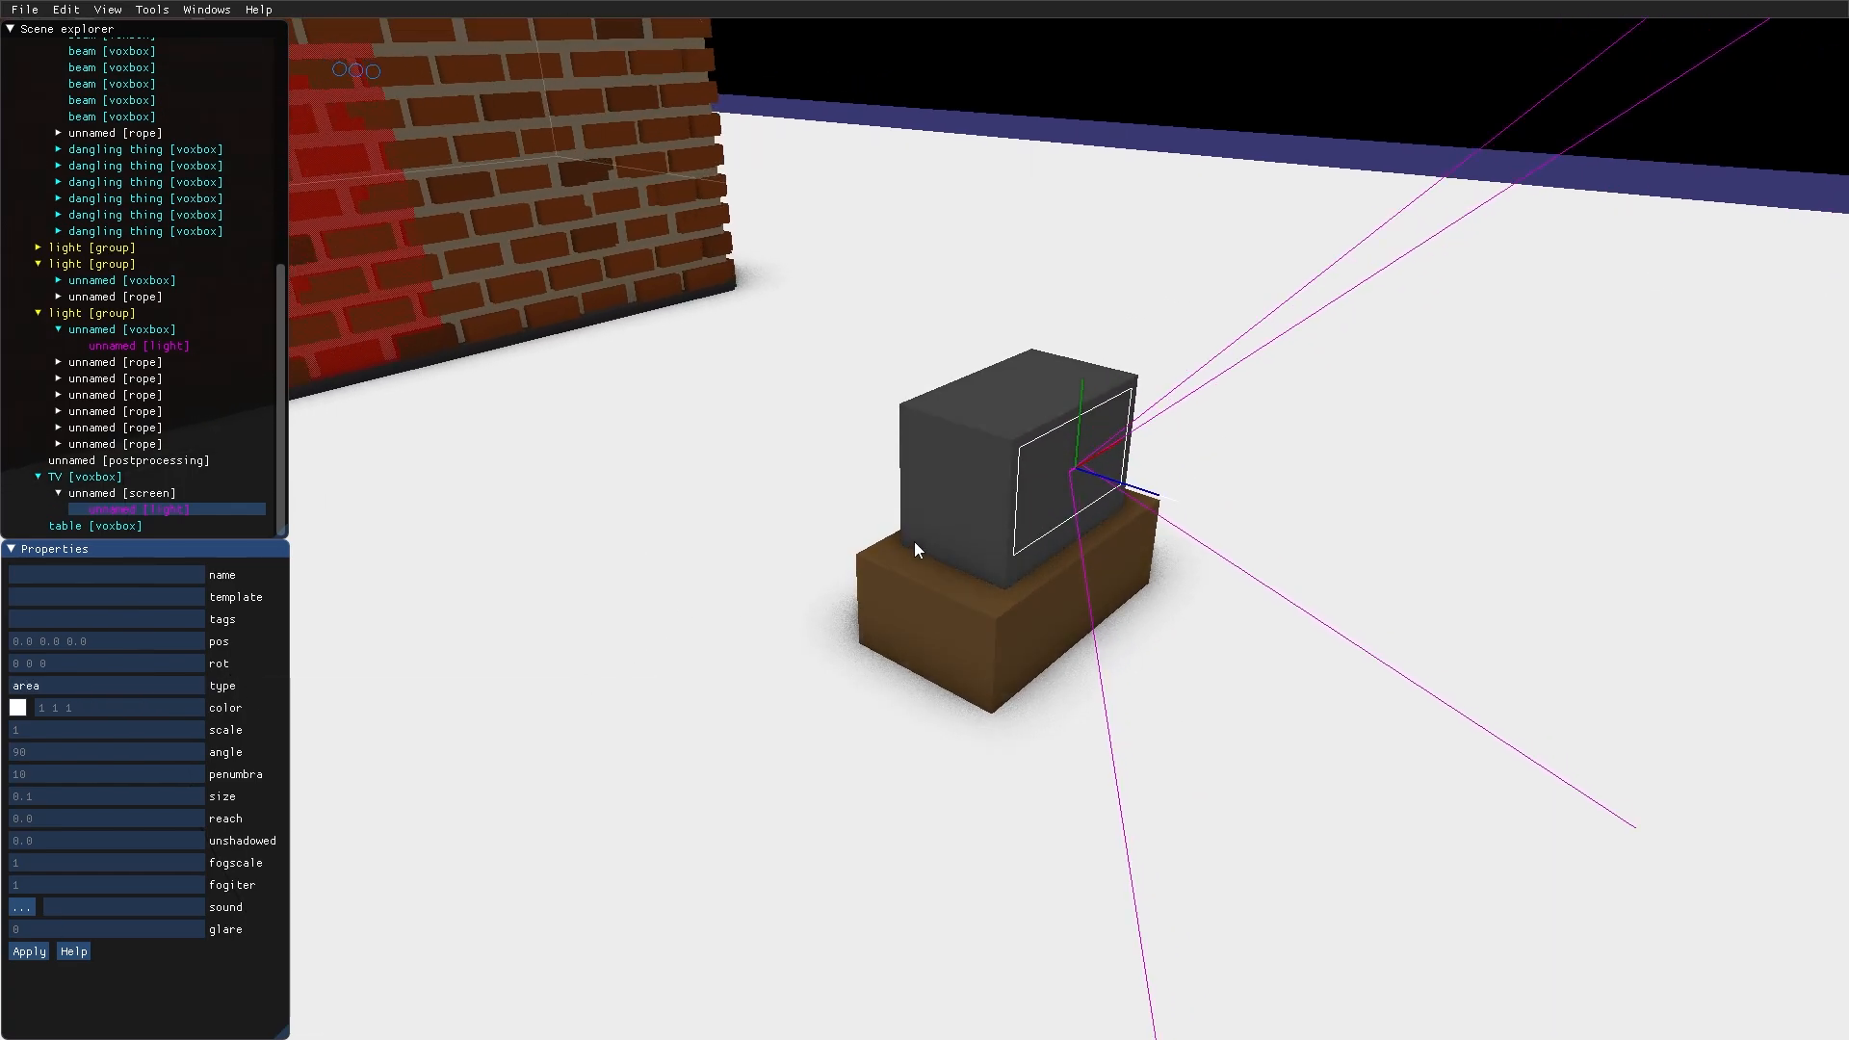
pyautogui.click(110, 493)
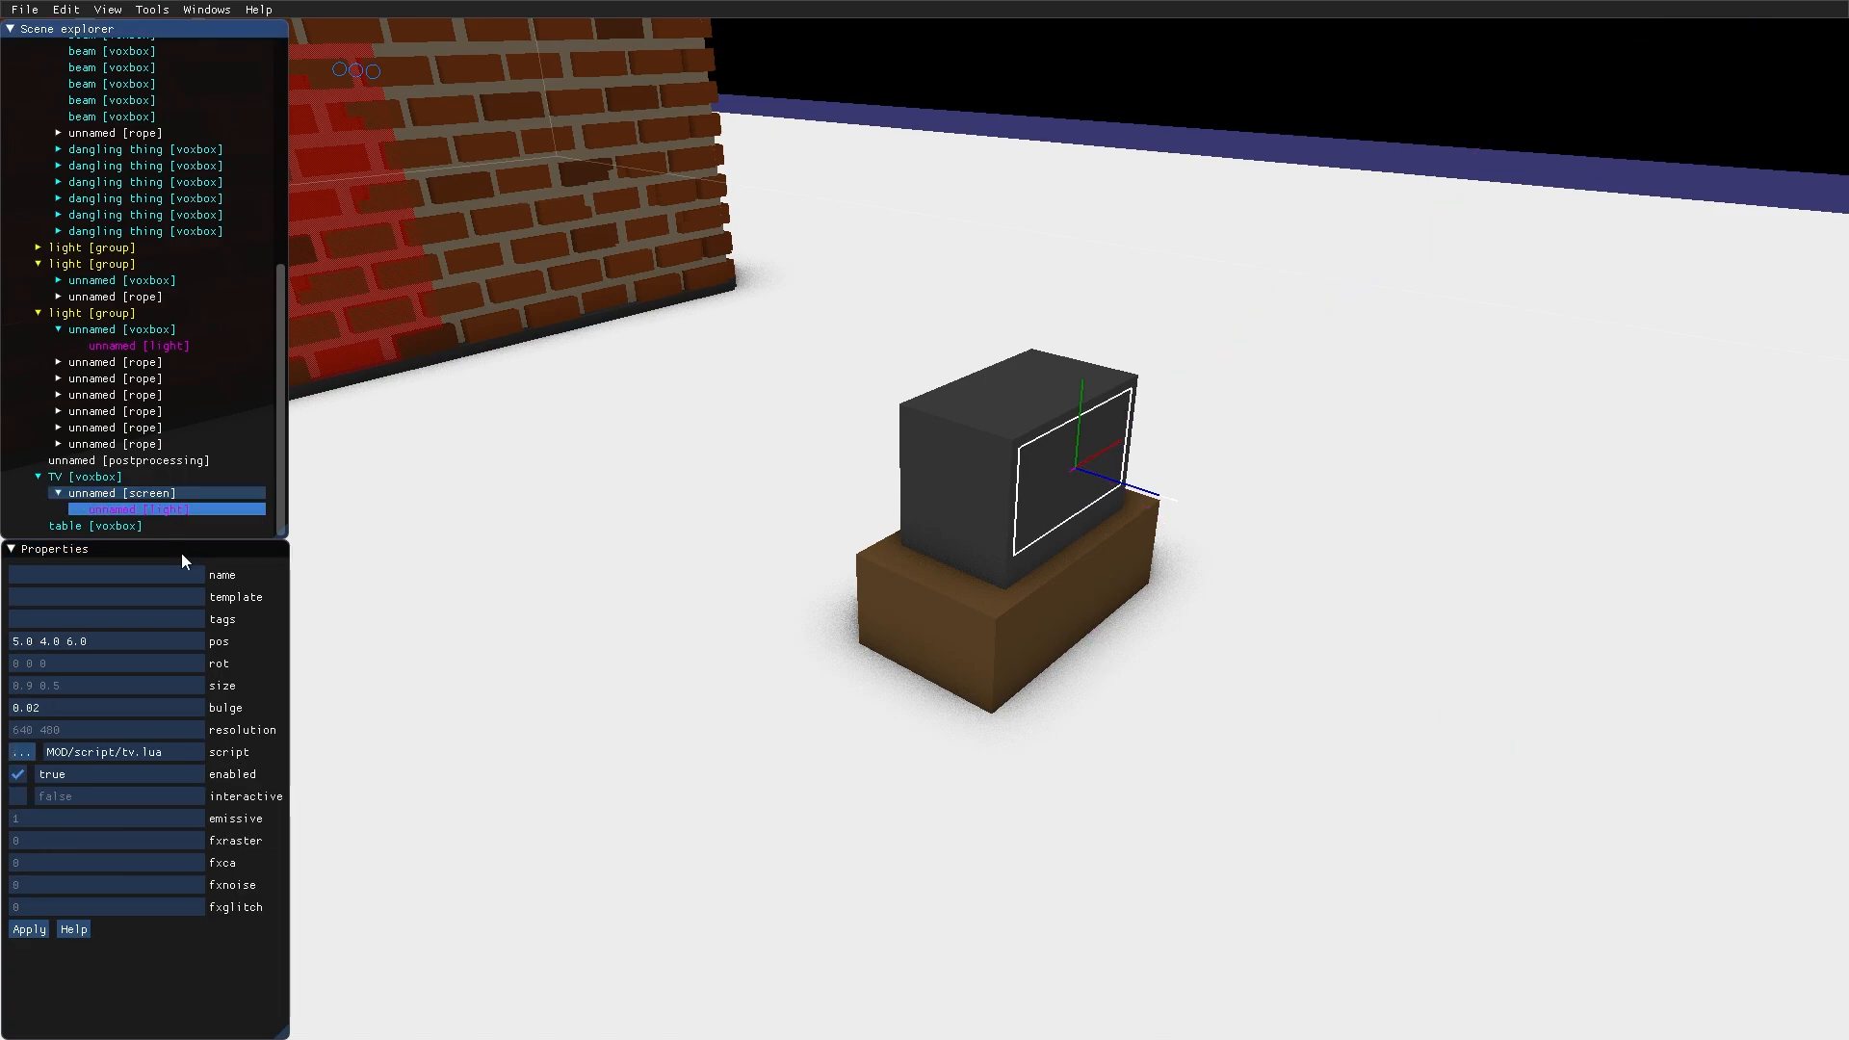
pyautogui.moveTo(85, 778)
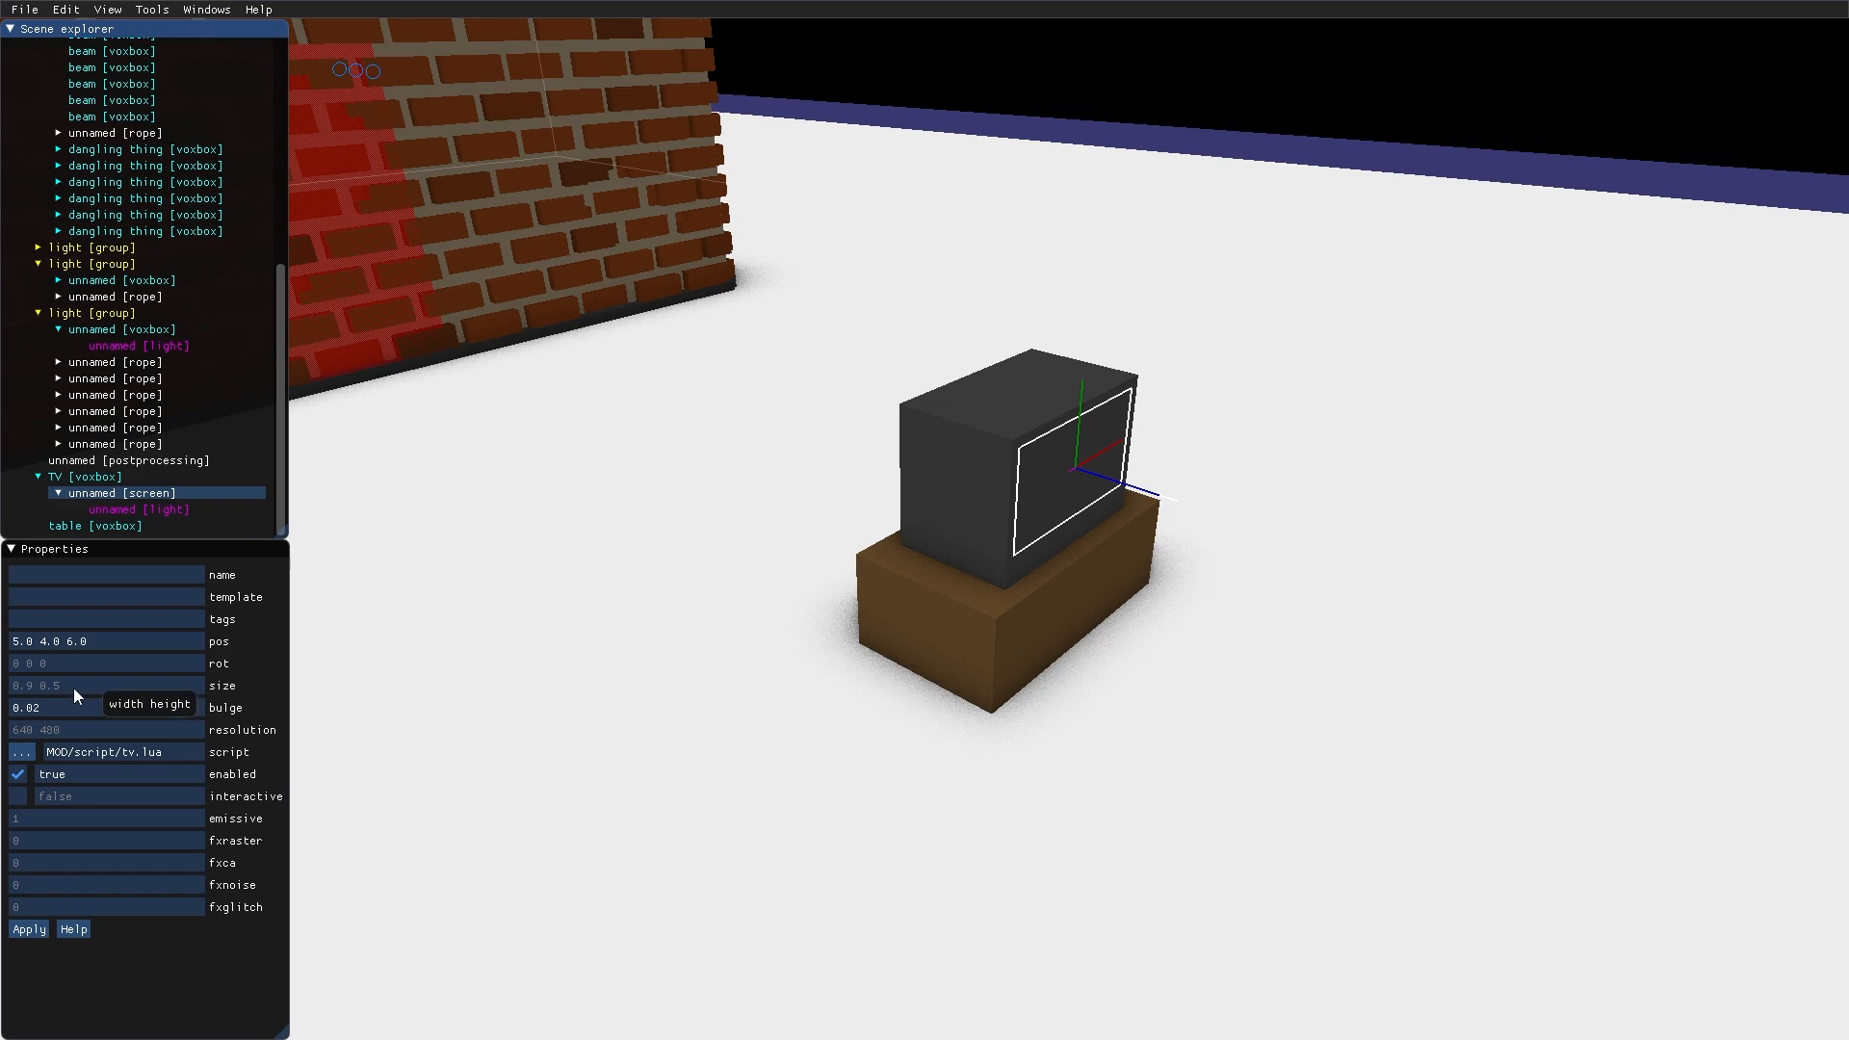
pyautogui.click(137, 509)
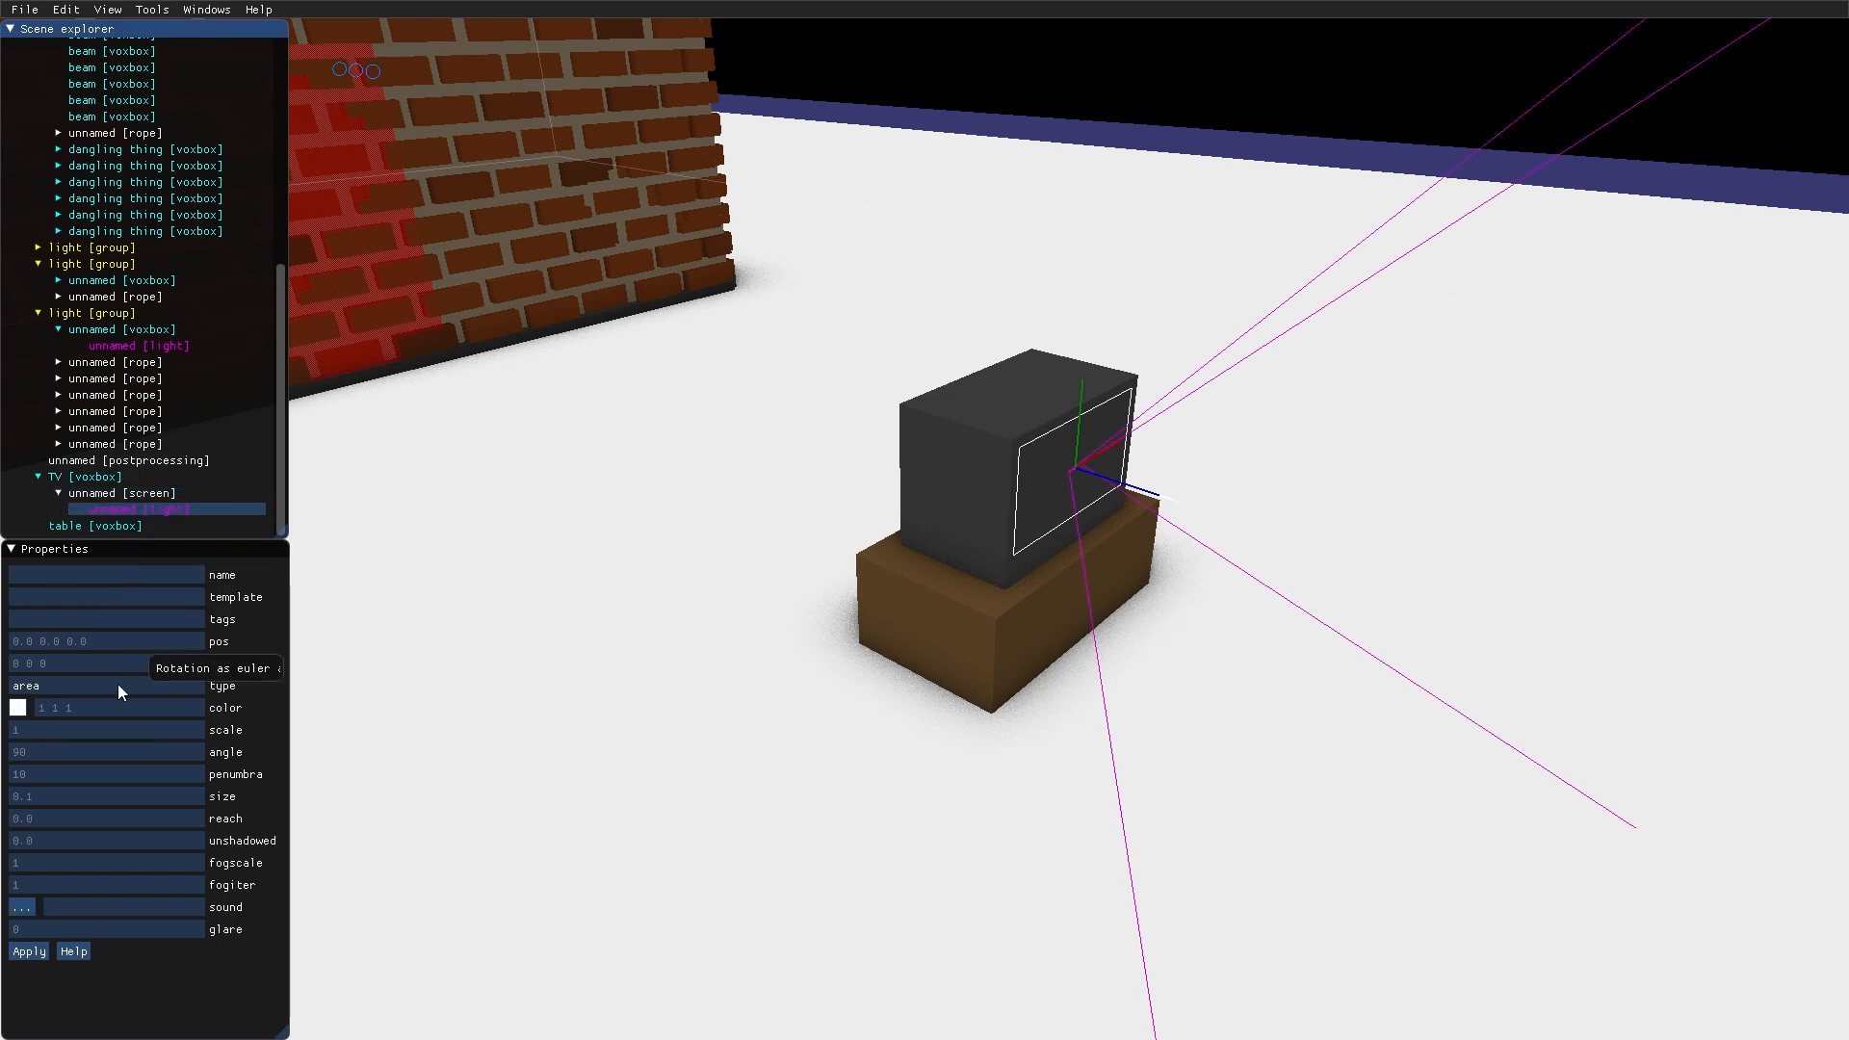
pyautogui.moveTo(122, 809)
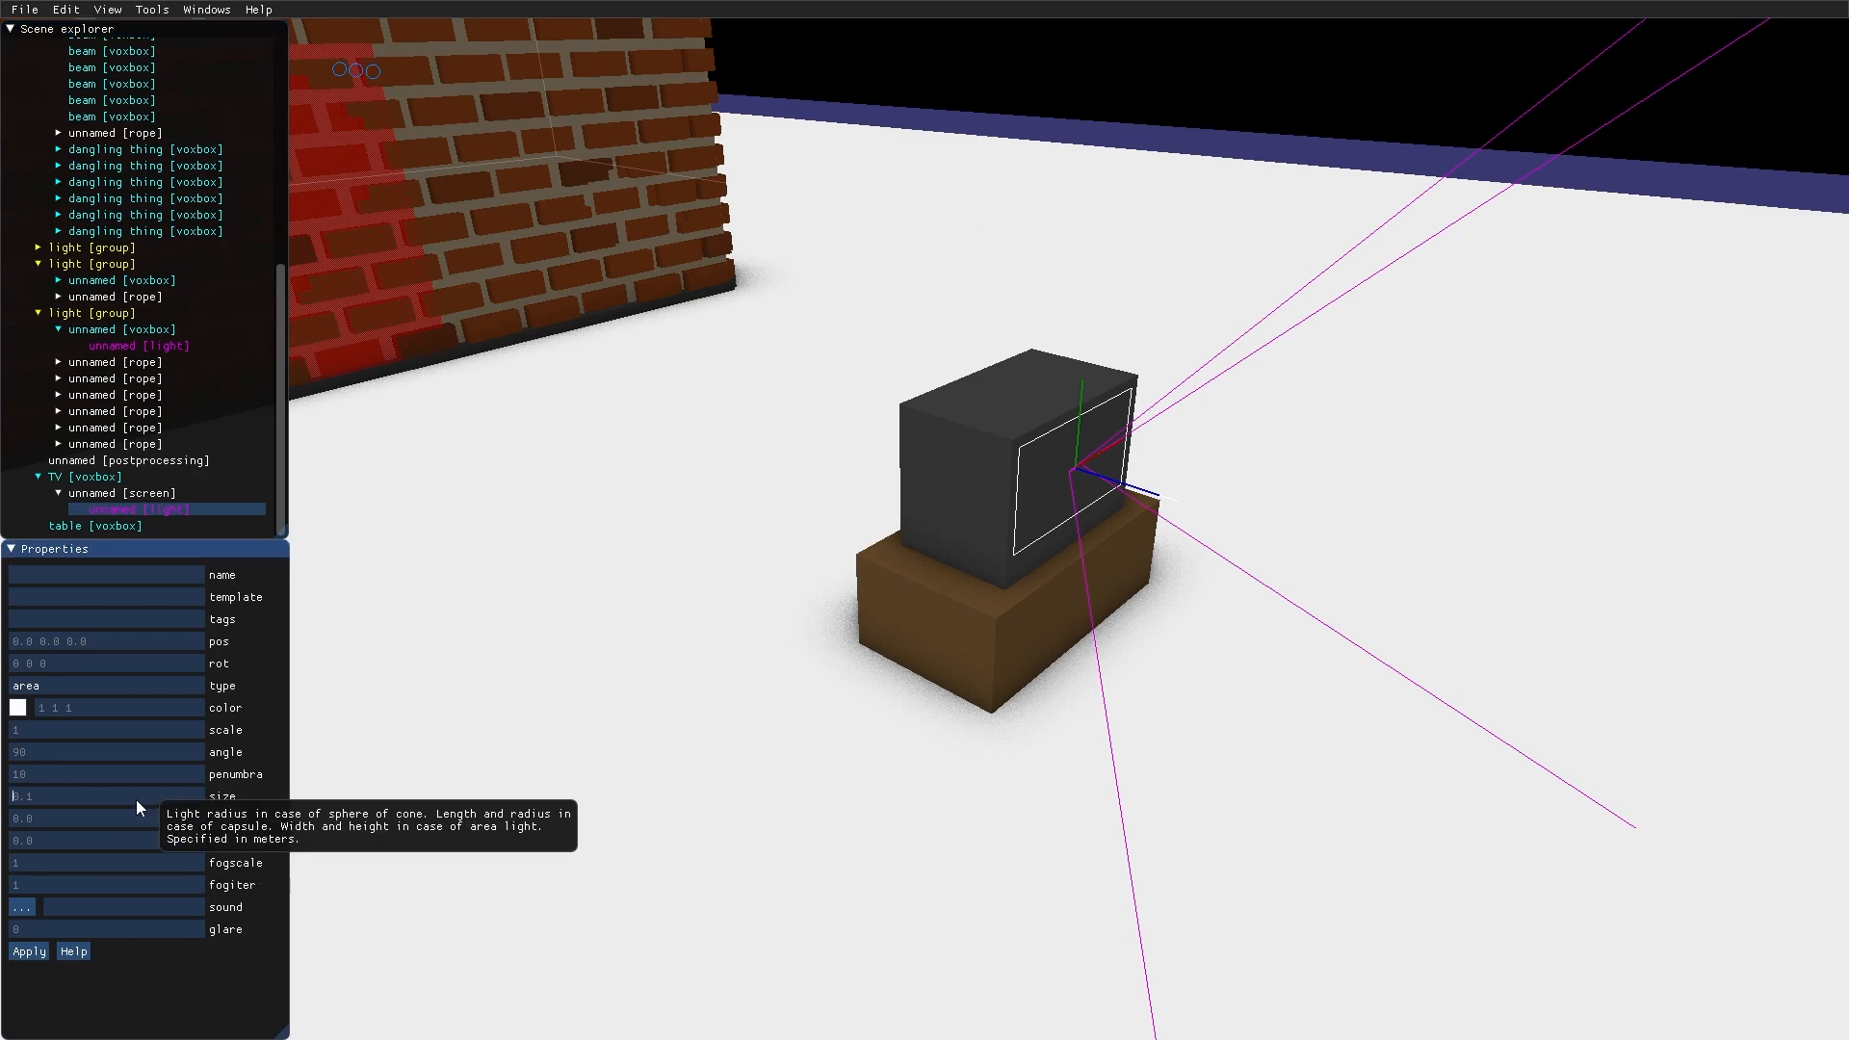
pyautogui.write('0.9')
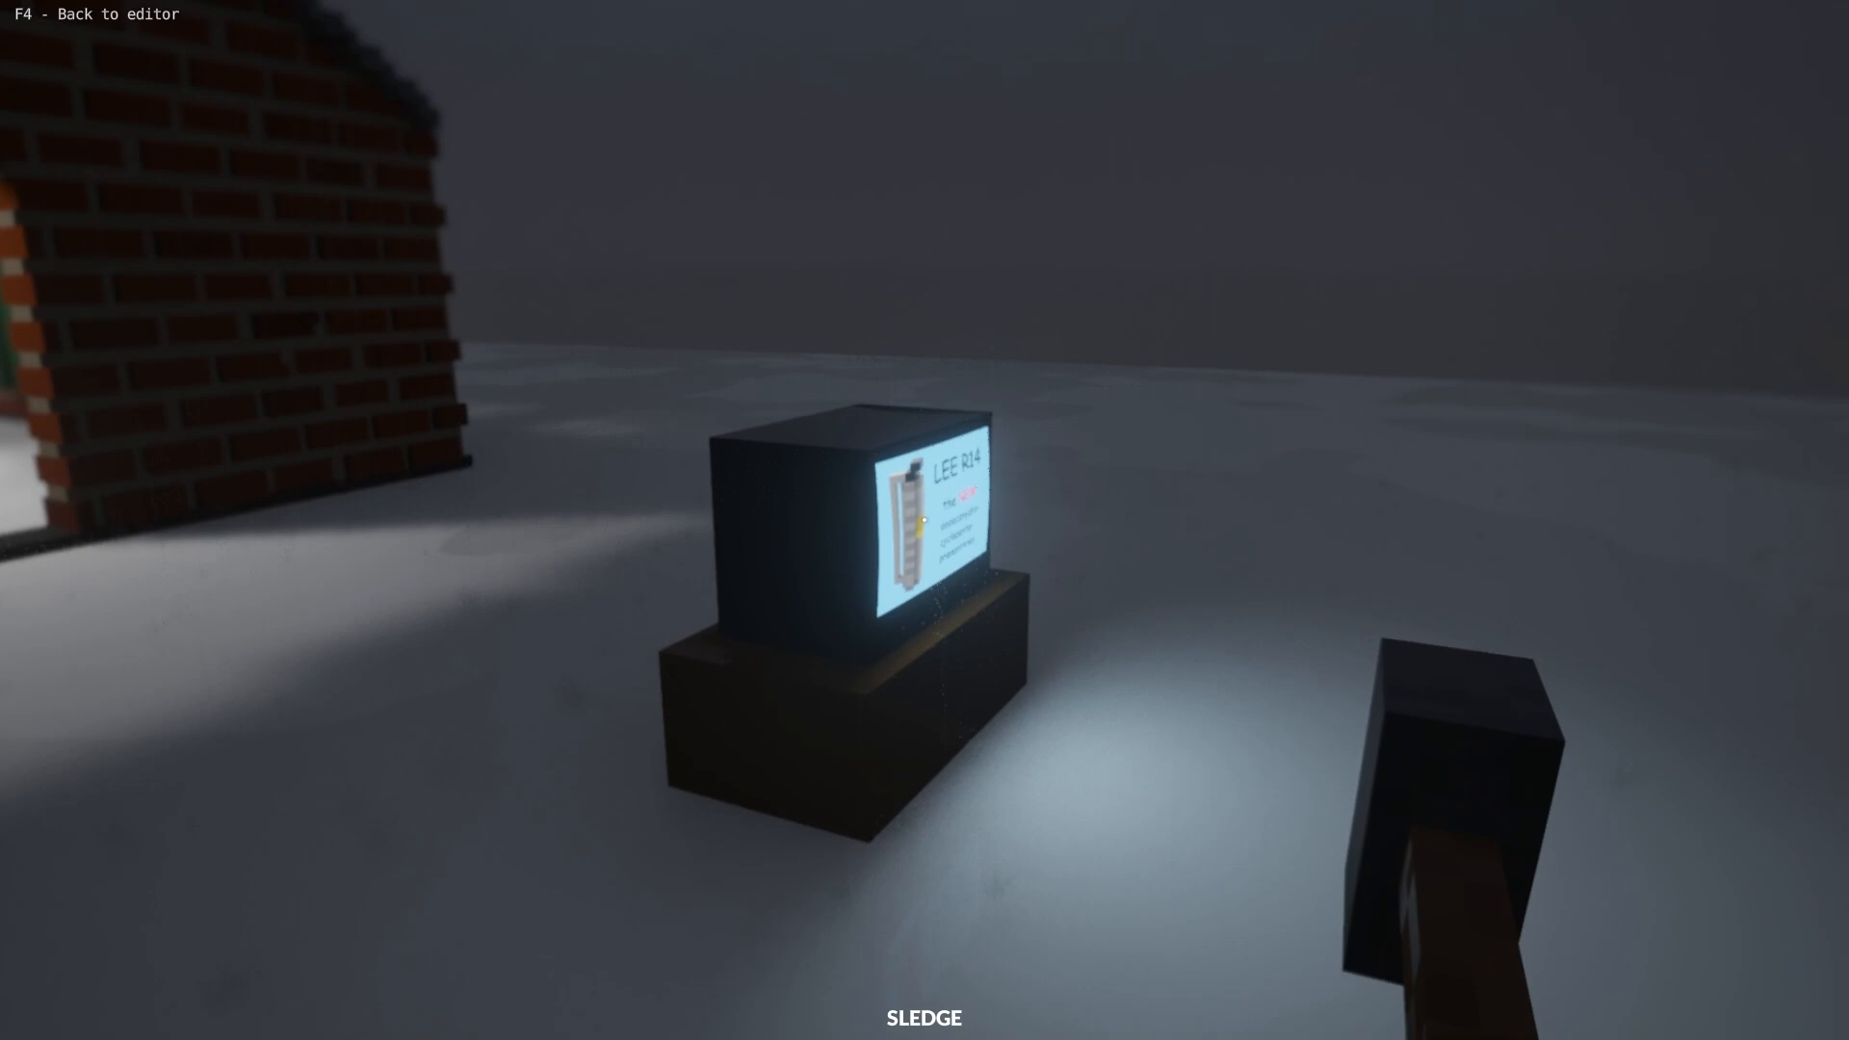
pyautogui.press('F4')
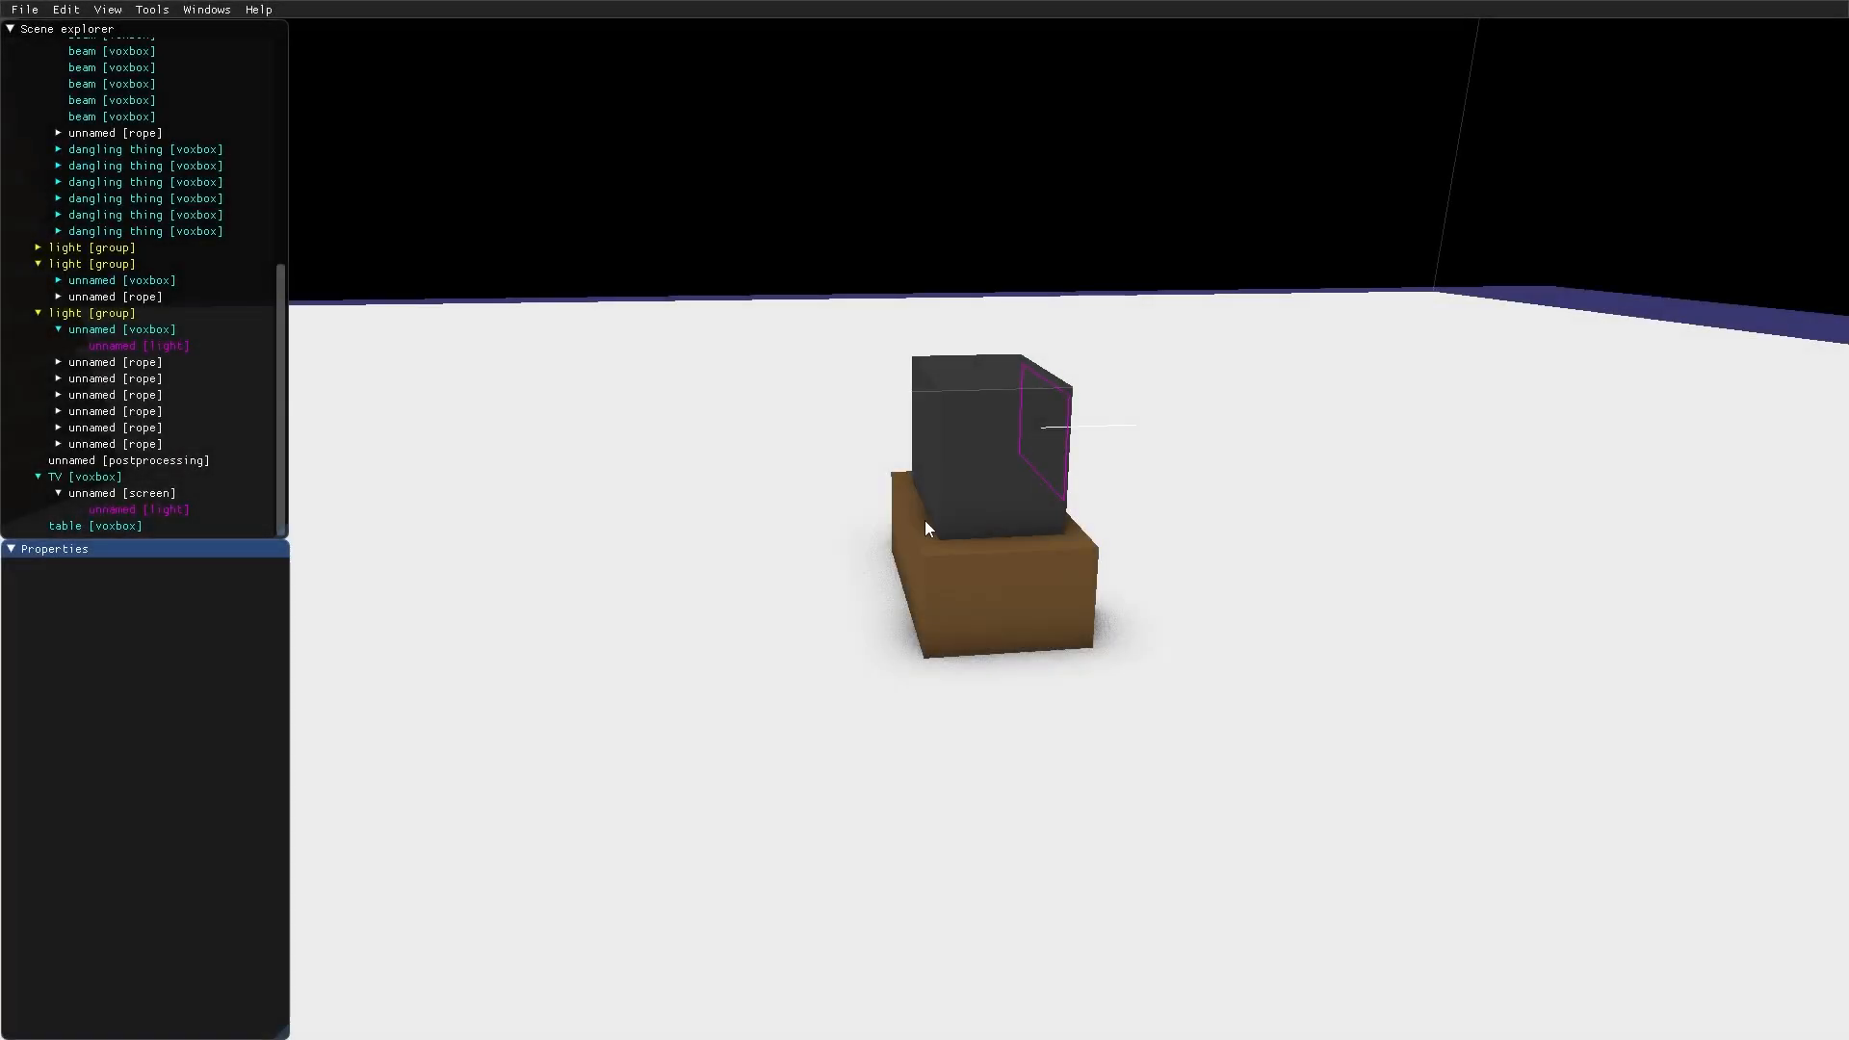
pyautogui.moveTo(942, 546)
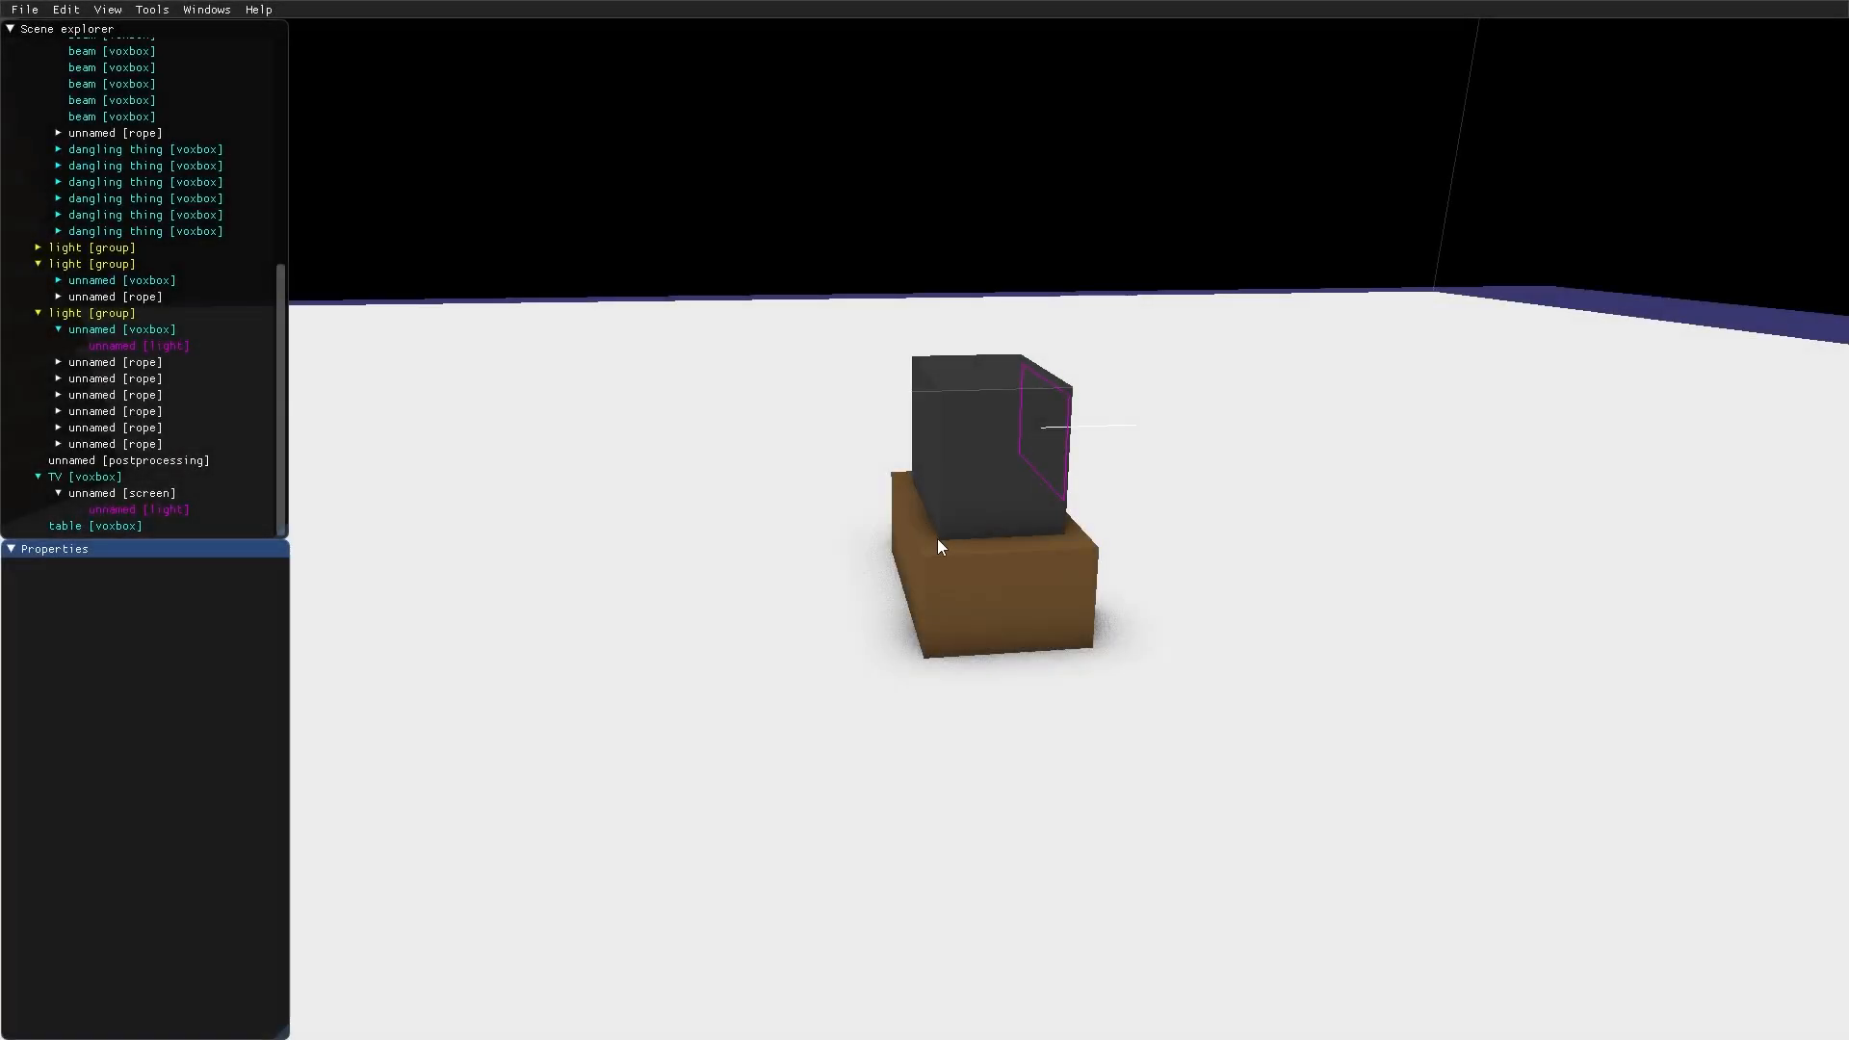
# Wrap the TV in a script entity running MOD/script/tvswitcher.lua and open that Lua file
pyautogui.click(53, 476)
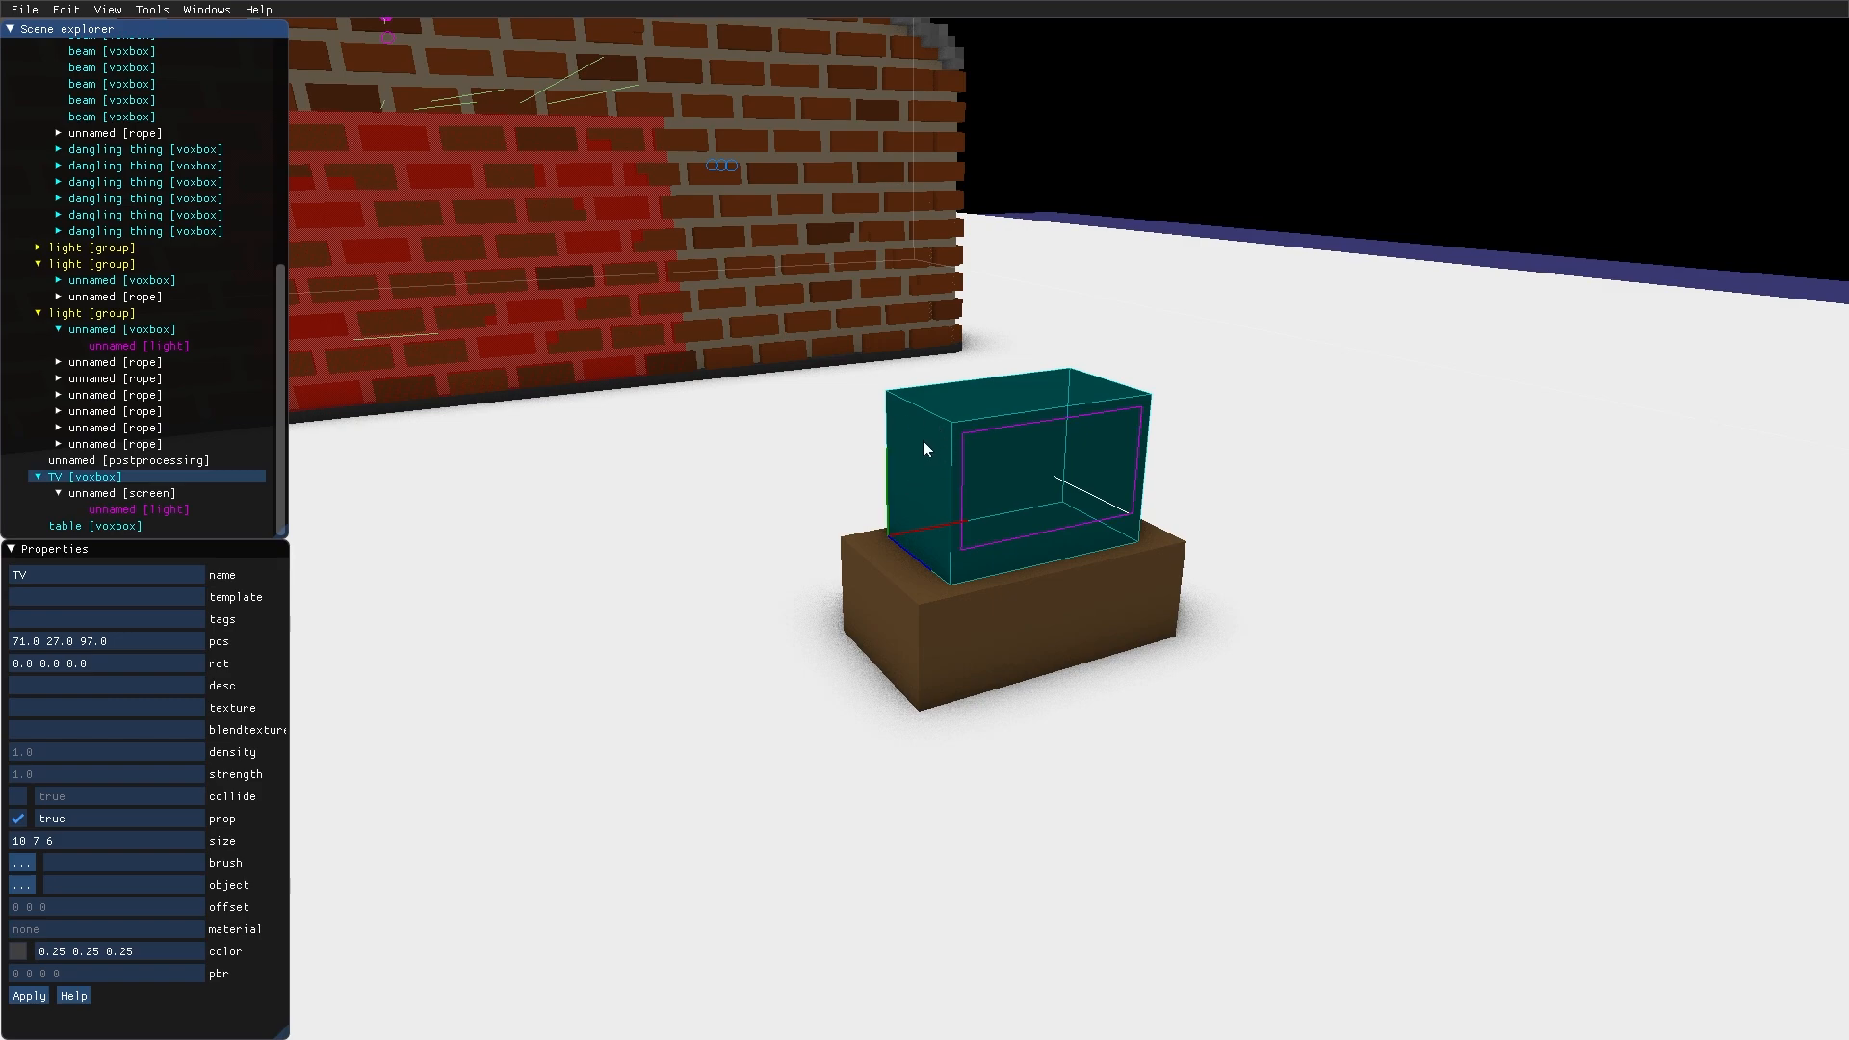
pyautogui.rightClick(54, 476)
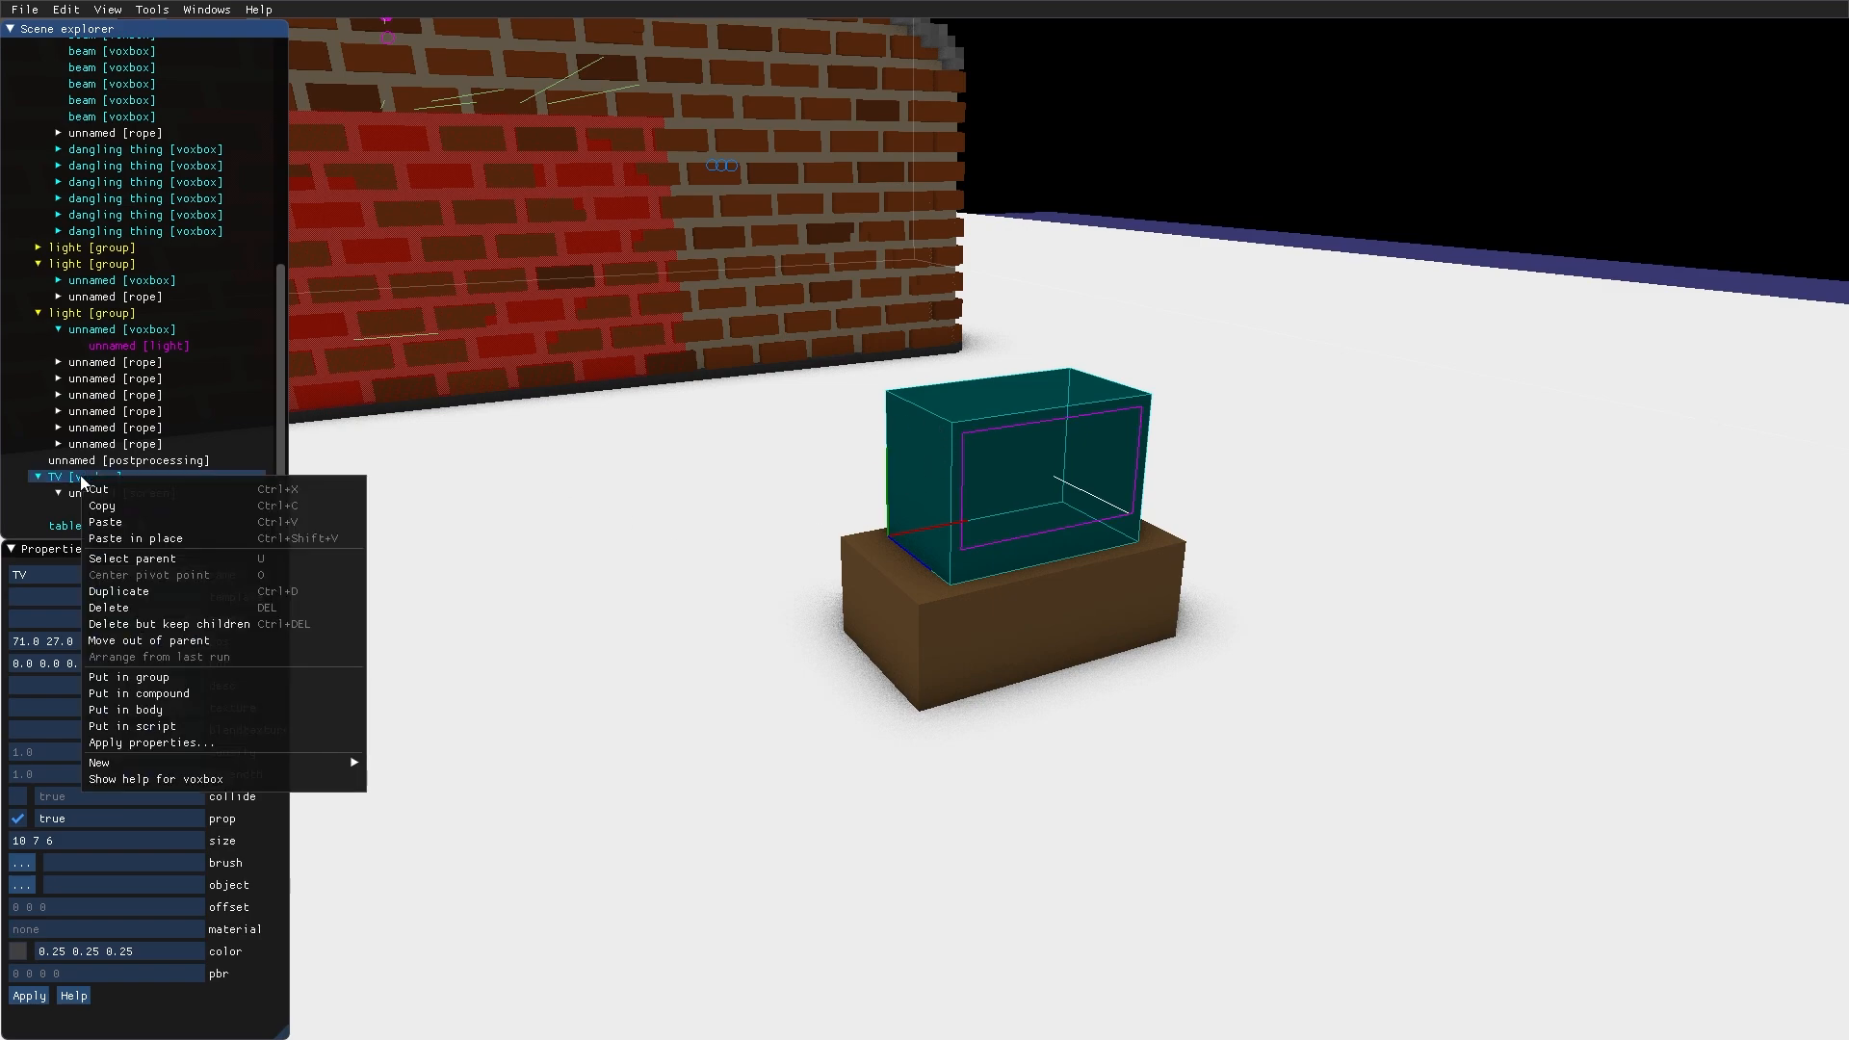
pyautogui.moveTo(140, 727)
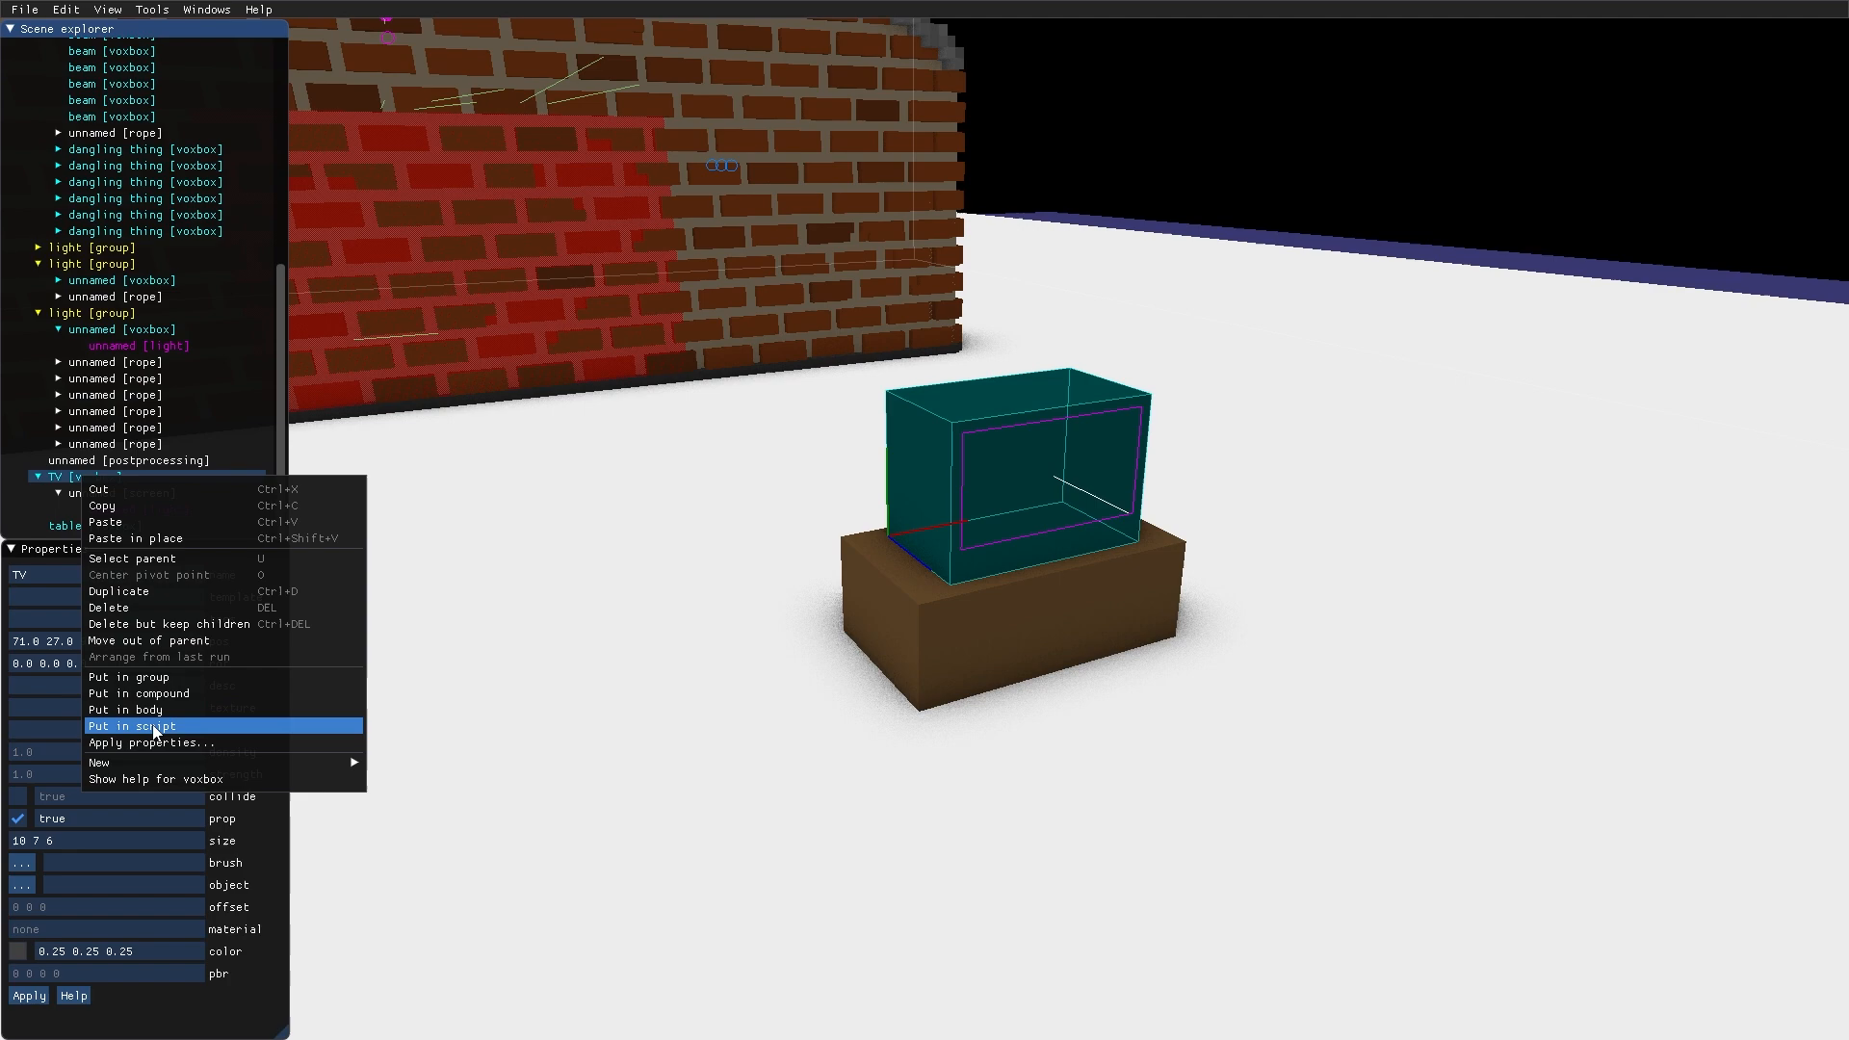
pyautogui.click(132, 726)
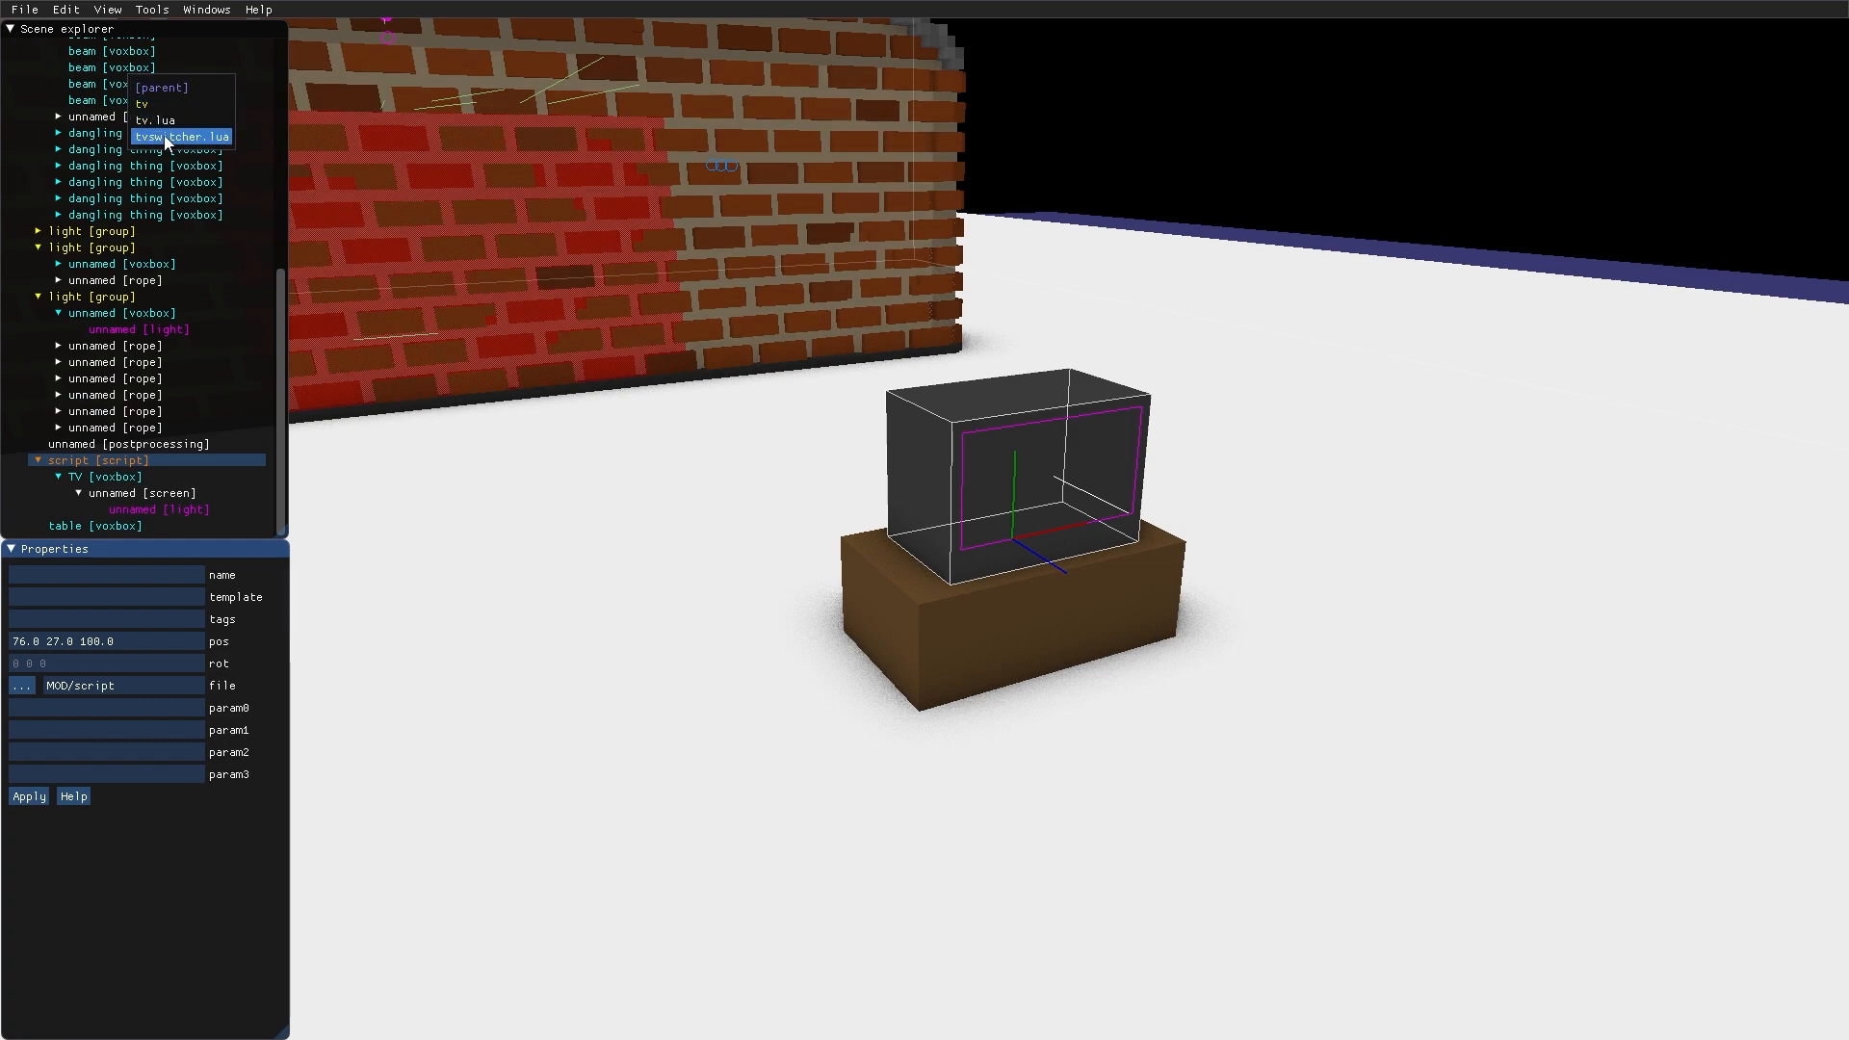
pyautogui.click(181, 136)
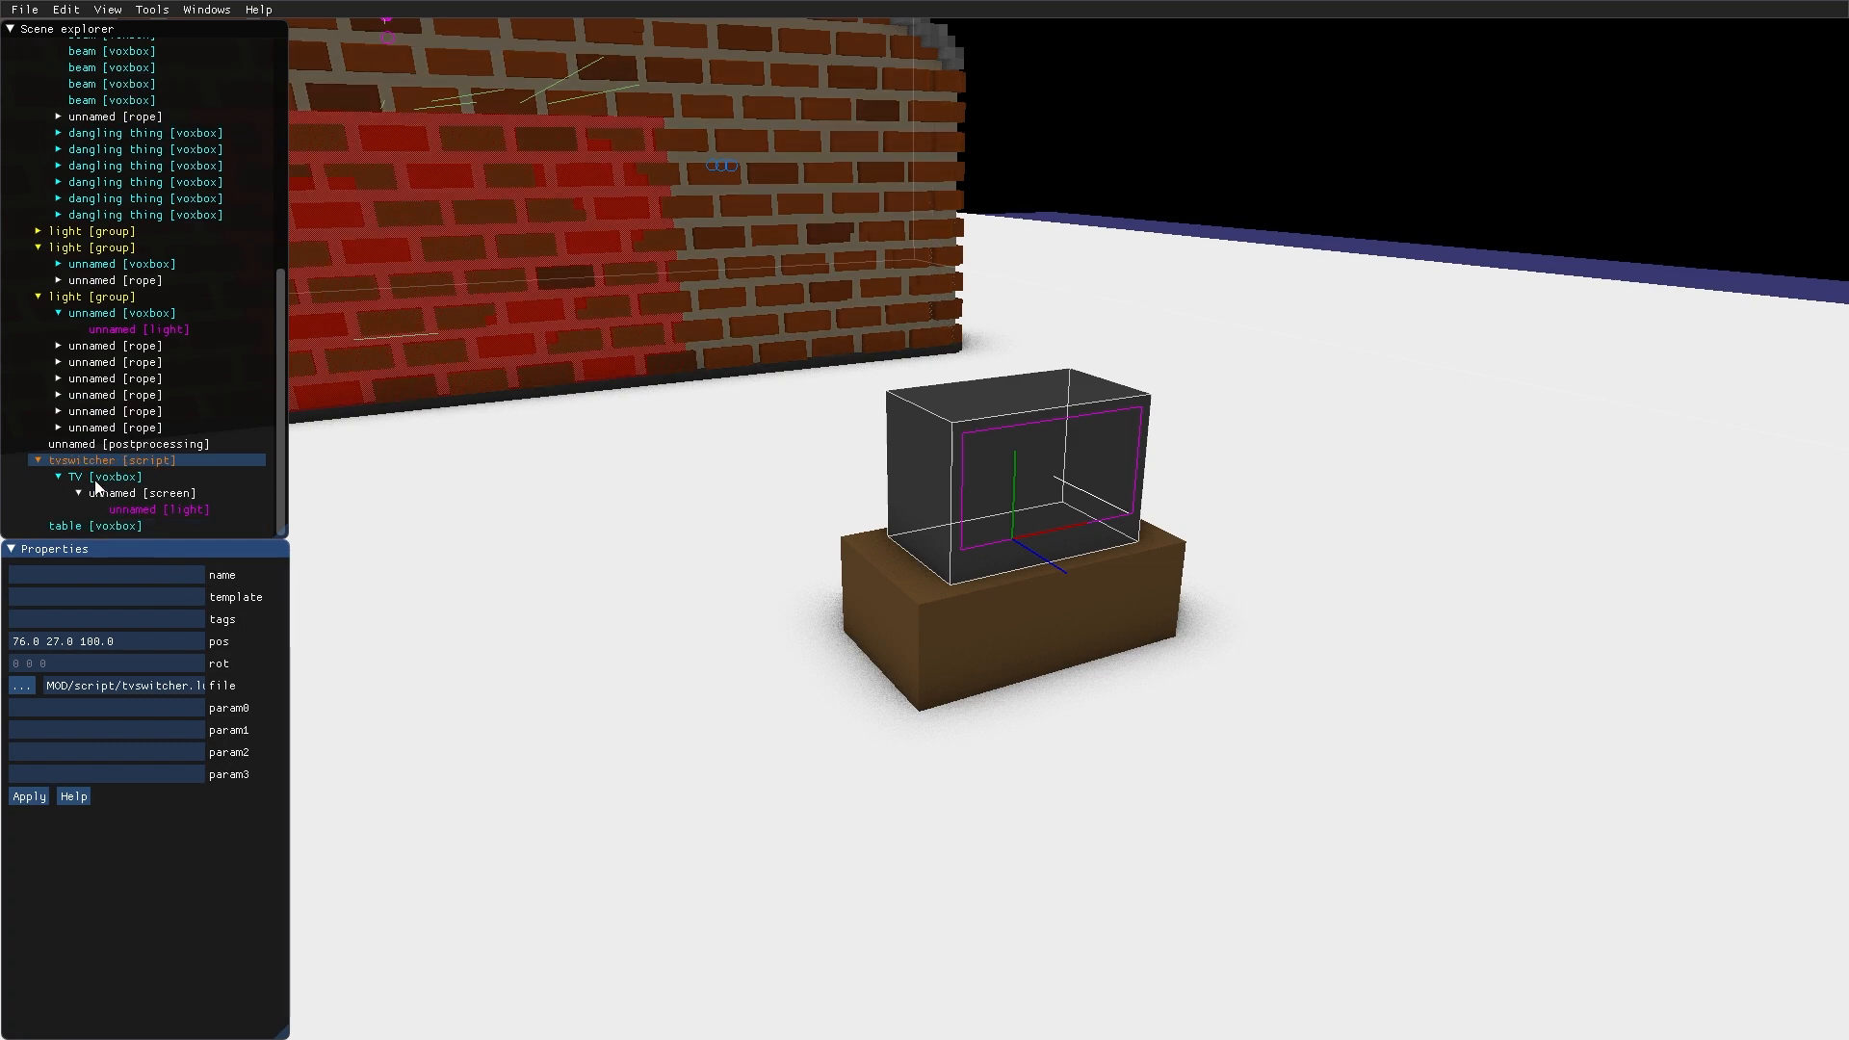
pyautogui.rightClick(97, 459)
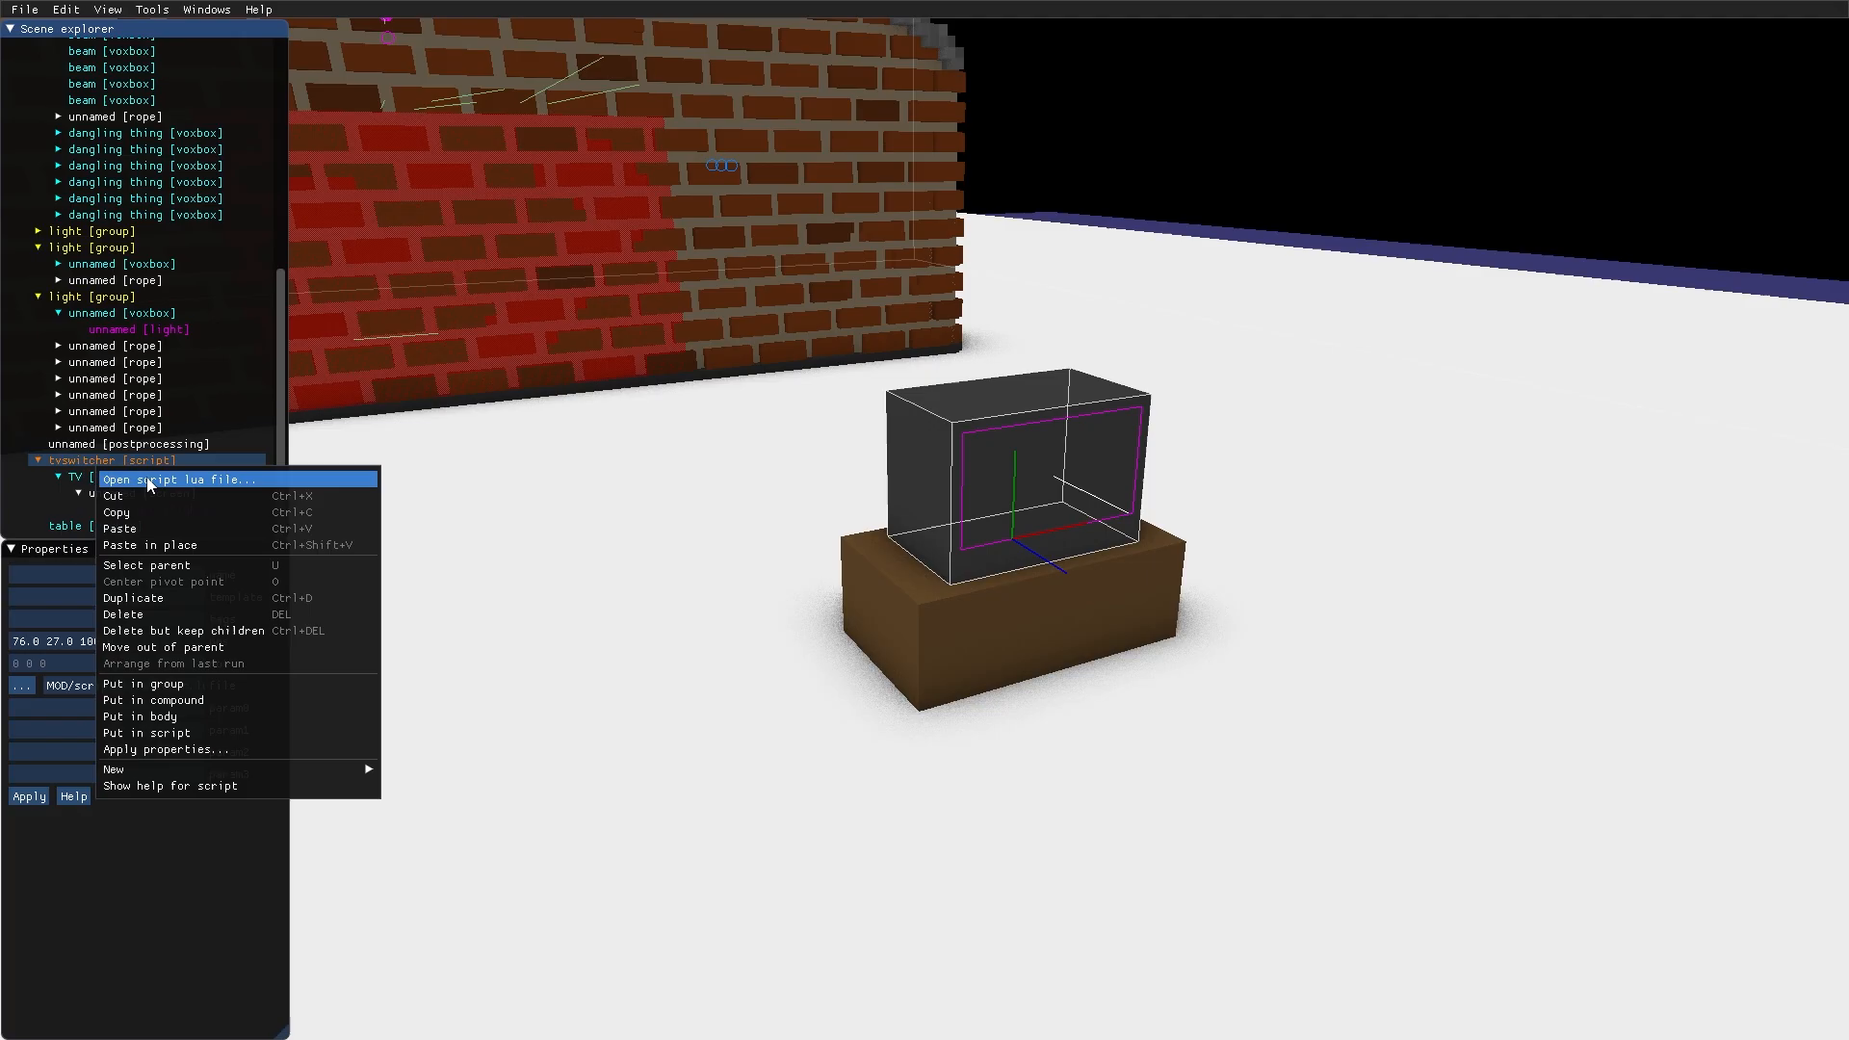
pyautogui.click(180, 478)
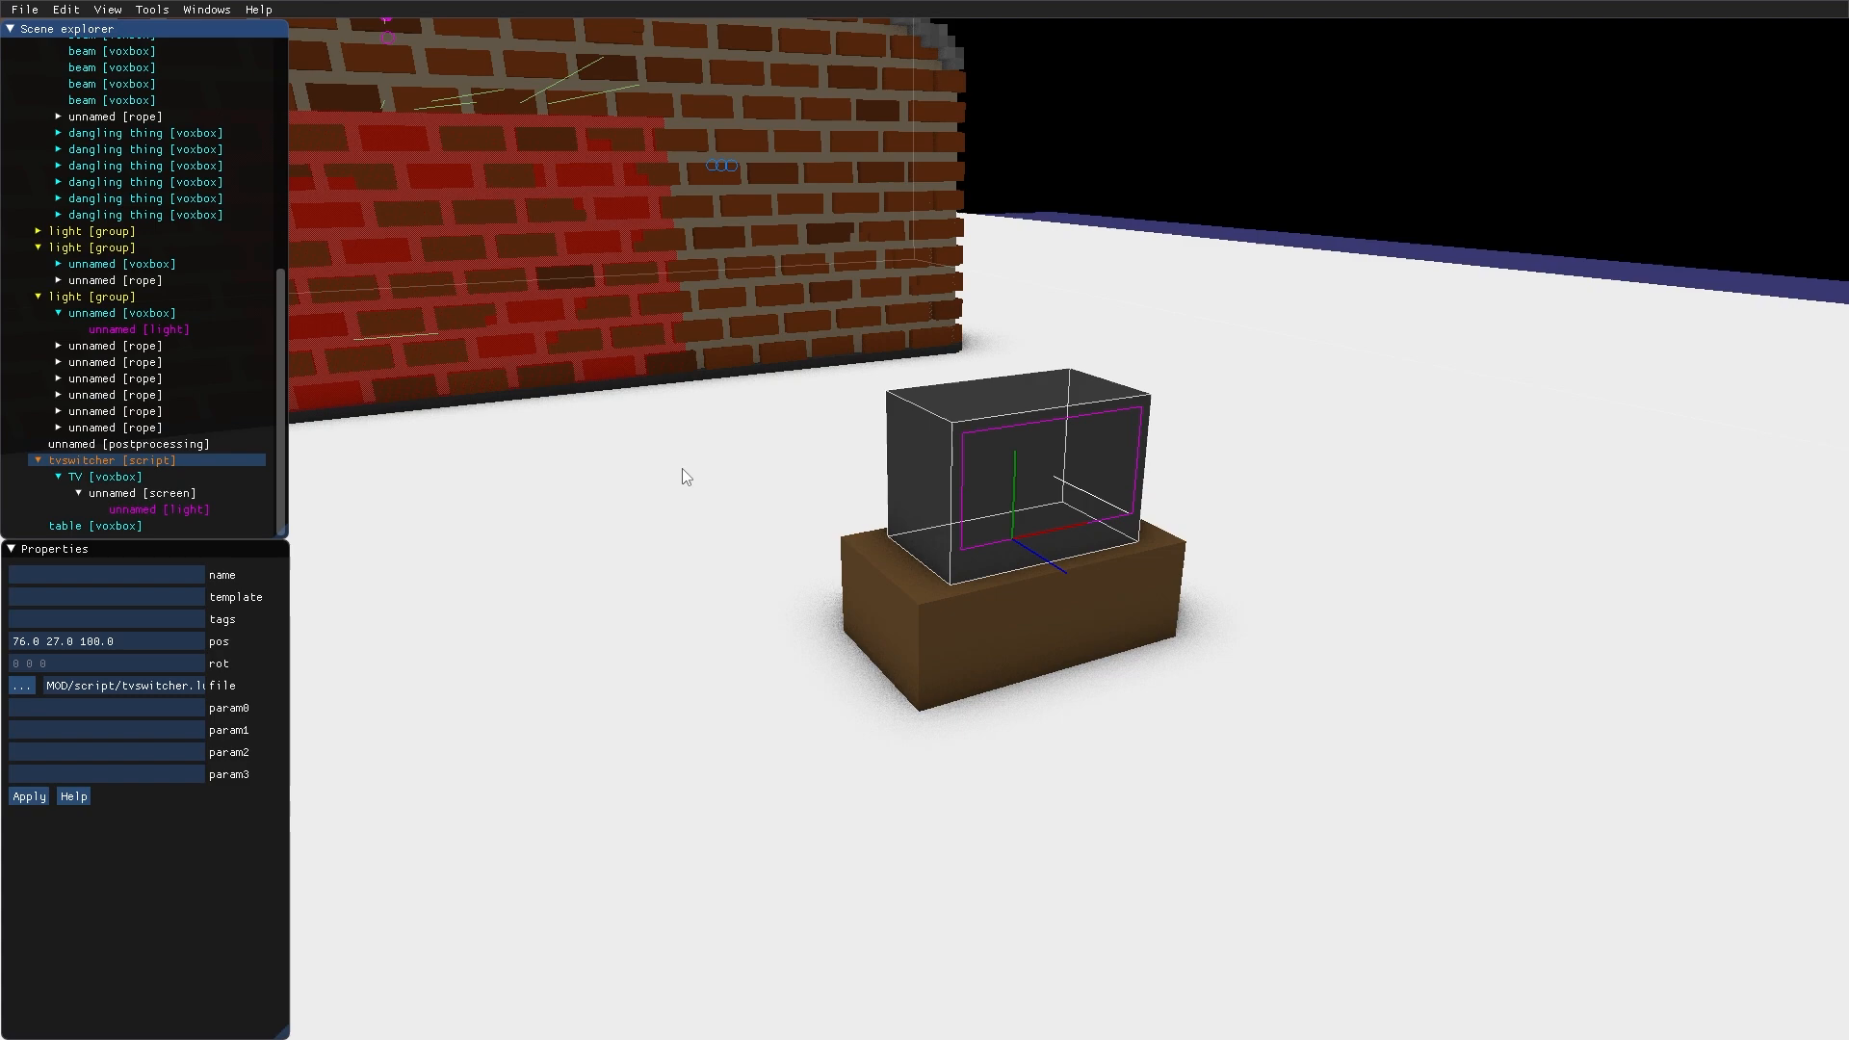
# Add a trigger tagged 'trigger' inside tvswitcher and tag the TV screen 'tv'
pyautogui.rightClick(81, 460)
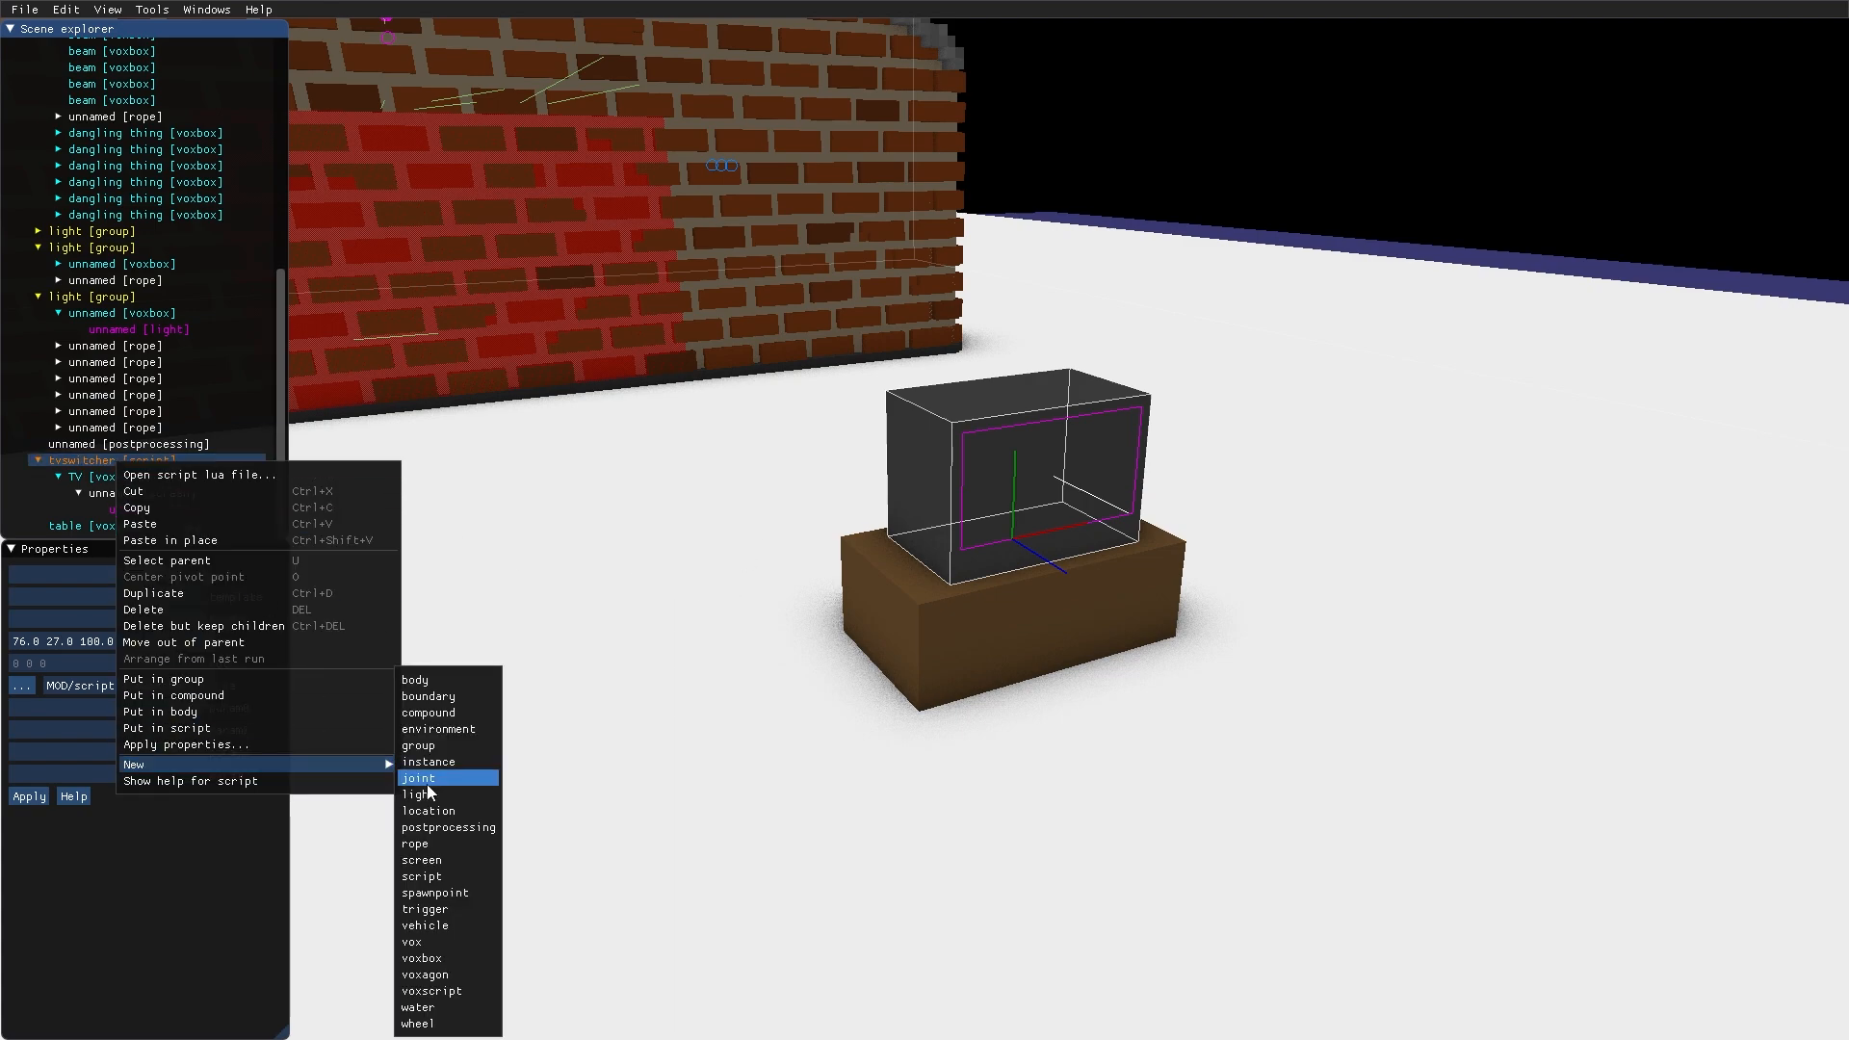
pyautogui.click(425, 909)
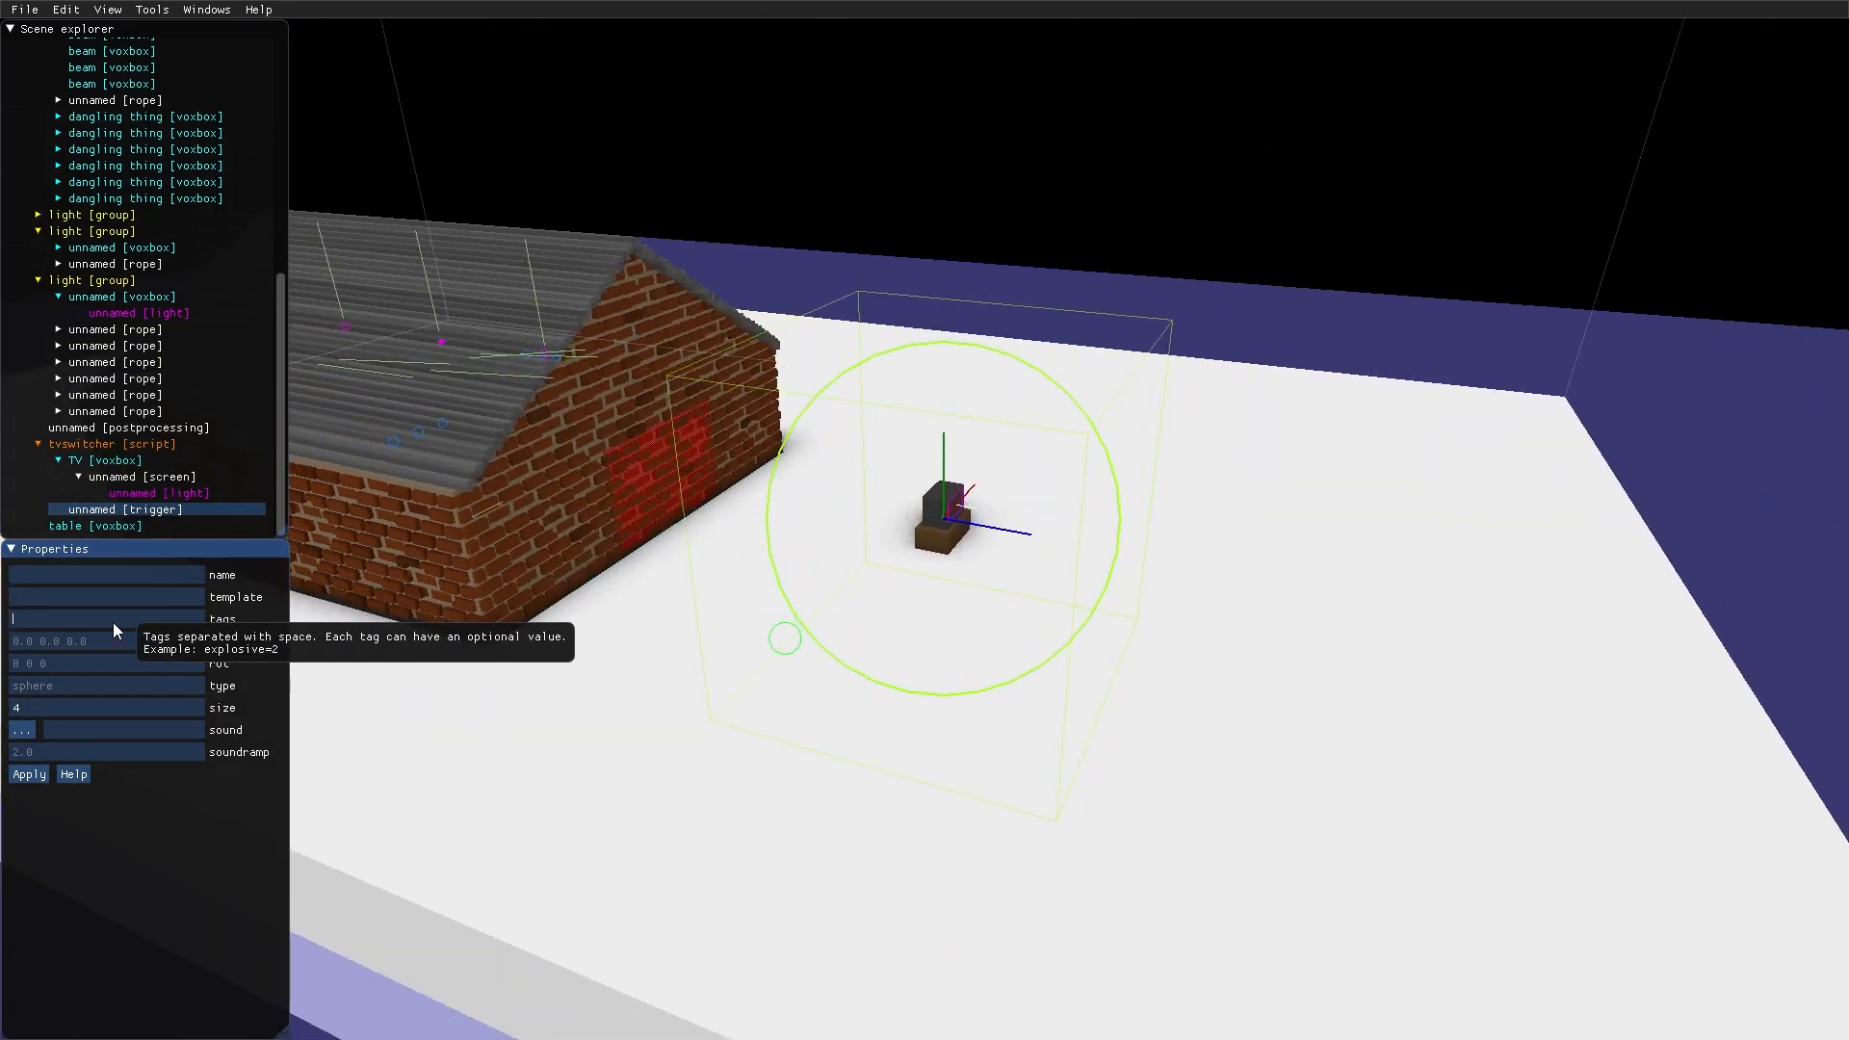
pyautogui.write('trigger')
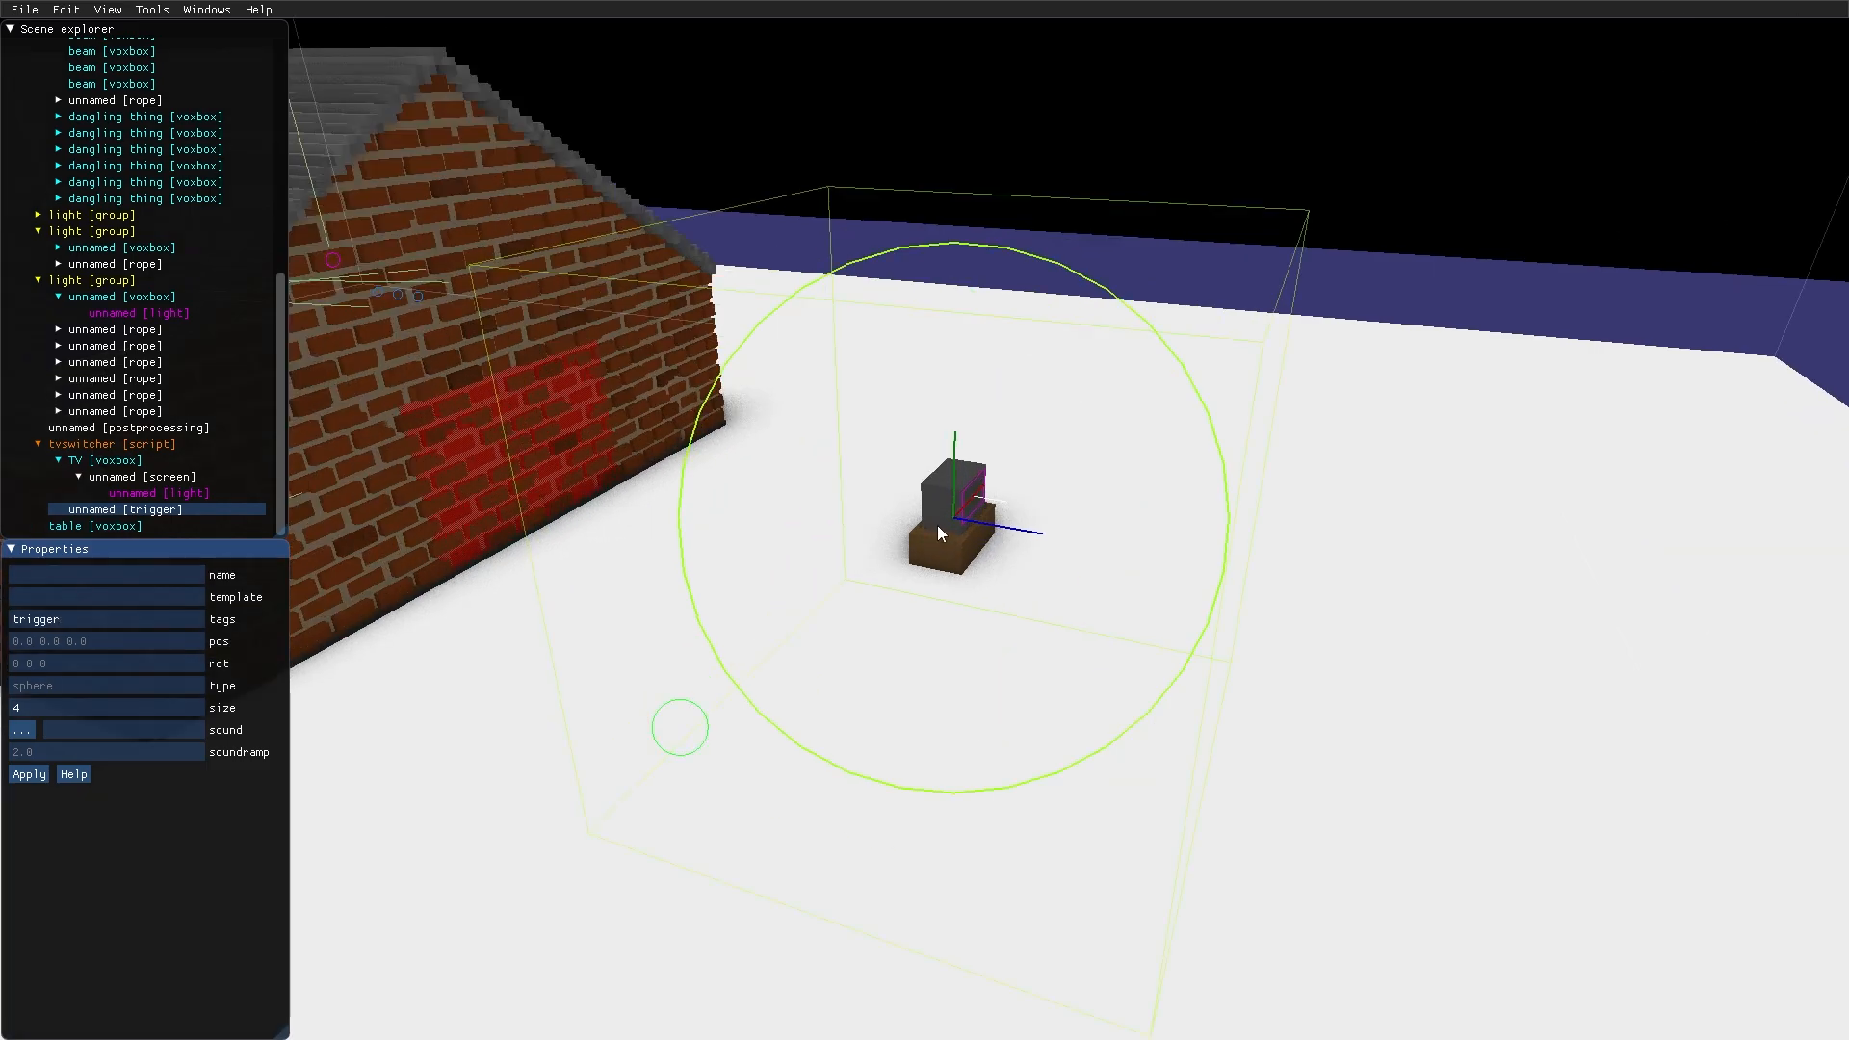
pyautogui.click(142, 476)
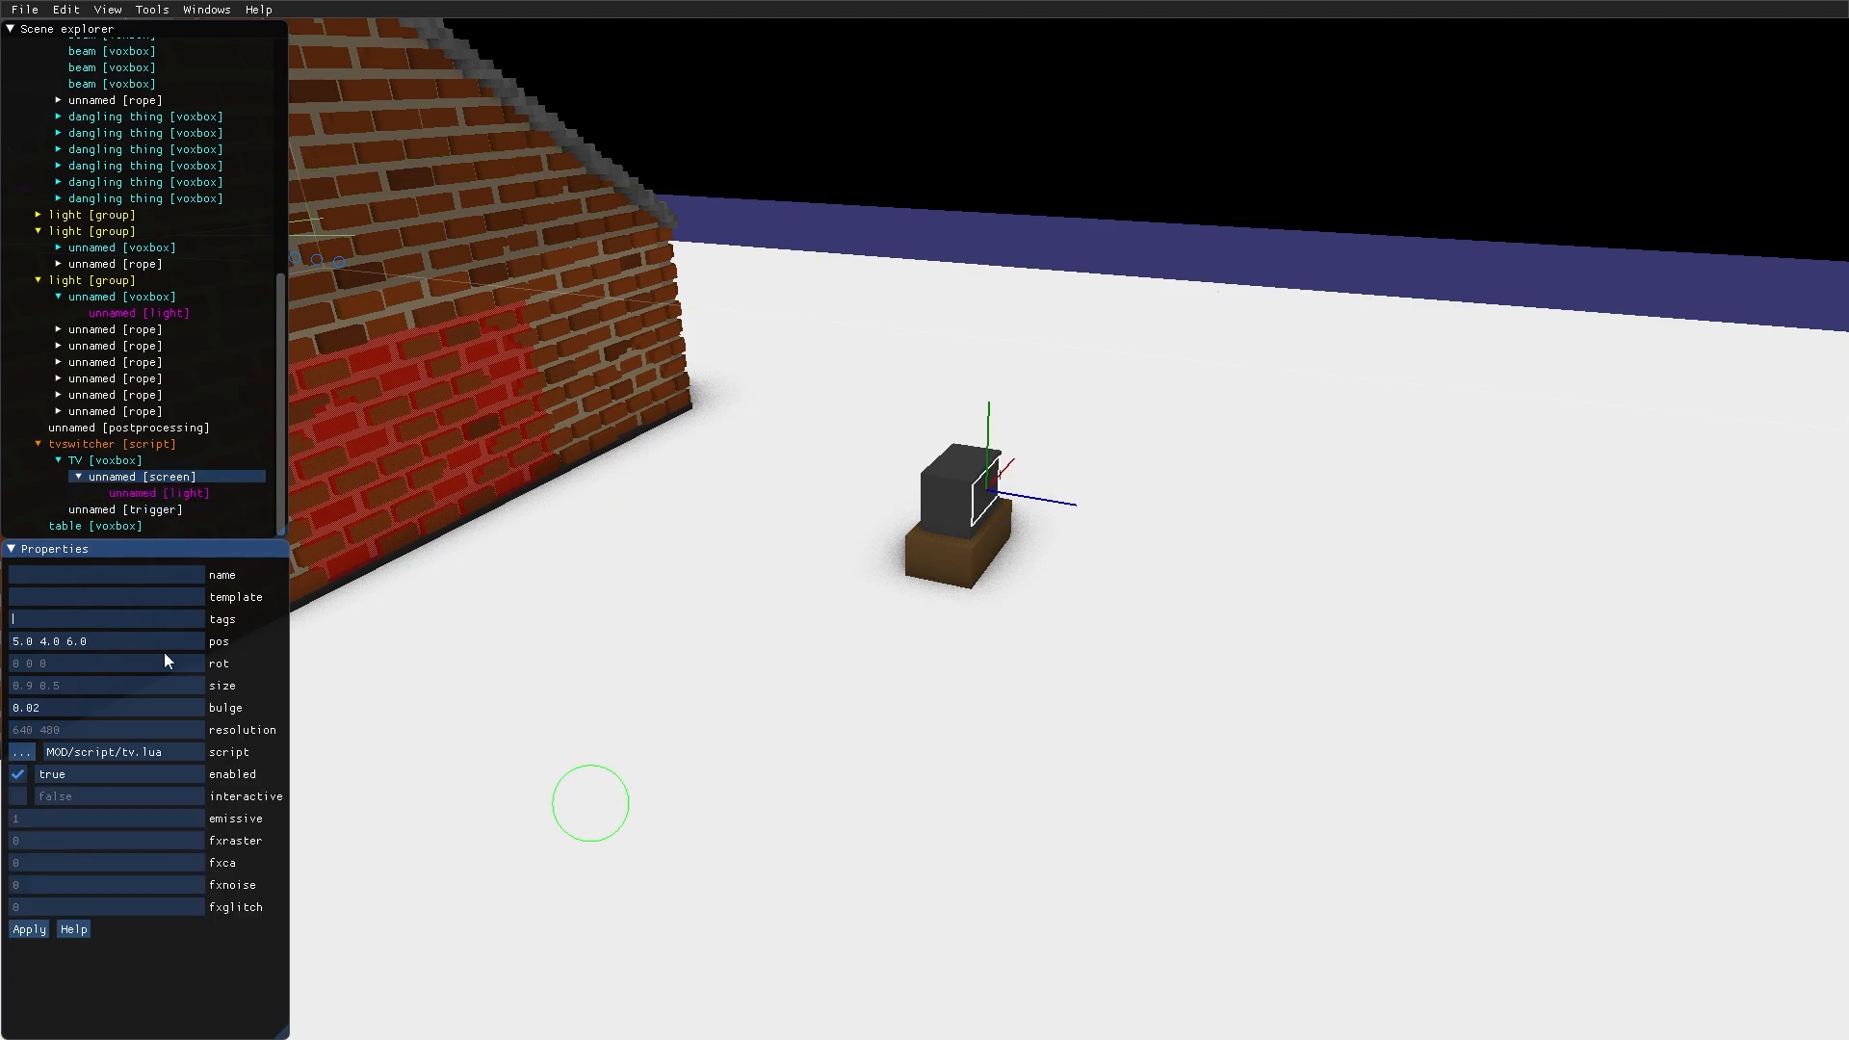
pyautogui.write('tv')
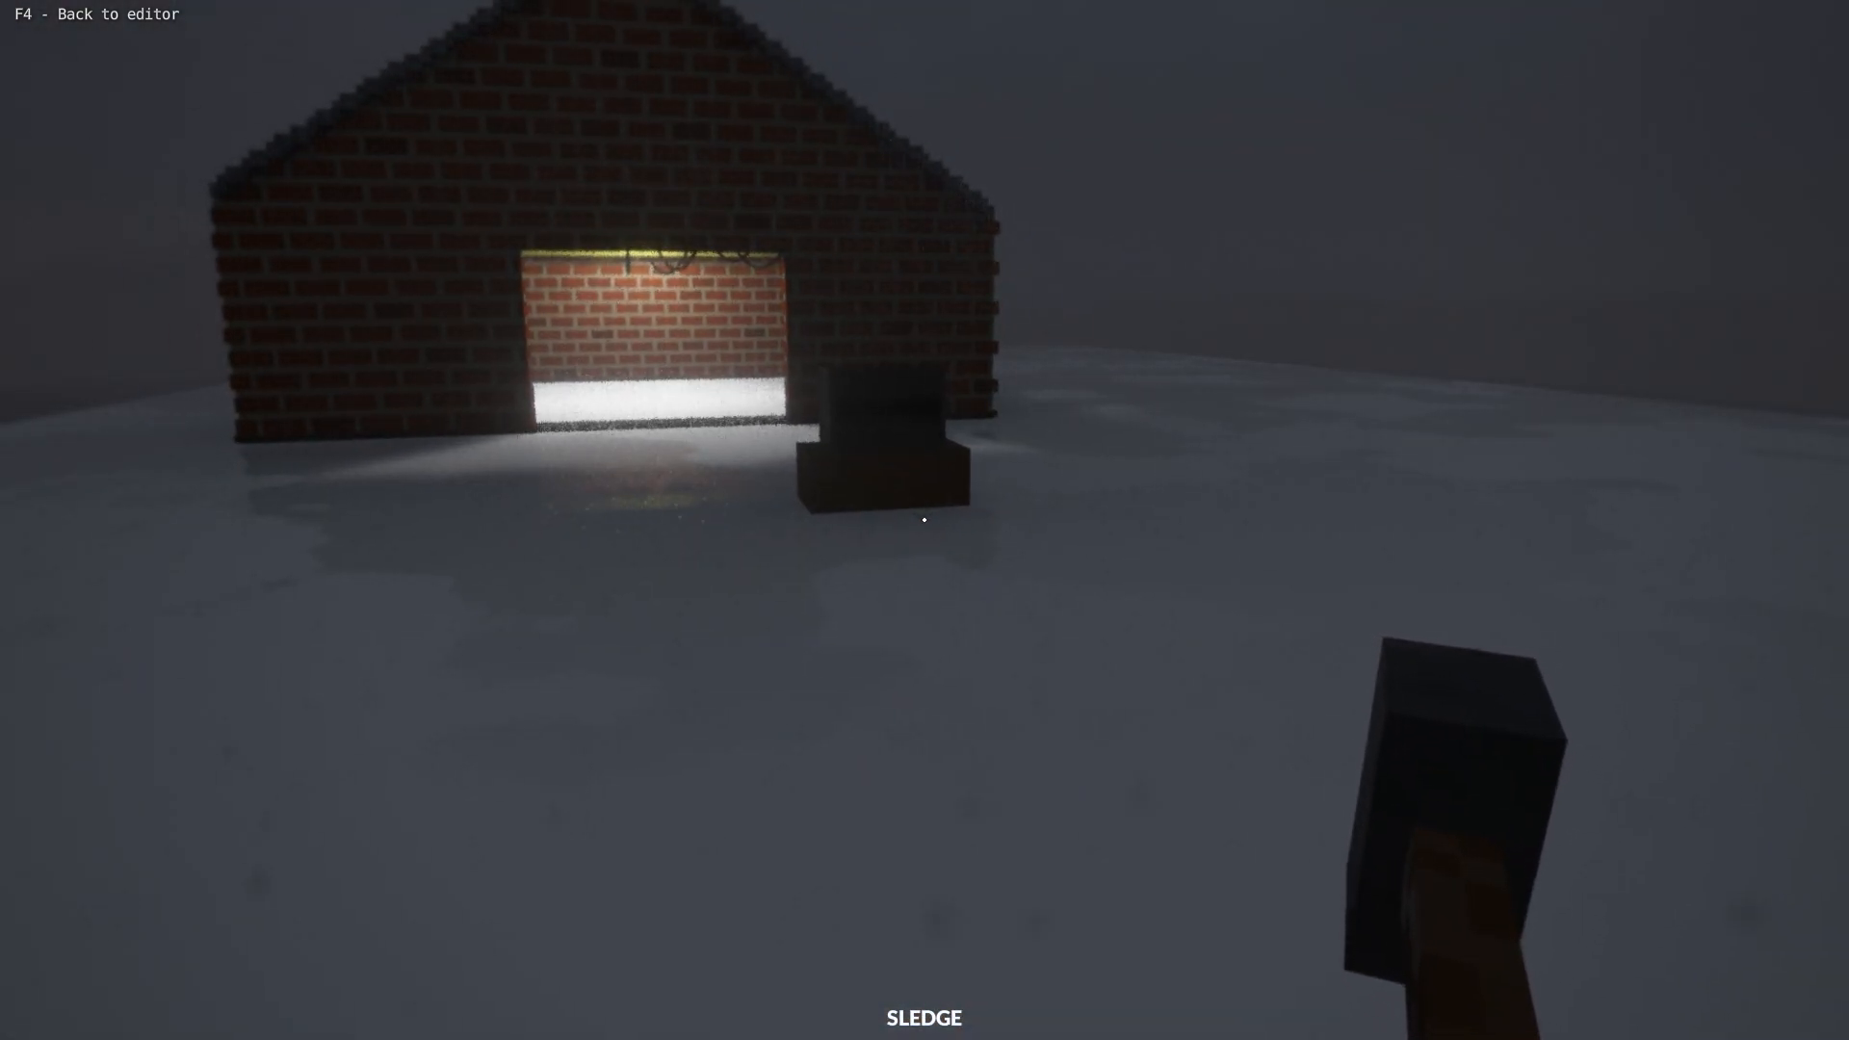
# Try box, sphere and polygon as the trigger's type, then leave the play test
pyautogui.press('F4')
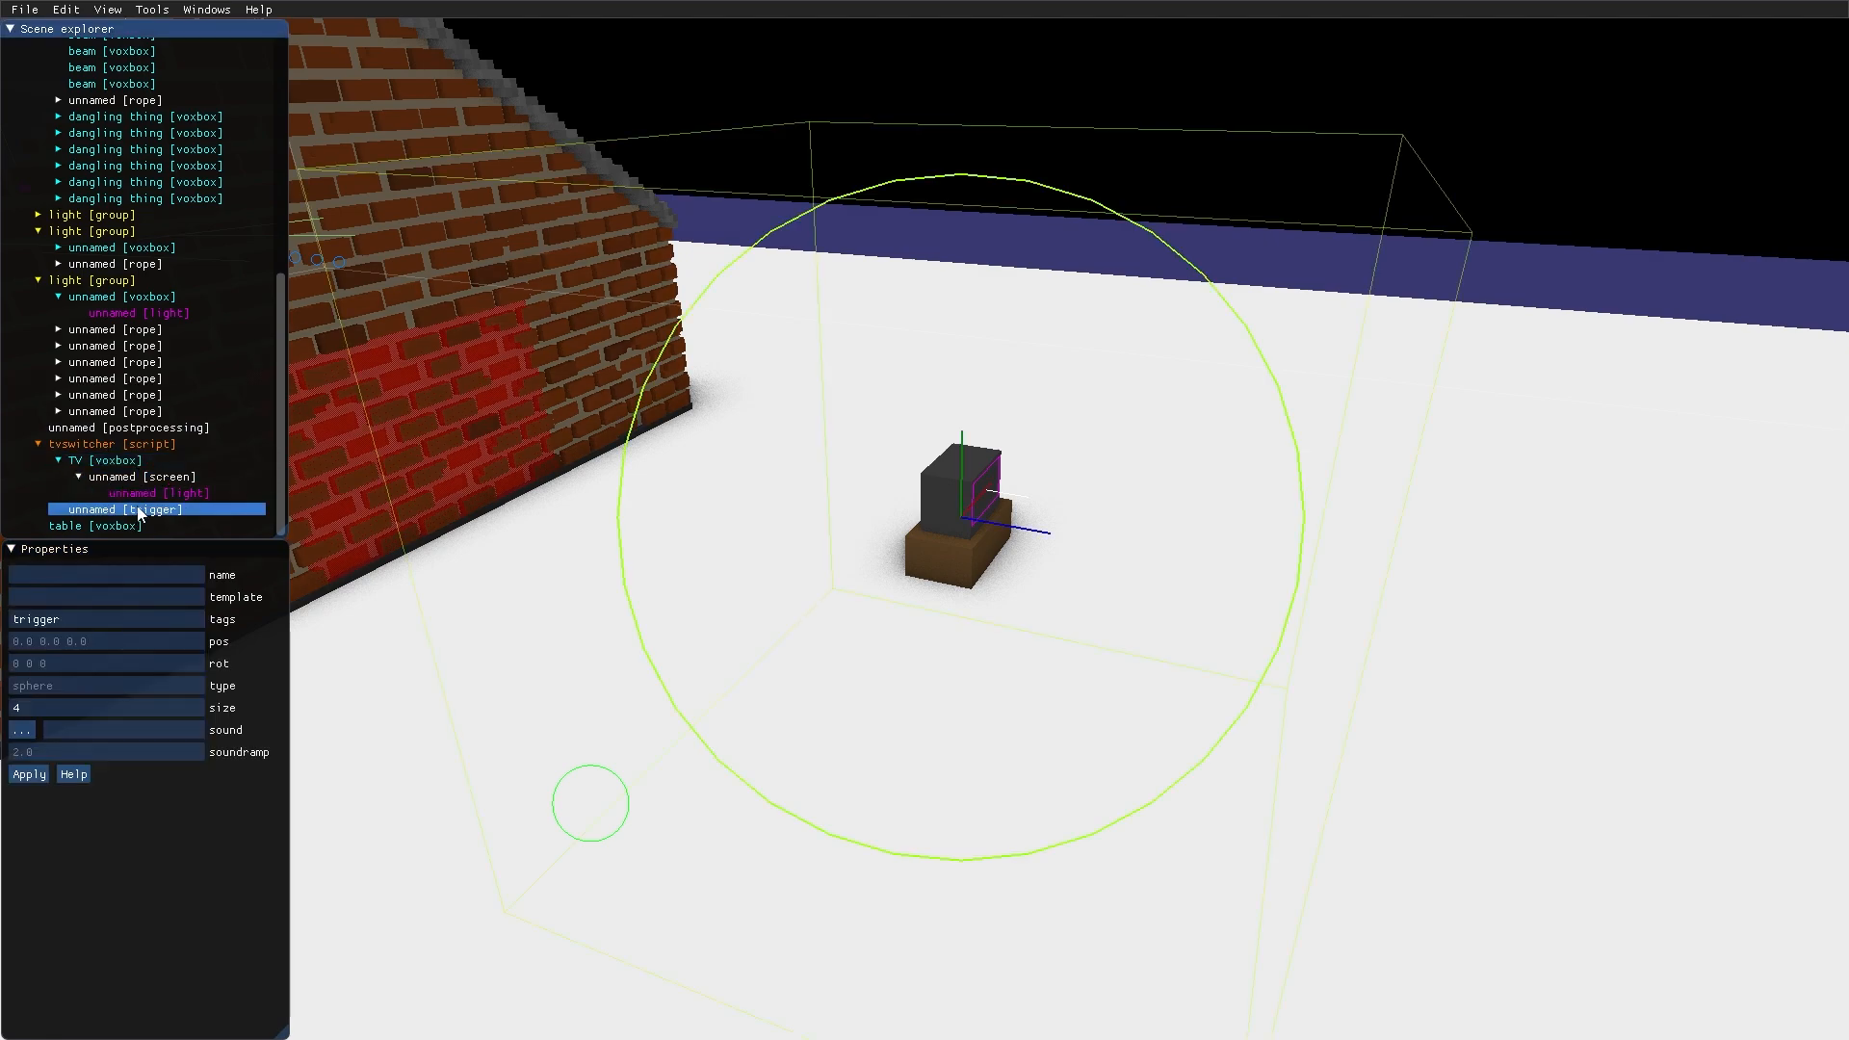
pyautogui.moveTo(77, 697)
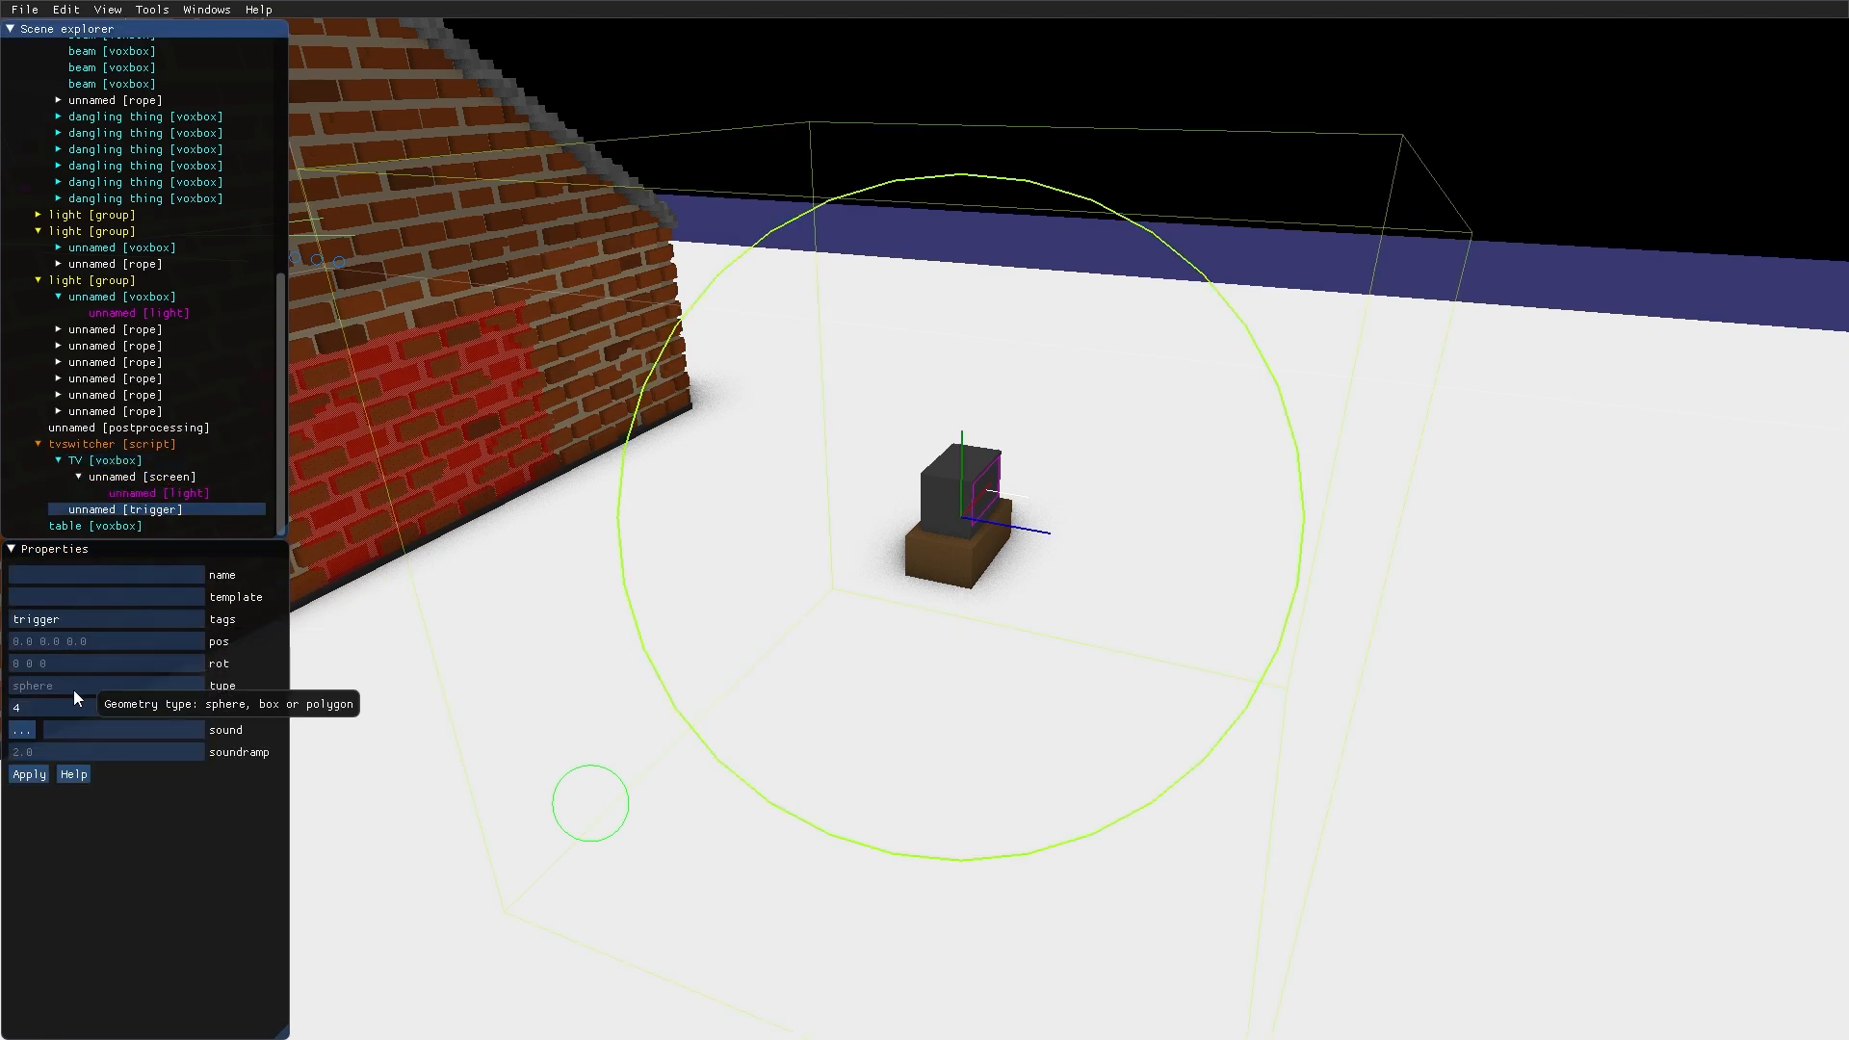
pyautogui.write('box')
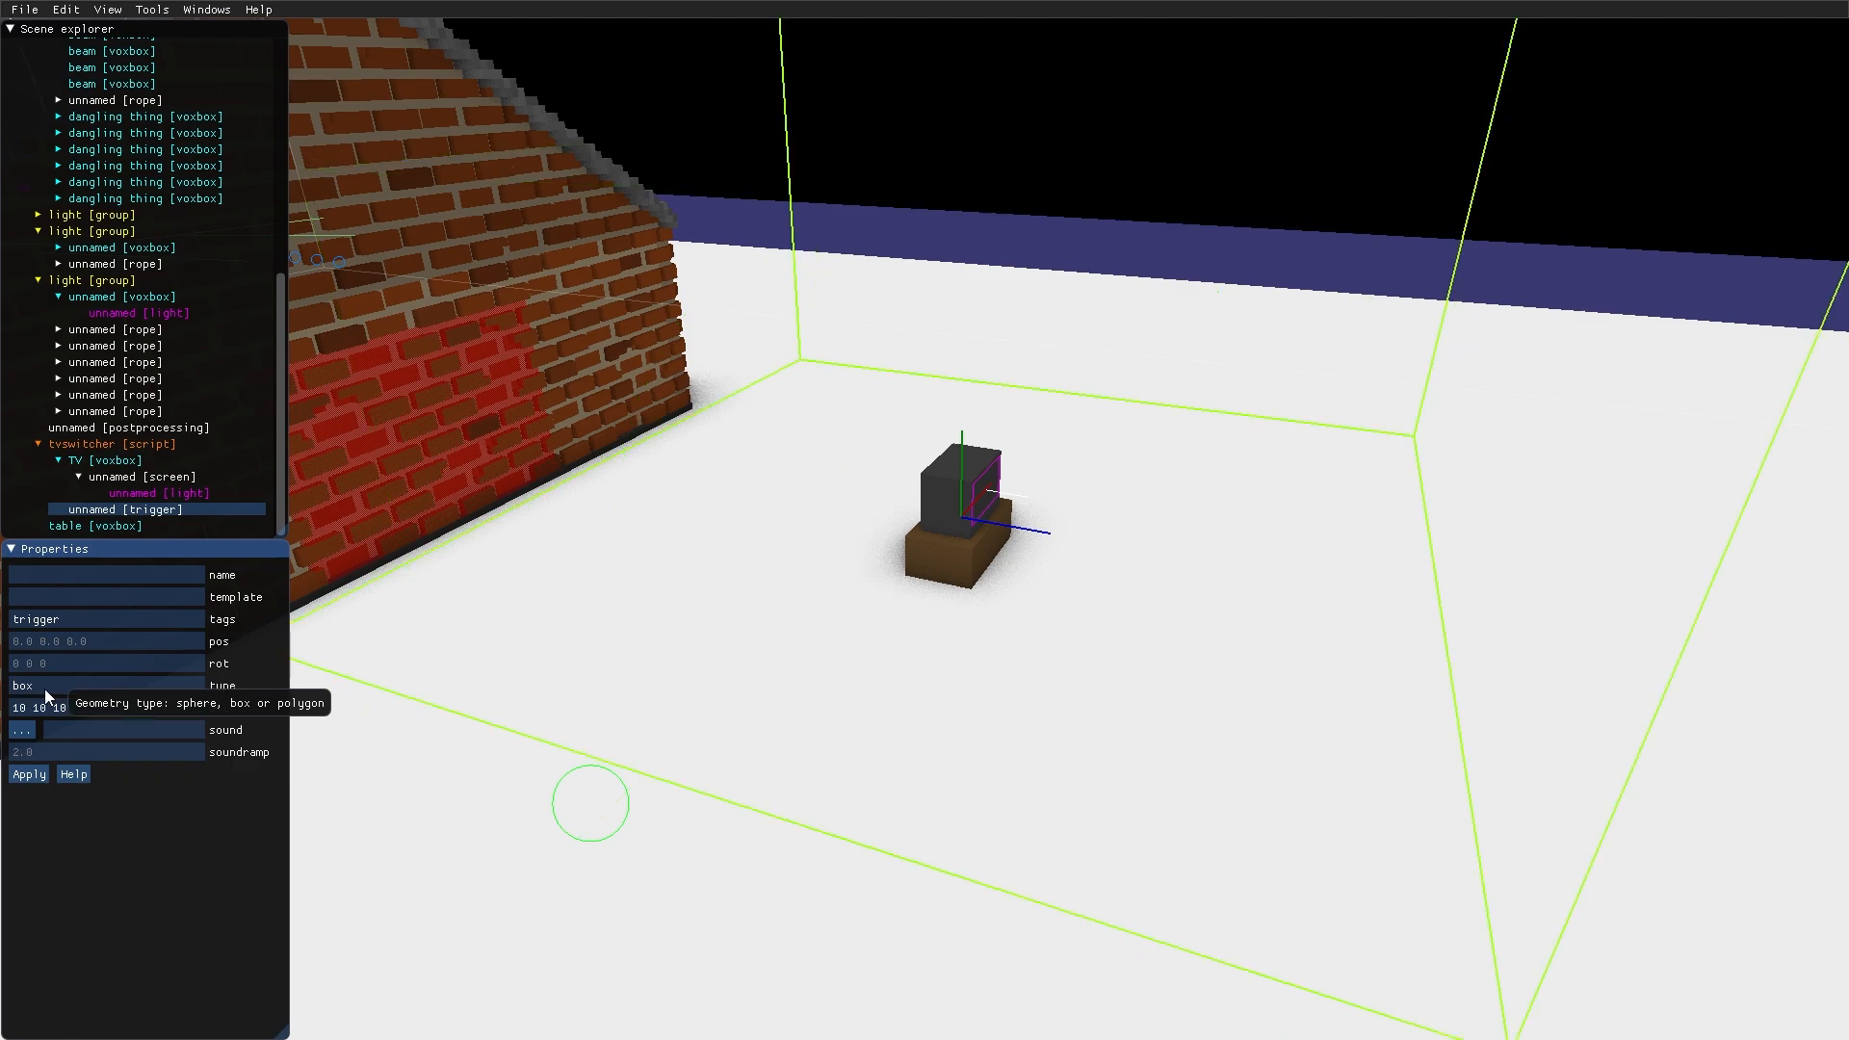
pyautogui.write('sphere')
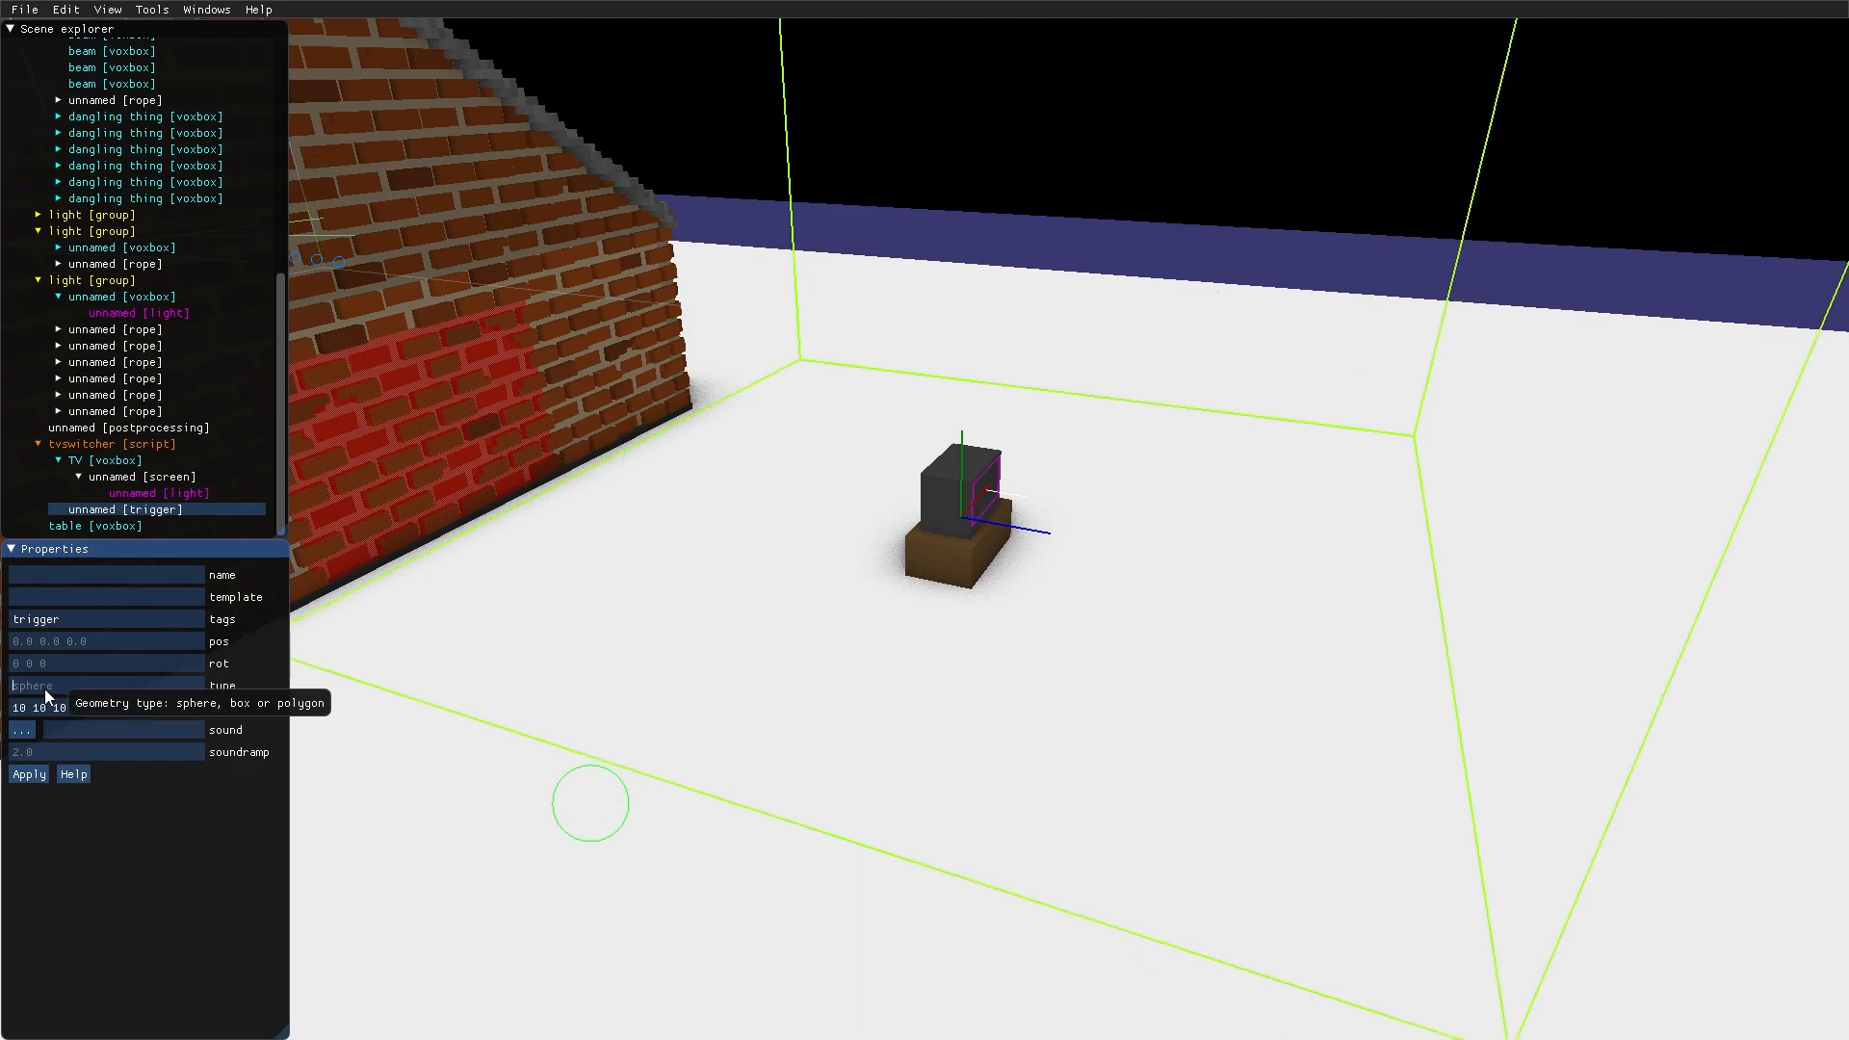
pyautogui.write('polygon')
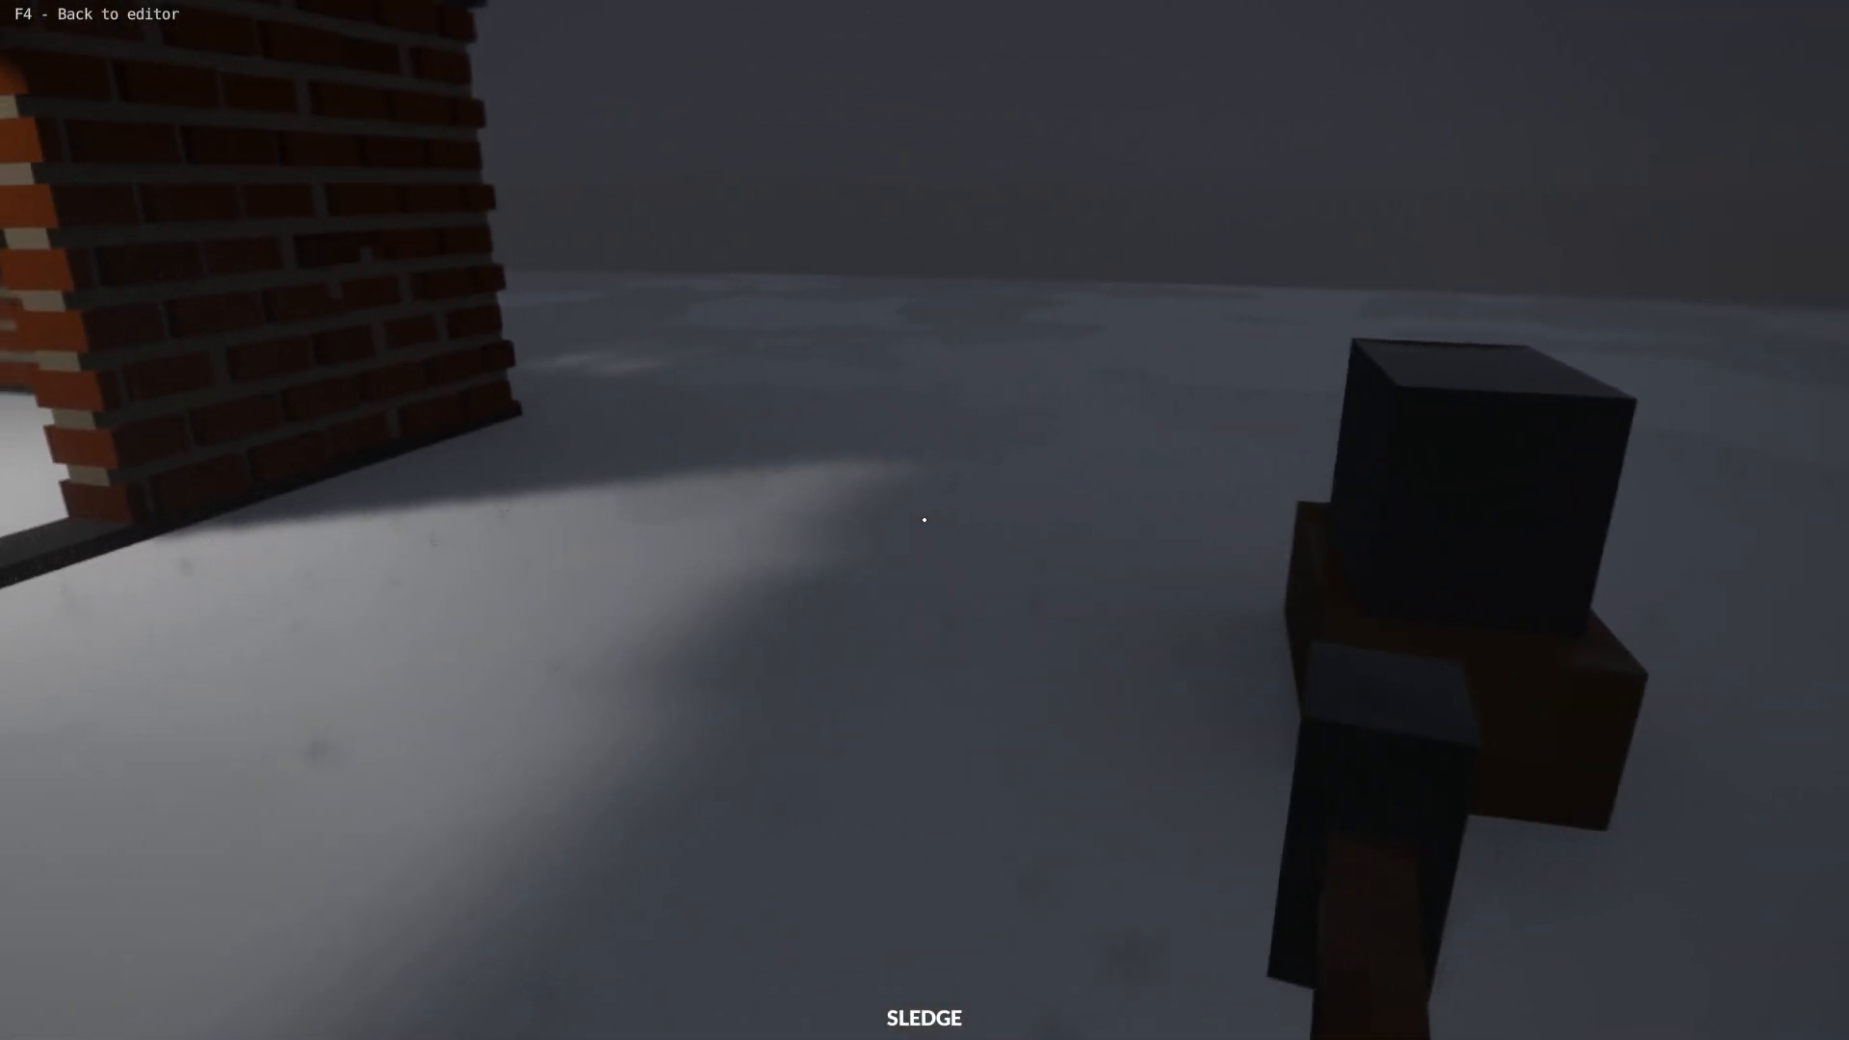
pyautogui.press('F4')
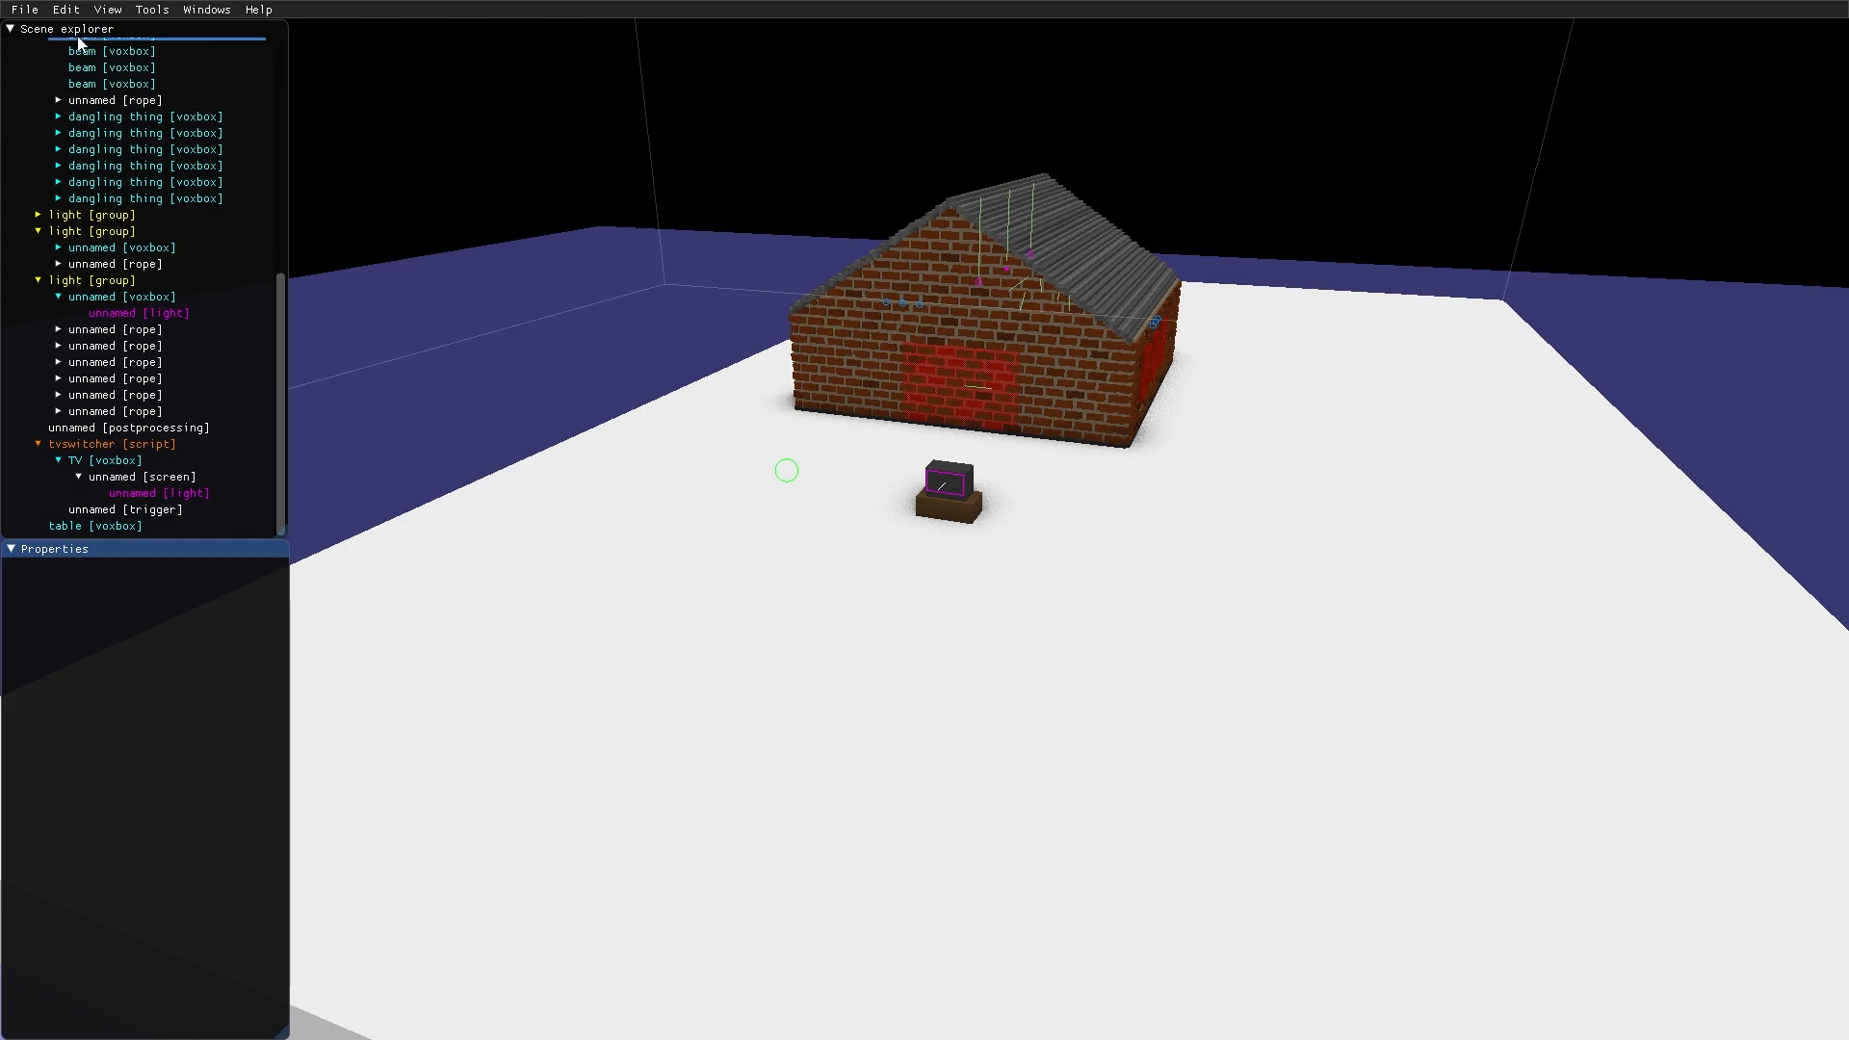
# Add a new script at the scene root for camerasweep.lua
pyautogui.rightClick(38, 46)
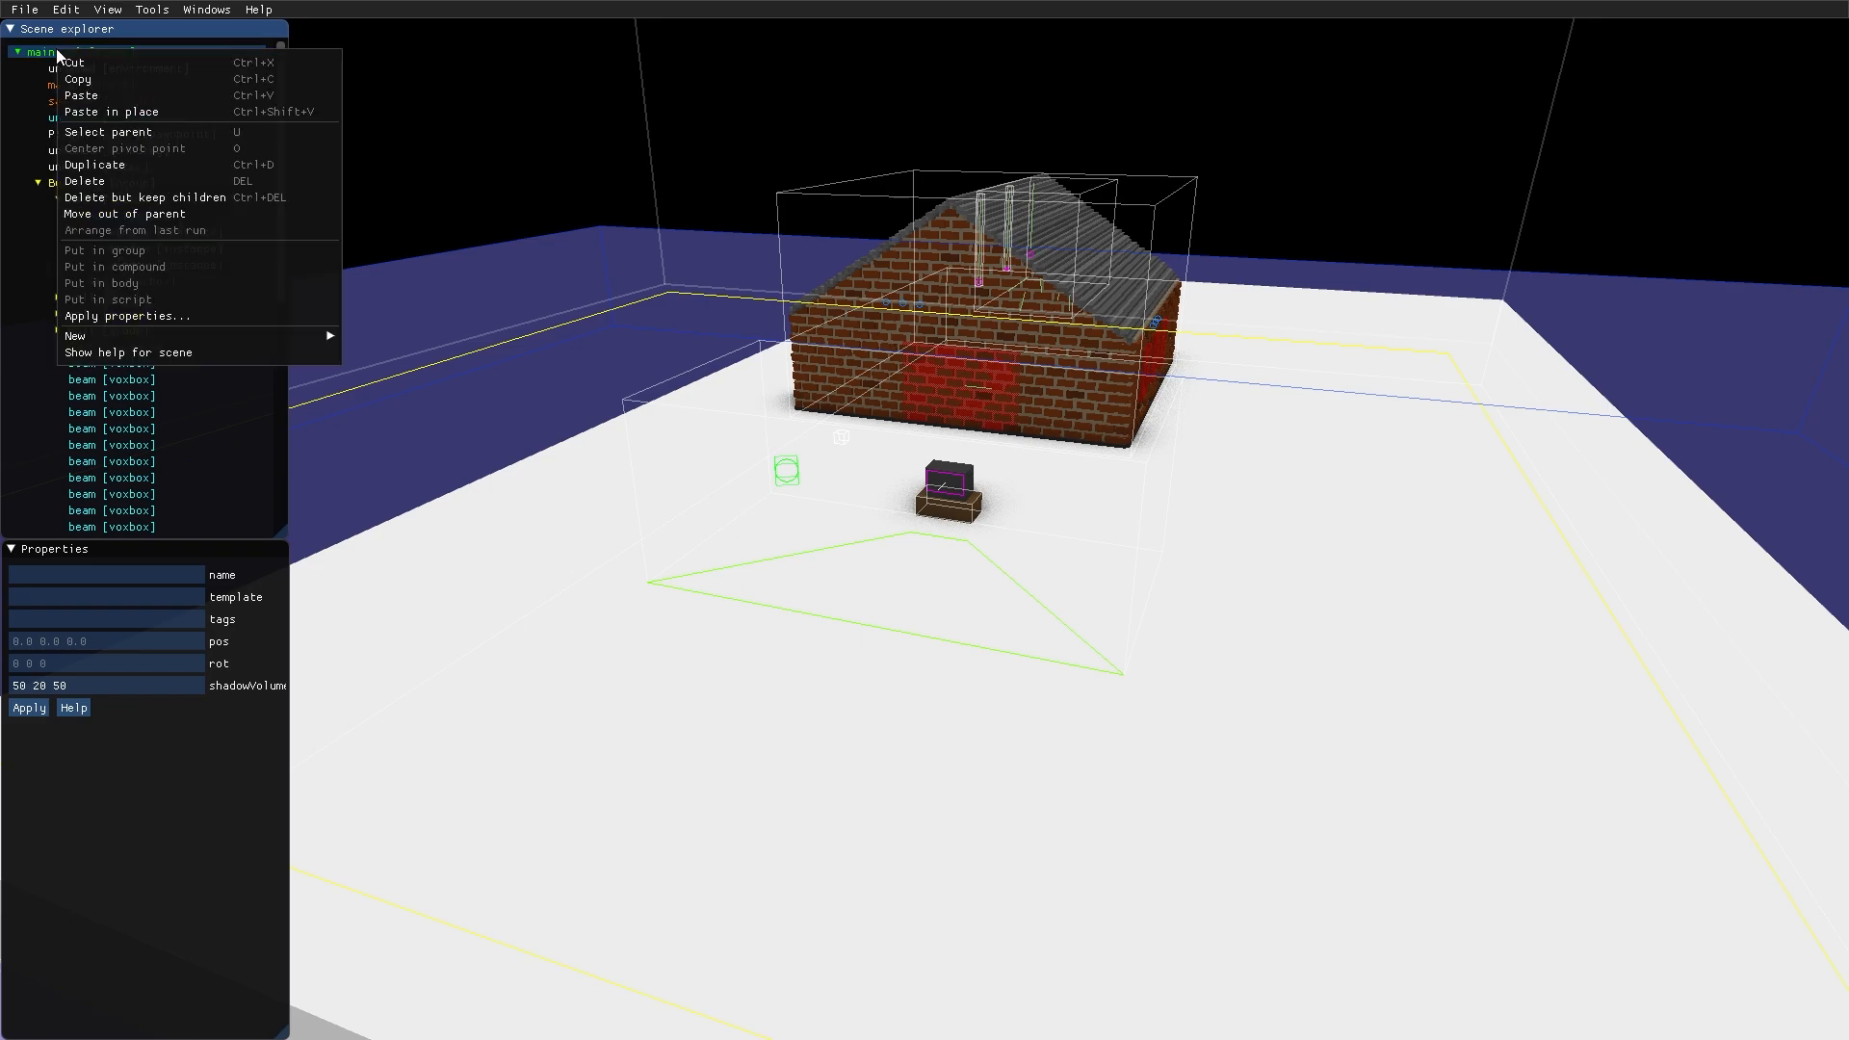
pyautogui.moveTo(76, 335)
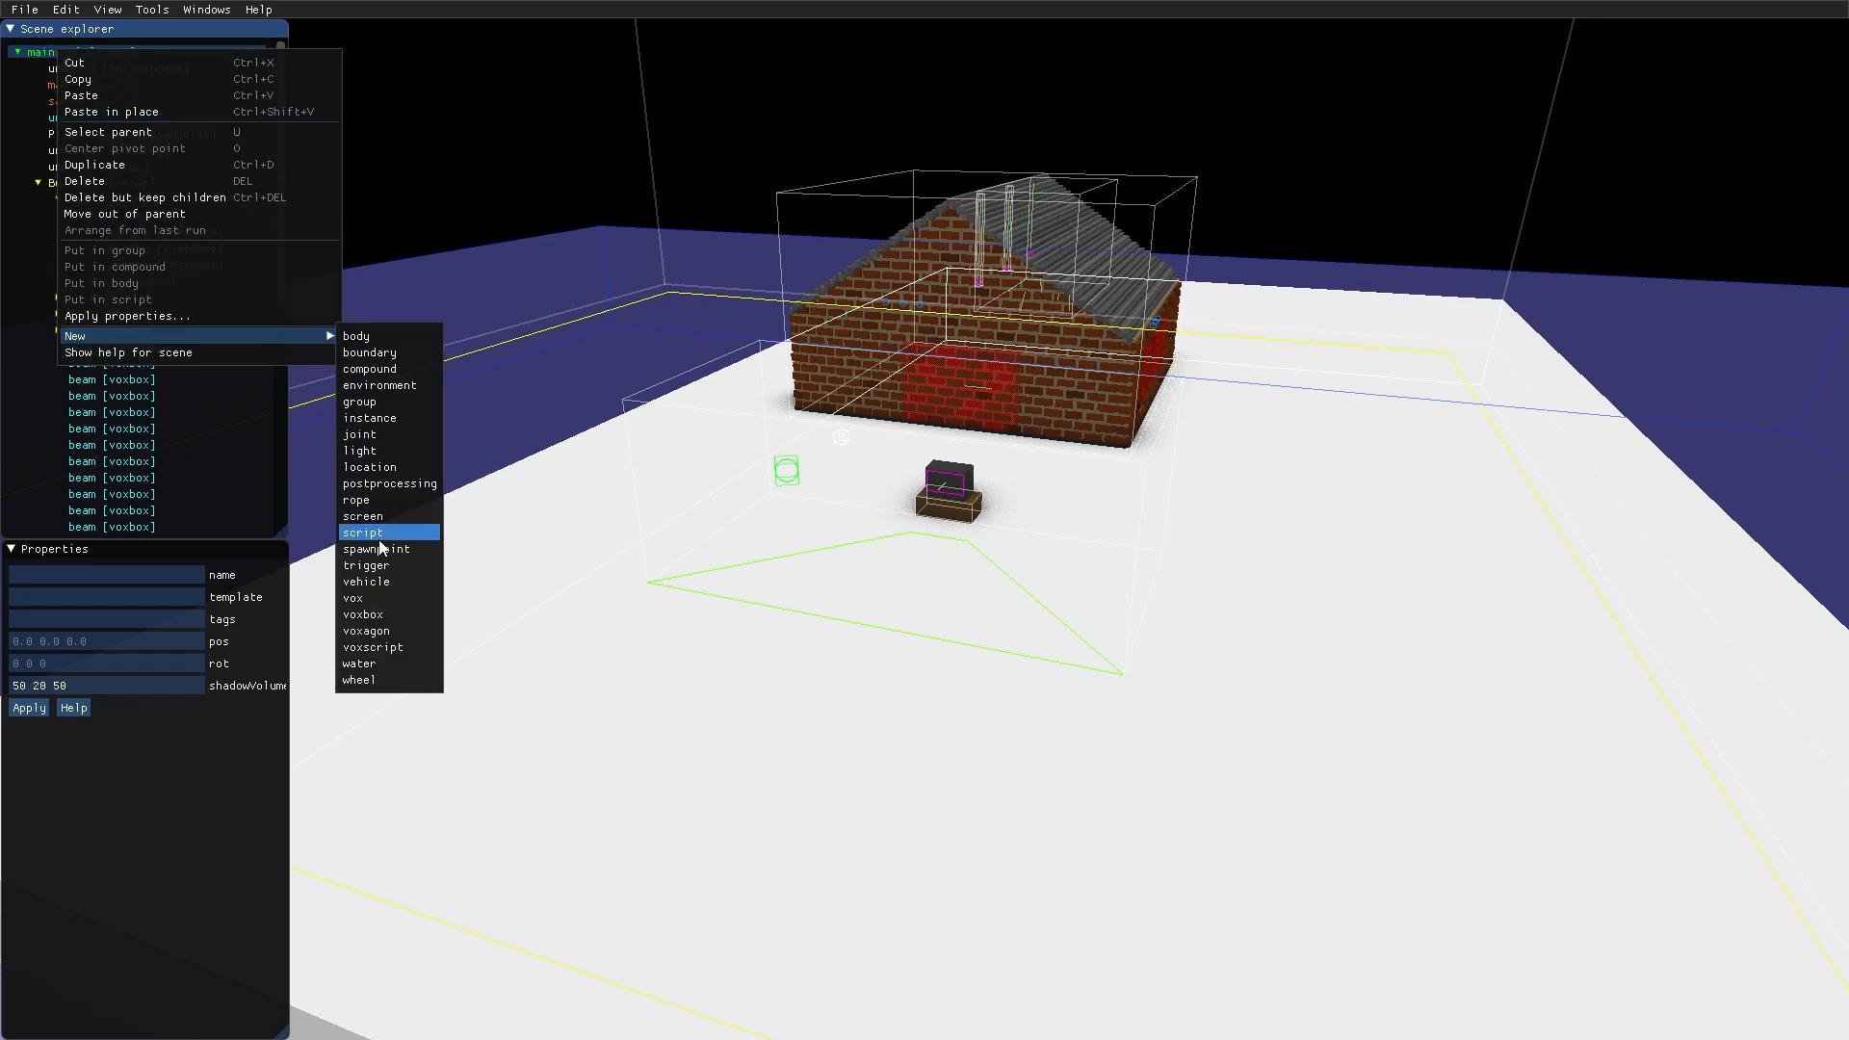
pyautogui.click(362, 532)
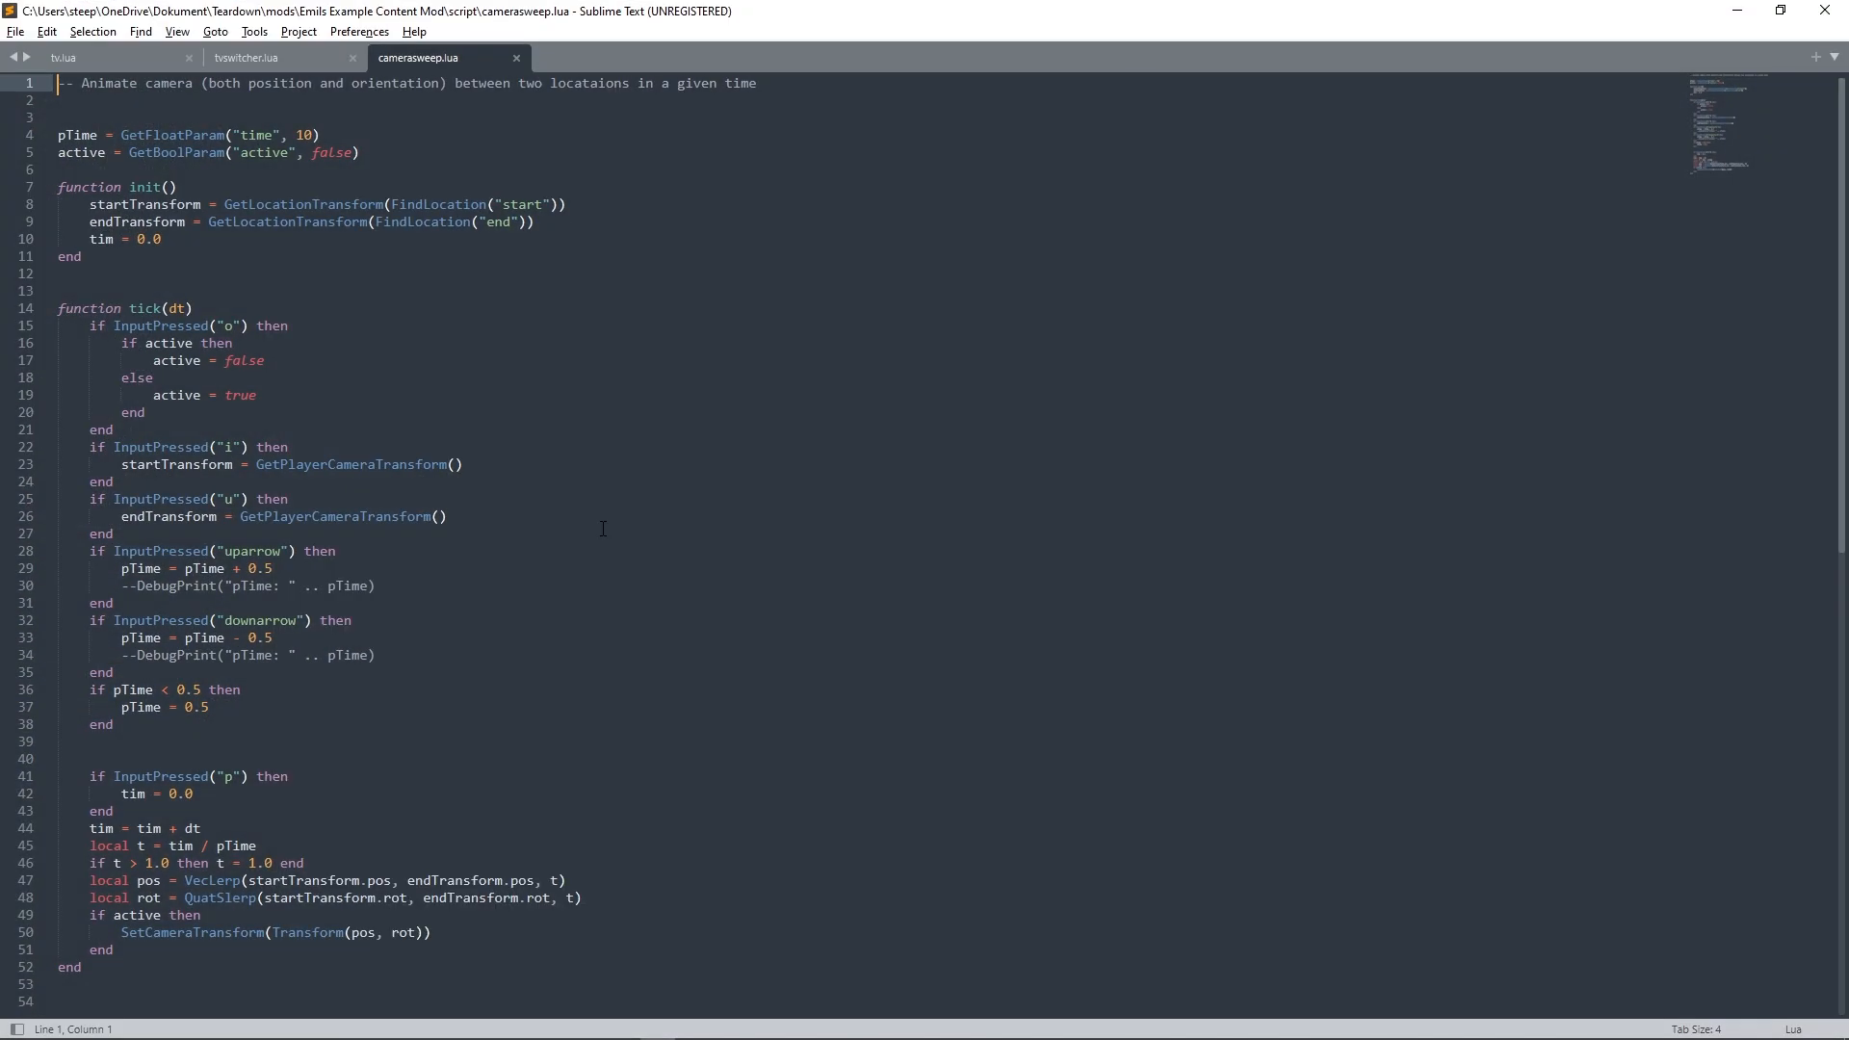
pyautogui.moveTo(452, 293)
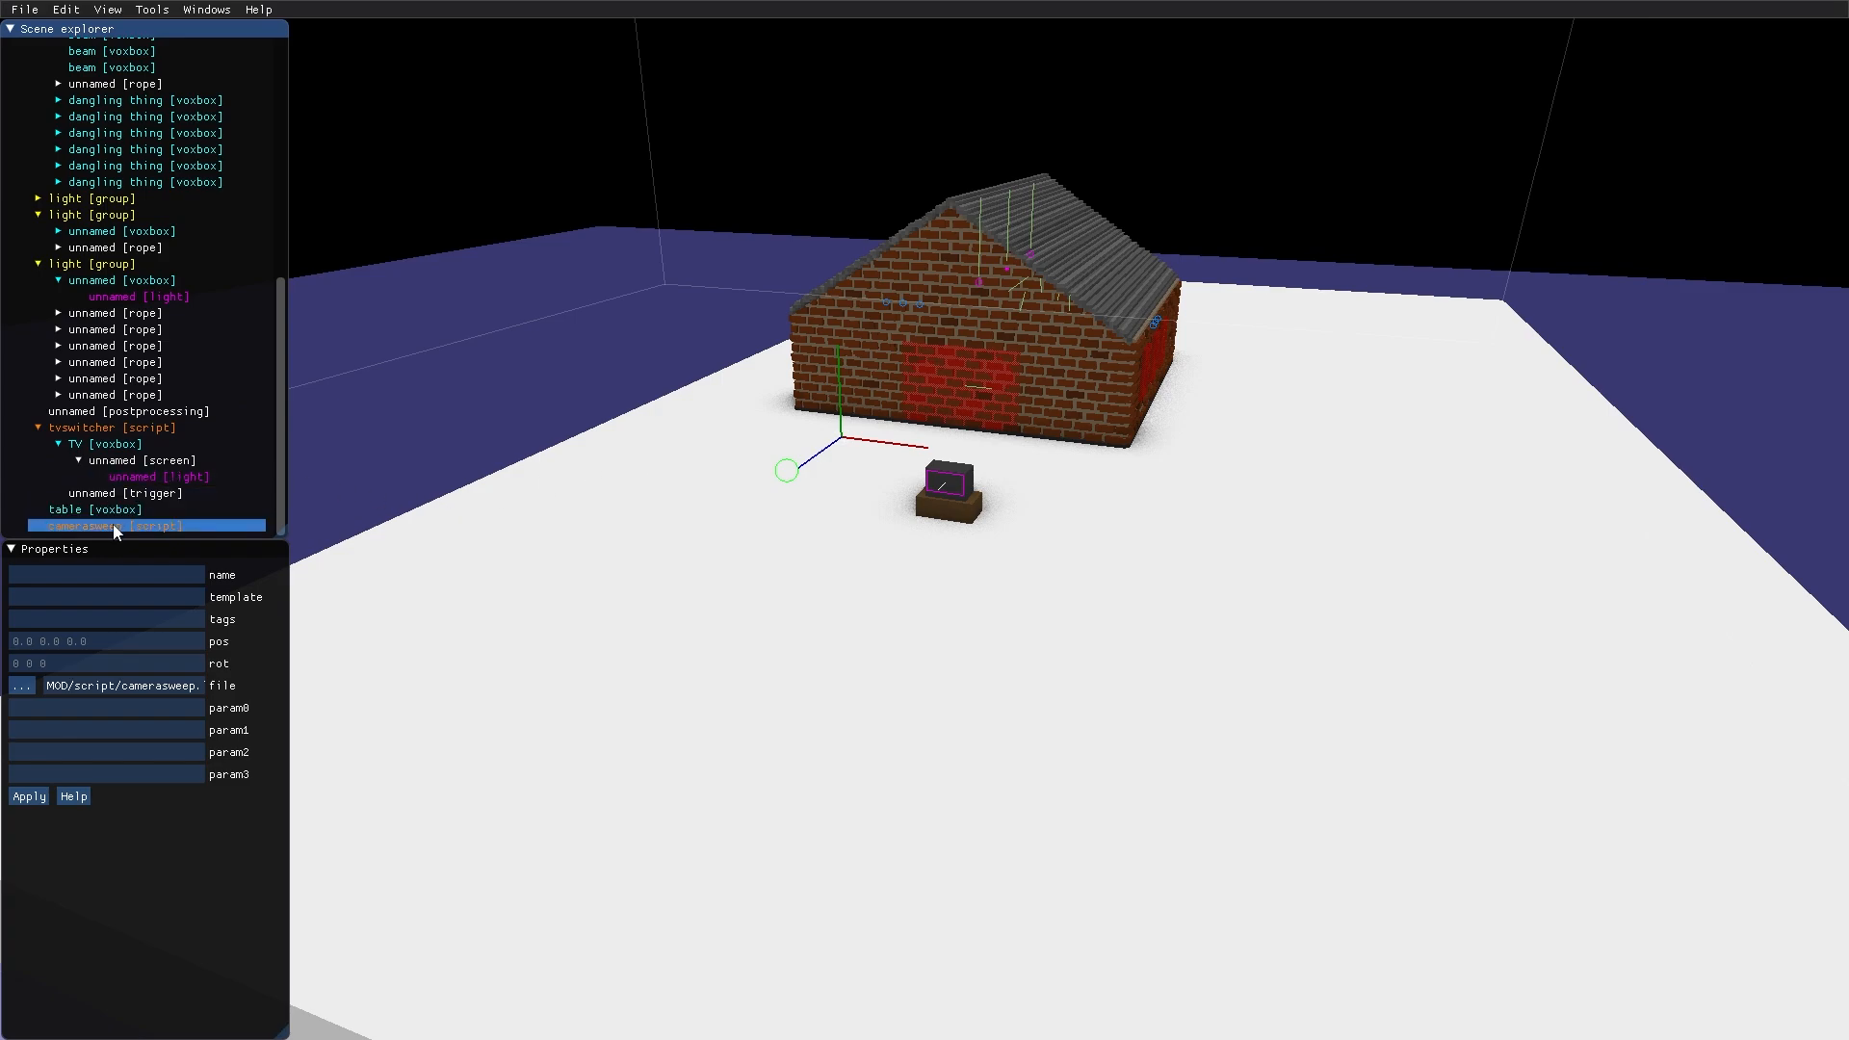
# Add two locations under camerasweep, named and tagged 'start' and 'end'
pyautogui.rightClick(110, 526)
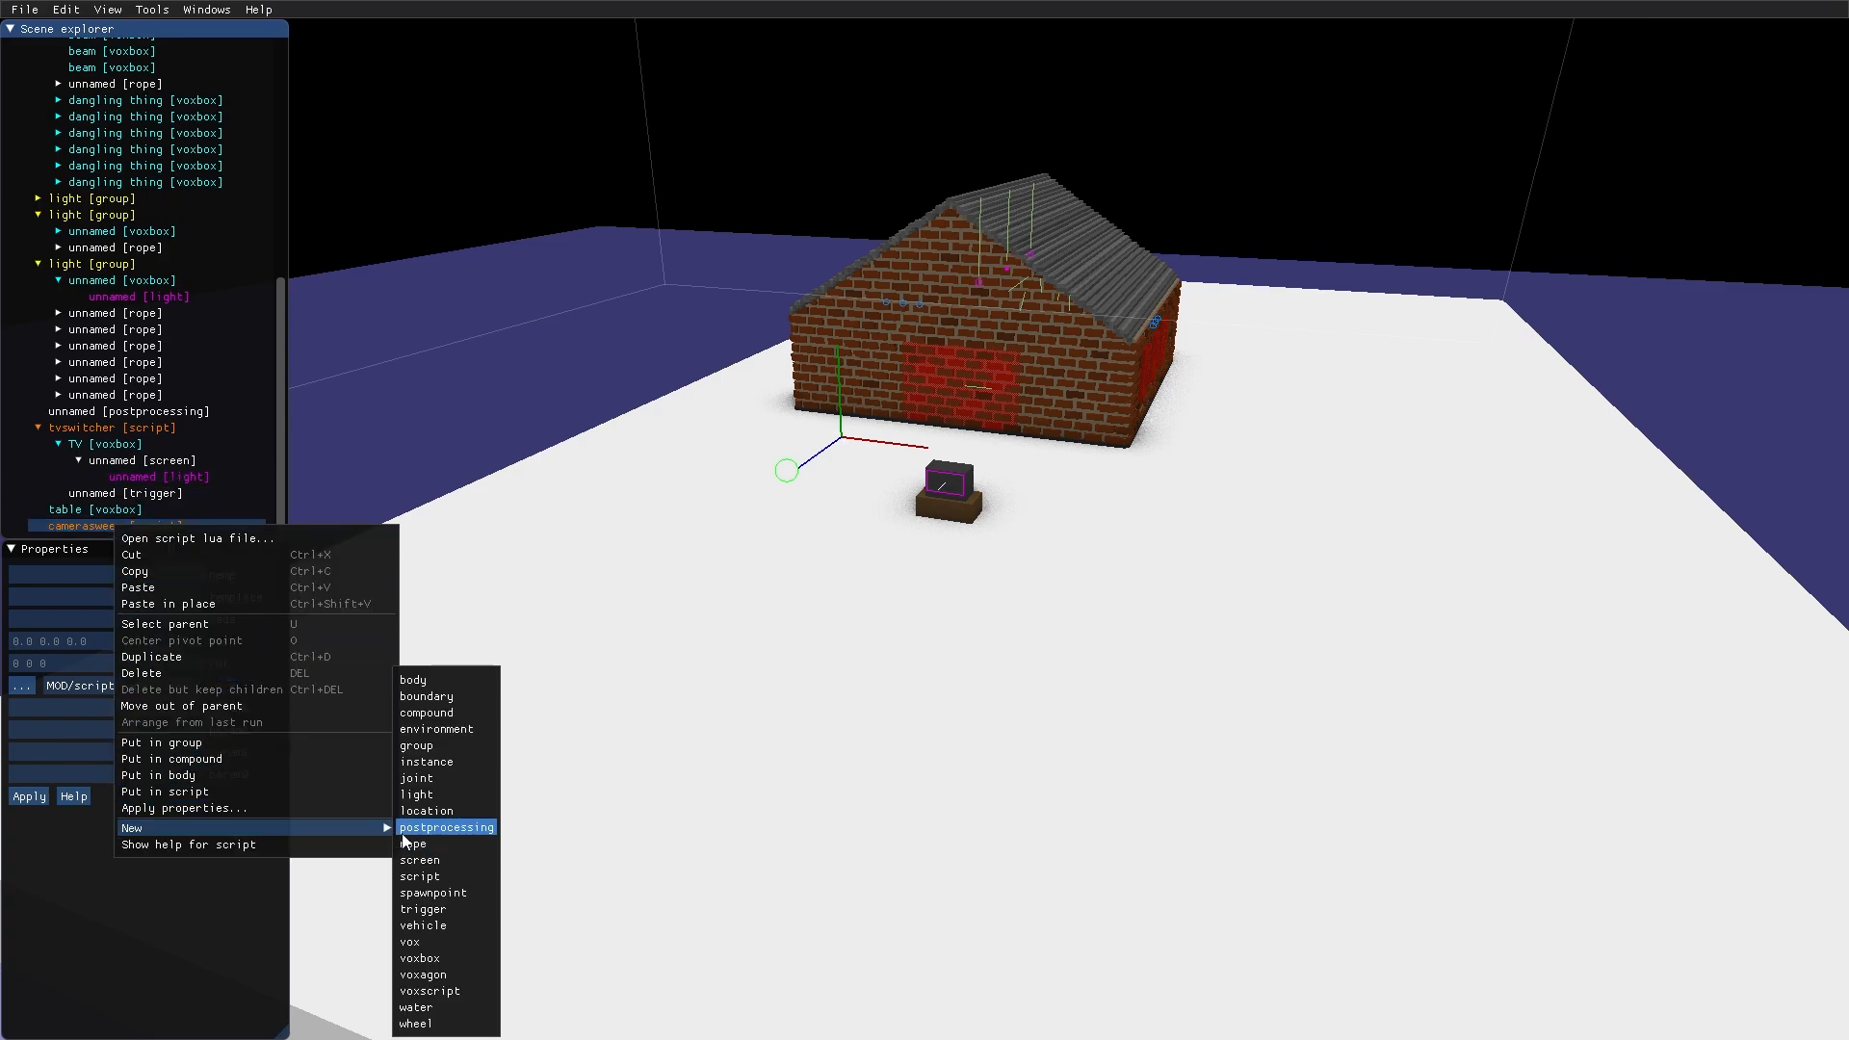
pyautogui.moveTo(430, 810)
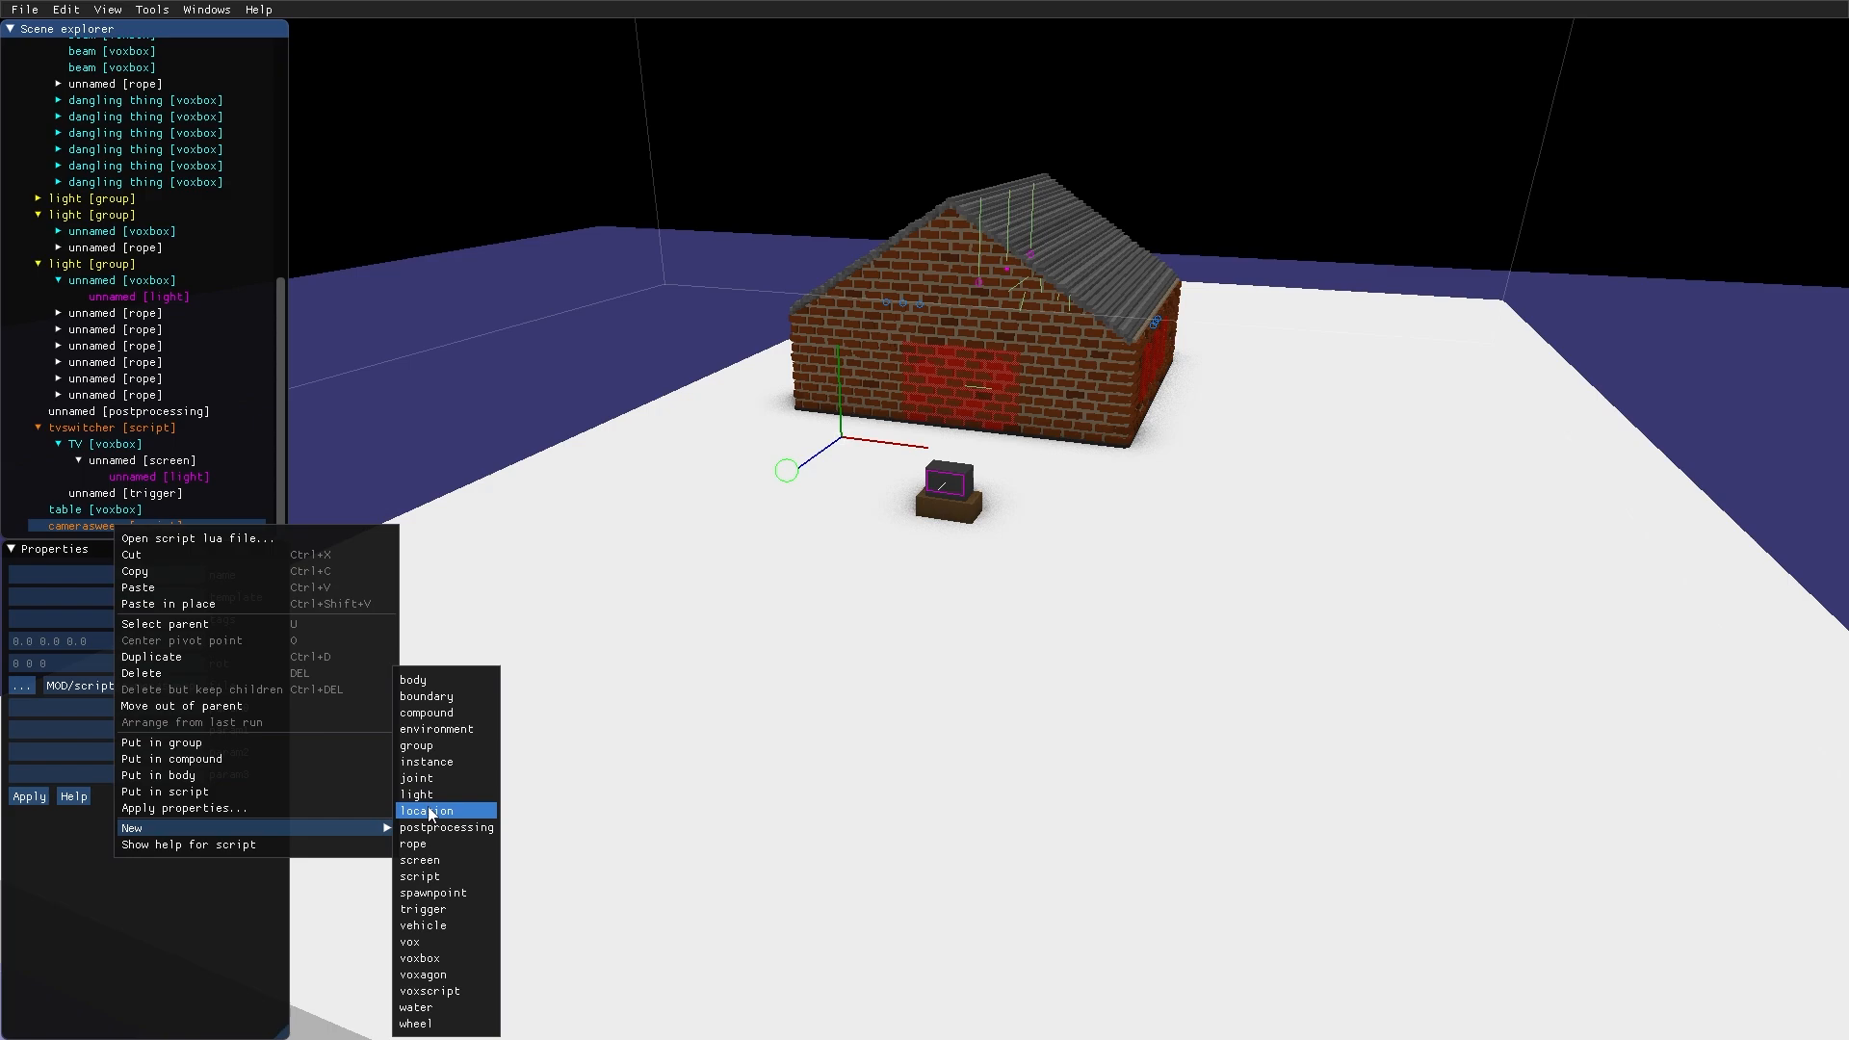
pyautogui.click(428, 810)
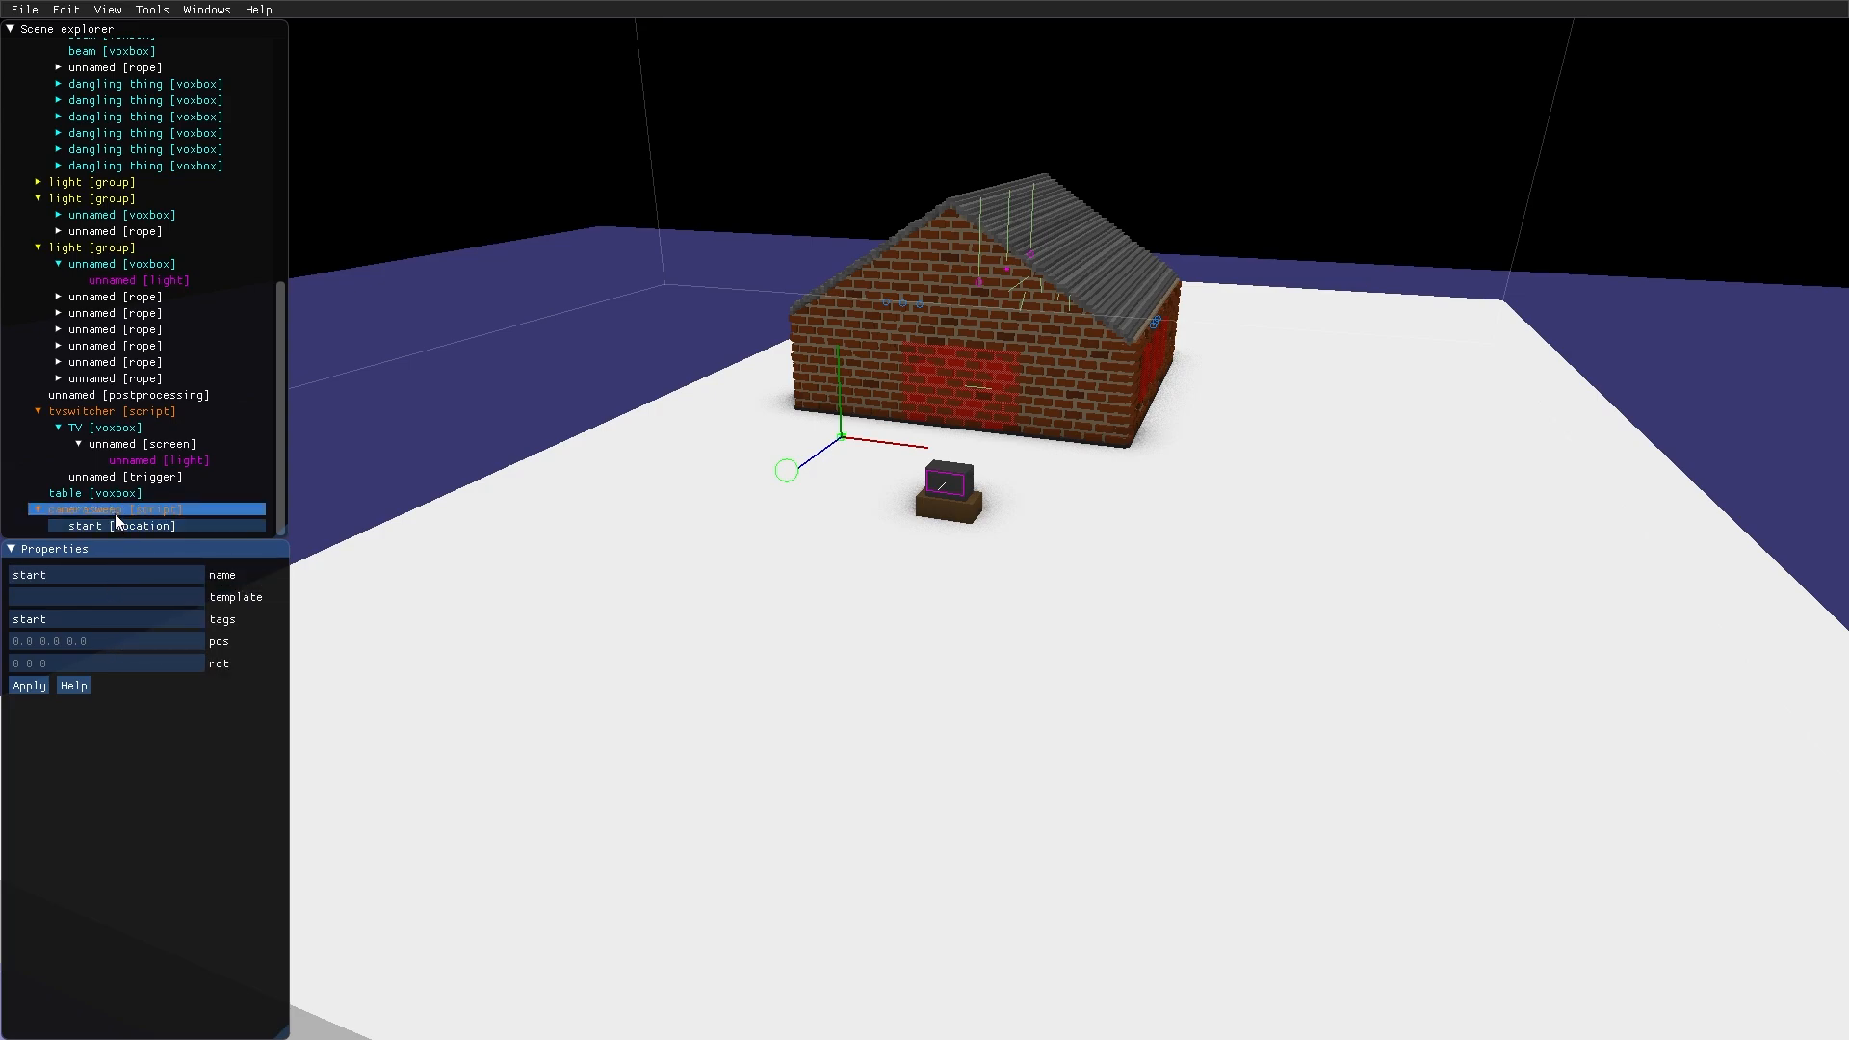
pyautogui.rightClick(86, 508)
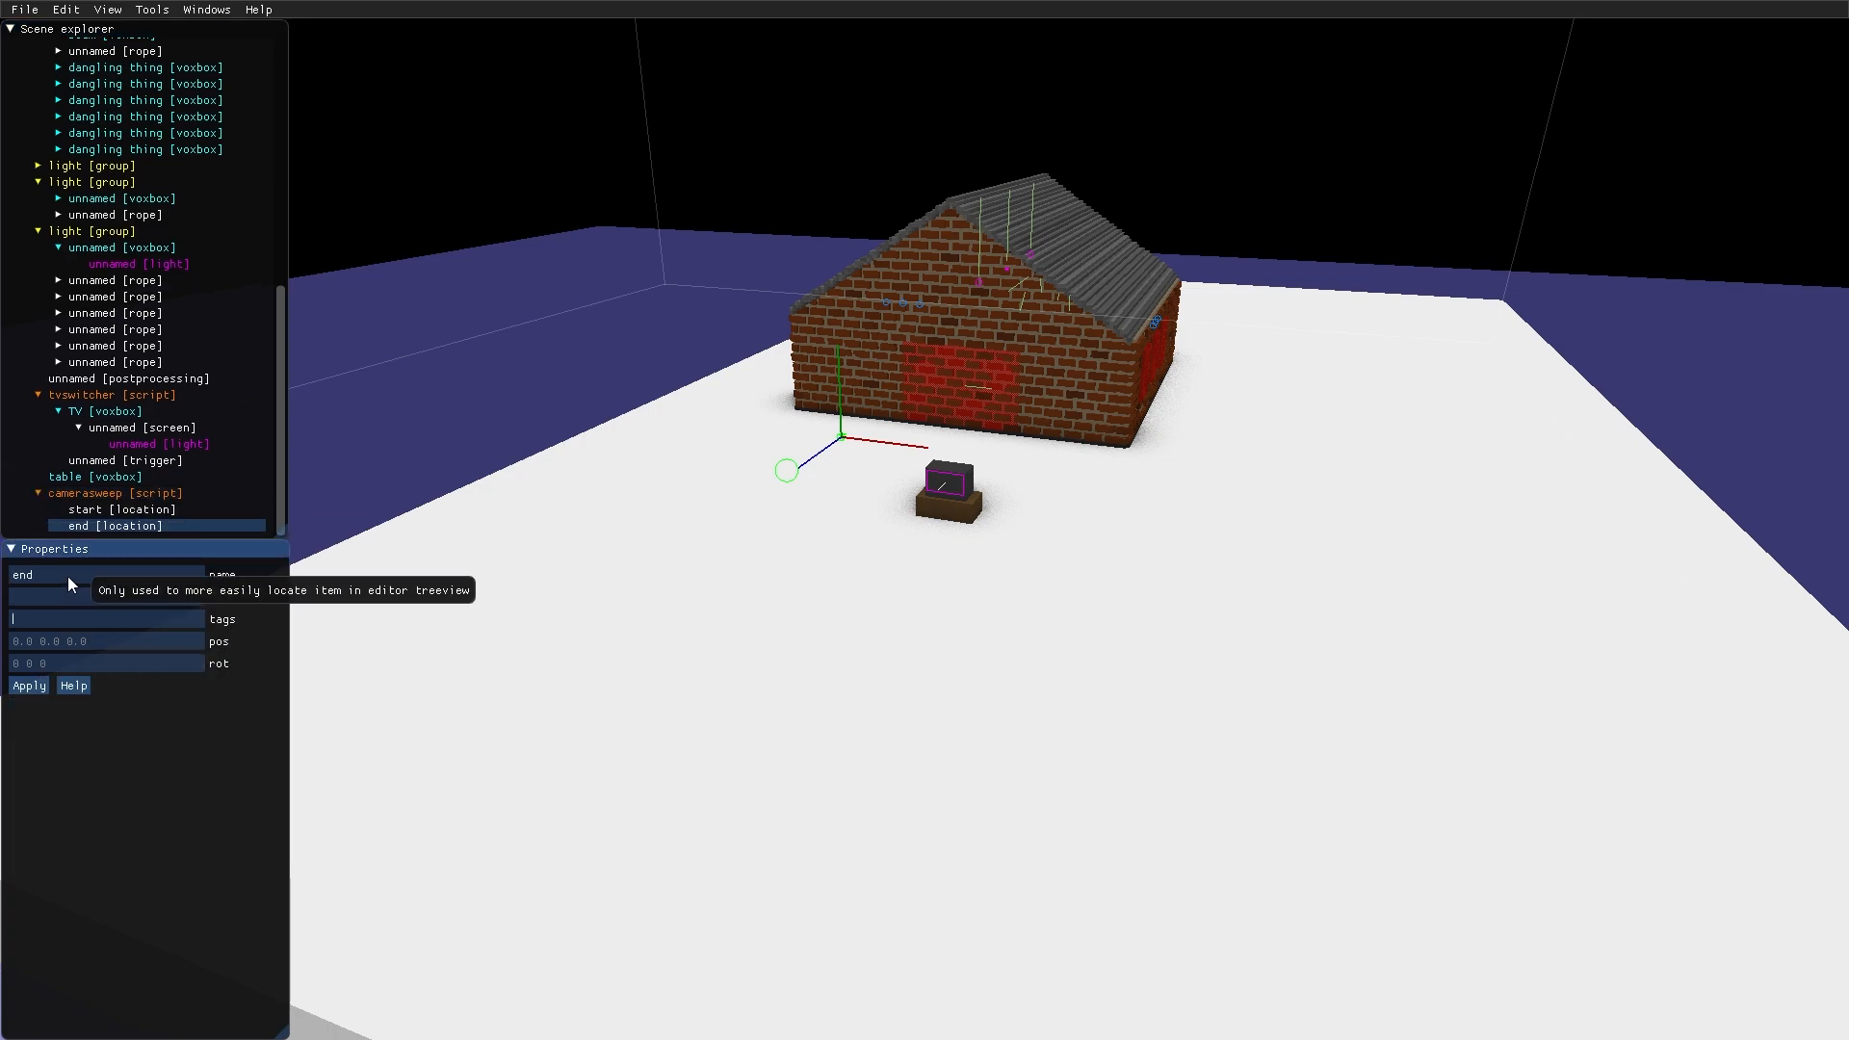
pyautogui.write('end')
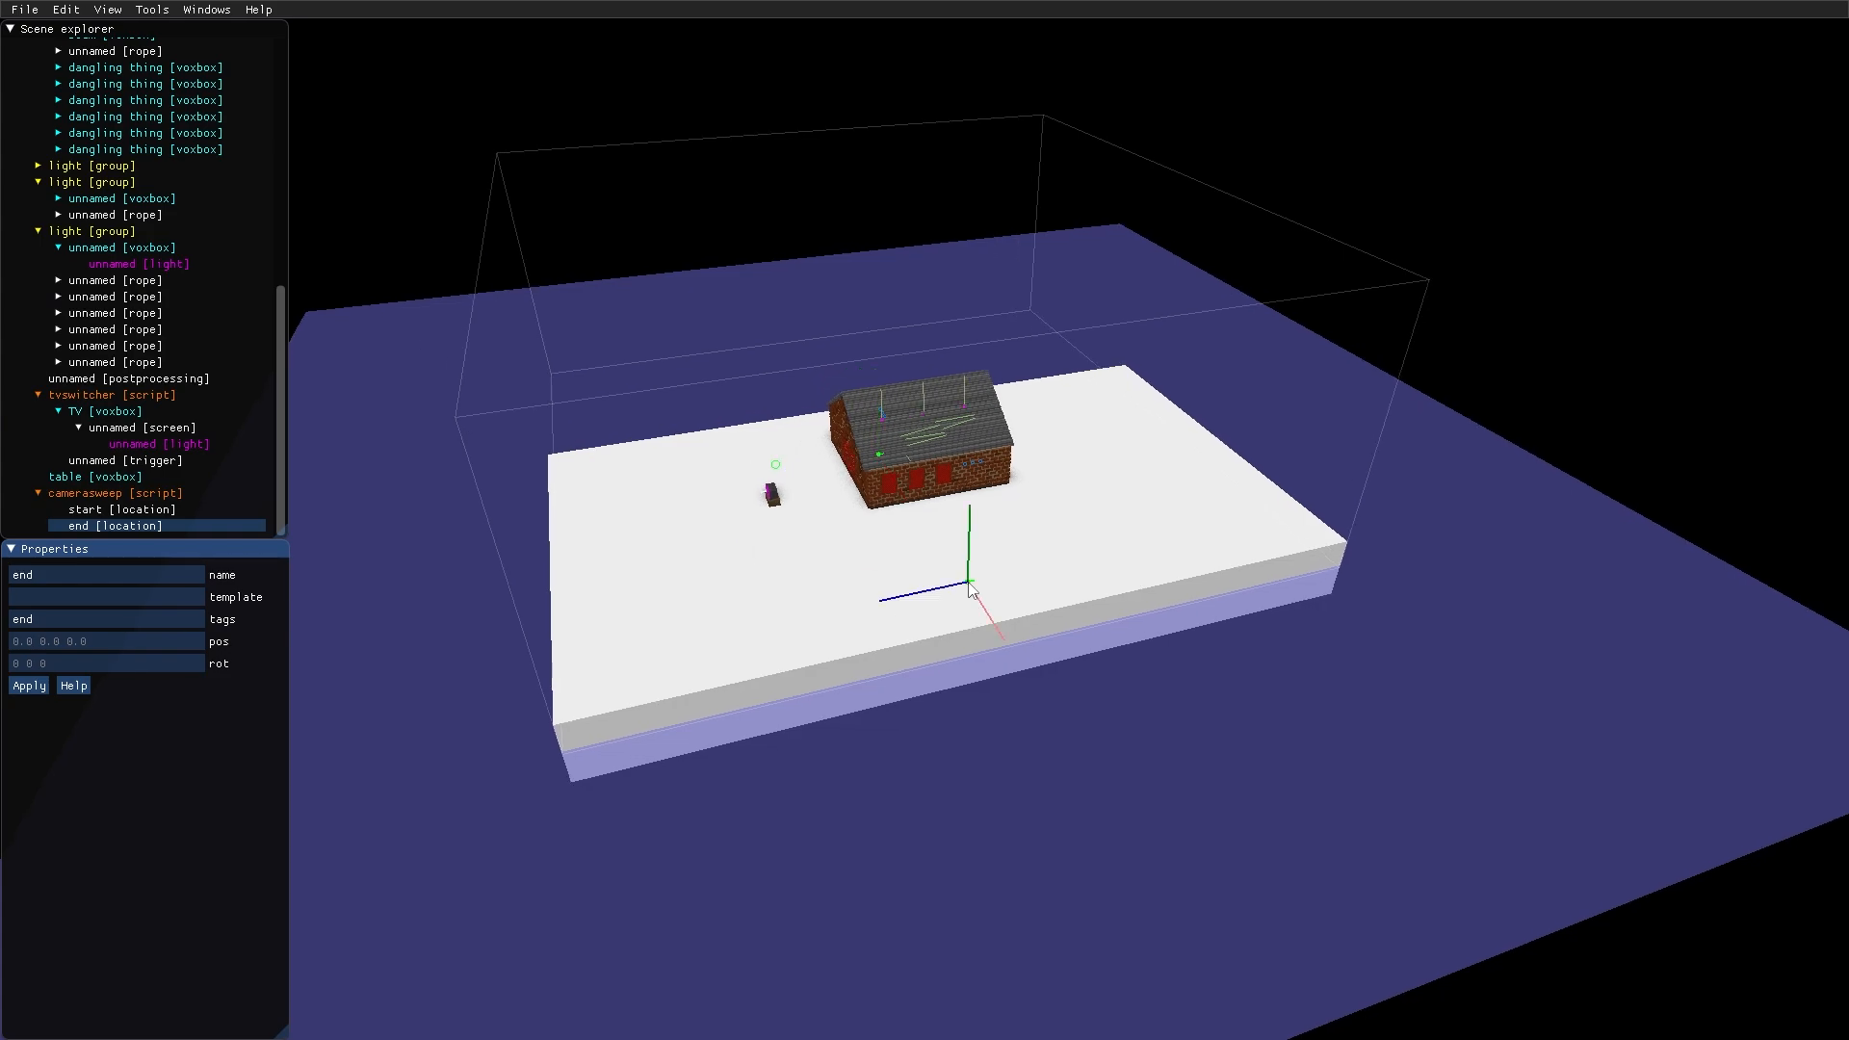
# Raise the start location high above the ground, then select the end location
pyautogui.click(104, 508)
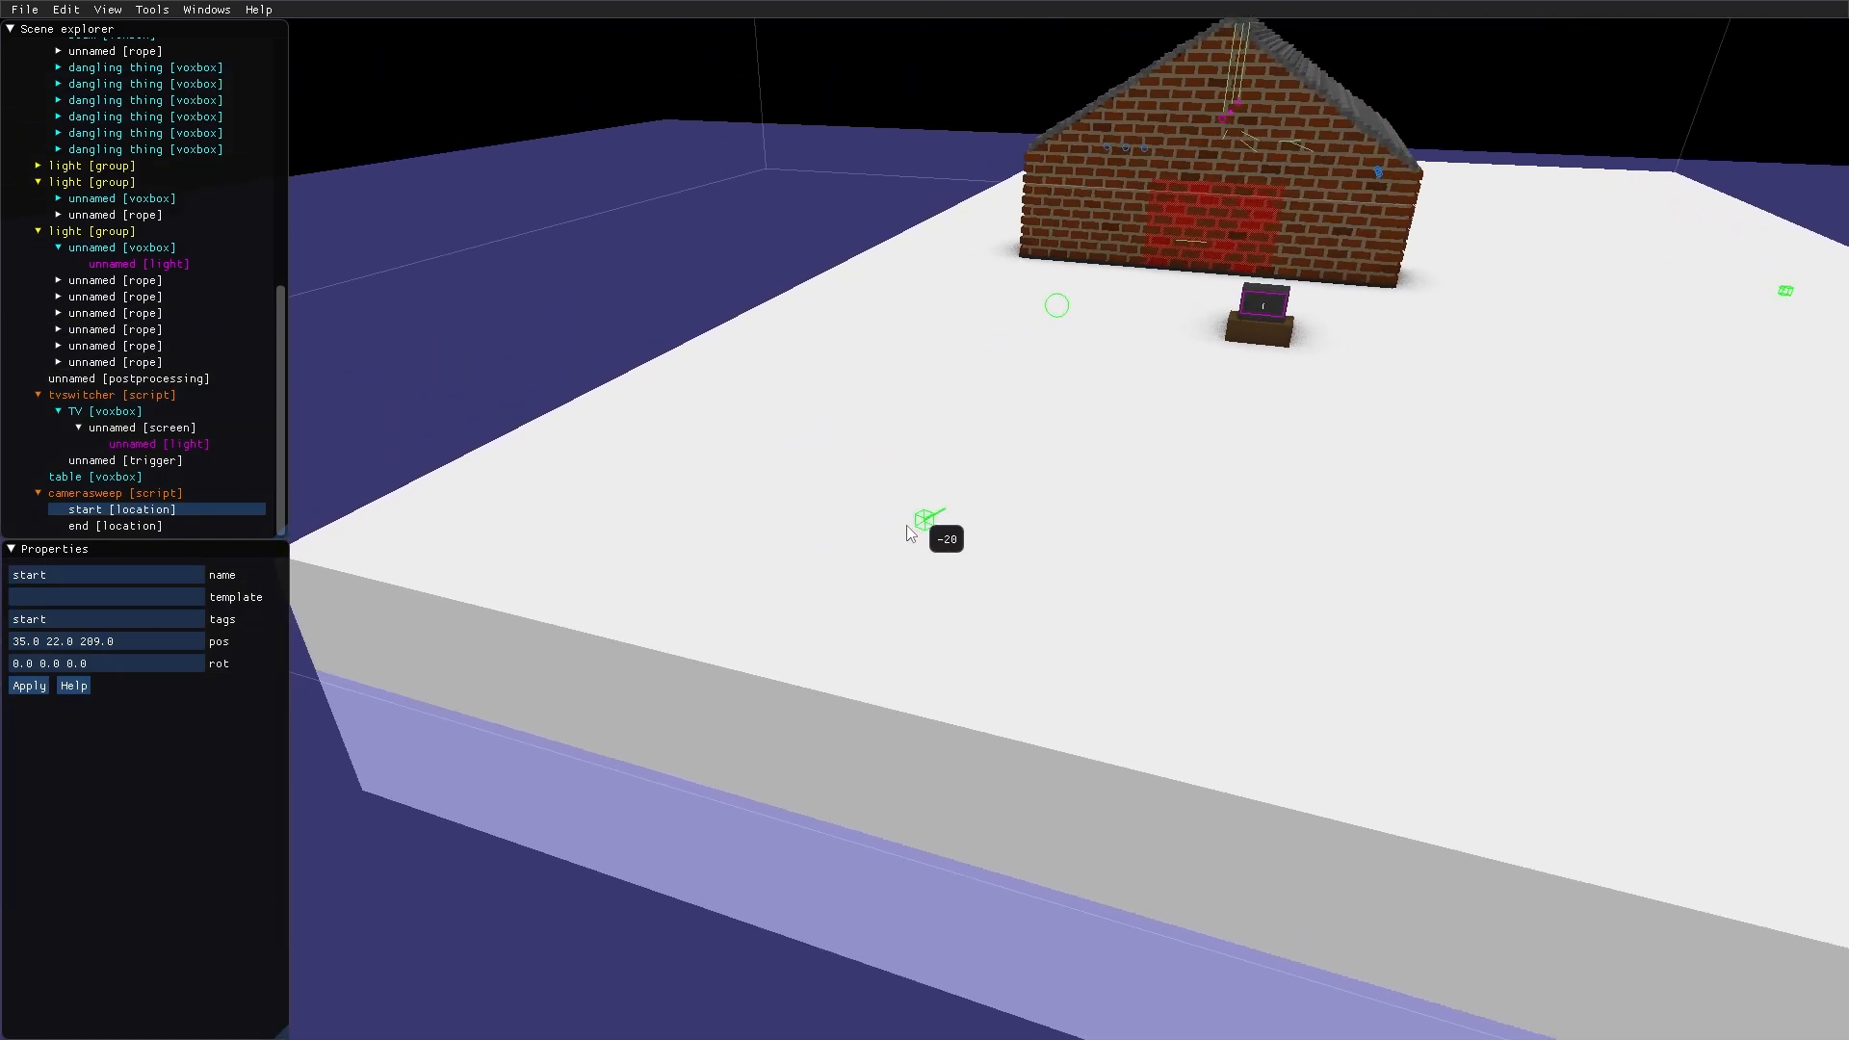
pyautogui.moveTo(928, 519); pyautogui.dragTo(928, 154)
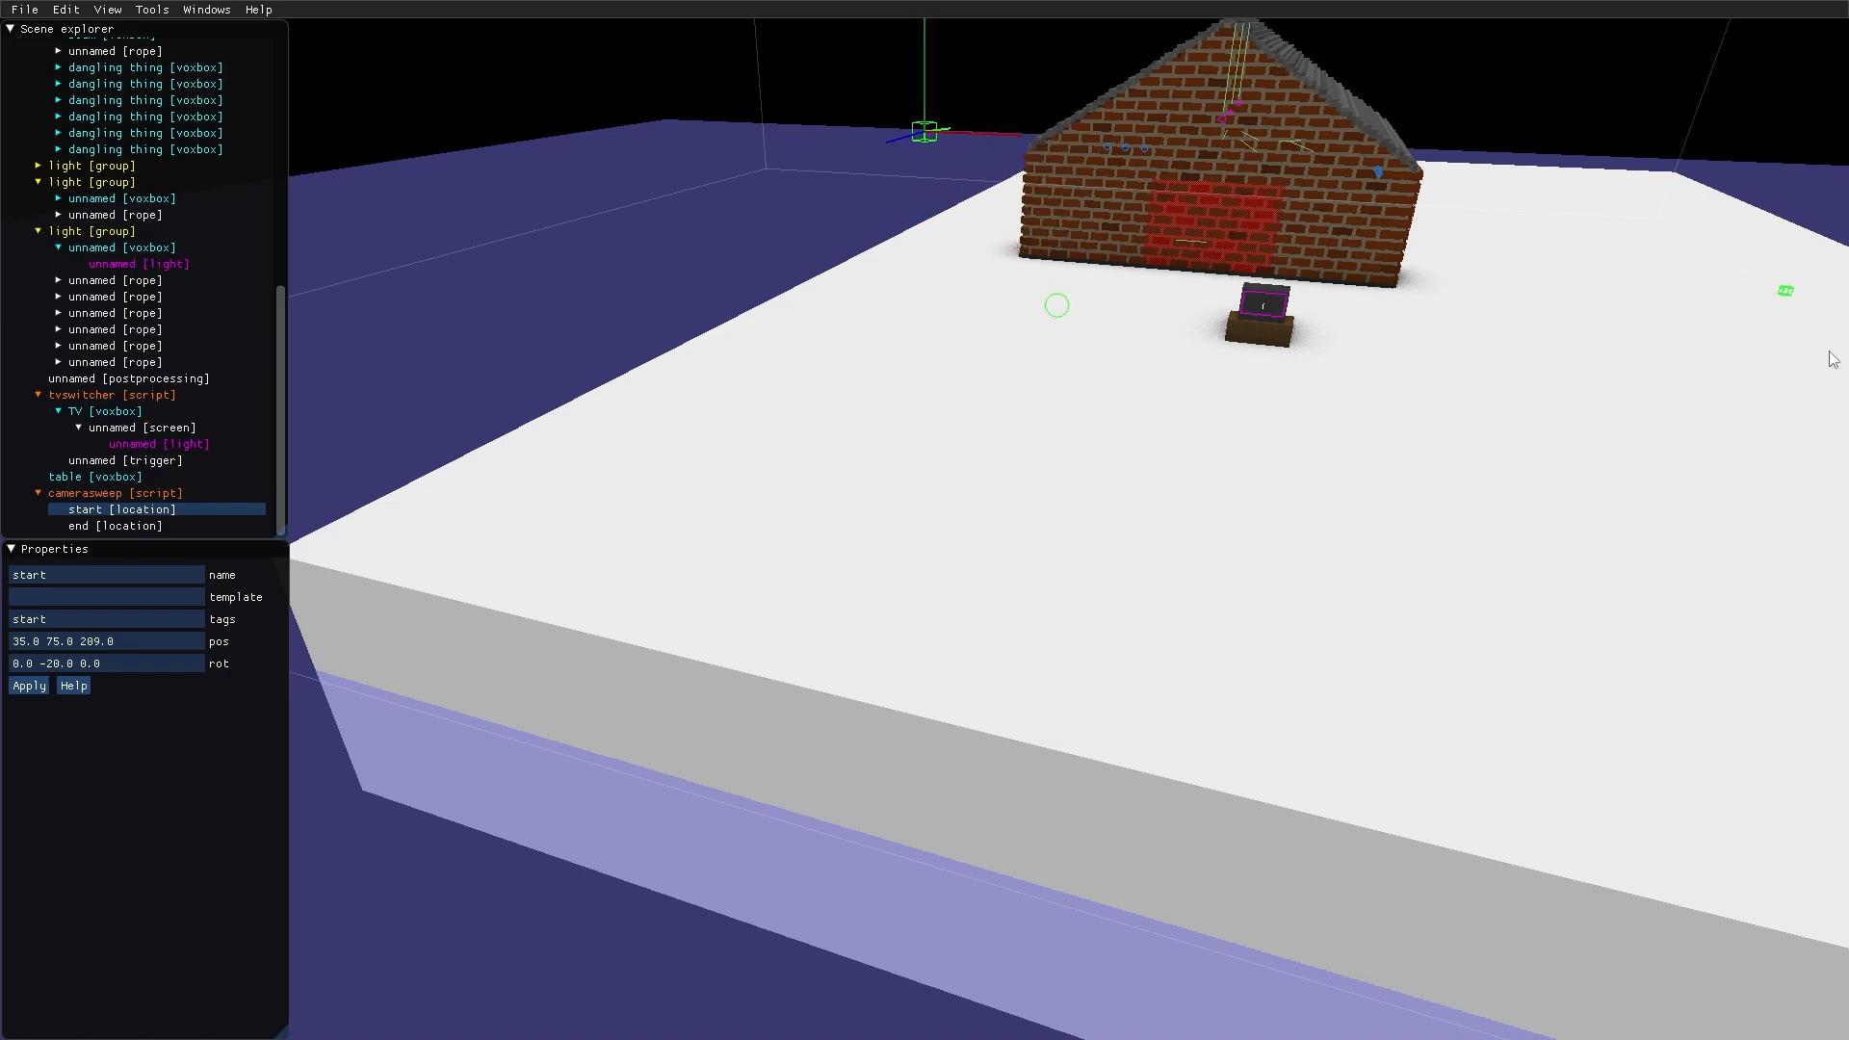
pyautogui.click(97, 526)
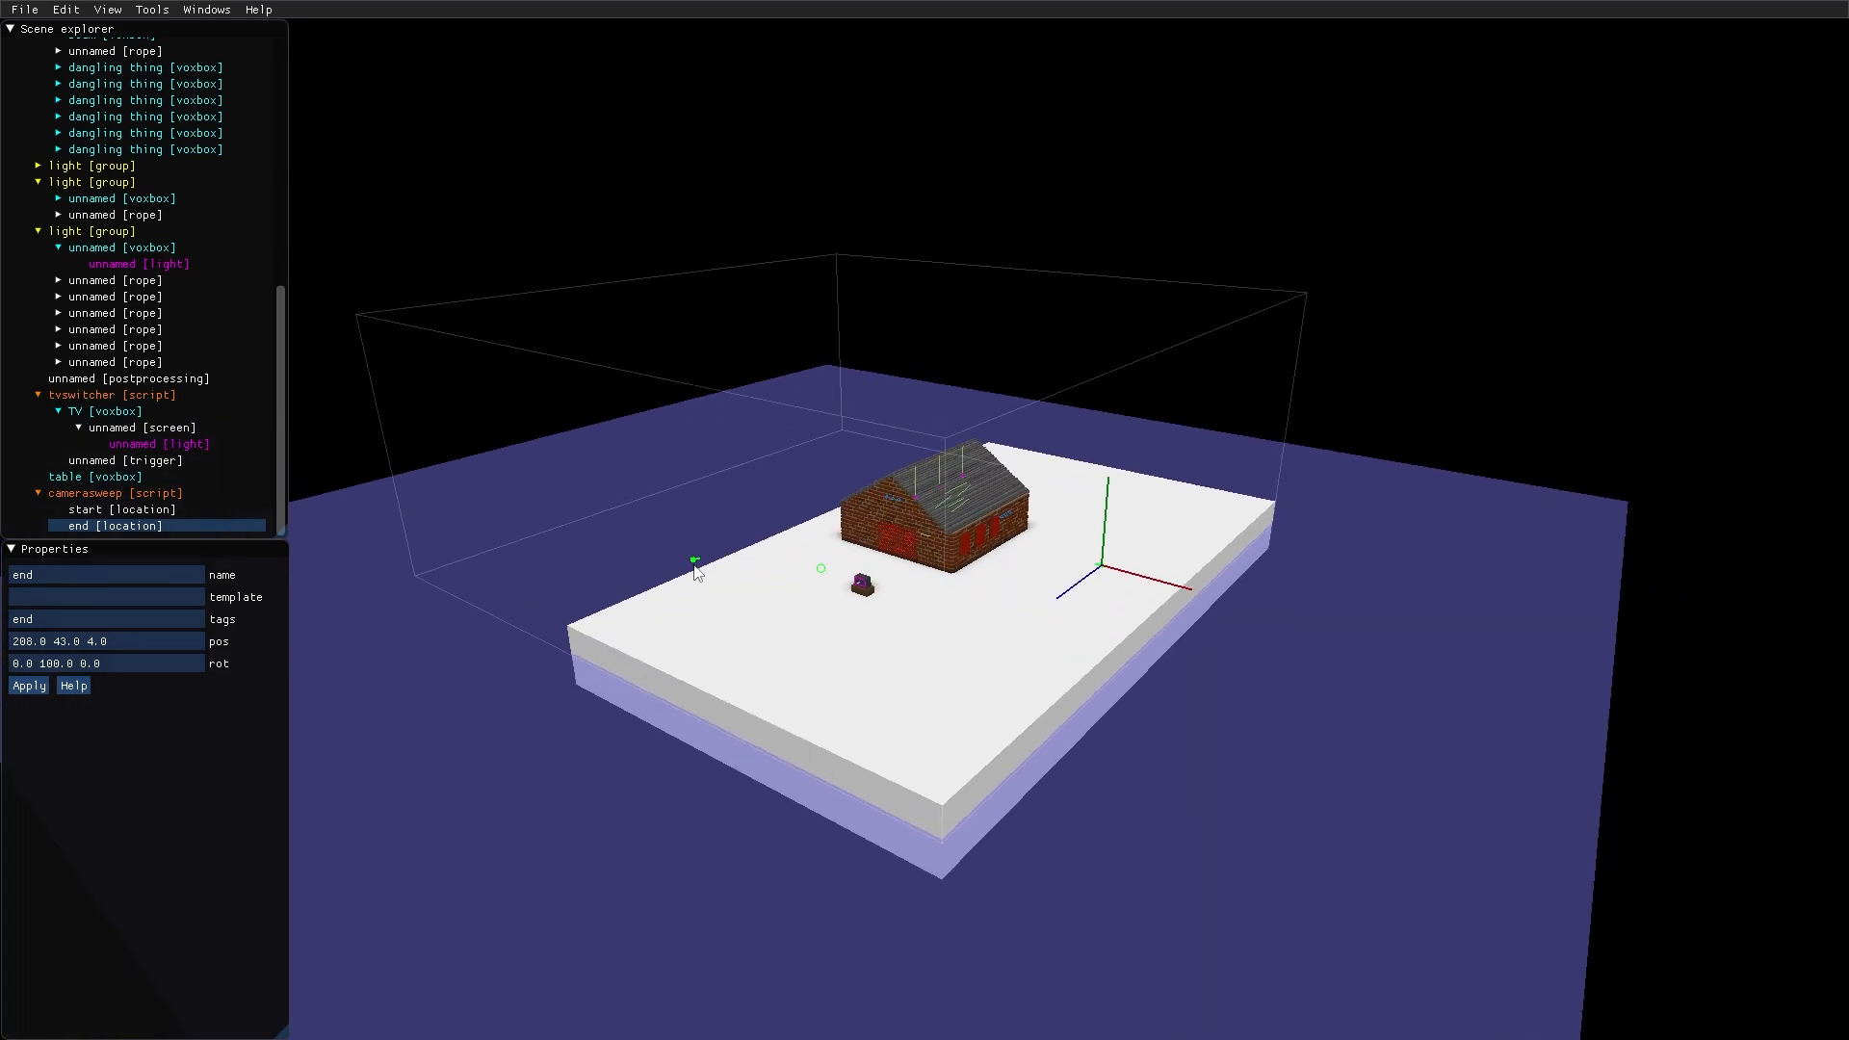
pyautogui.moveTo(690, 578)
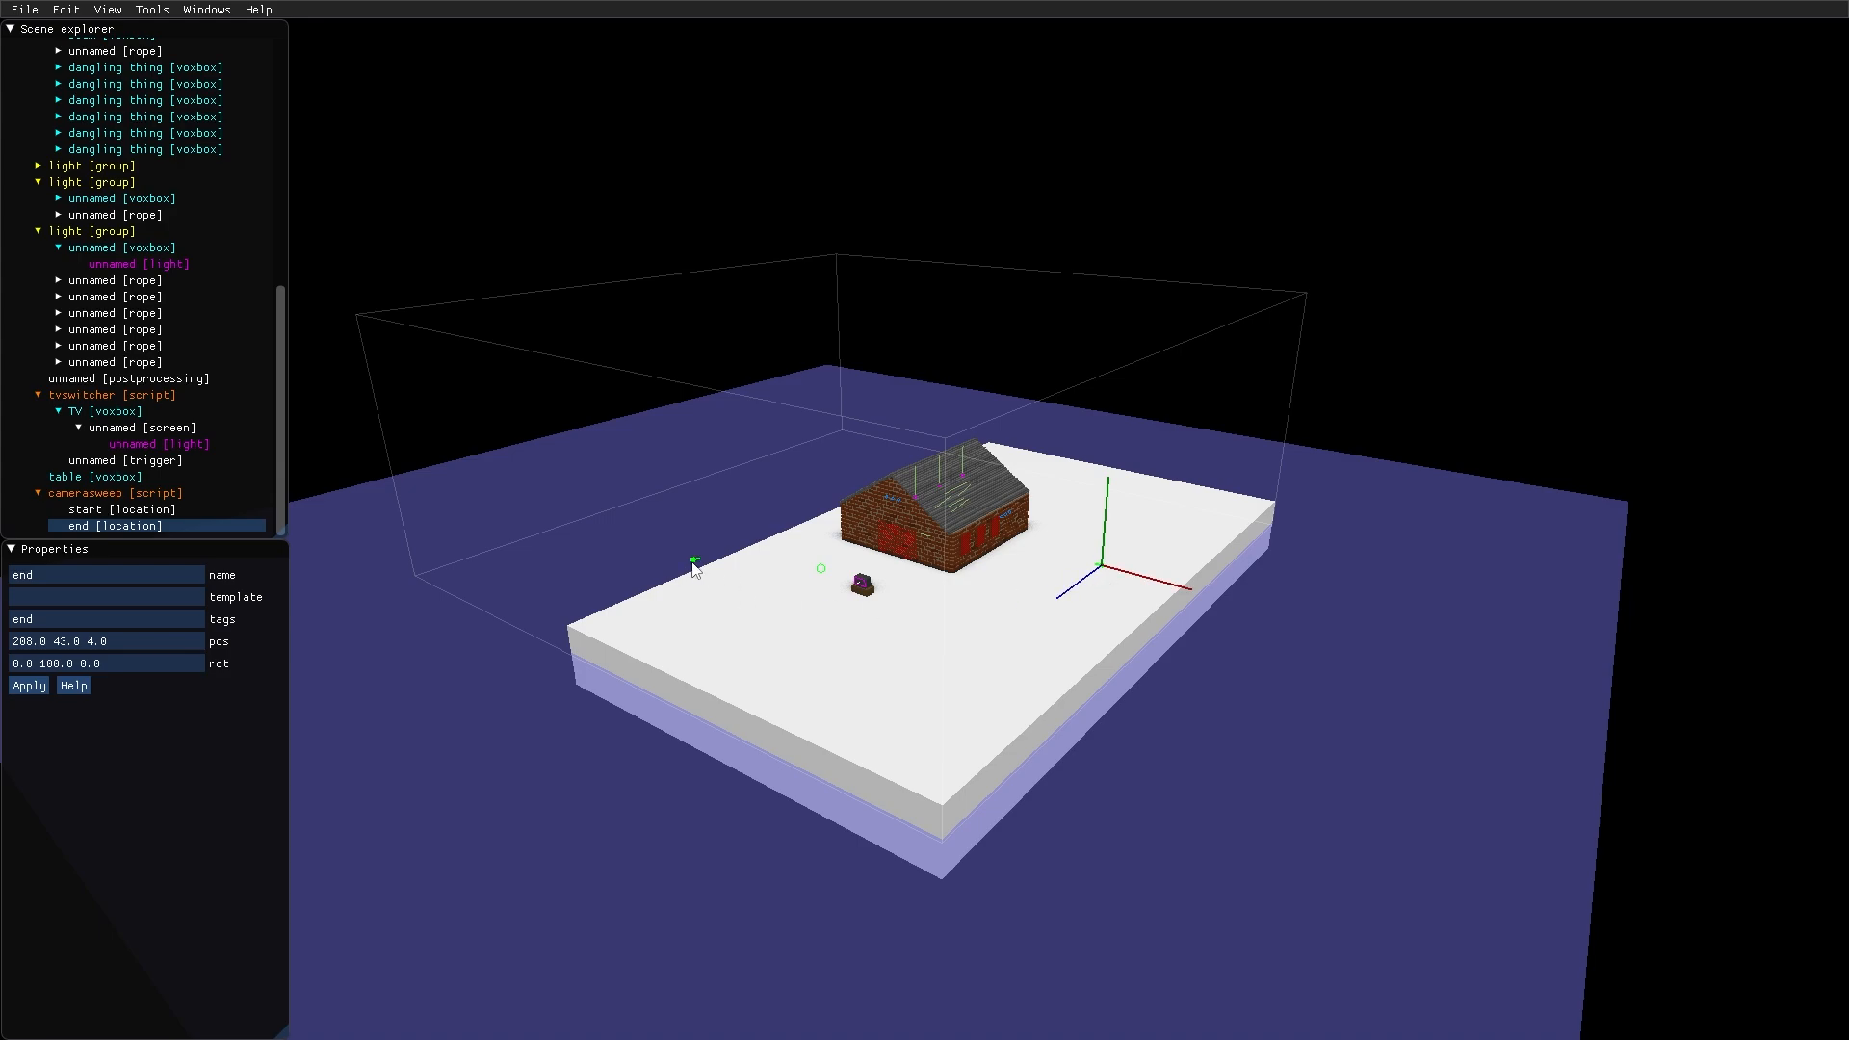
pyautogui.moveTo(1020, 580)
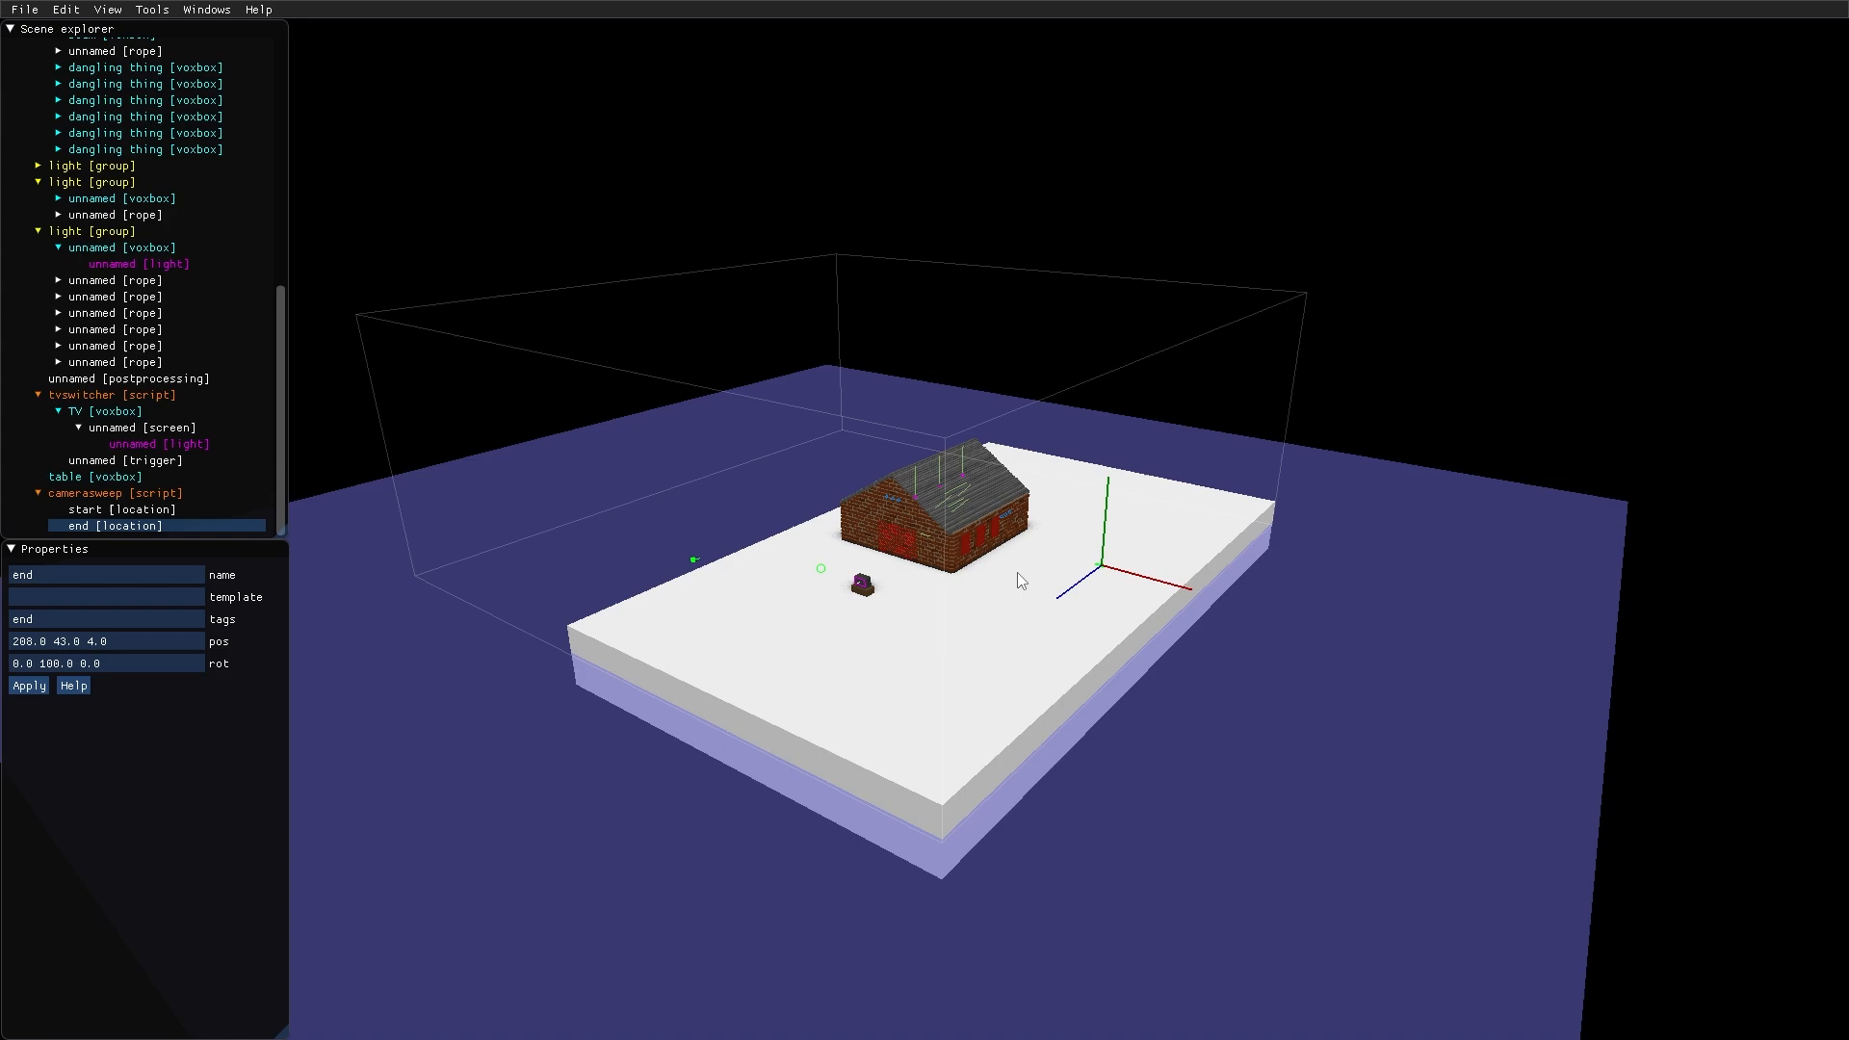
pyautogui.moveTo(807, 638)
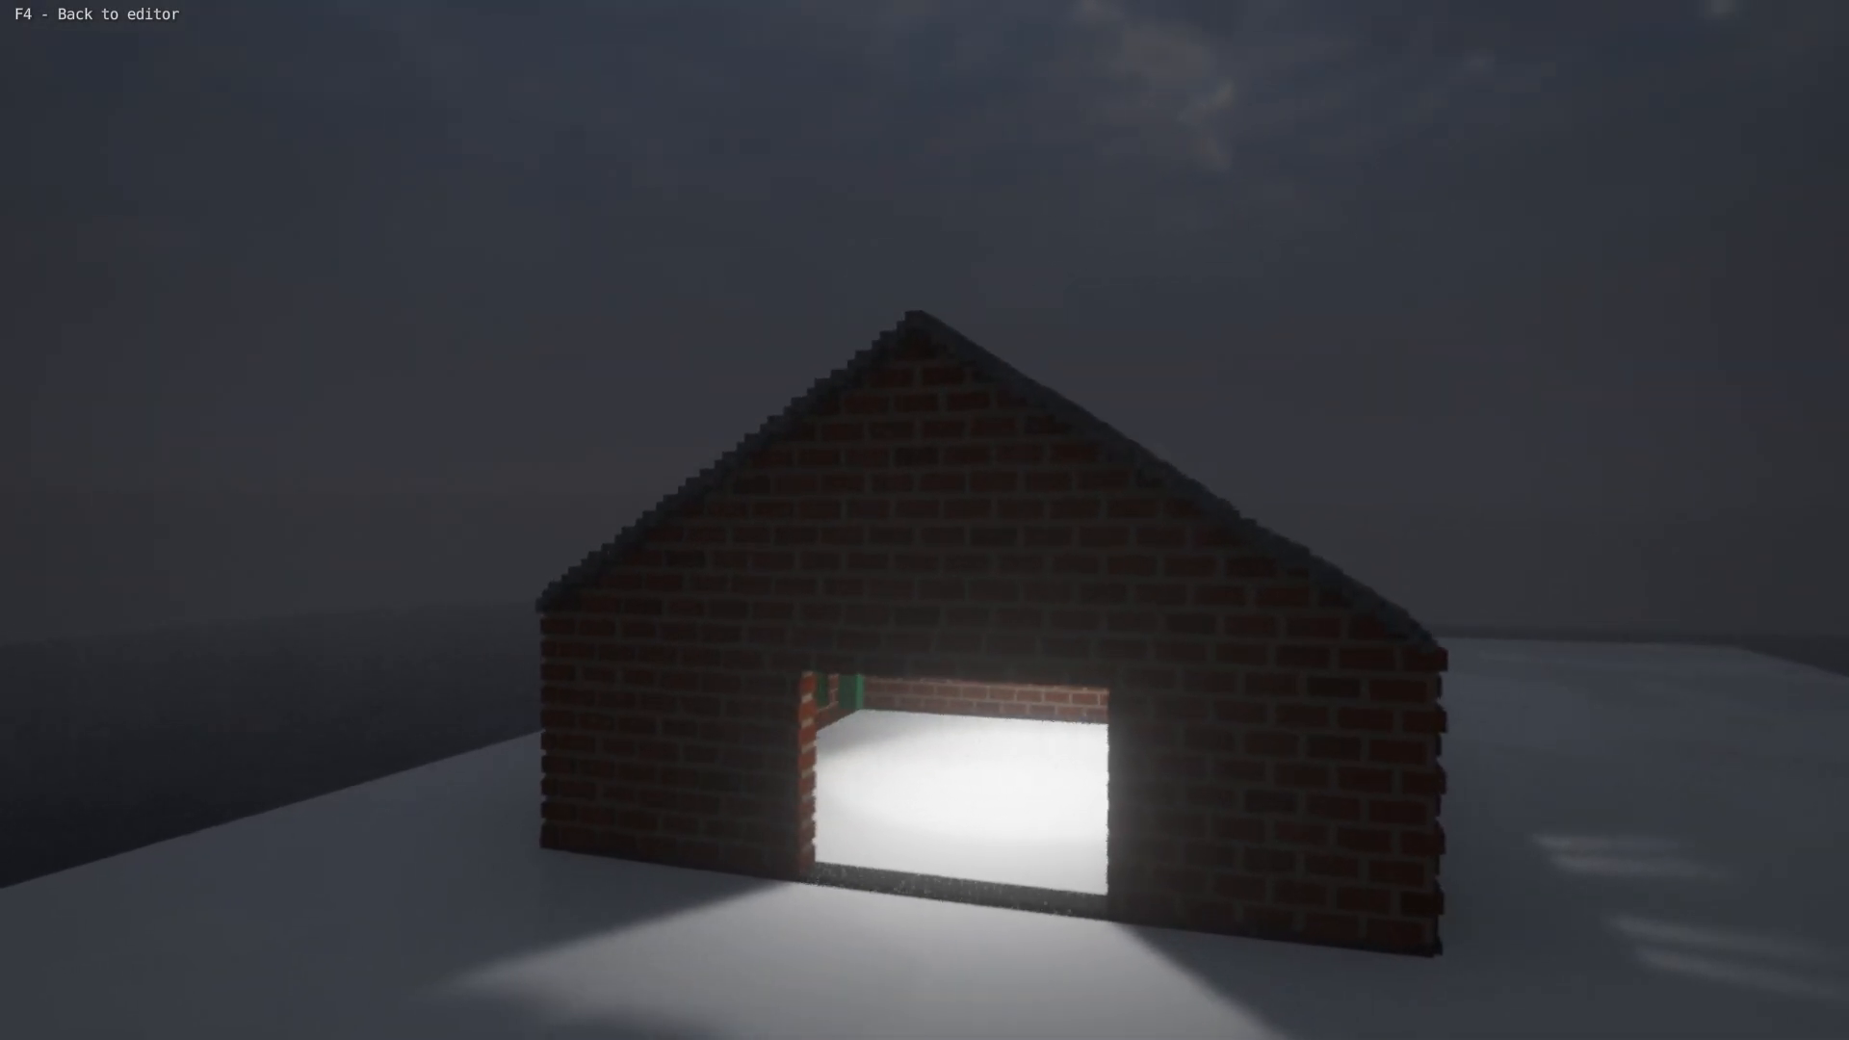
# Exit the camera-sweep play test and return to the editor with F4
pyautogui.press('F4')
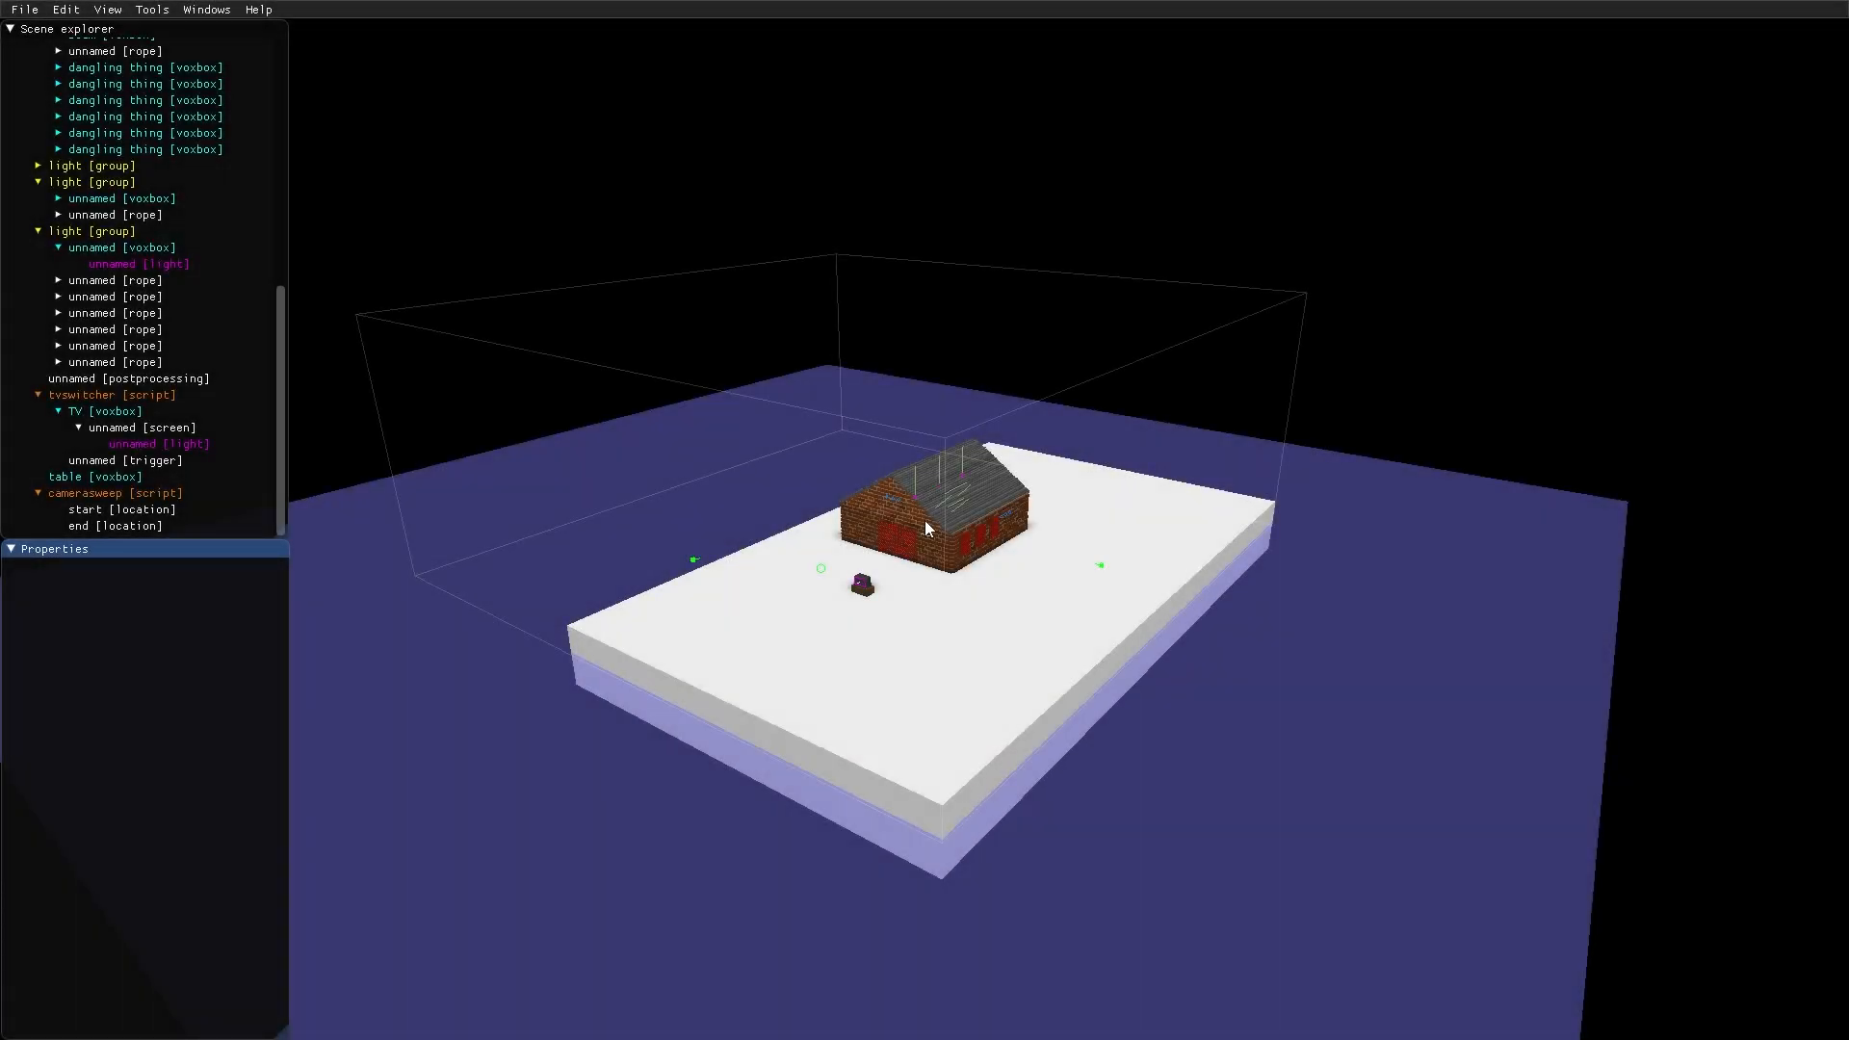